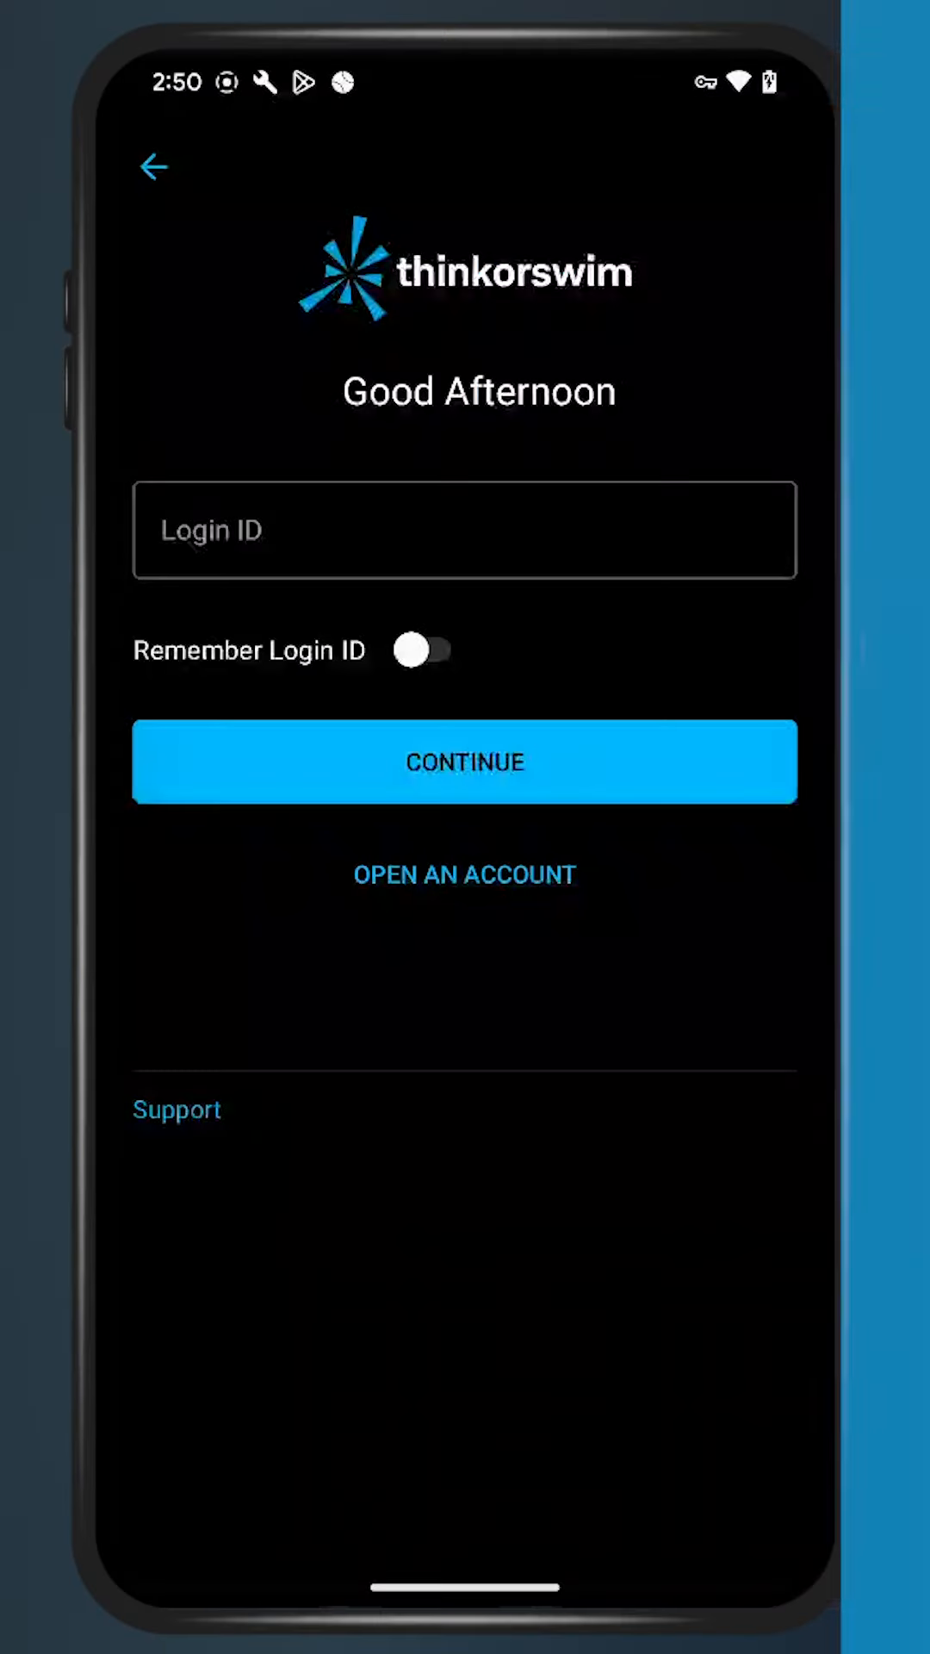
- Enter the login ID, continue, then enter the password and log in
click(465, 531)
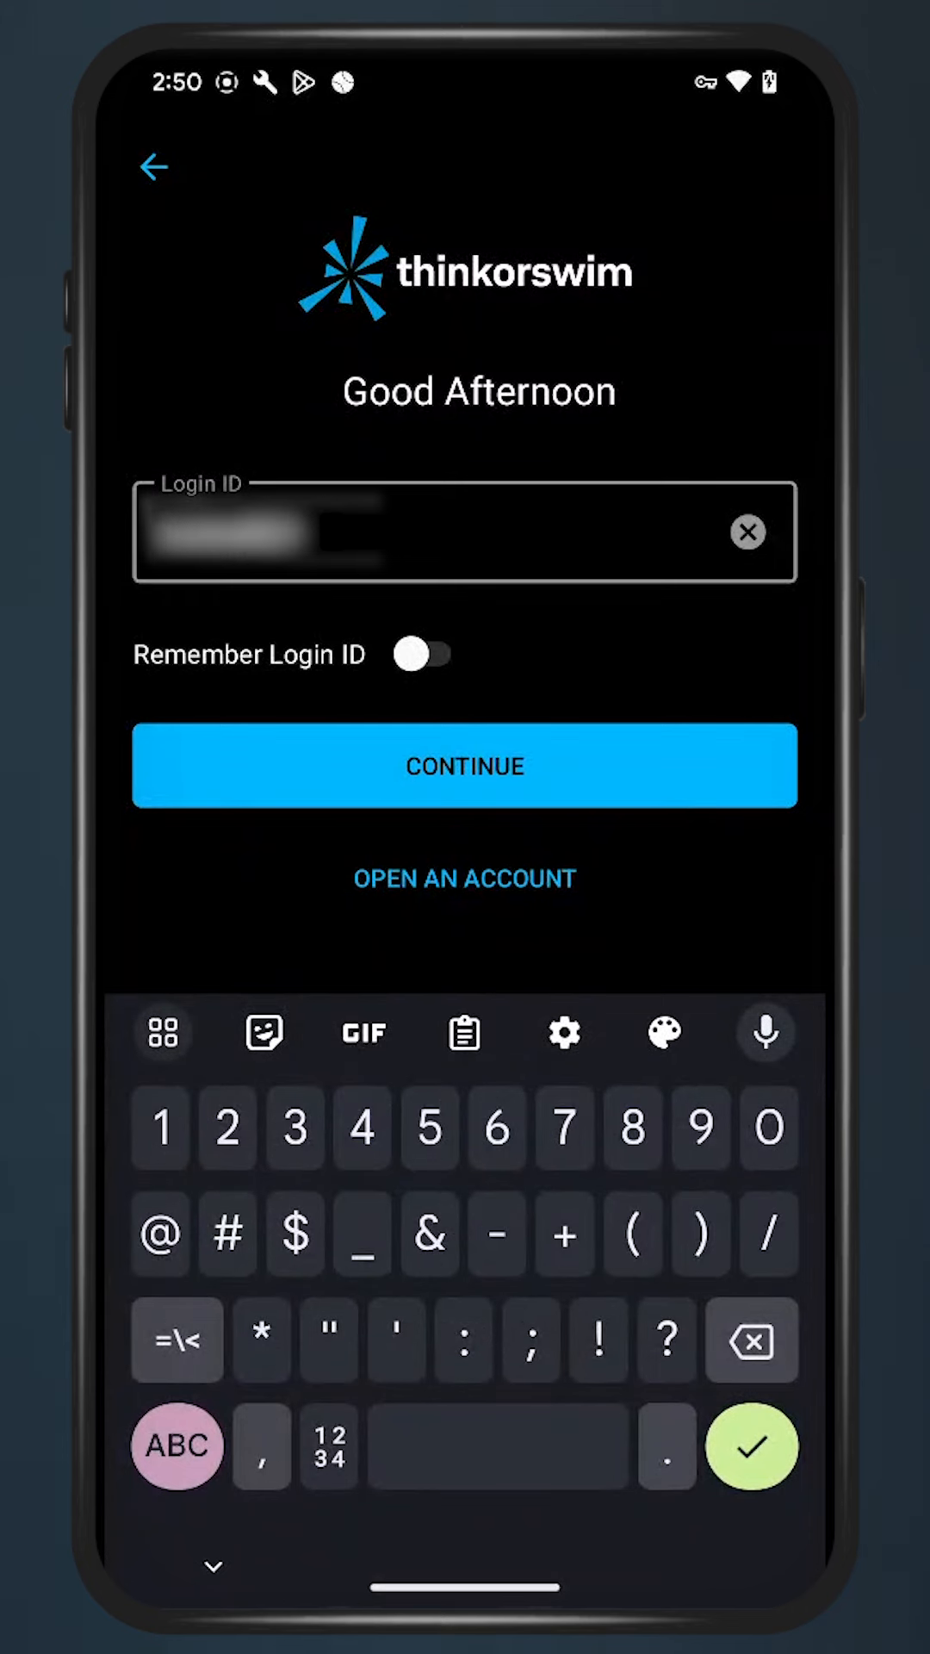
click(464, 765)
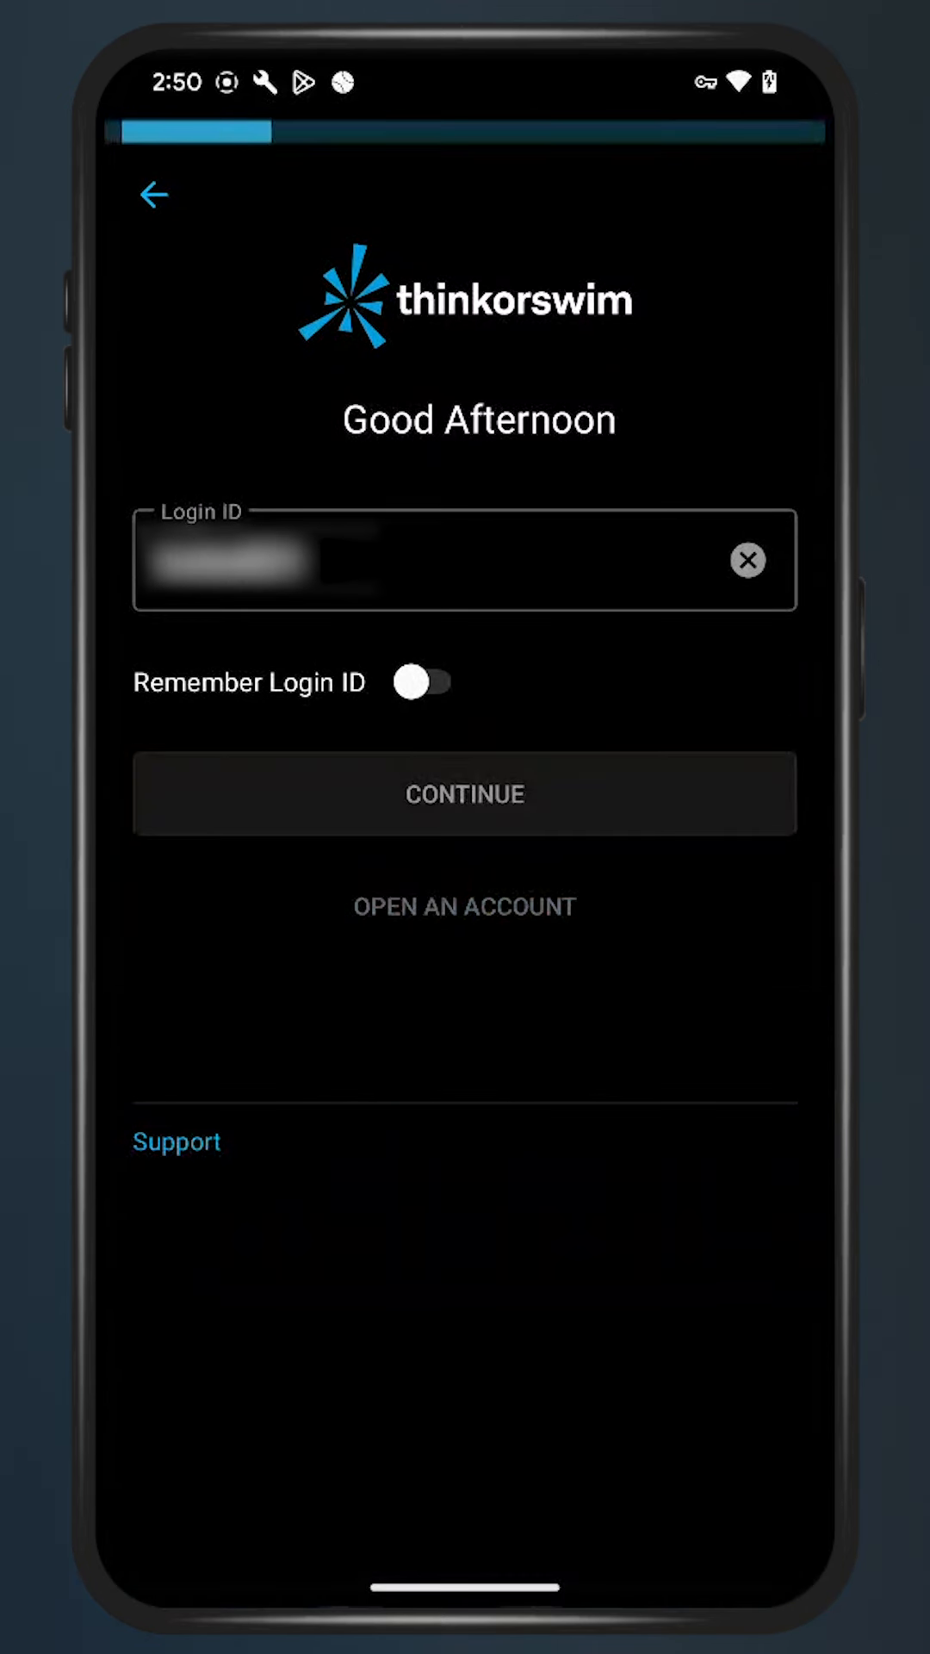
click(464, 793)
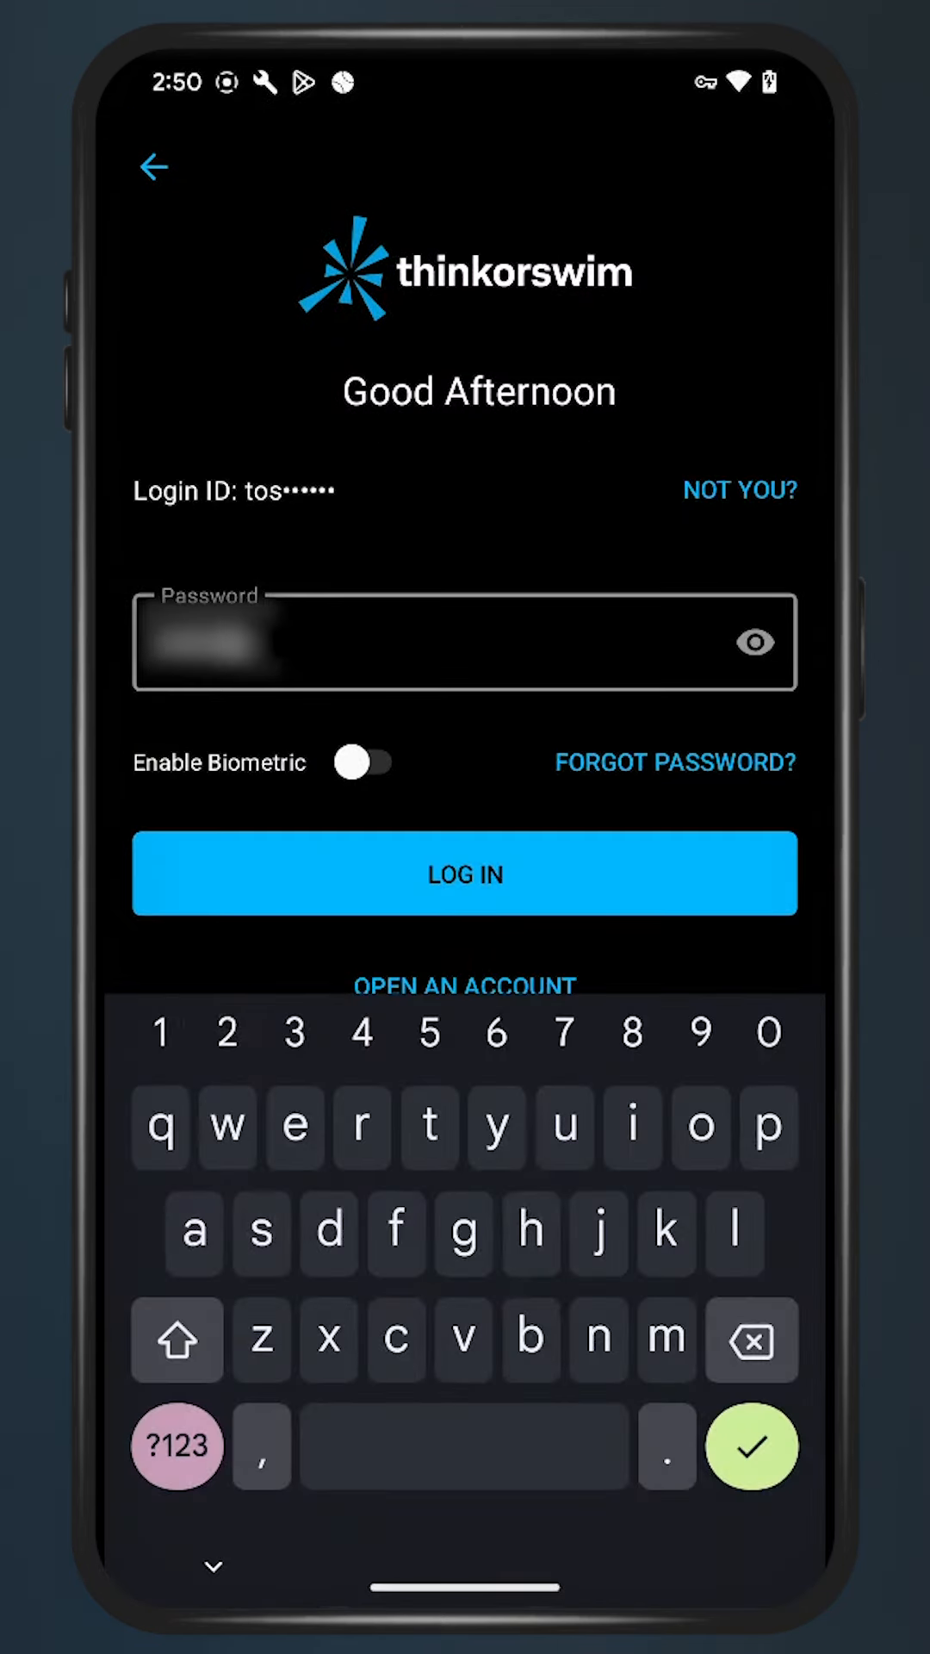
click(464, 874)
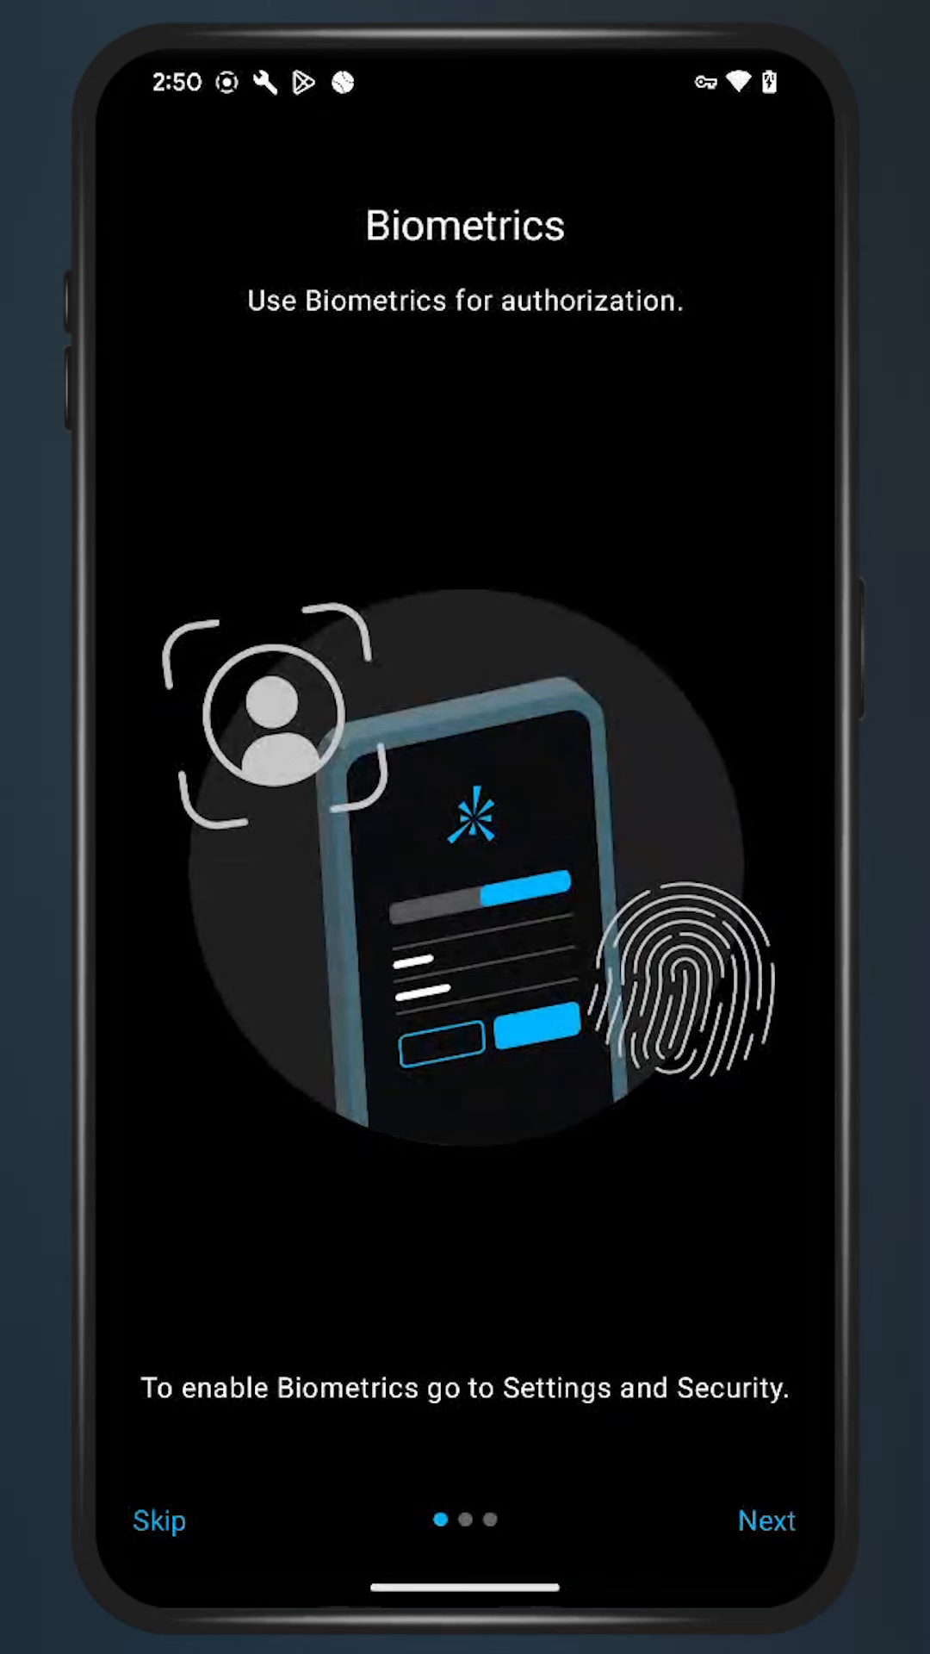
- Step through the intro tour, preview the light theme, keep the dark theme, and finish
click(764, 1521)
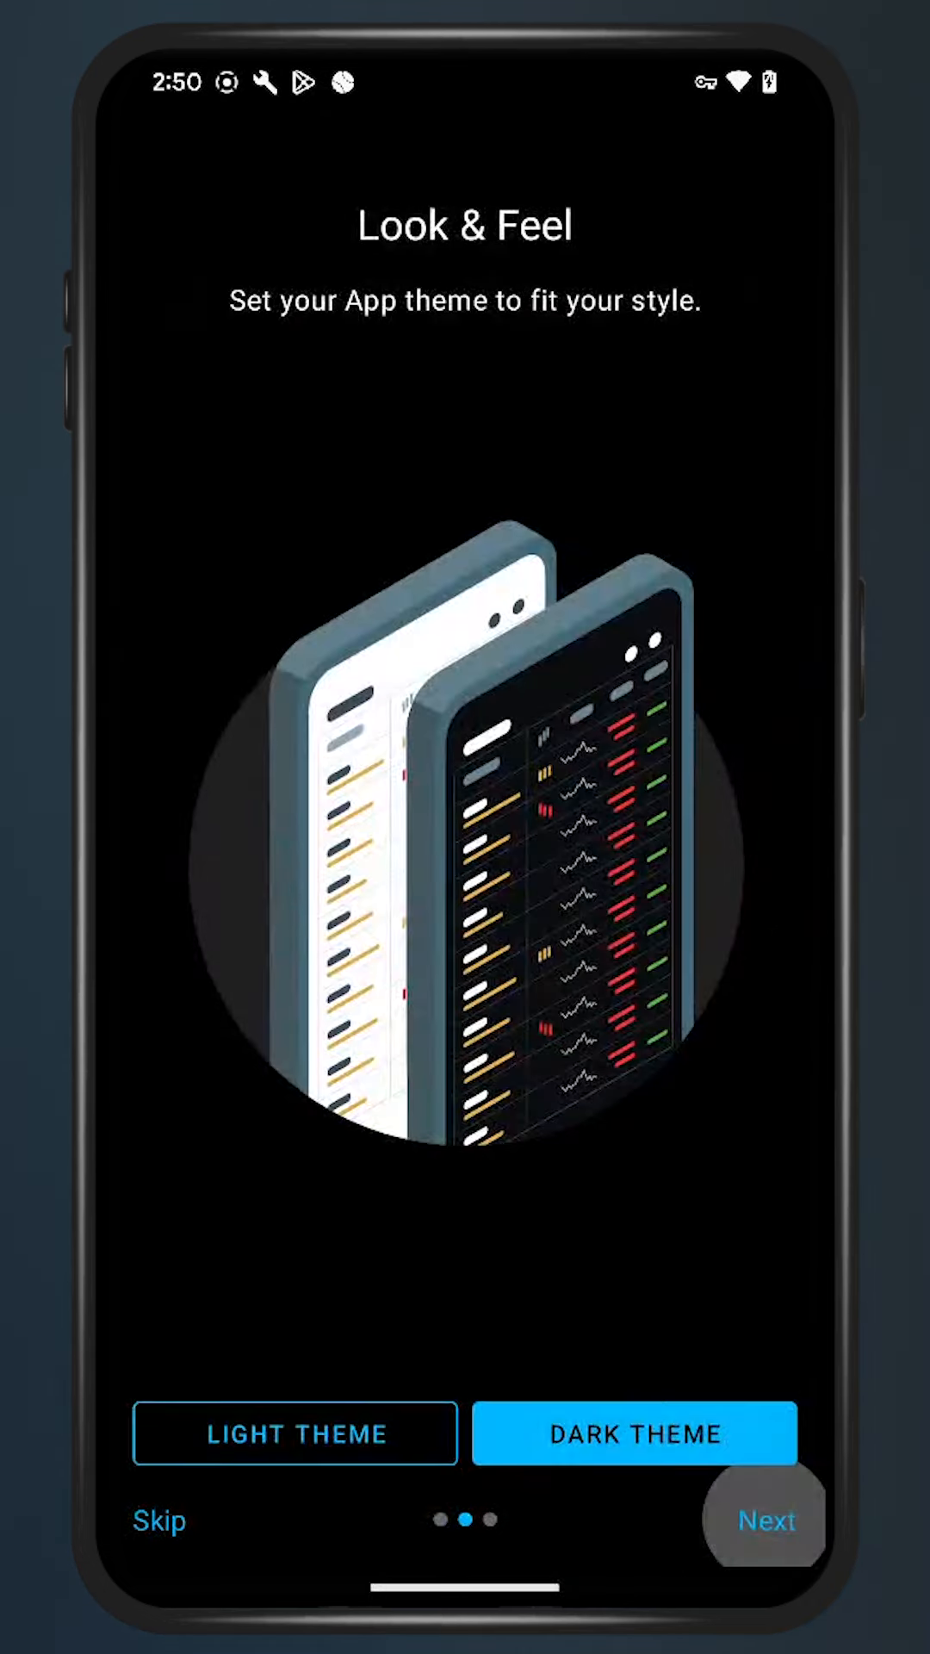
click(295, 1434)
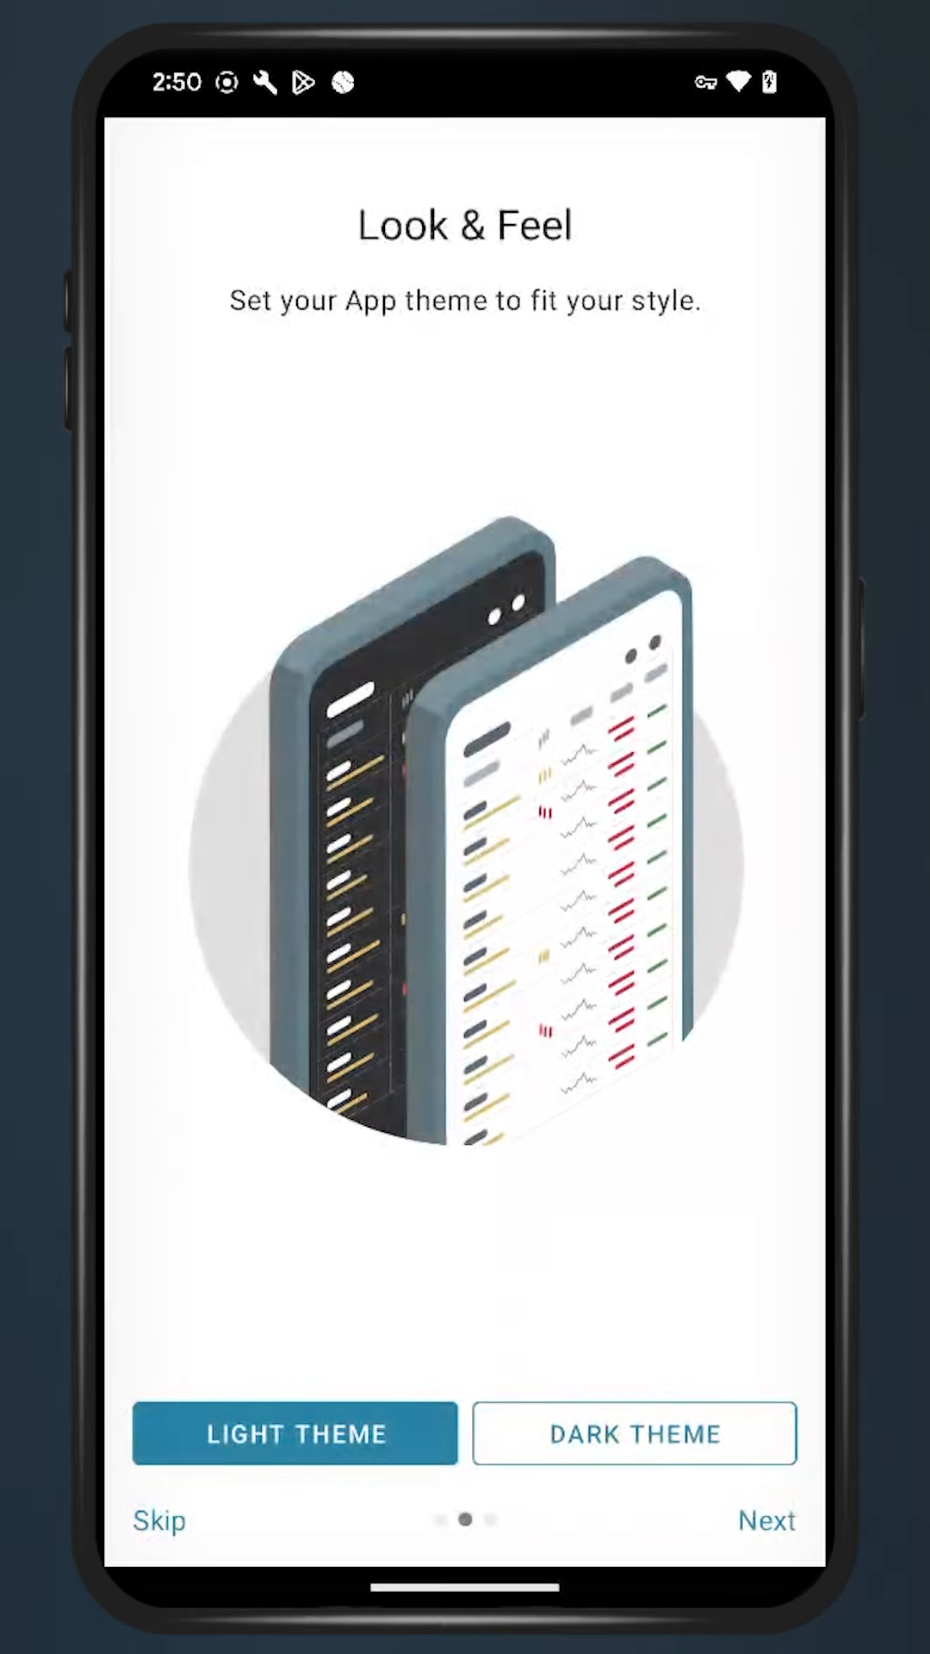
click(634, 1433)
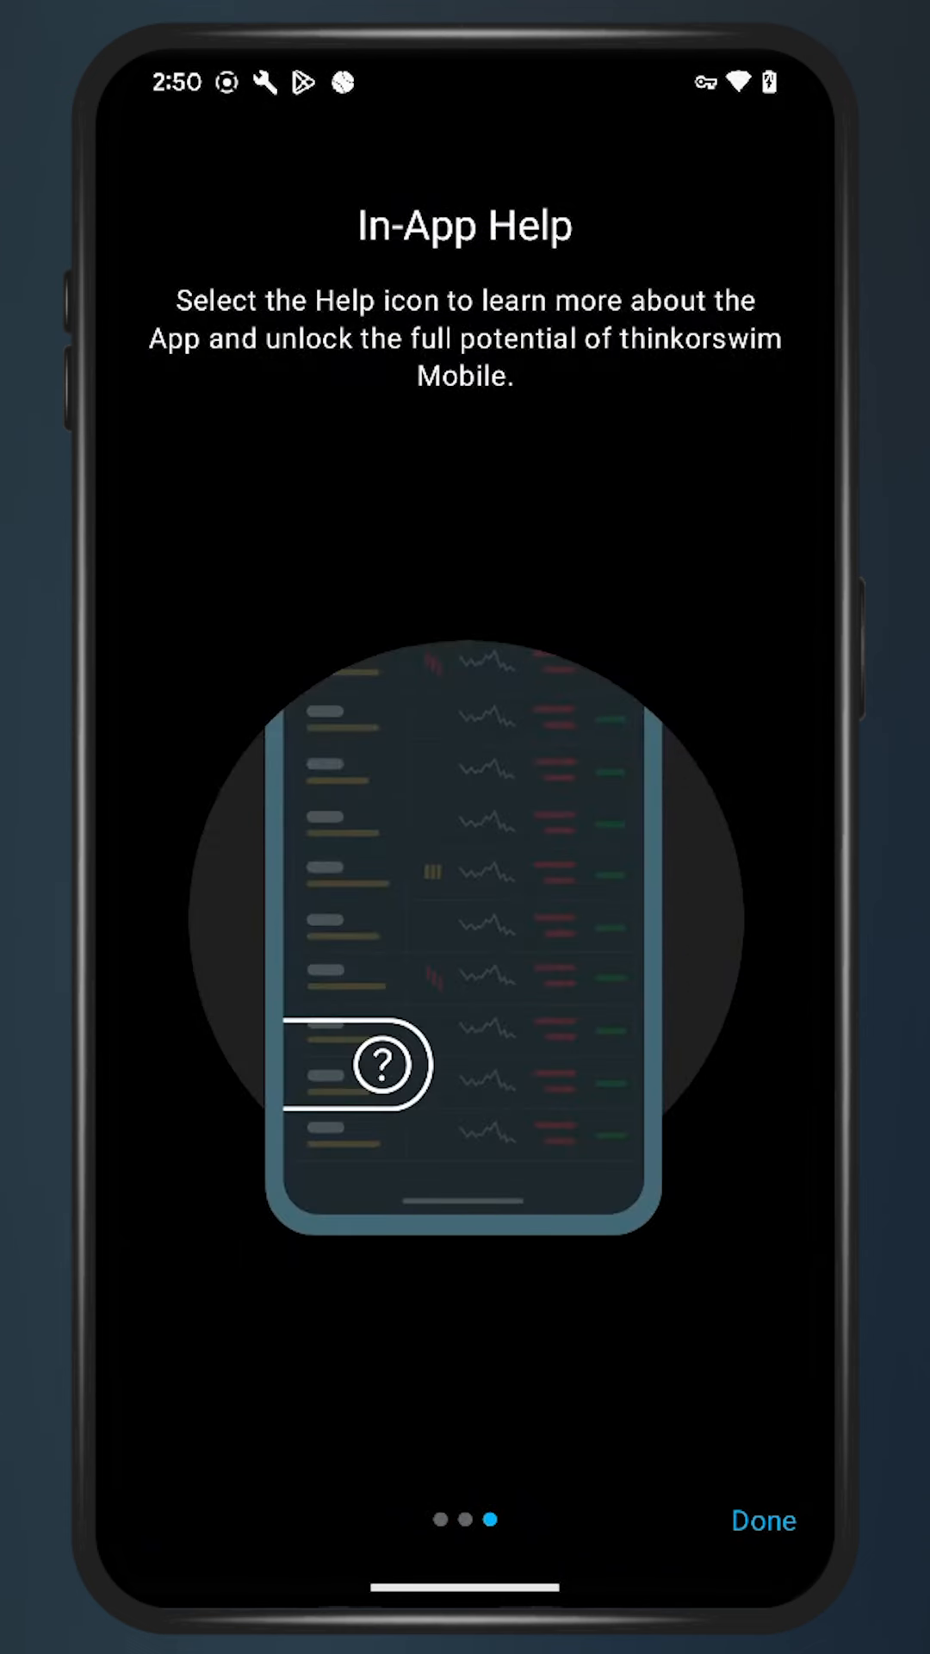
click(763, 1519)
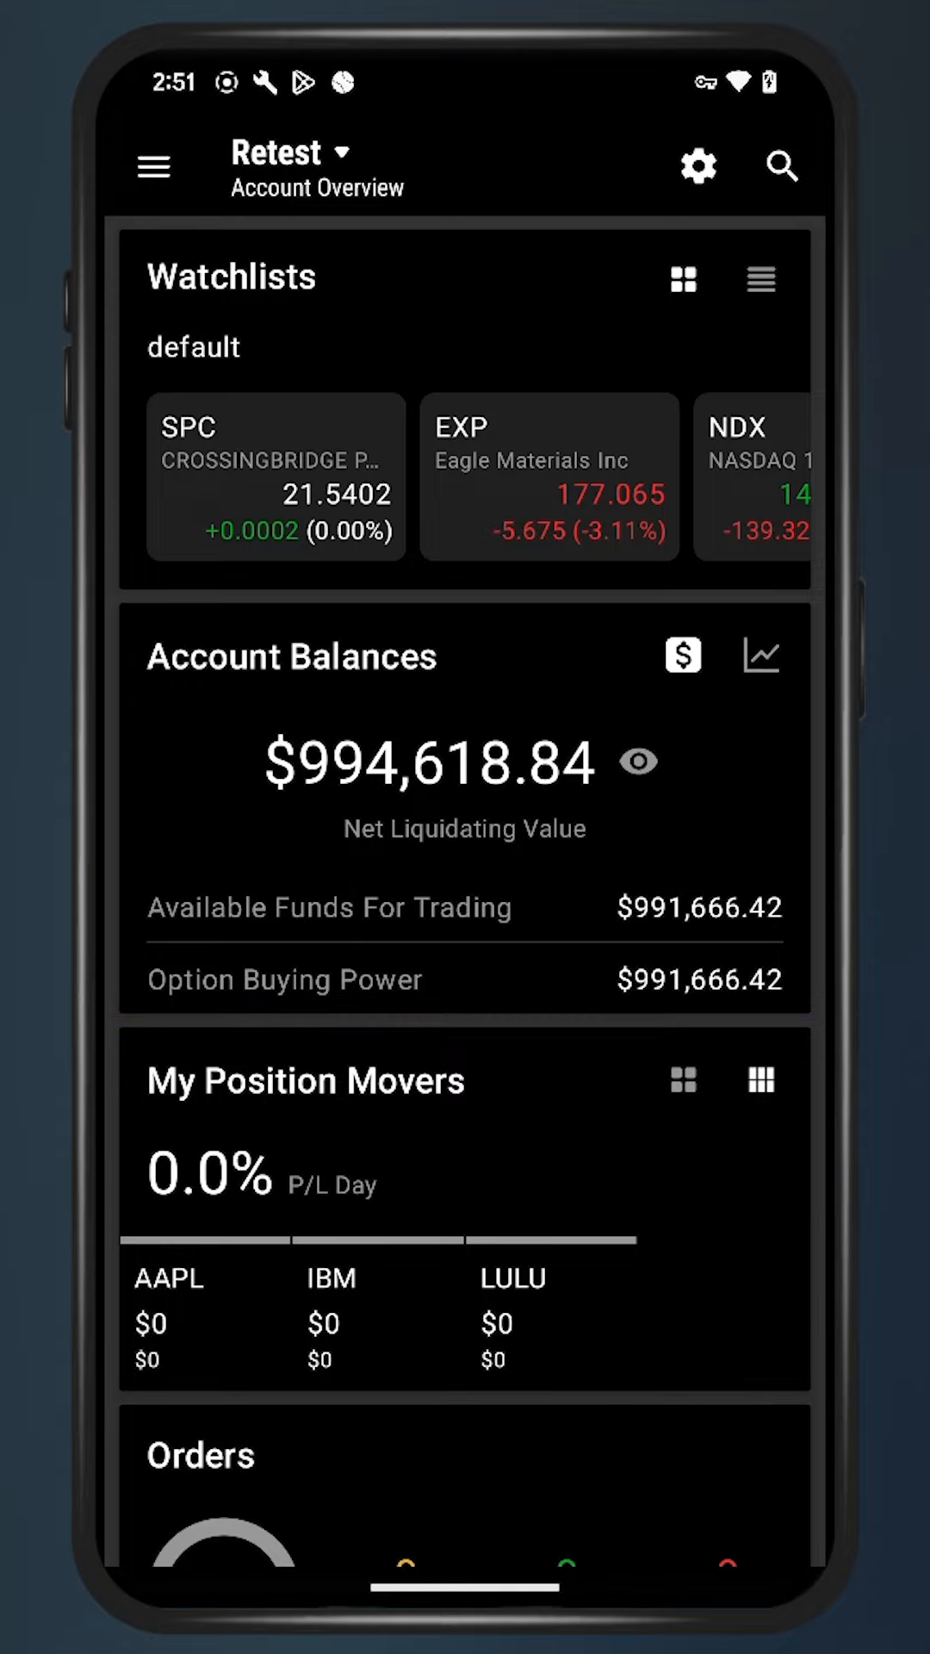
- Scroll down through the Account Overview sections
scroll(down, 3)
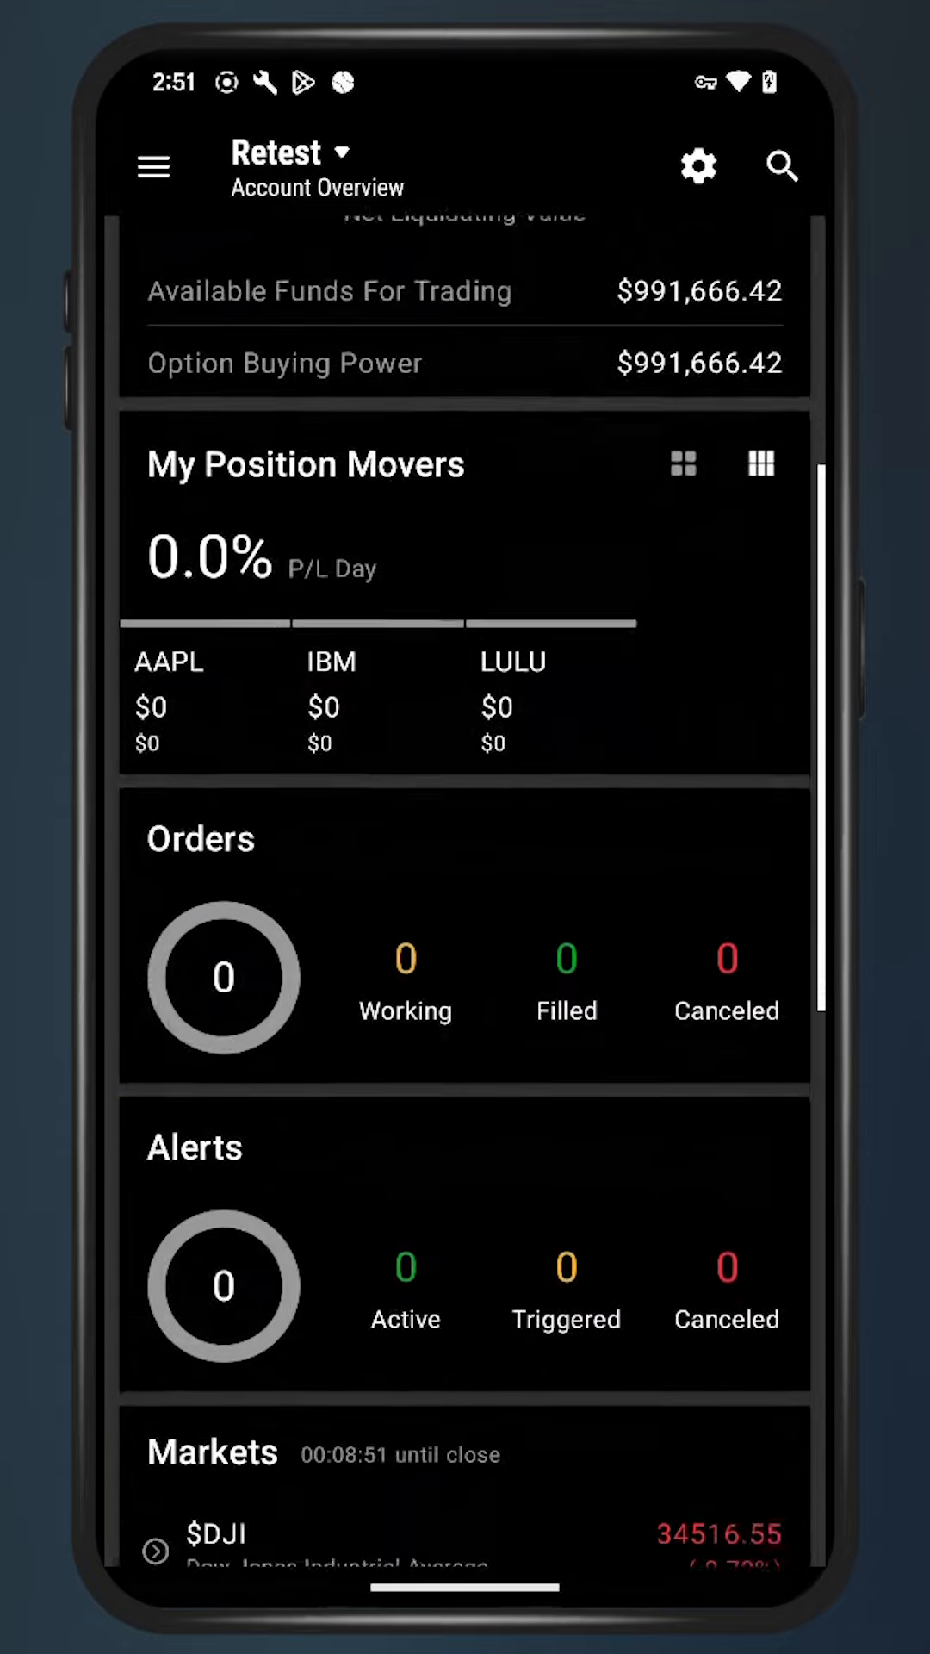
scroll(down, 3)
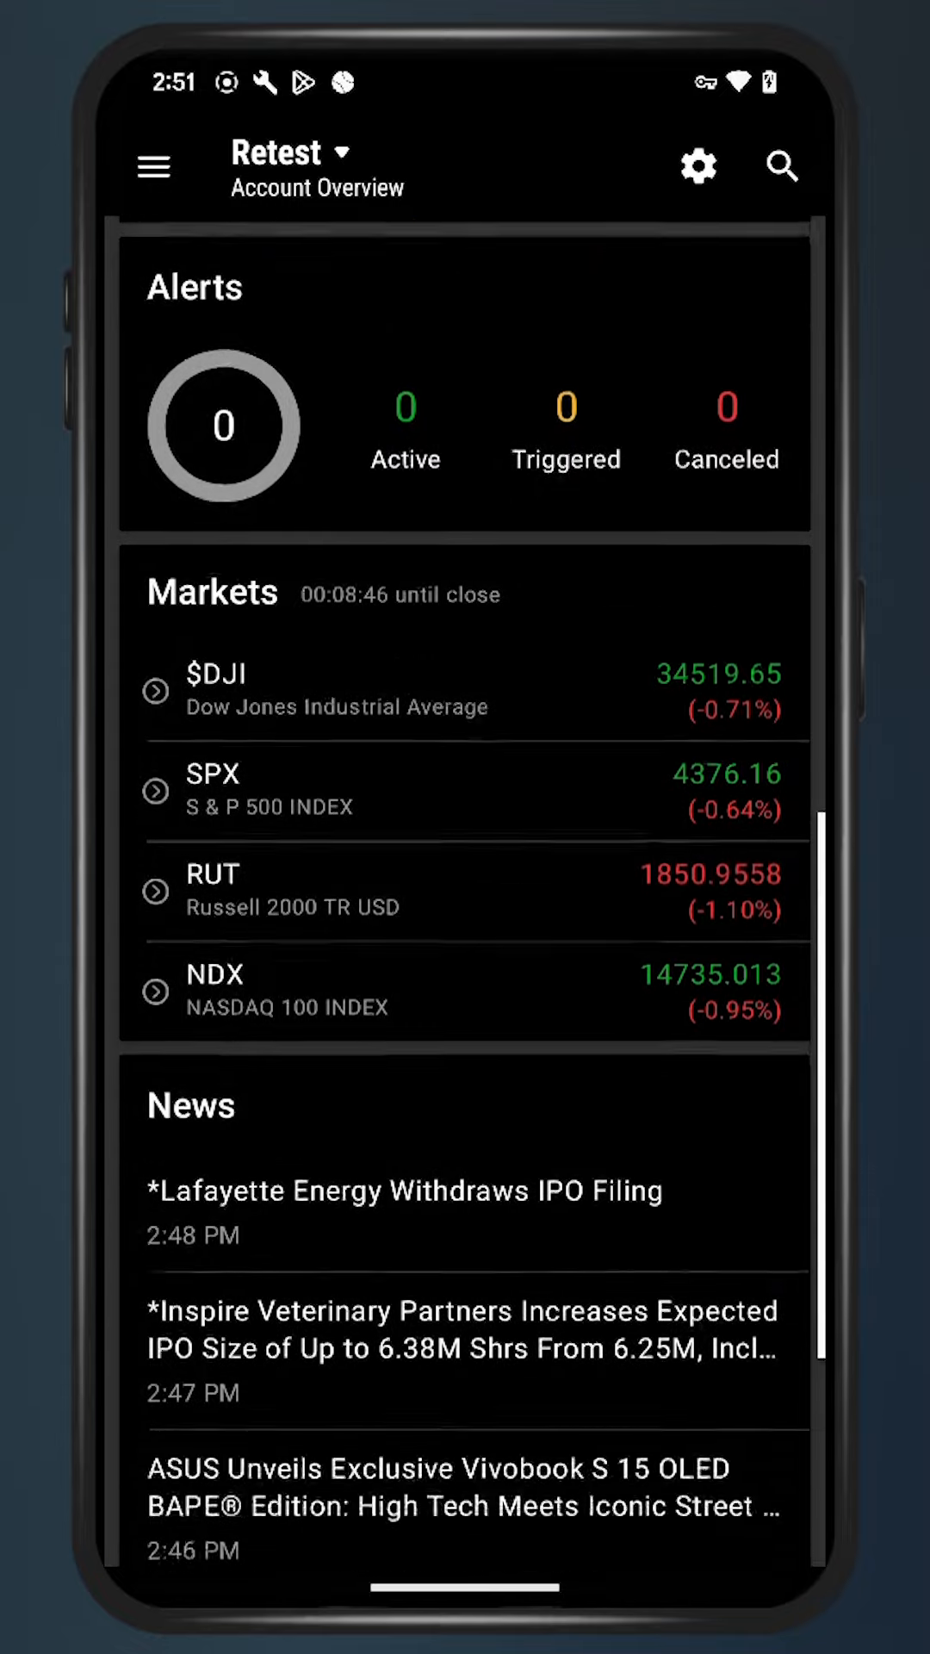
scroll(down, 3)
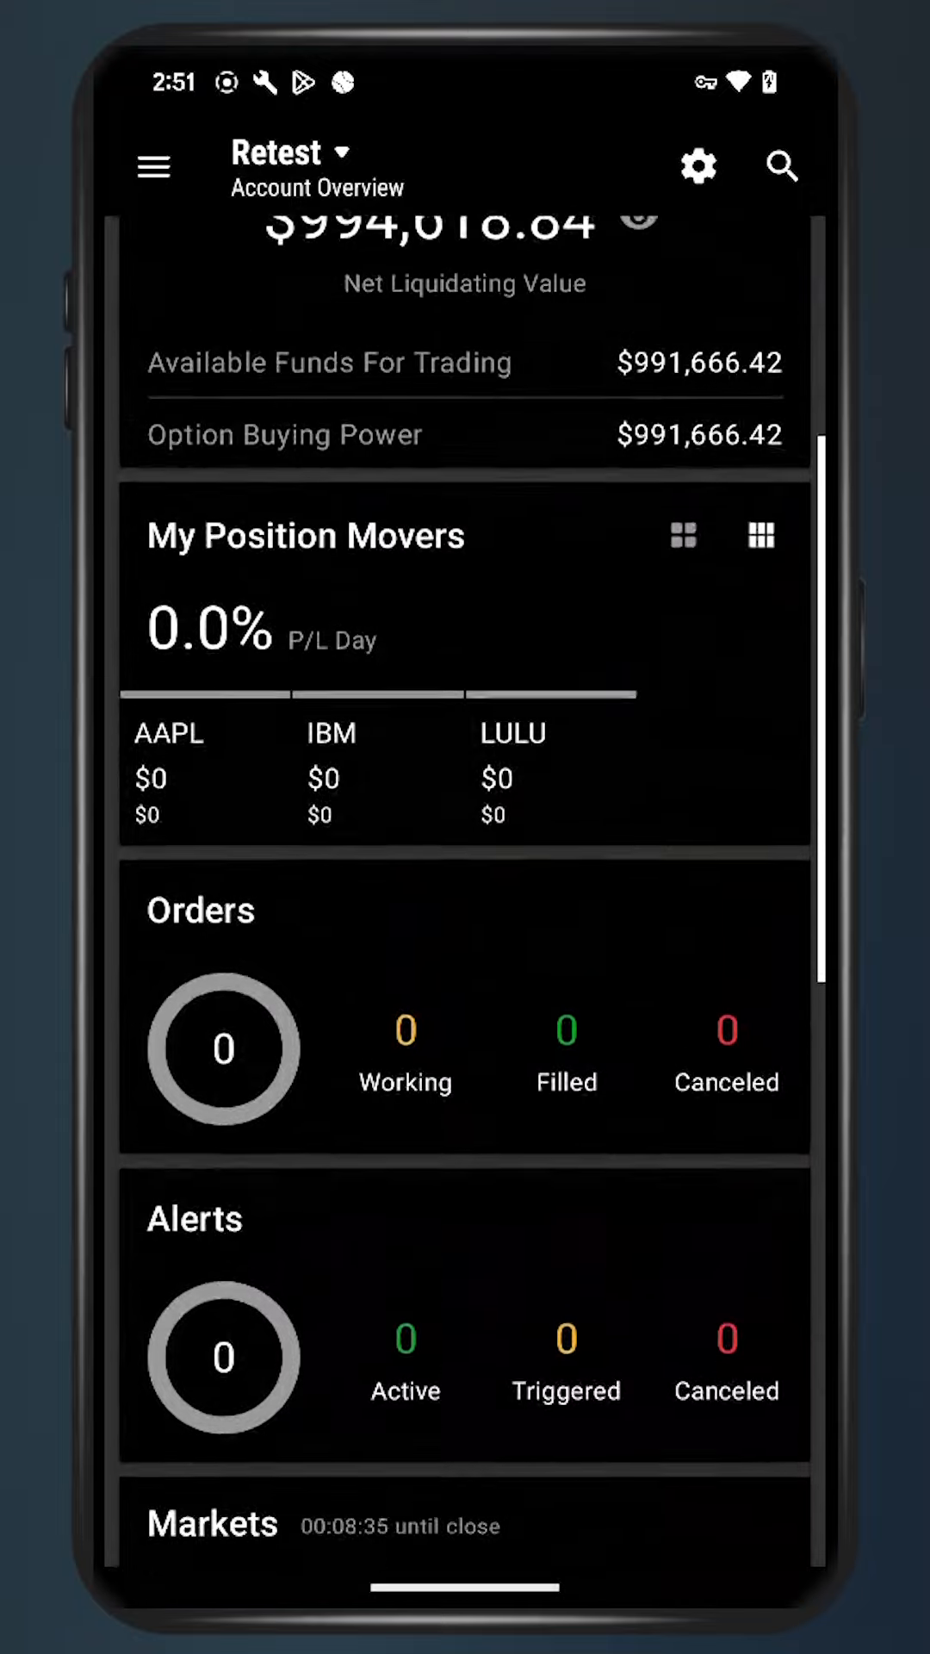
scroll(down, 3)
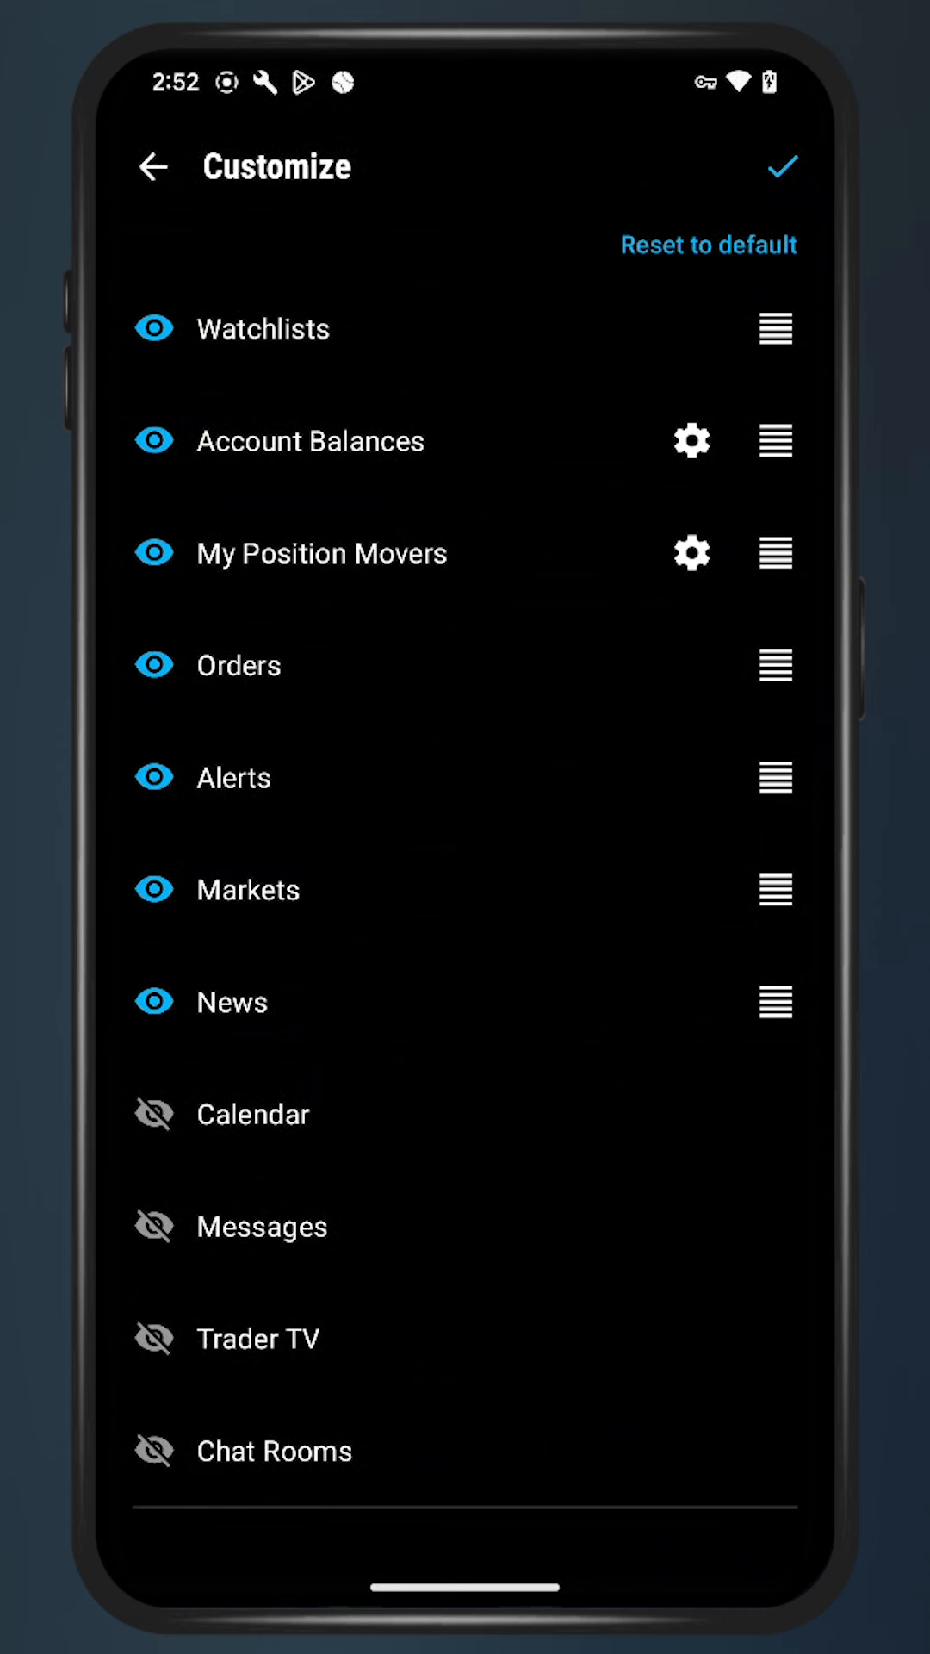
- Show the Calendar section, check My Position Movers settings, and save the overview layout
click(153, 1114)
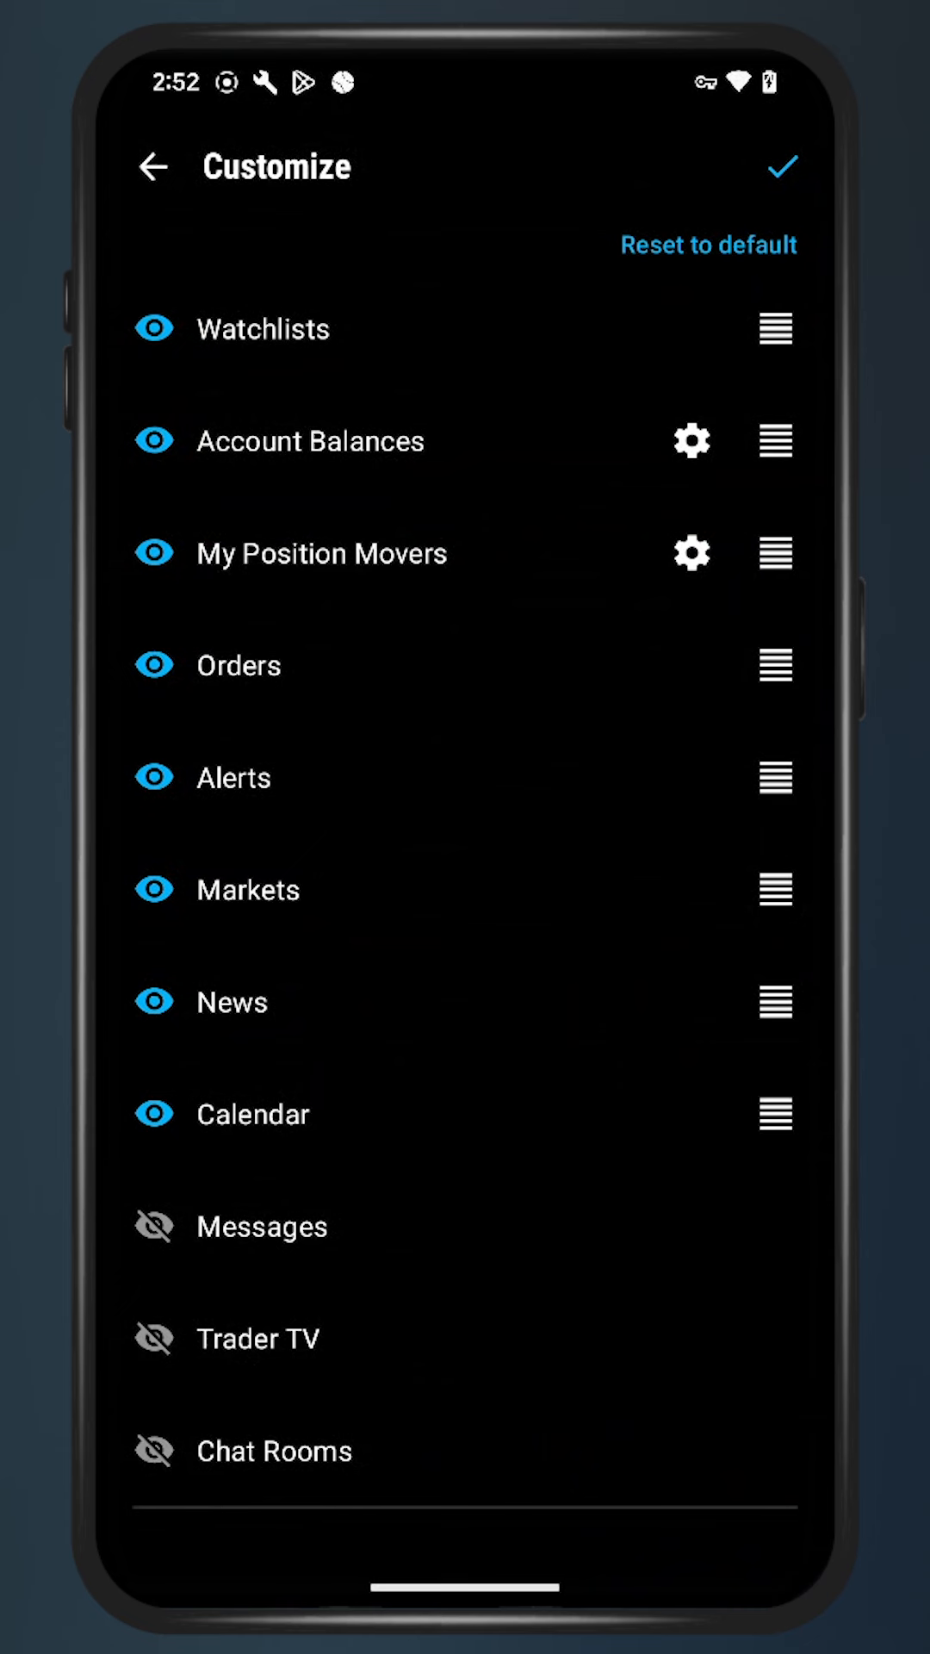
click(691, 553)
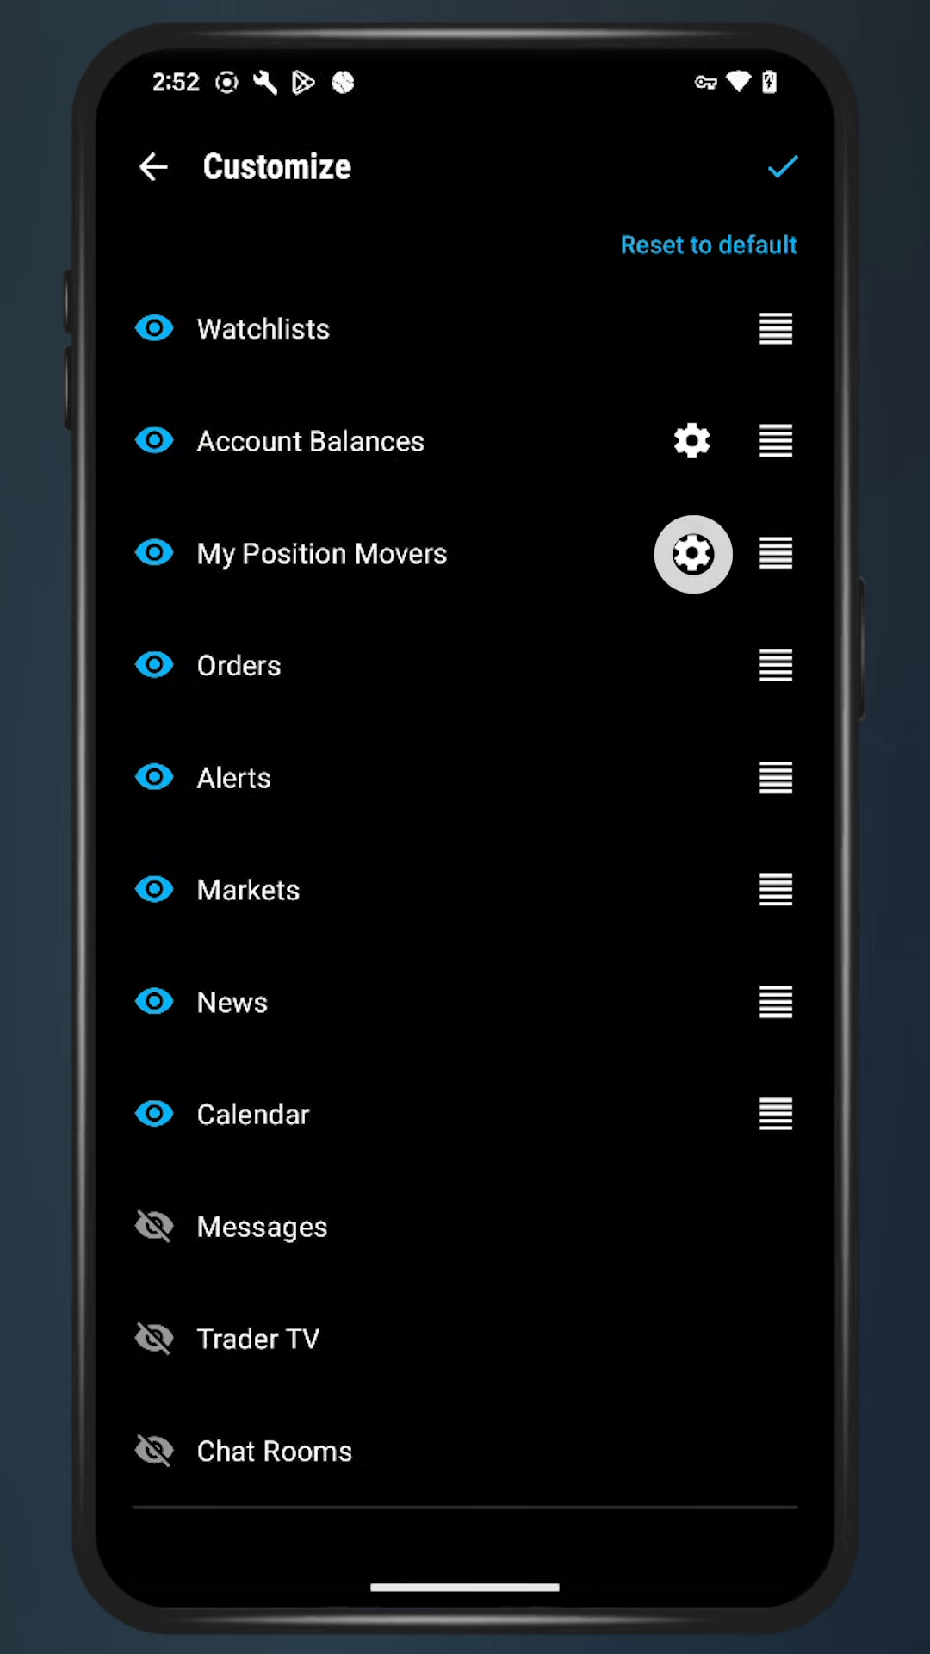
click(692, 554)
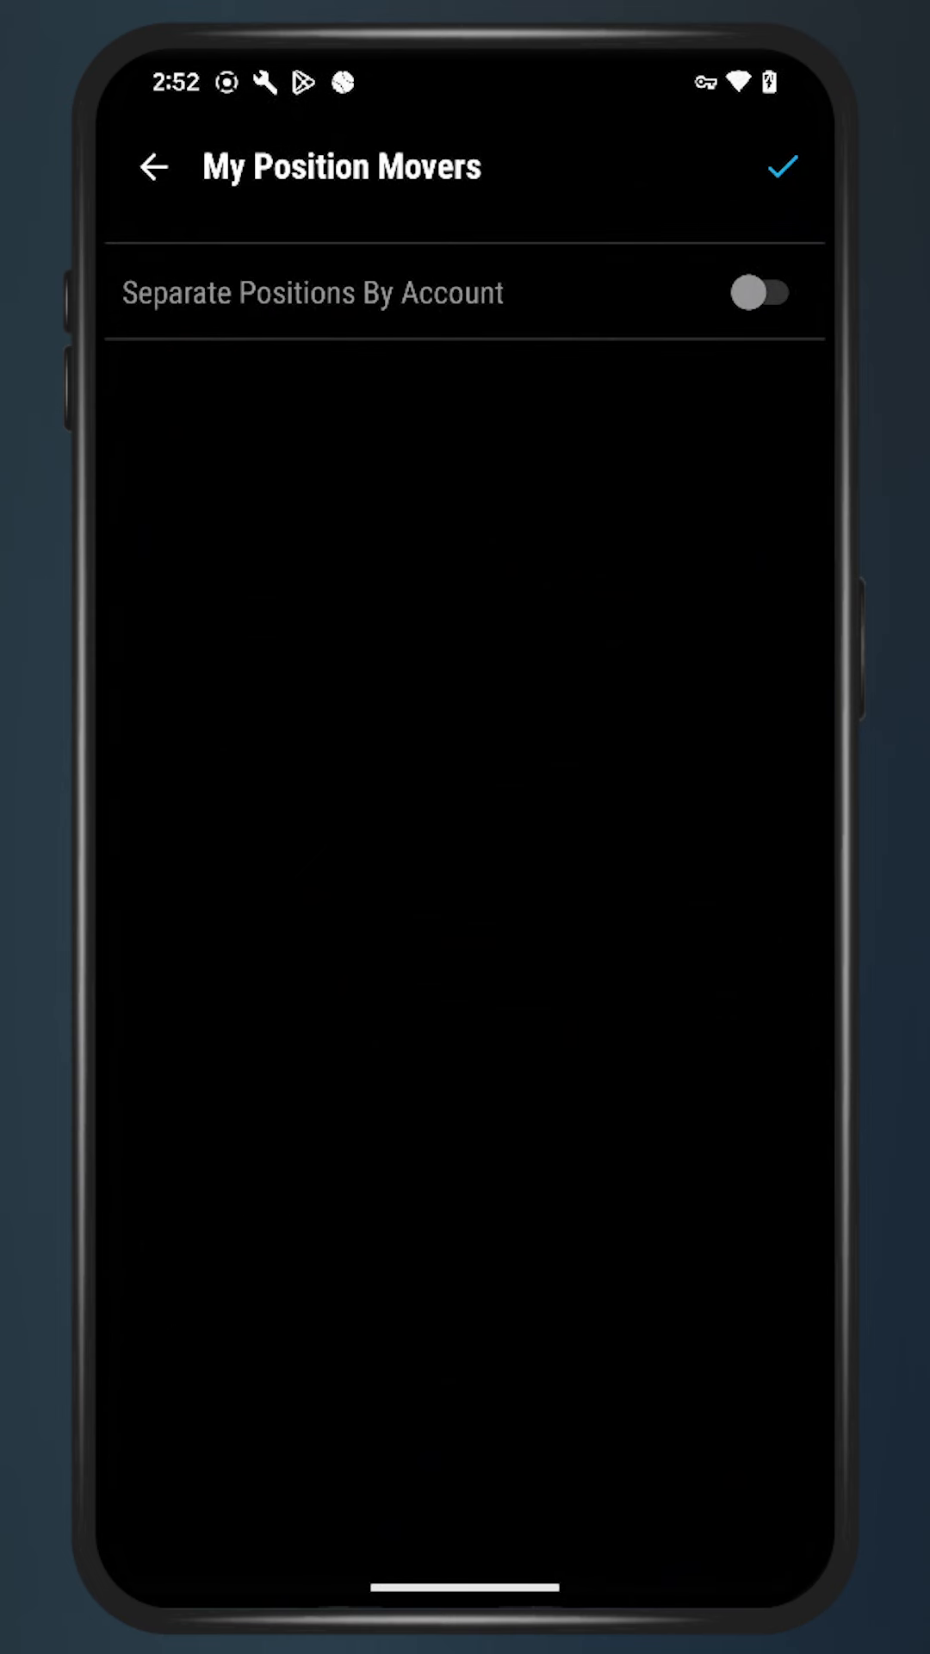
click(154, 166)
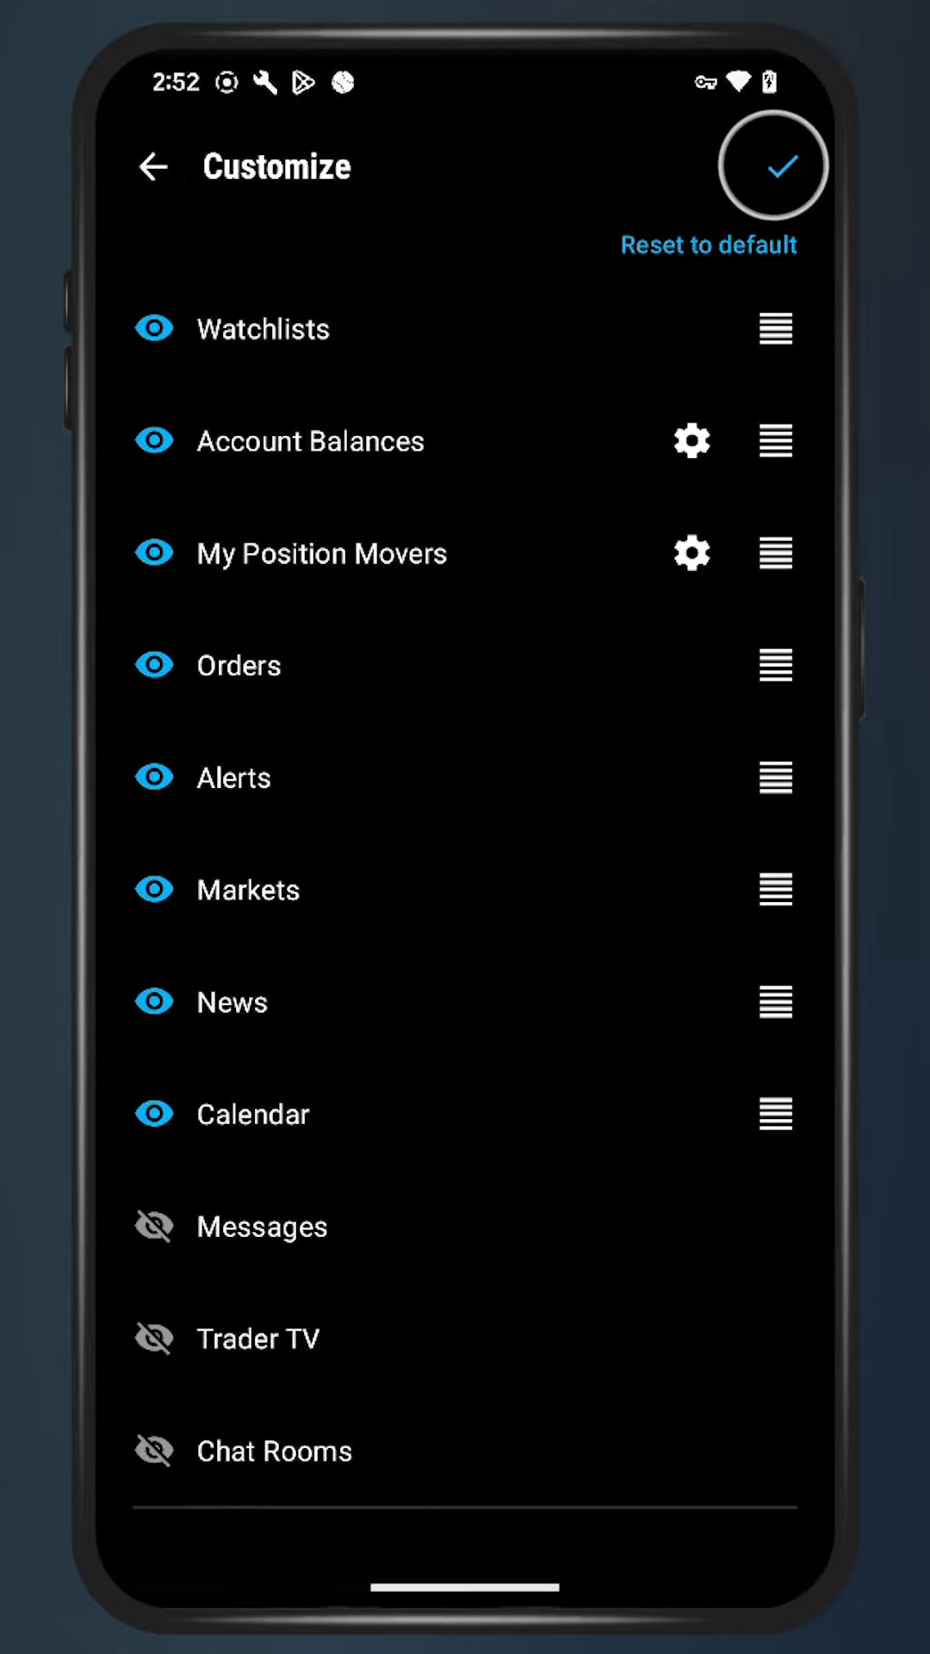
click(774, 166)
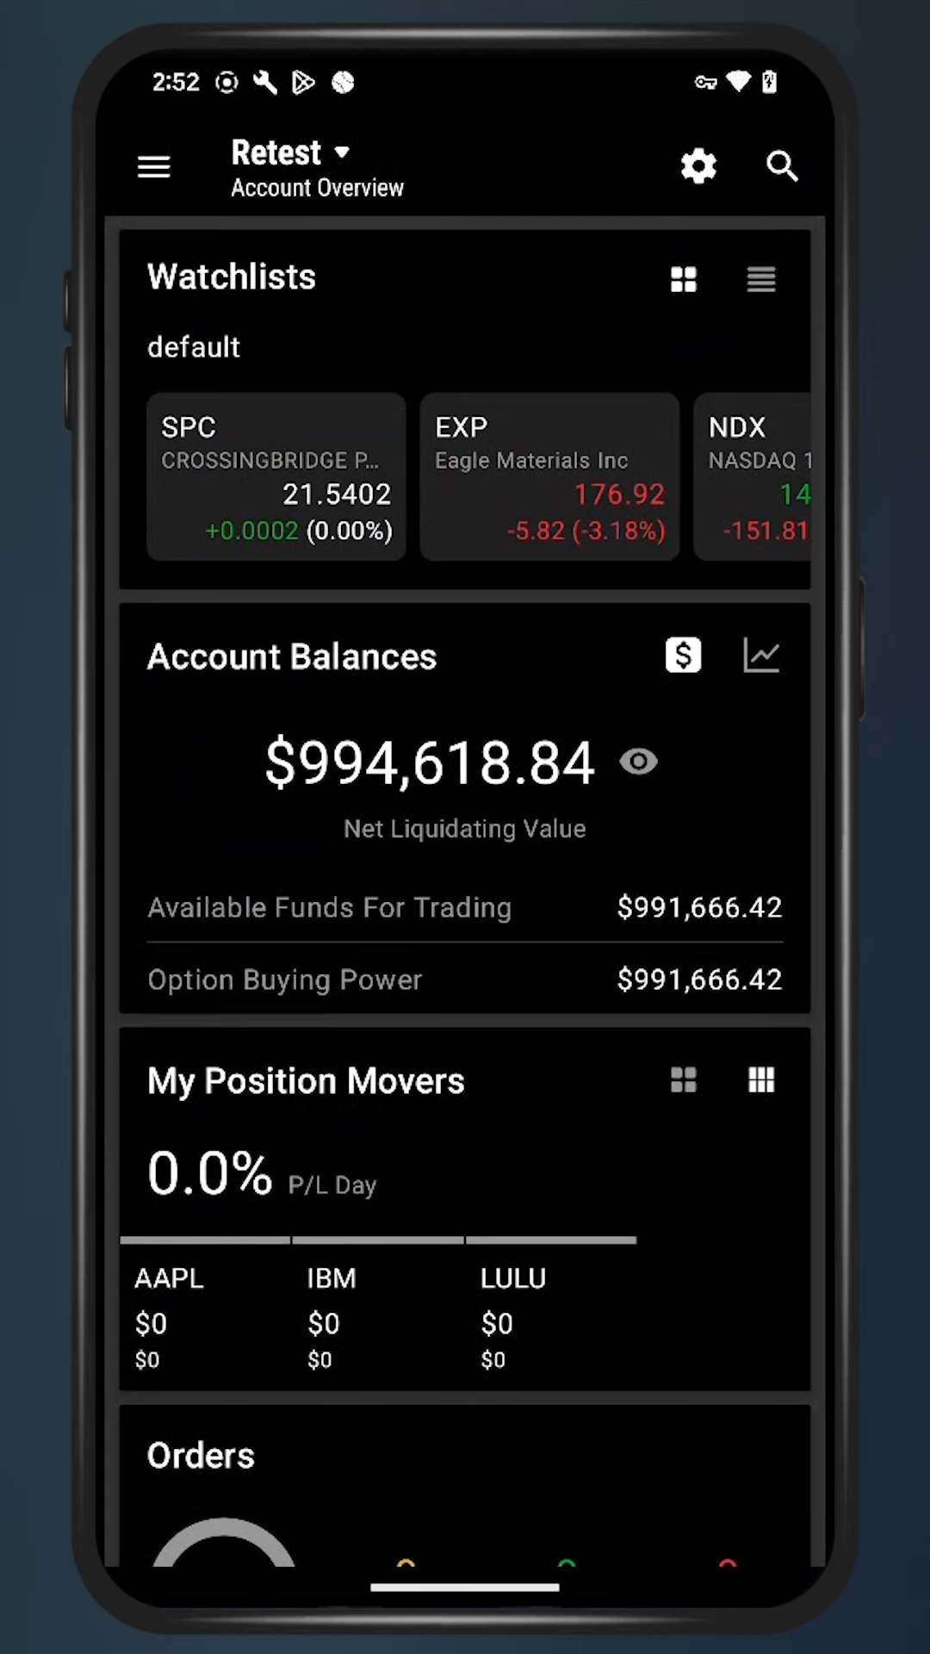
- Switch the overview from the Retest account to All Accounts and open the navigation menu
click(289, 151)
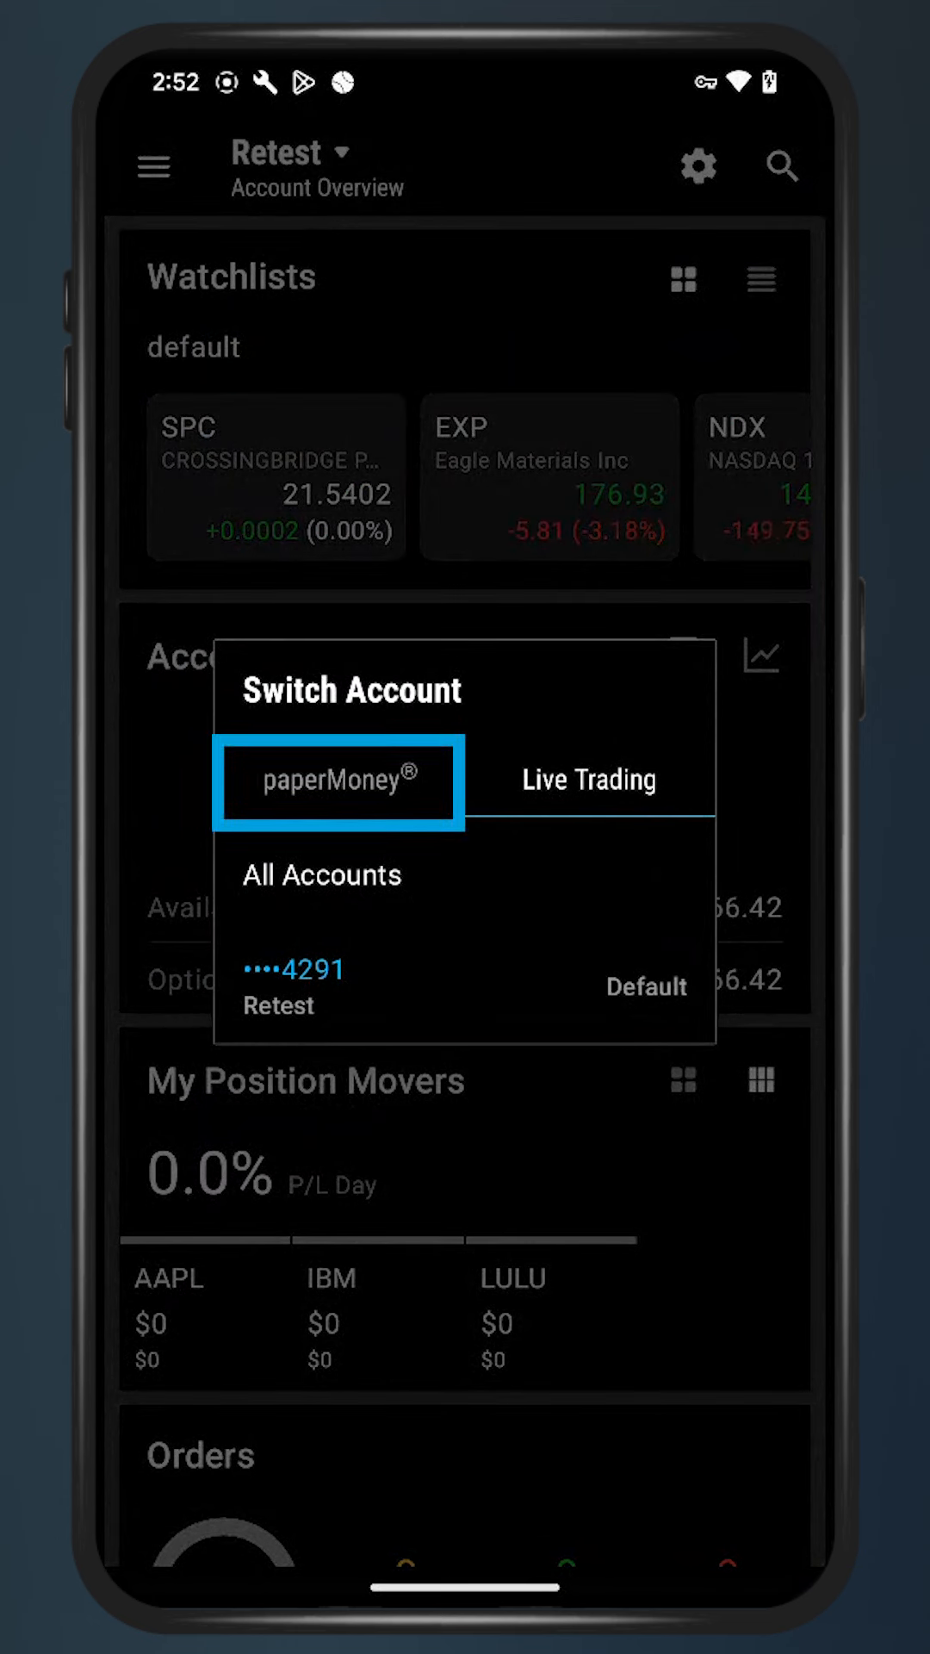
click(589, 779)
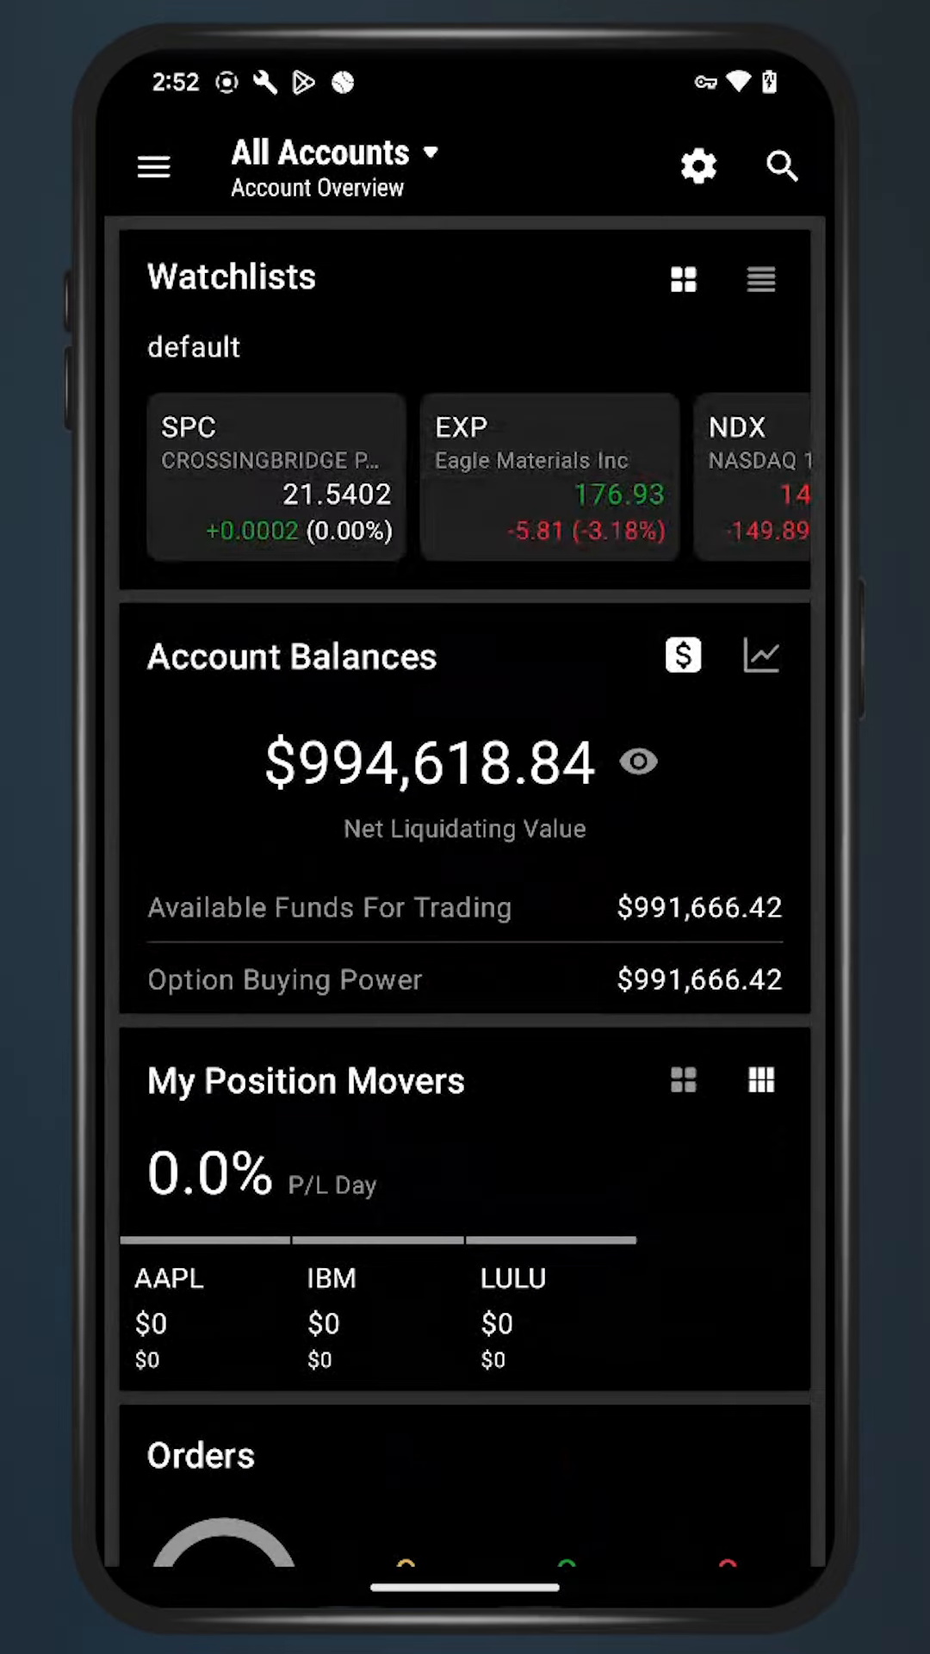
click(154, 165)
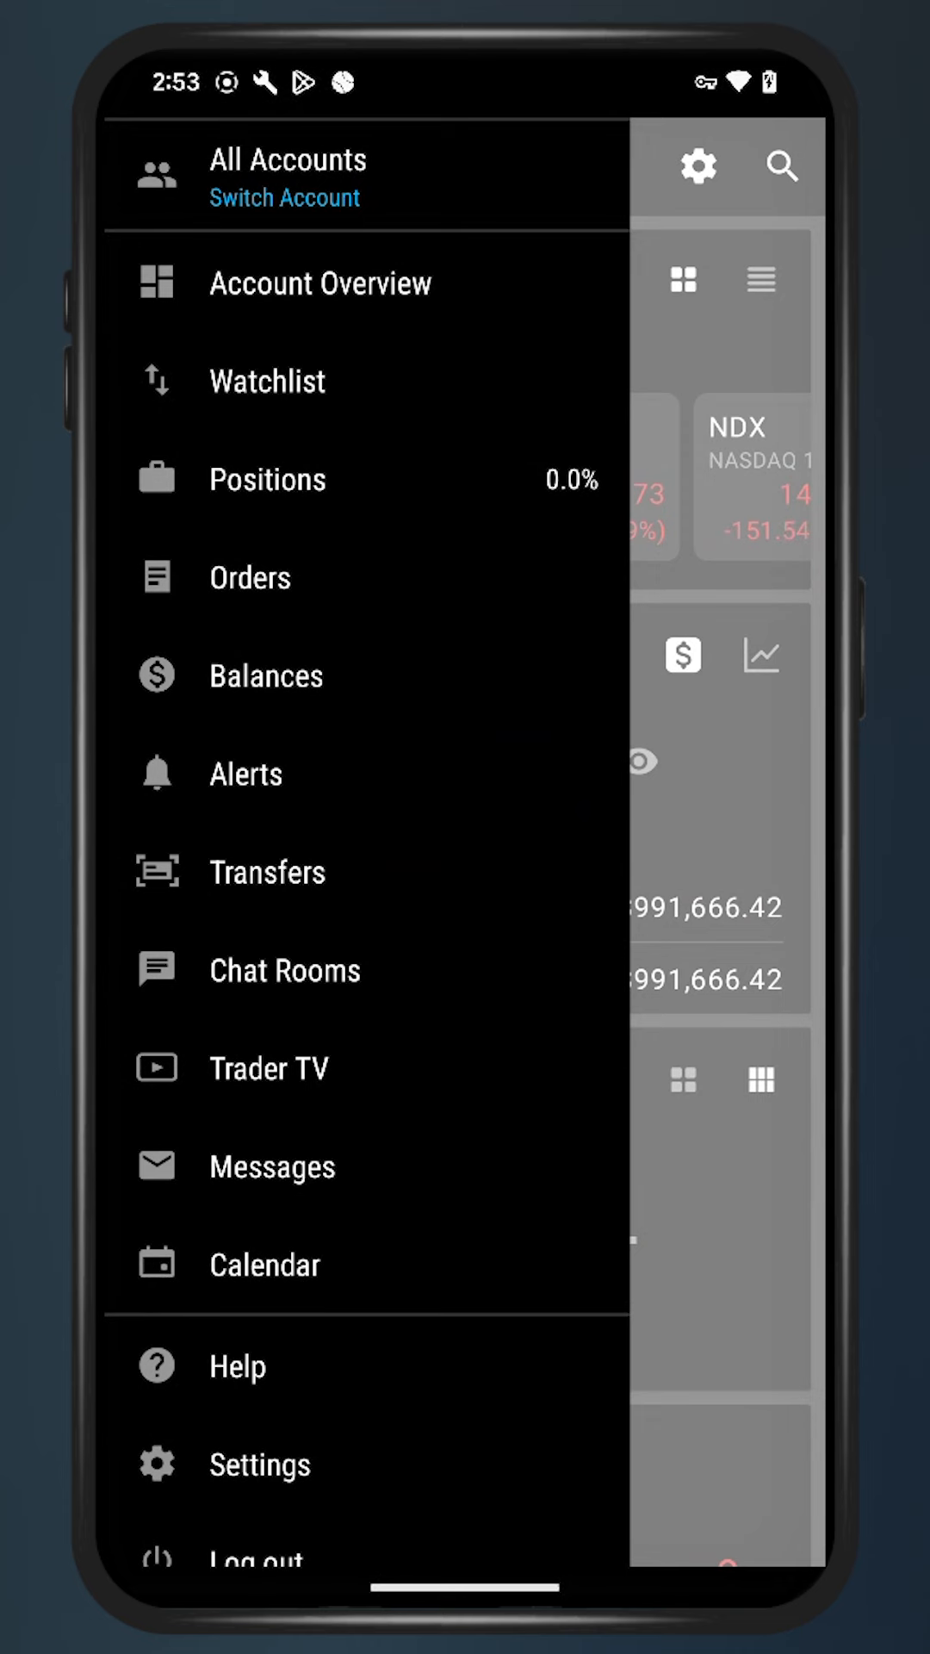
- Open the default Watchlist page from the side menu
click(268, 381)
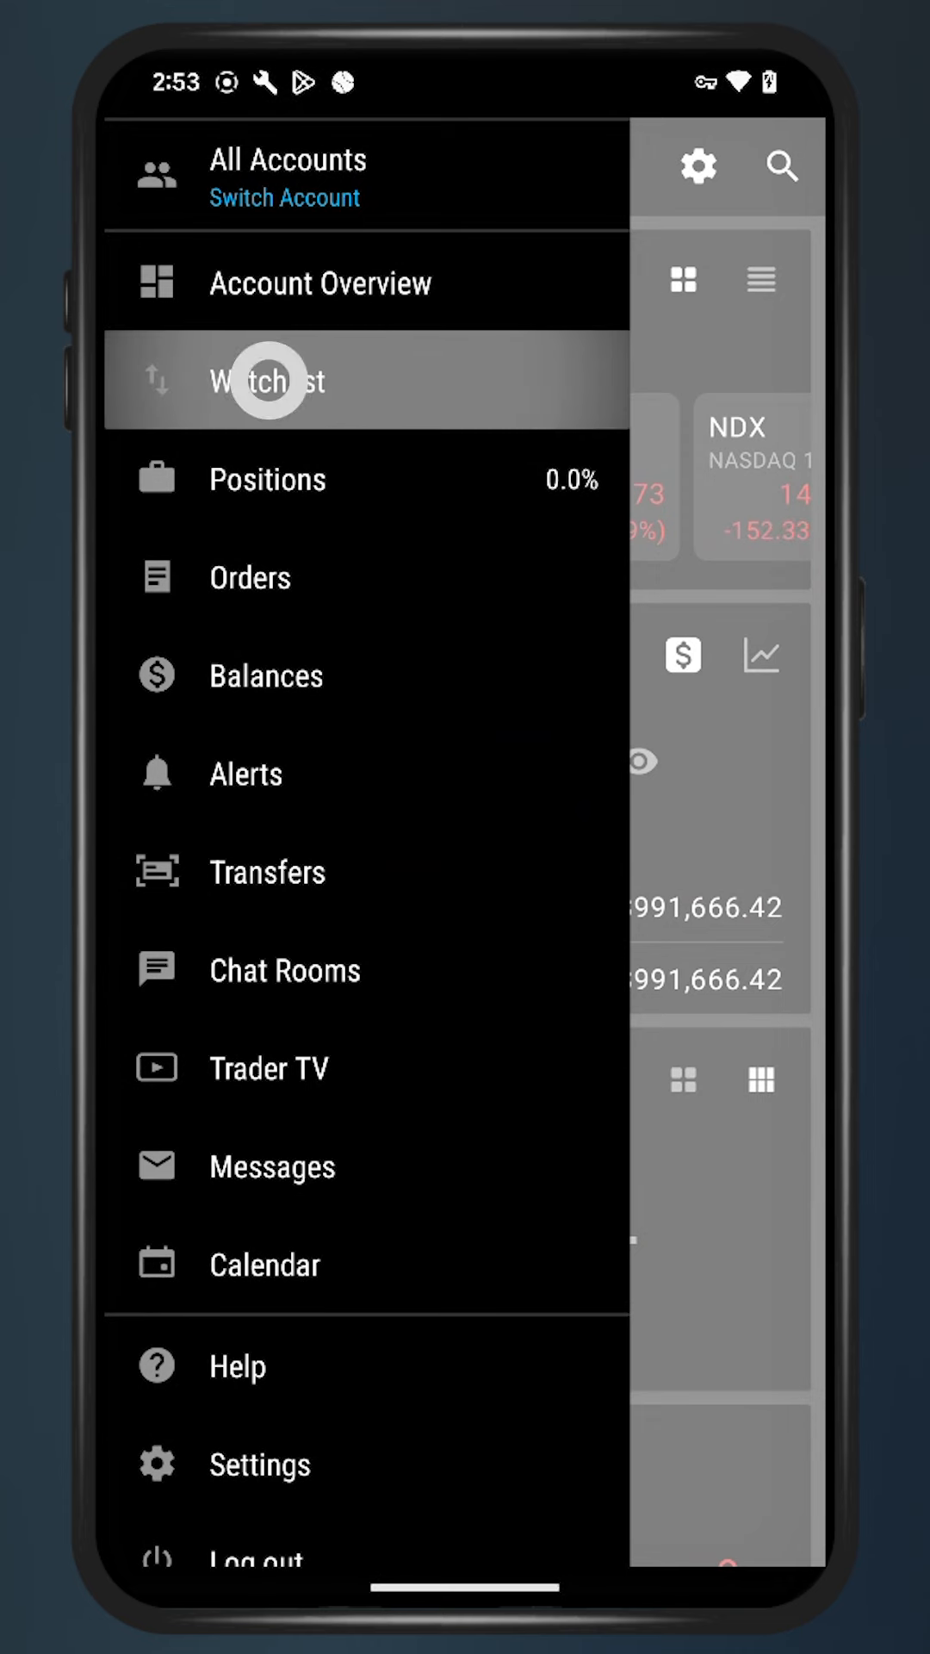
click(274, 381)
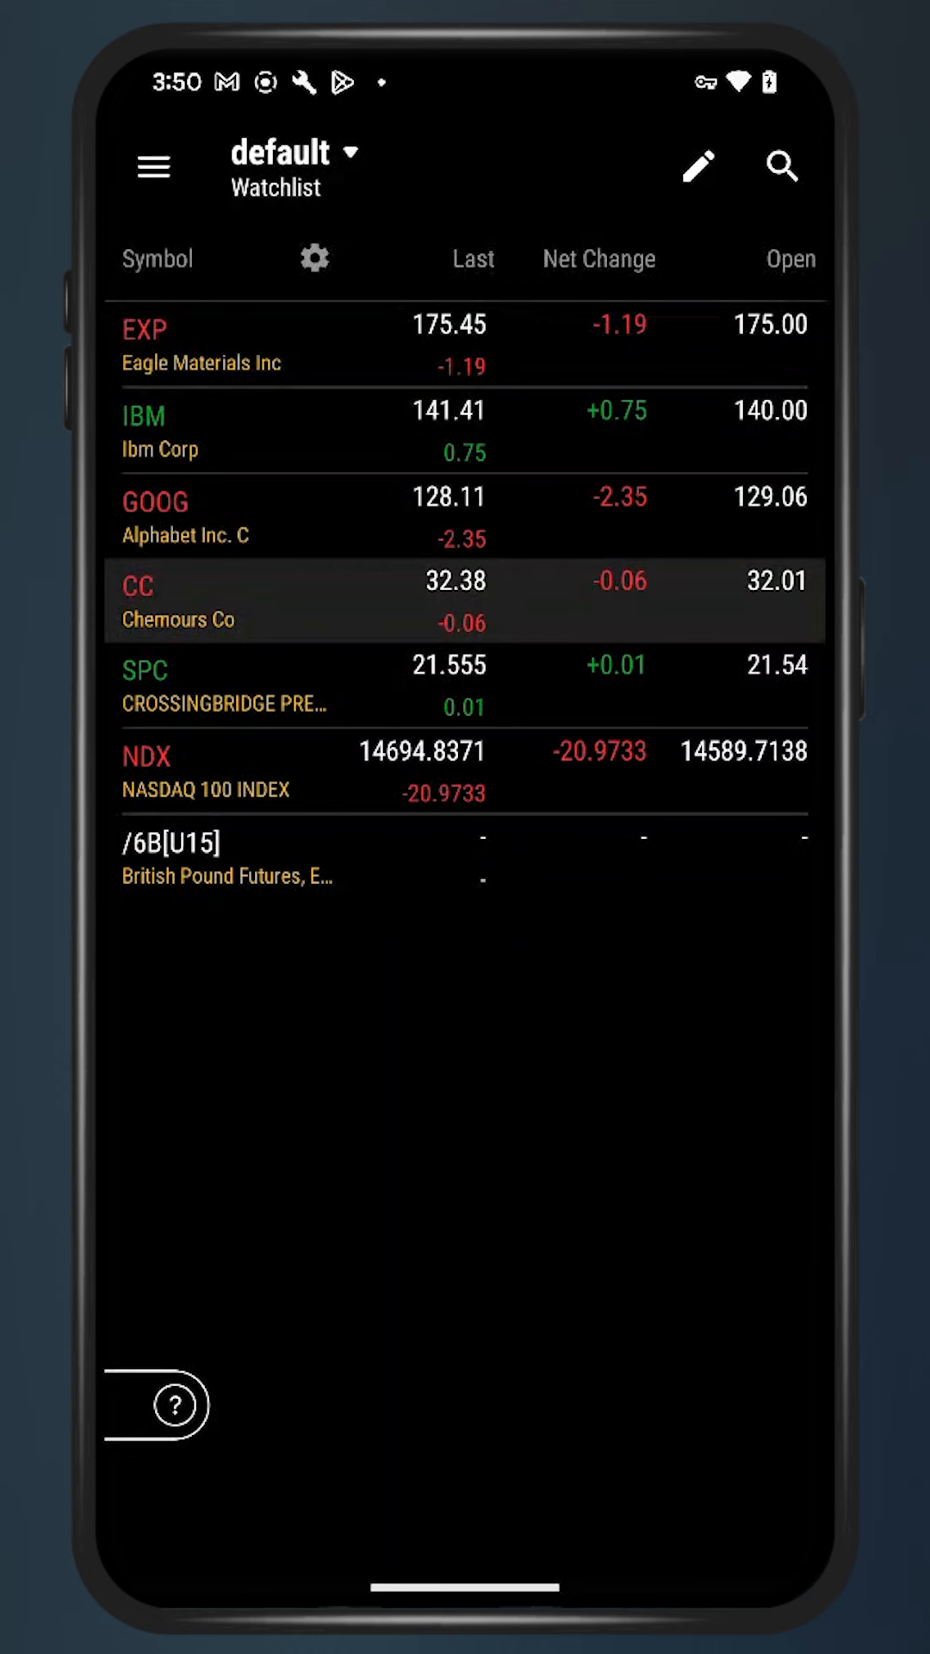
- Create a new personal watchlist named demo
click(296, 154)
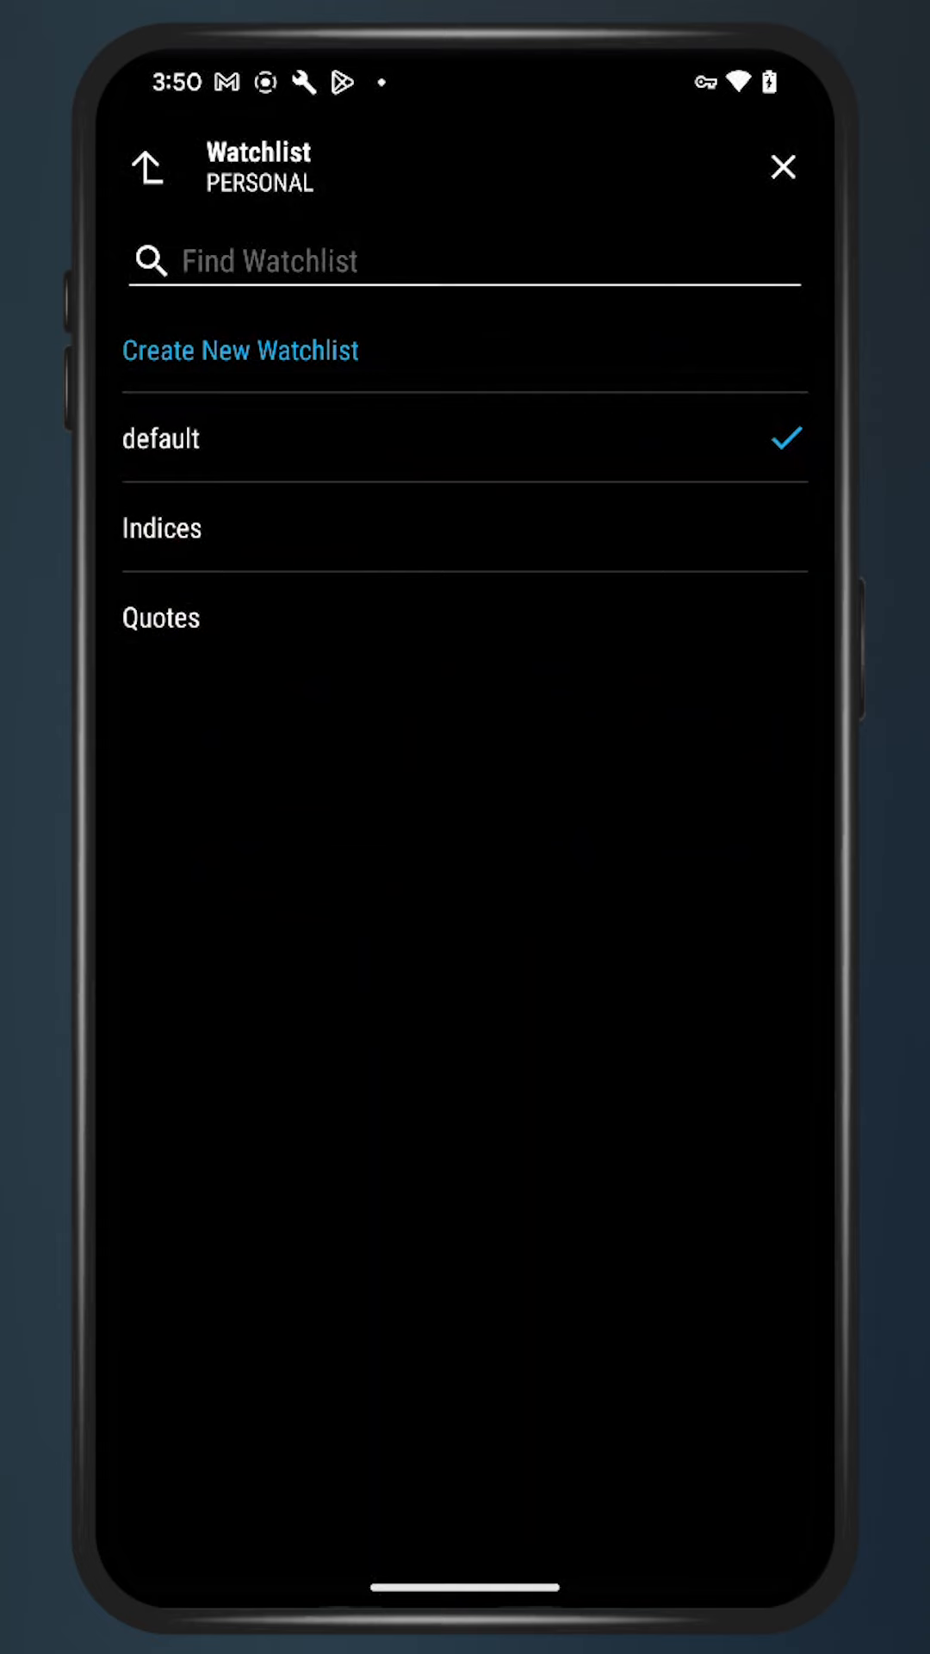
click(239, 351)
text(de)
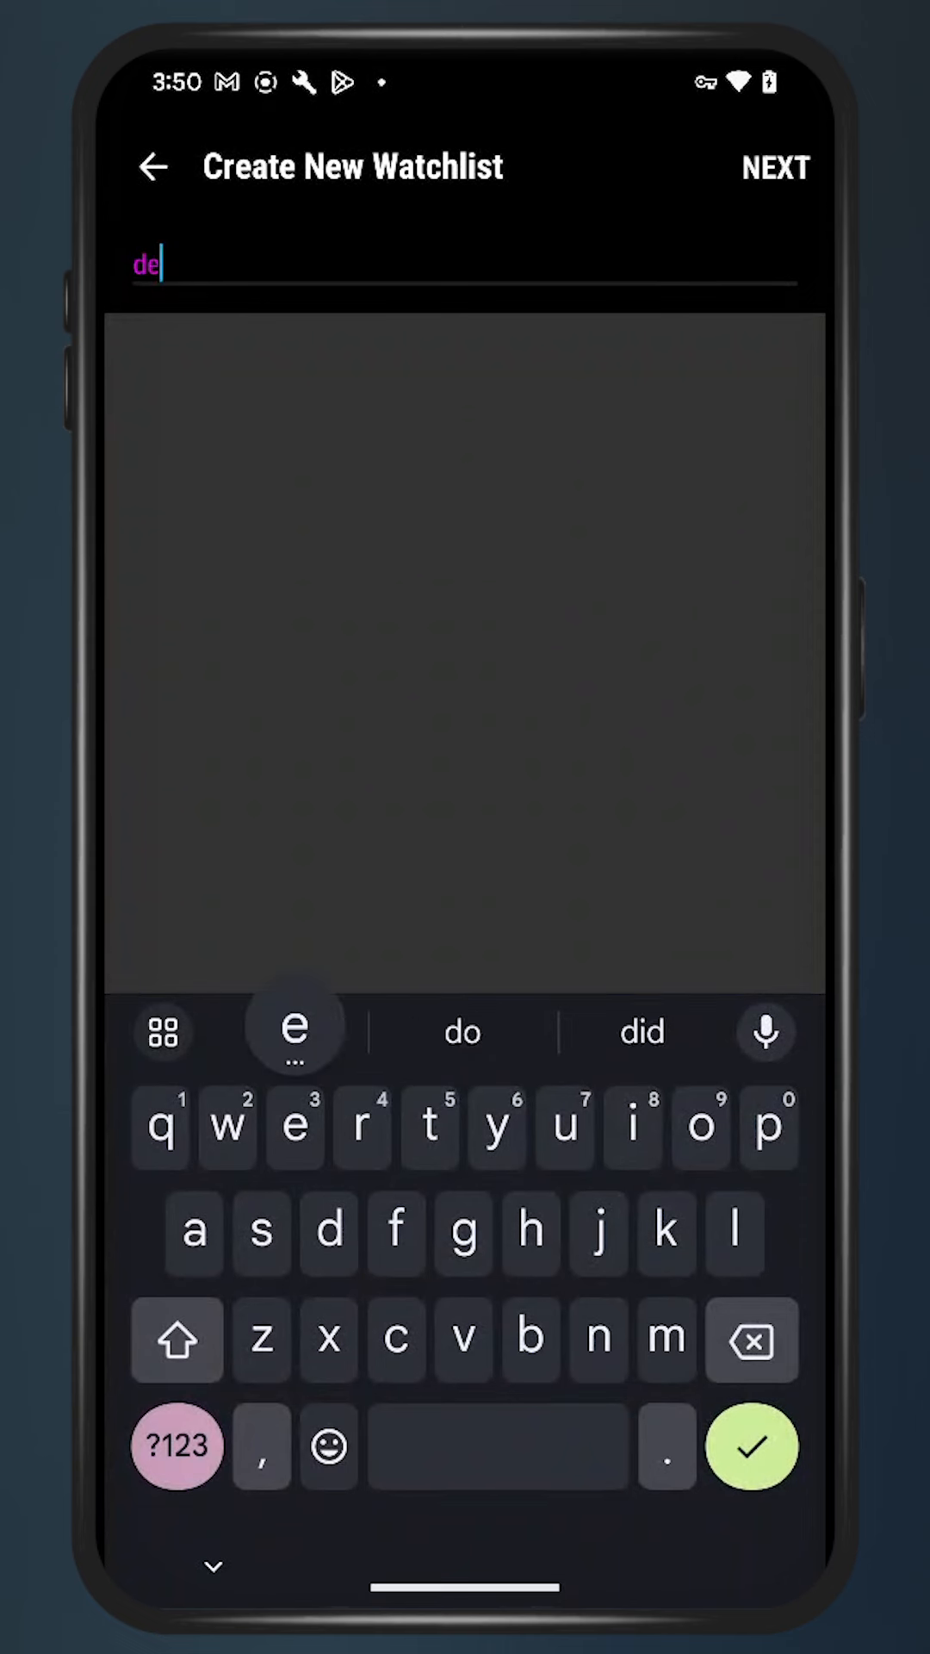
click(775, 168)
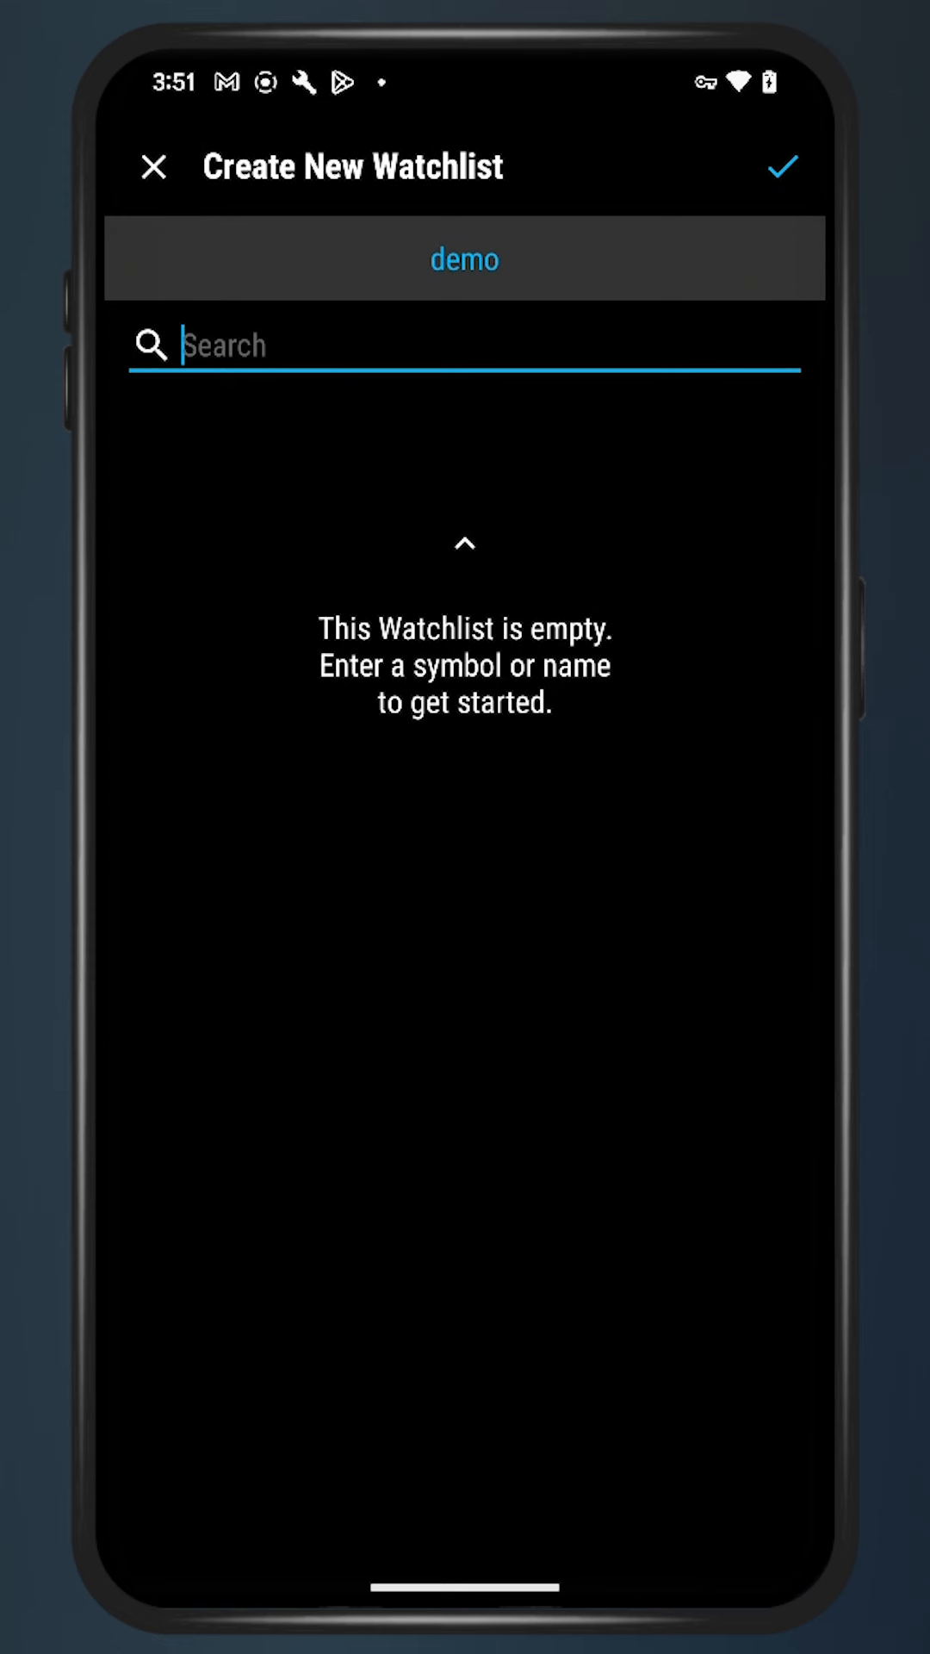
- Add AMZN, AAPL and MSFT to the demo watchlist and save it
text(A)
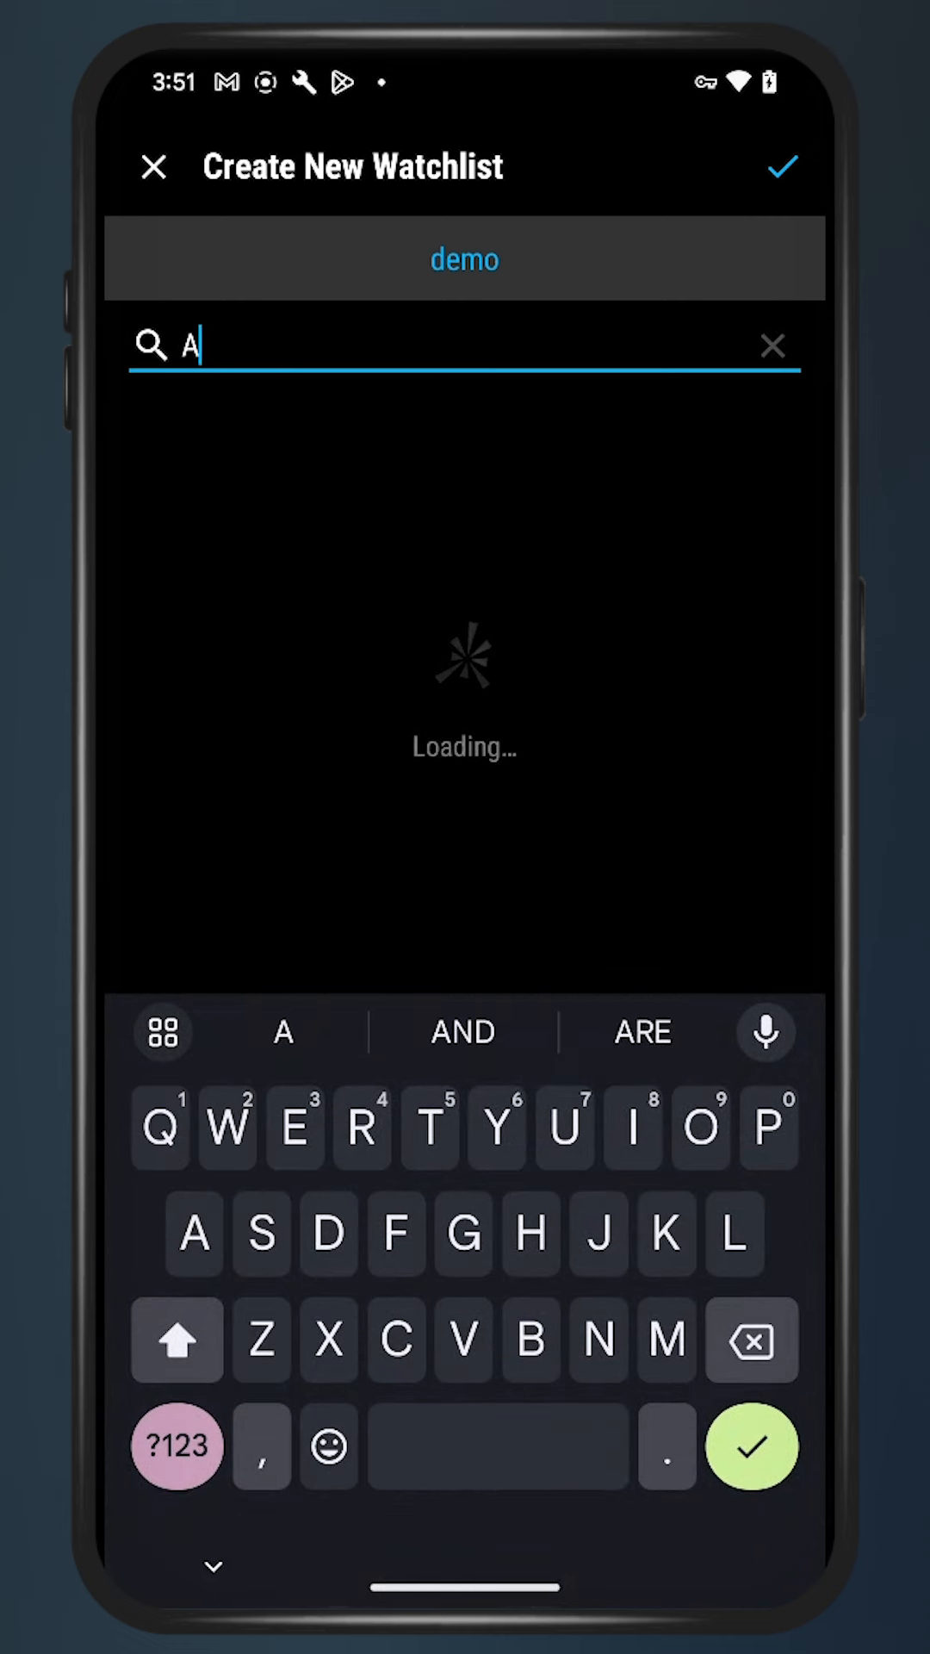
text(MZN)
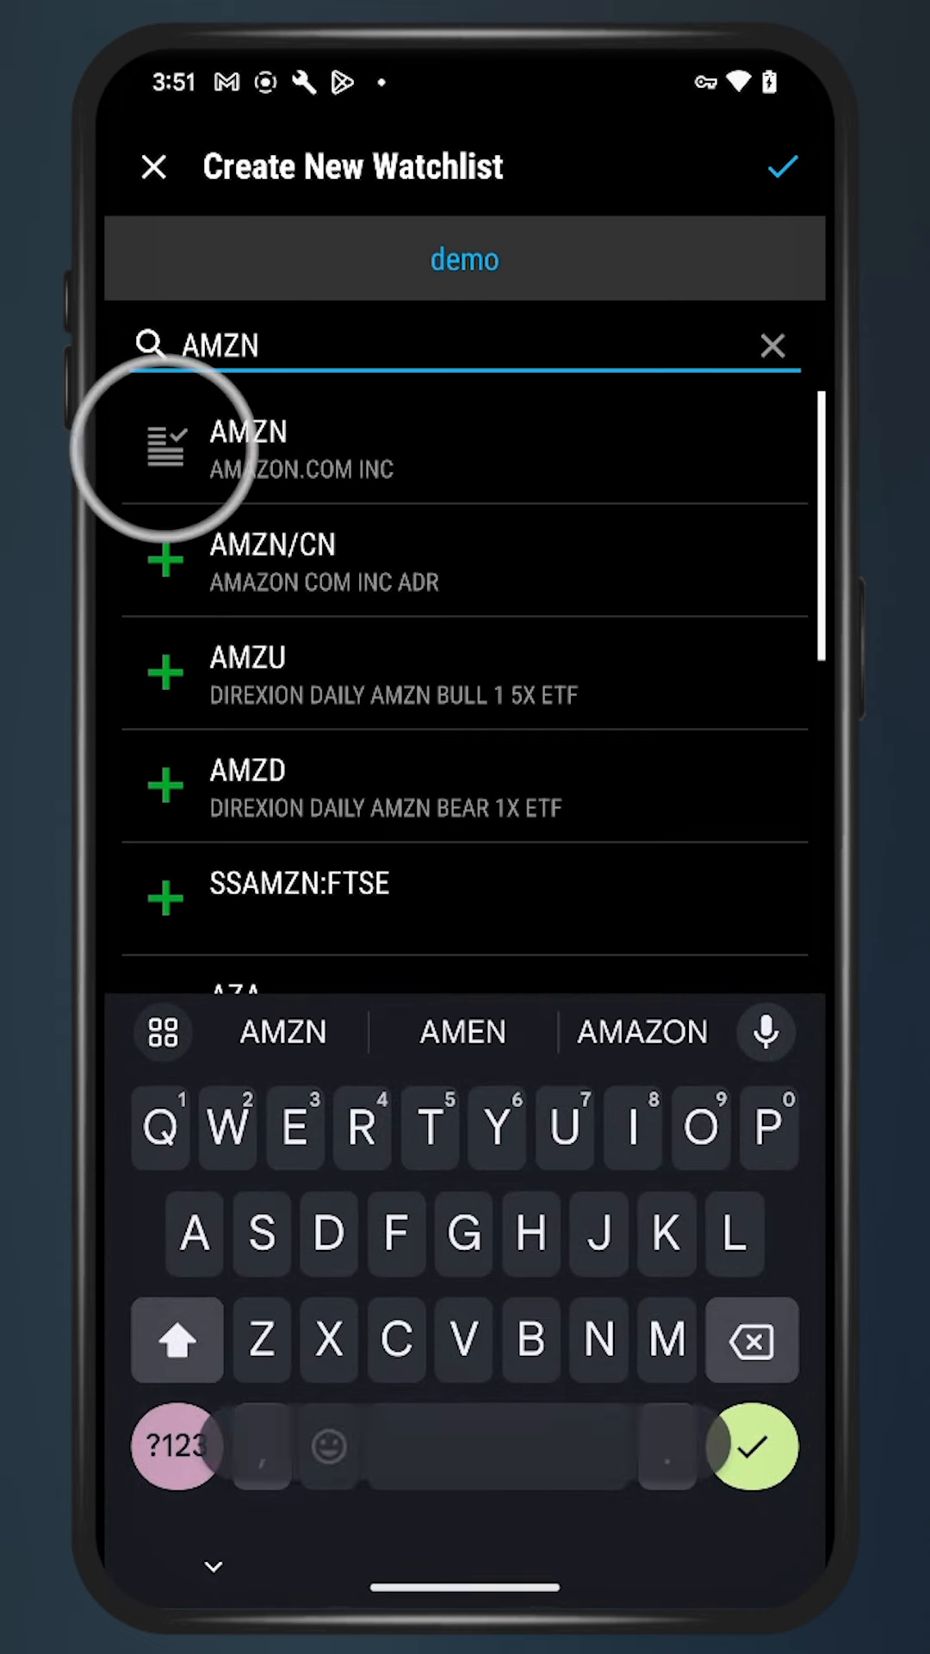
click(165, 443)
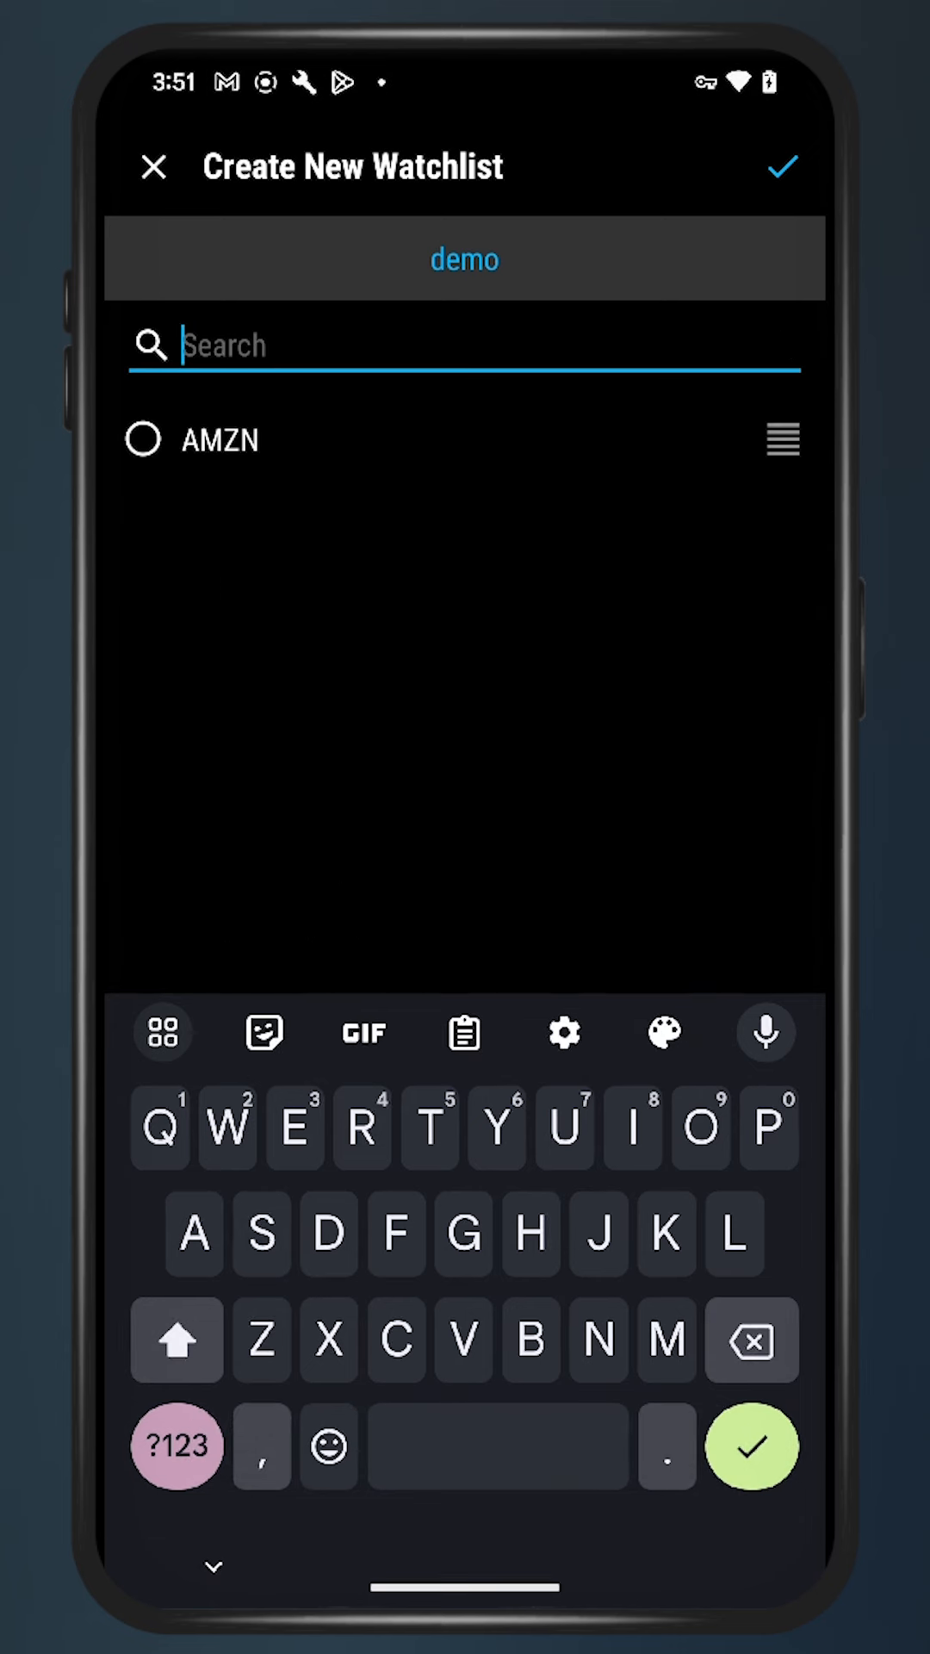
text(AAP)
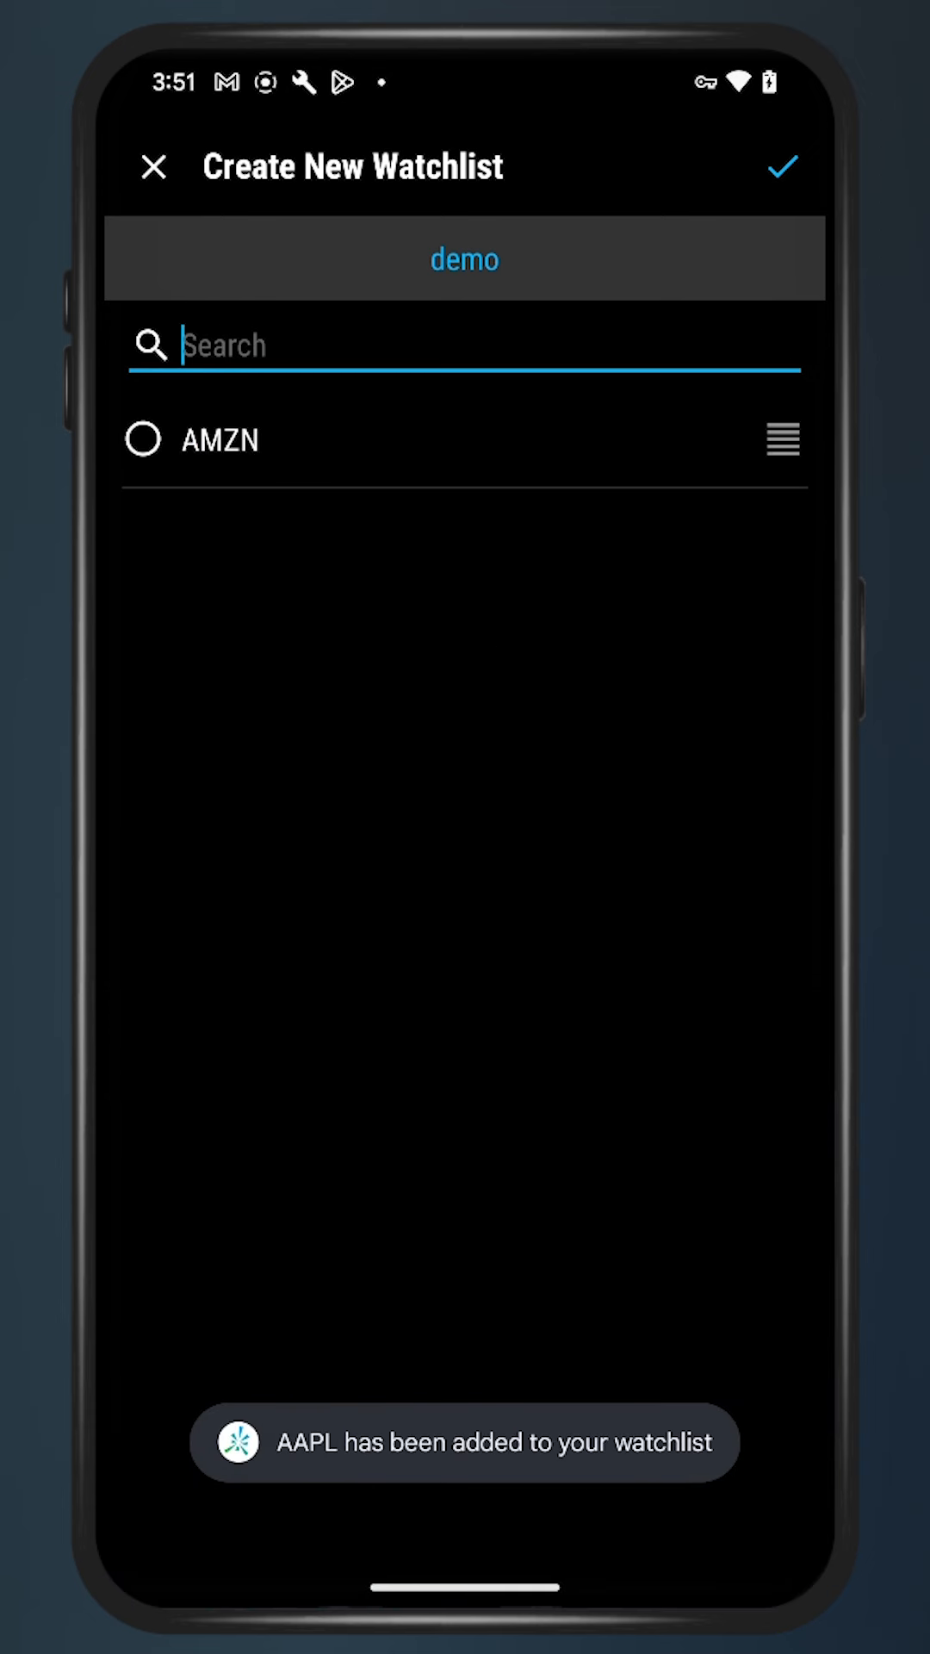
click(465, 344)
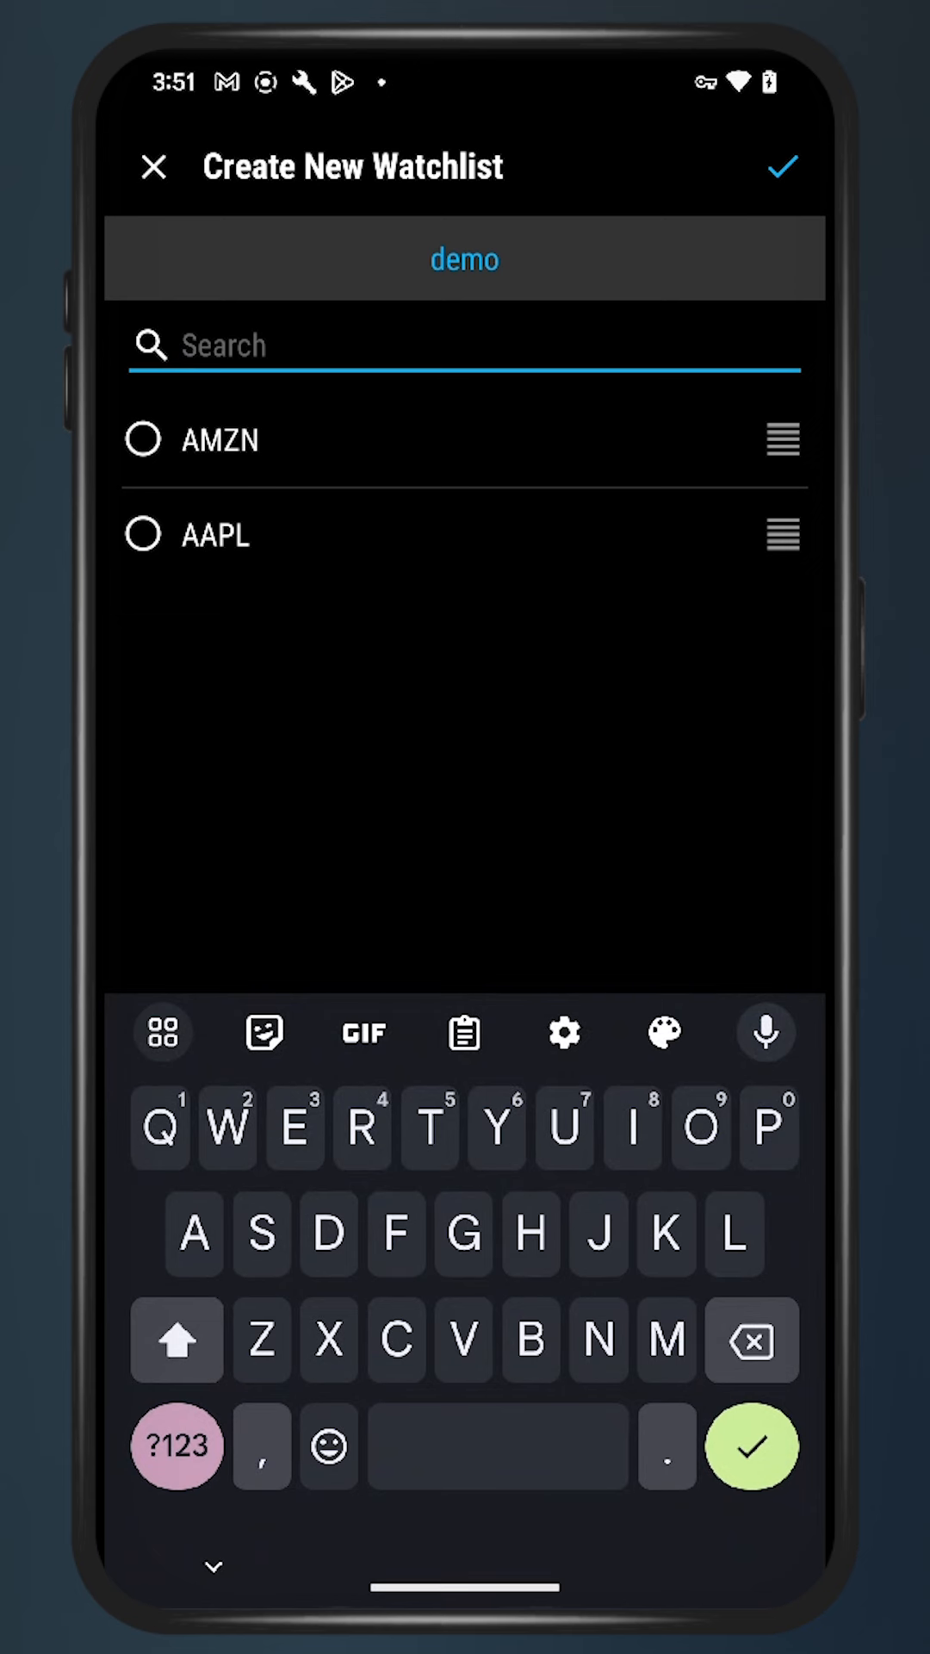
text(MSF)
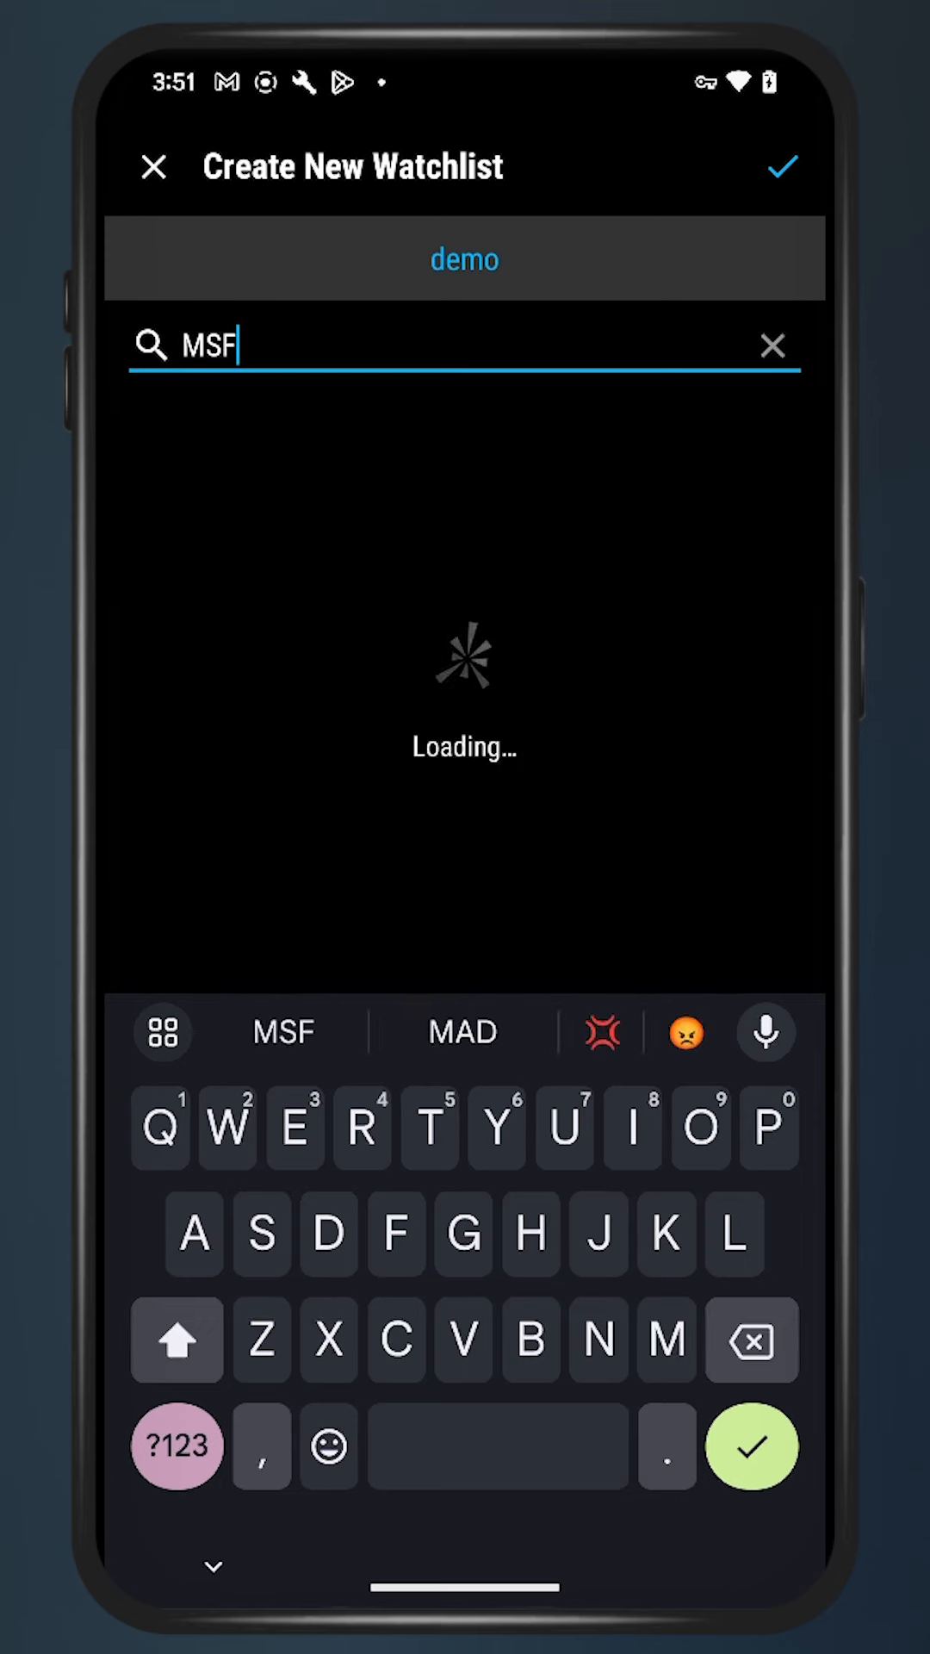
text(T)
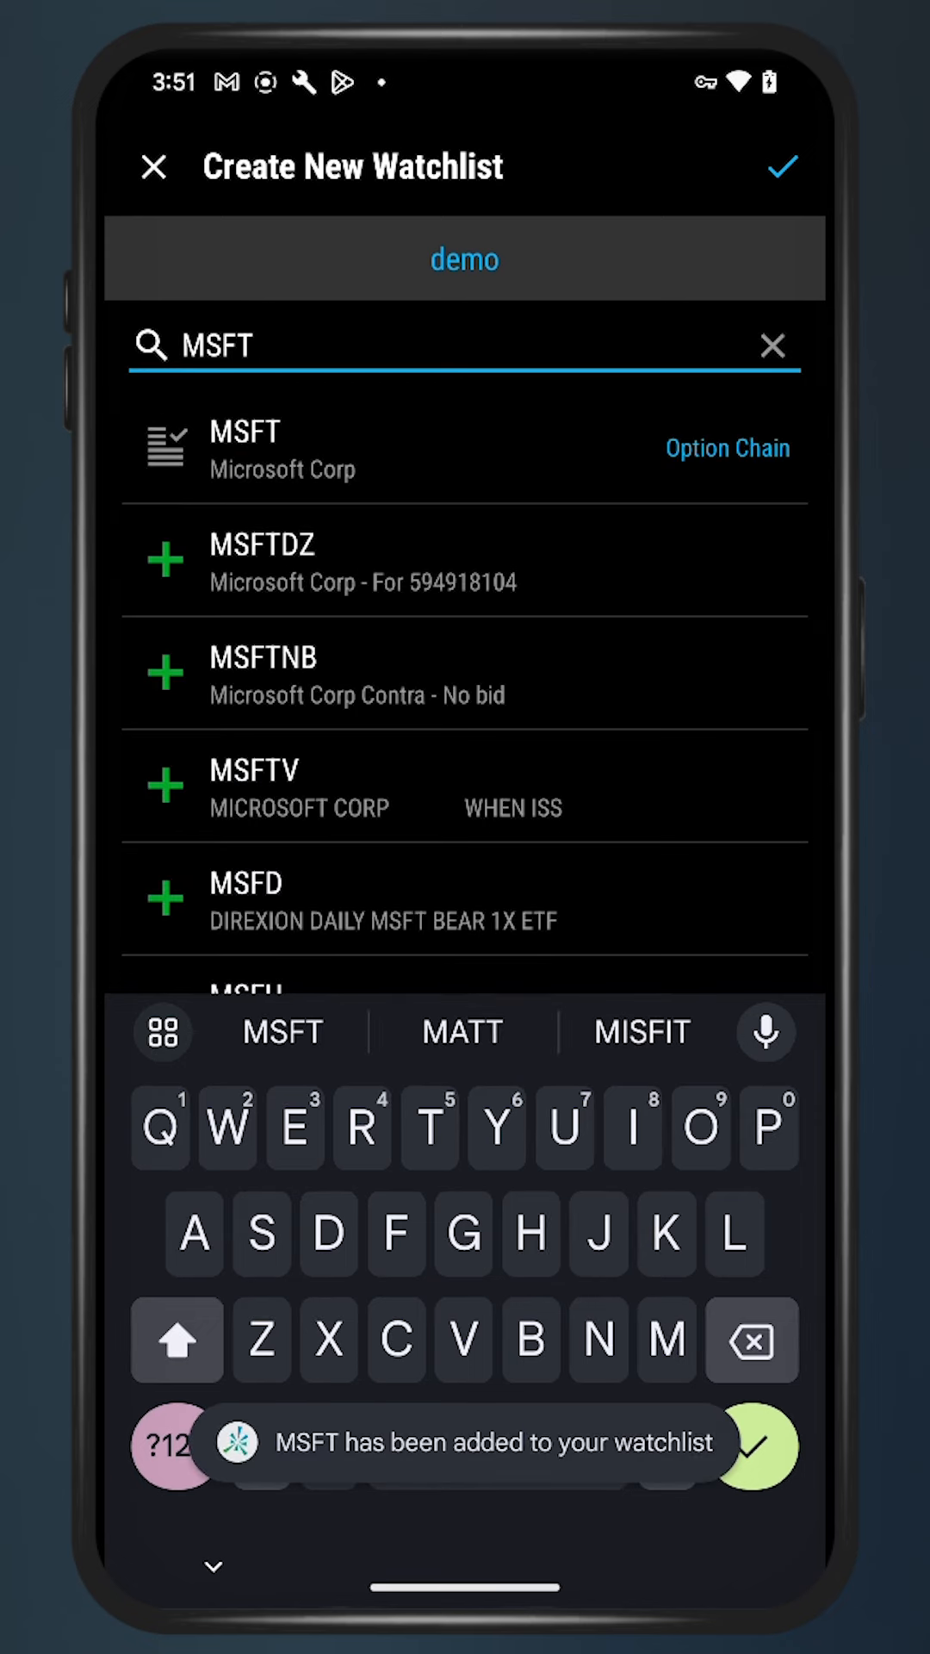
click(780, 167)
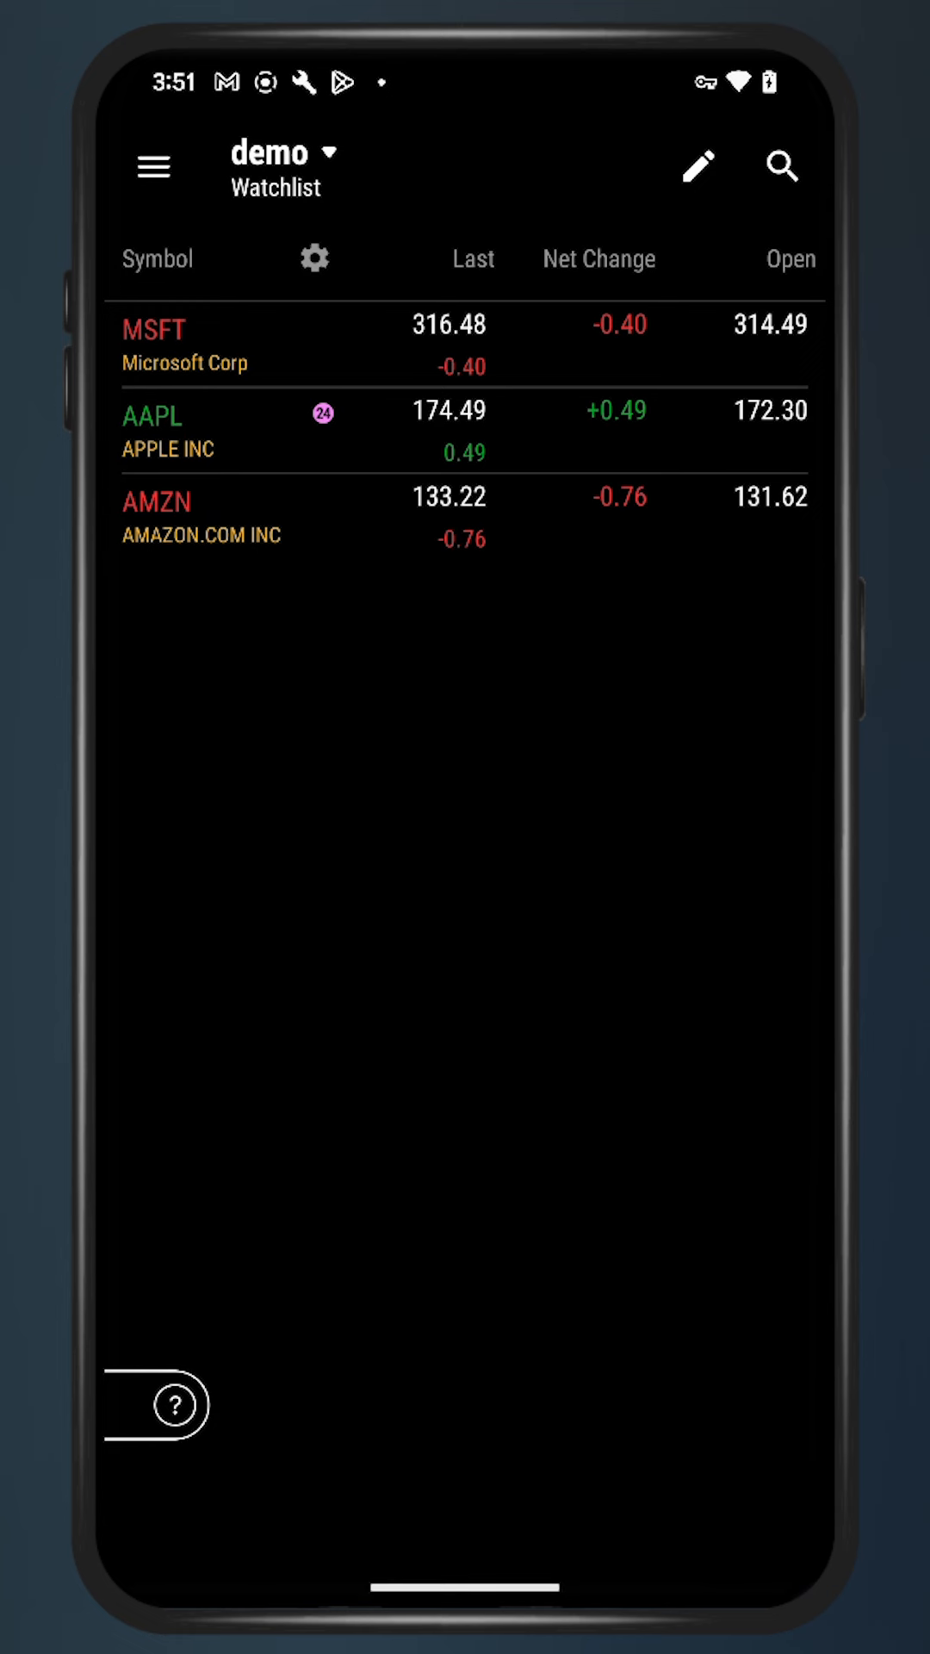
- Re-sort the demo watchlist so AMZN is first and MSFT last, then open column settings
click(469, 259)
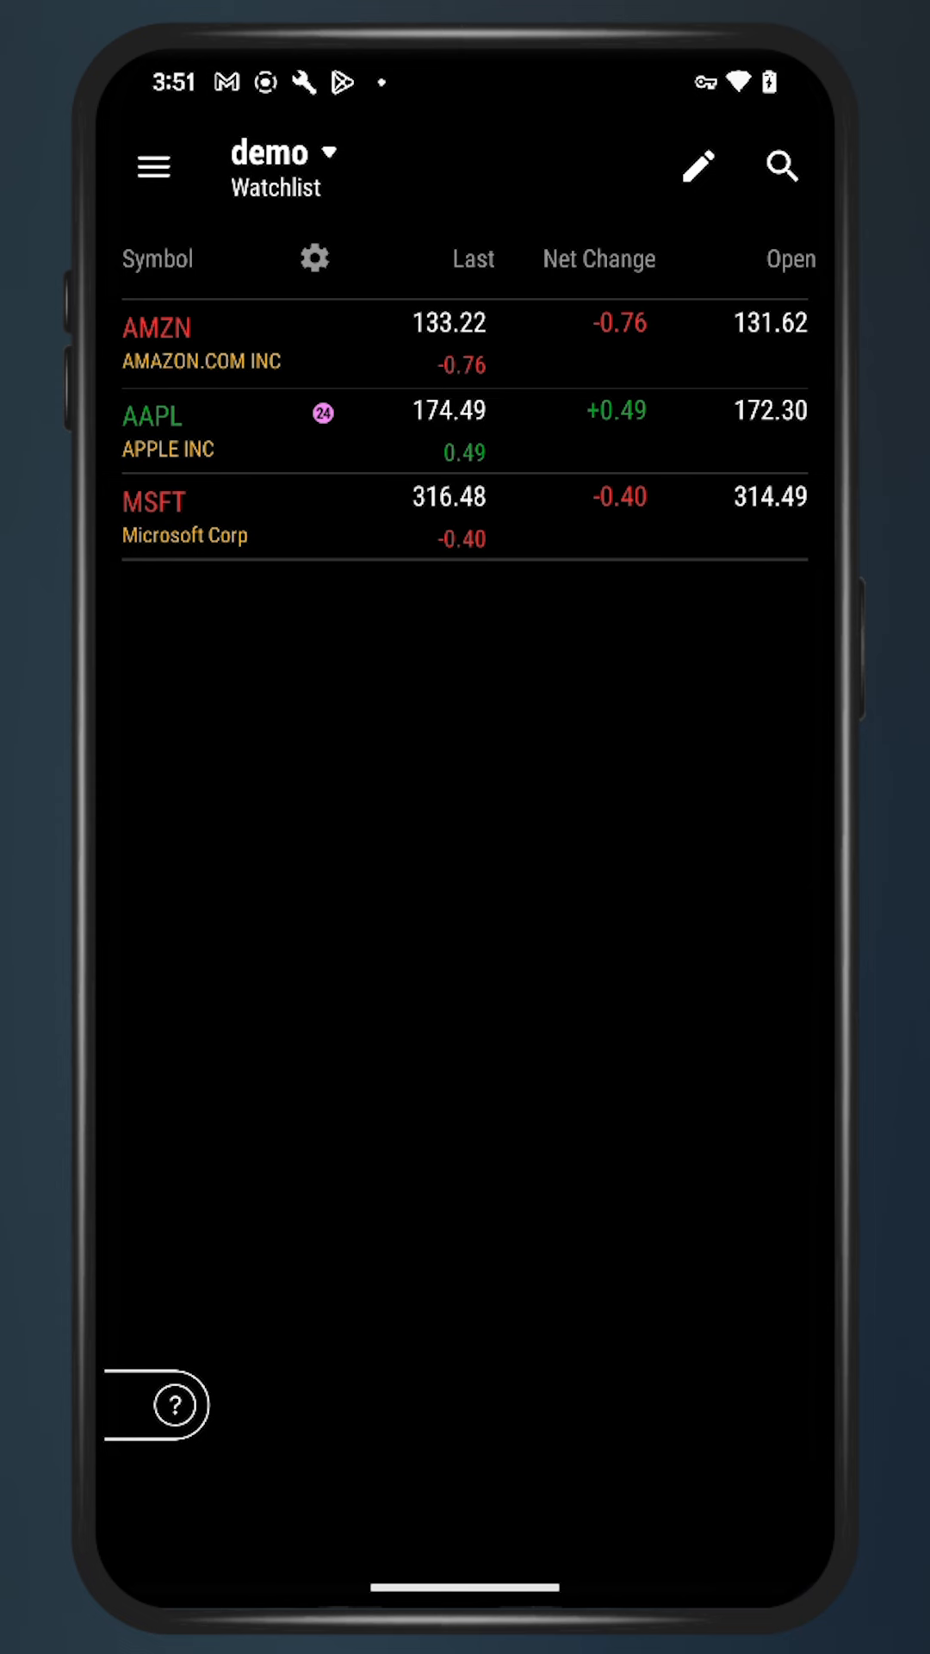
click(313, 258)
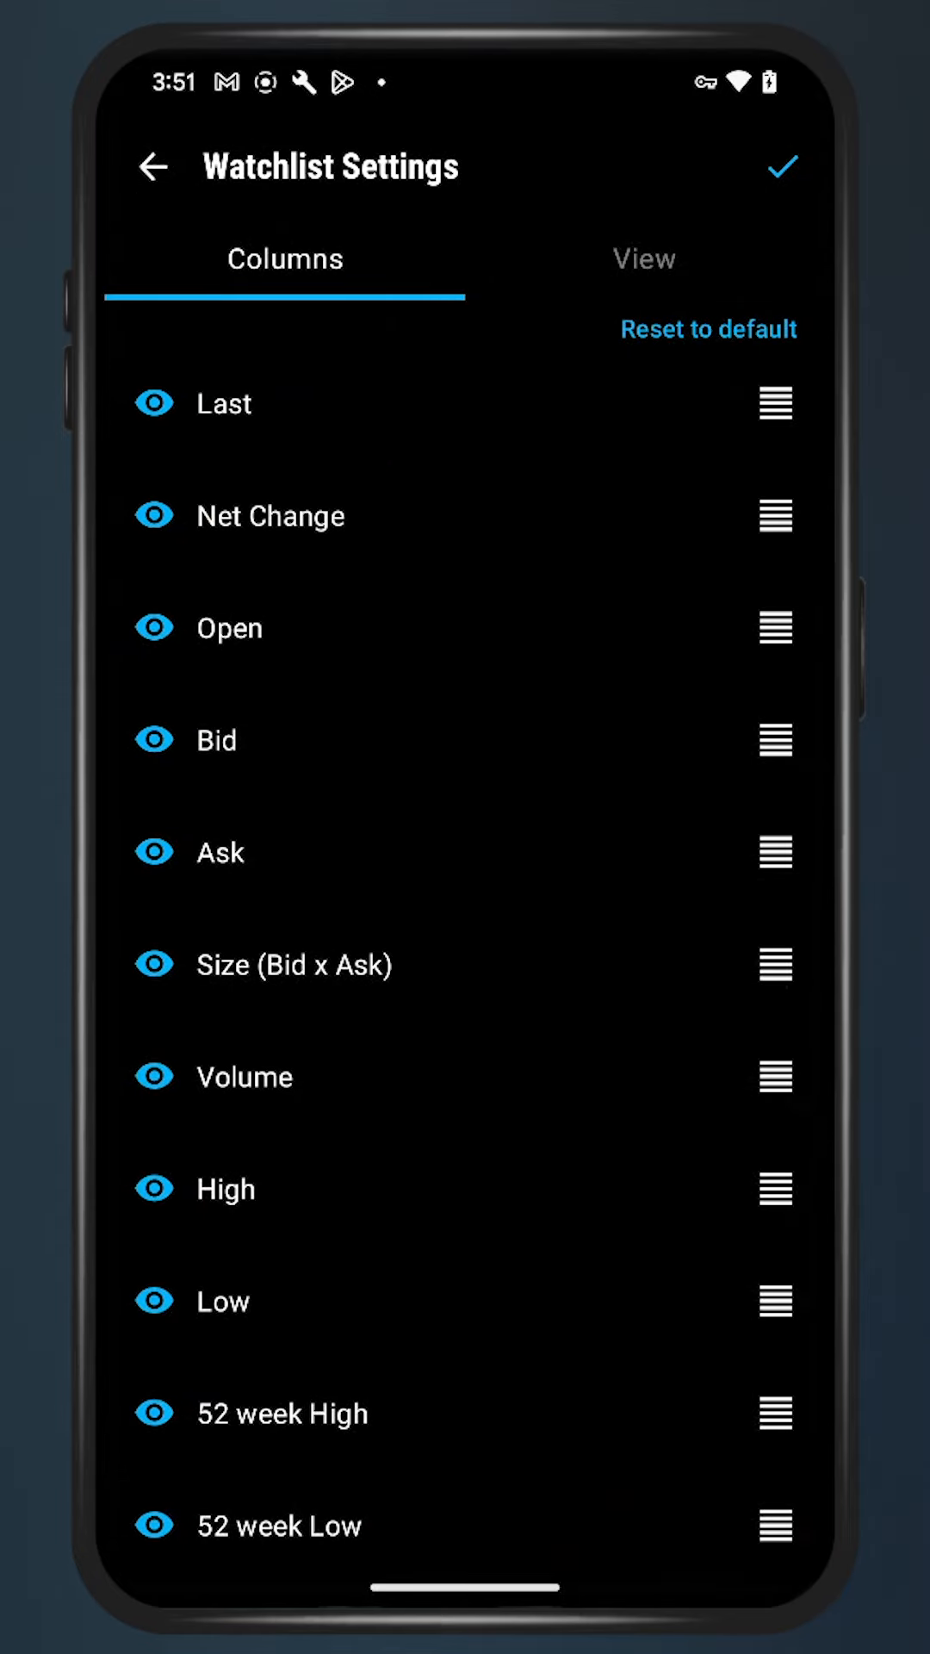
- Add the Stock Fundamentals columns PE, 52High and 52Low, and sort by PE descending
scroll(down, 3)
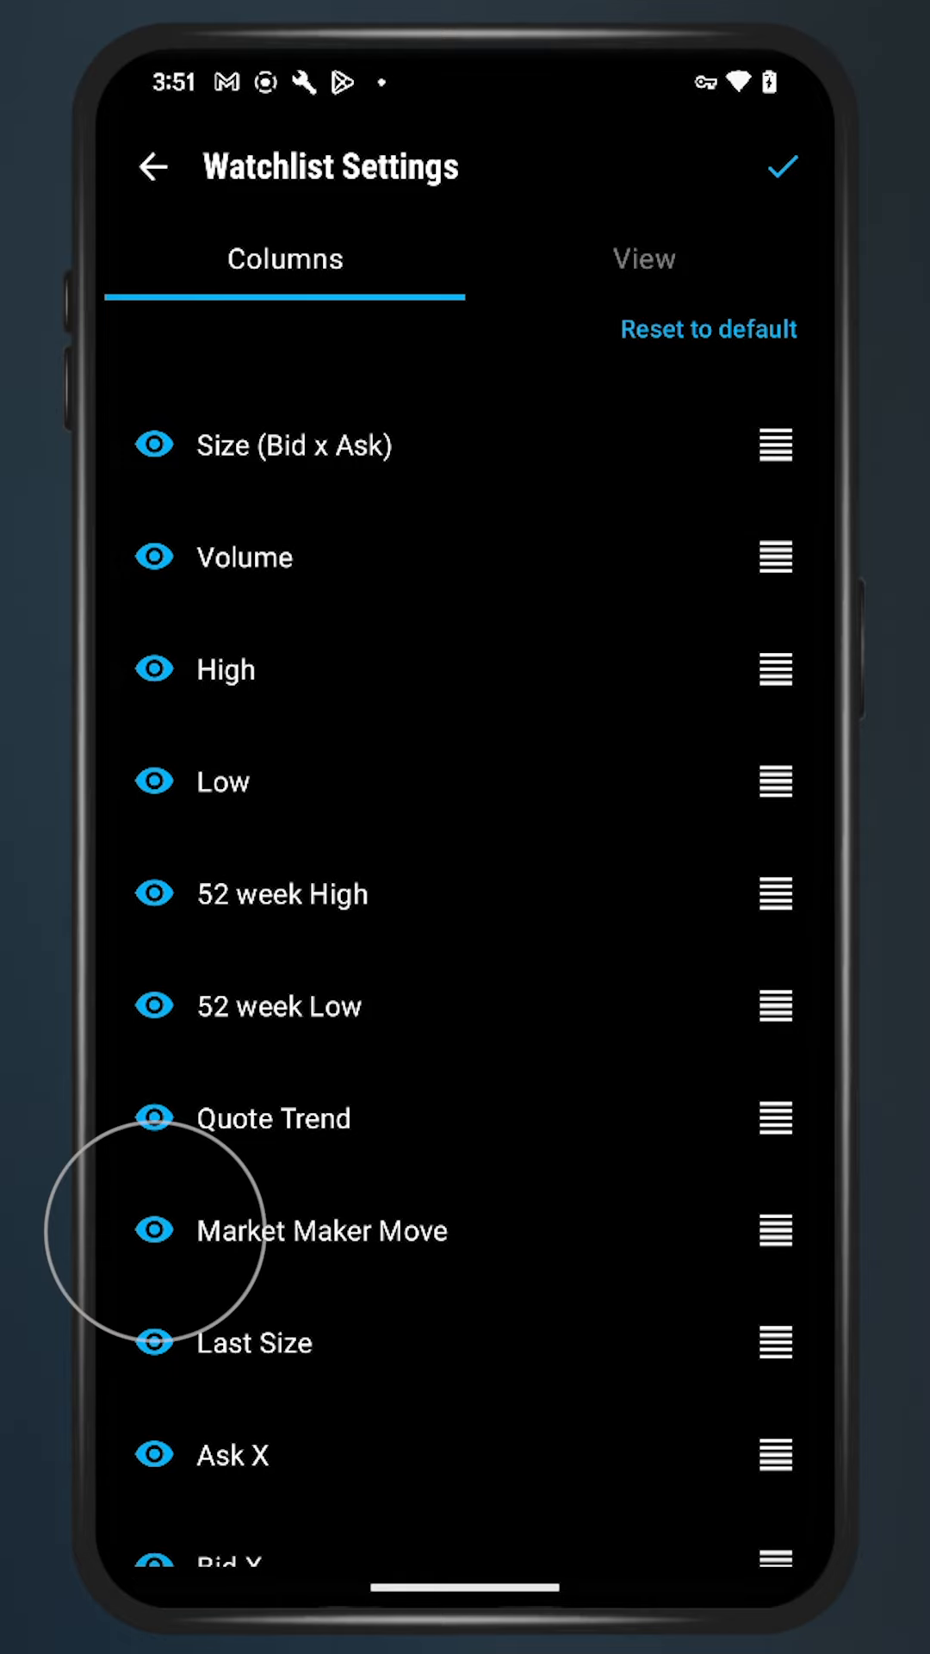
scroll(down, 3)
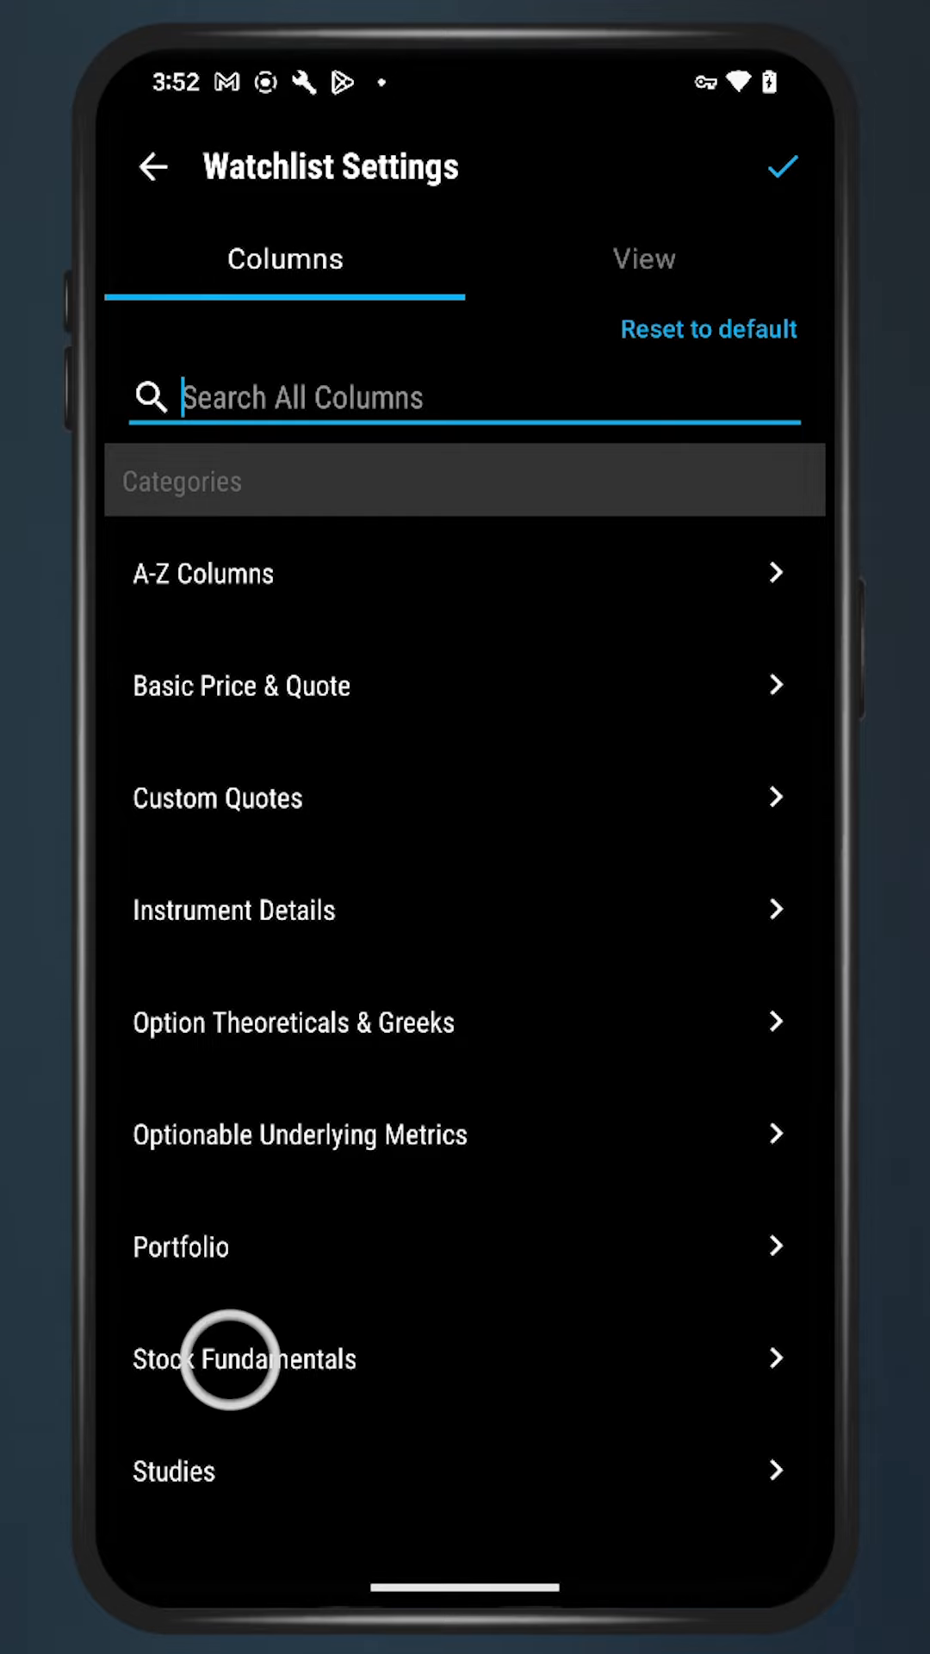
click(244, 1357)
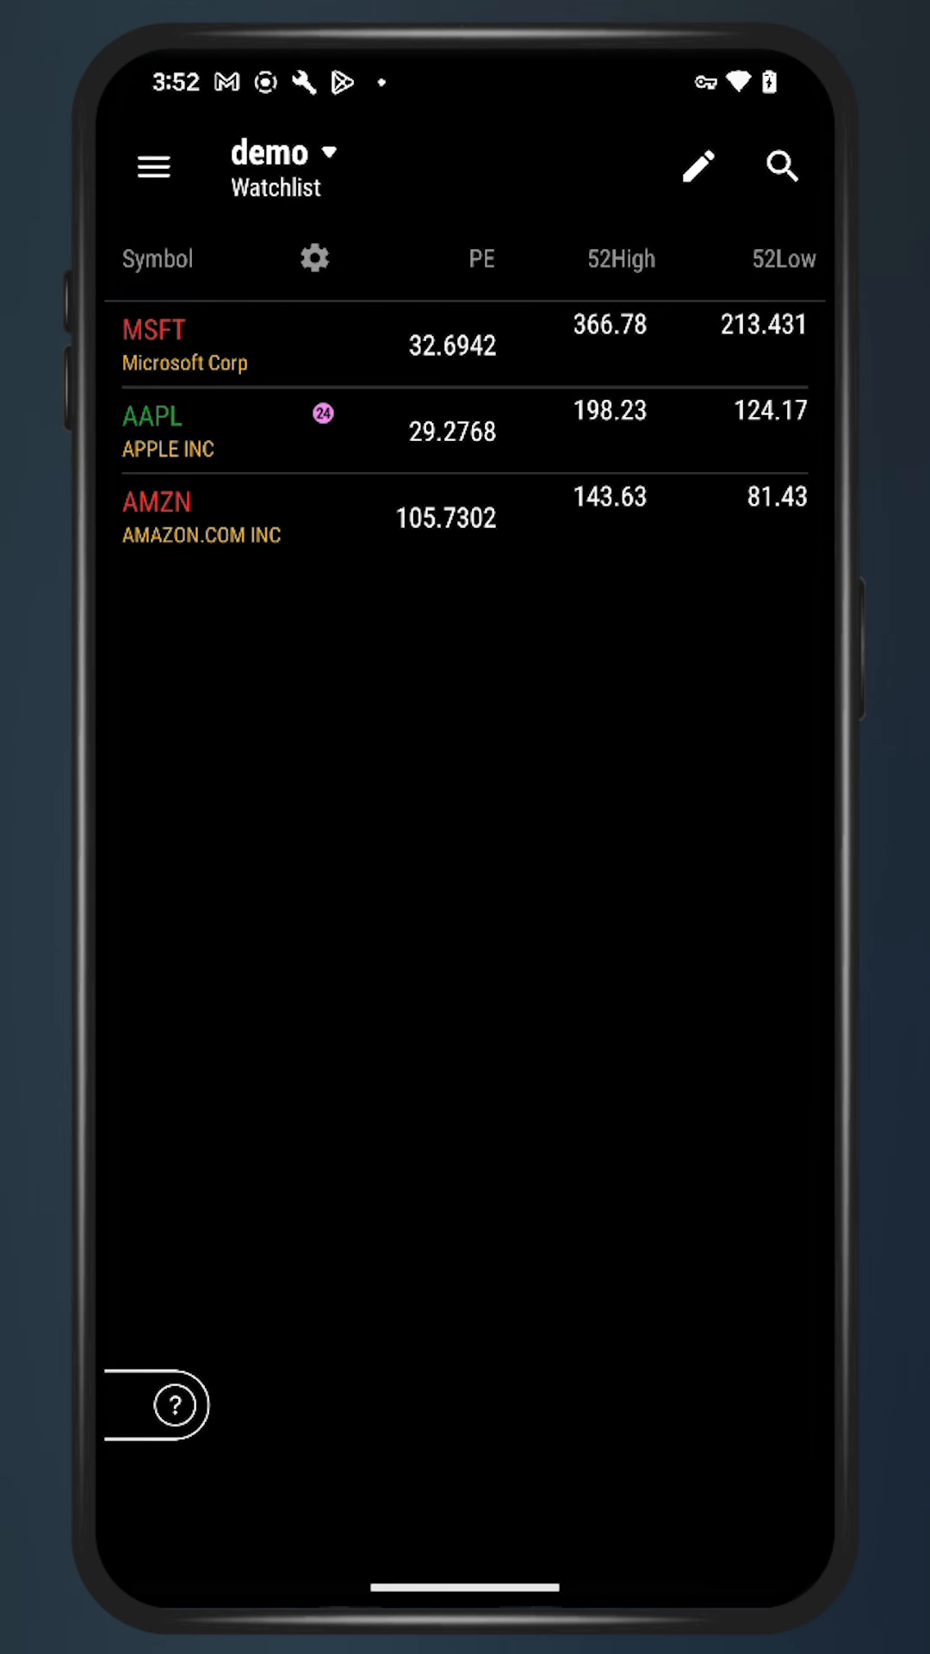
click(456, 258)
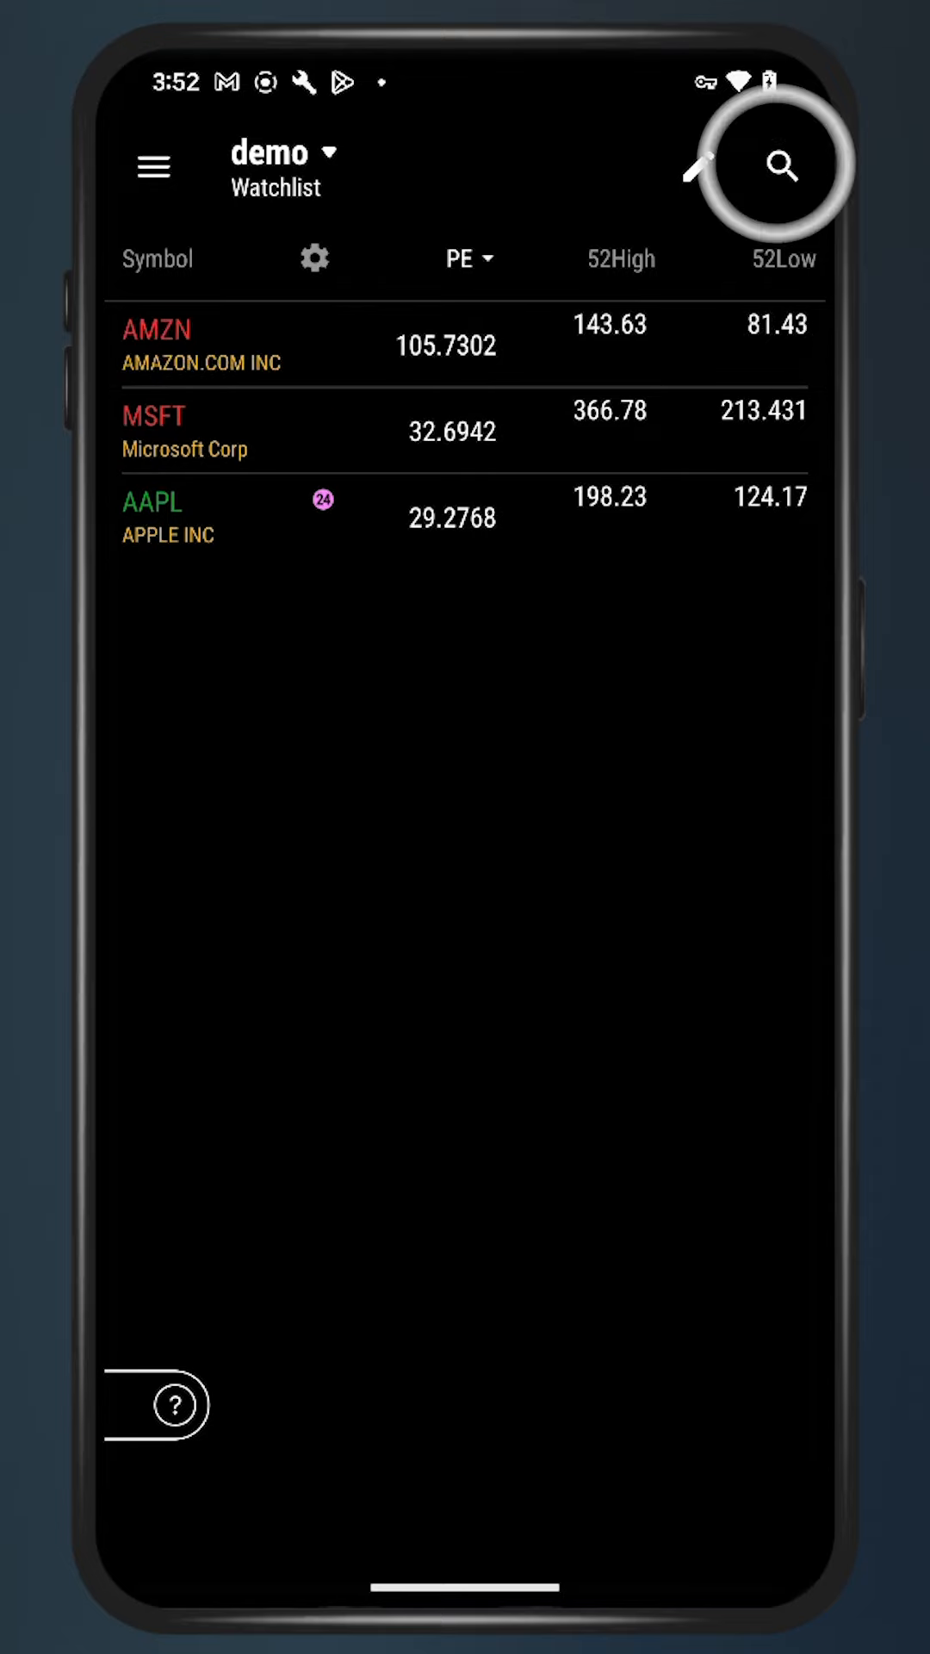
- Look up TSLA, view its Level II order book, then return to its chart
click(781, 165)
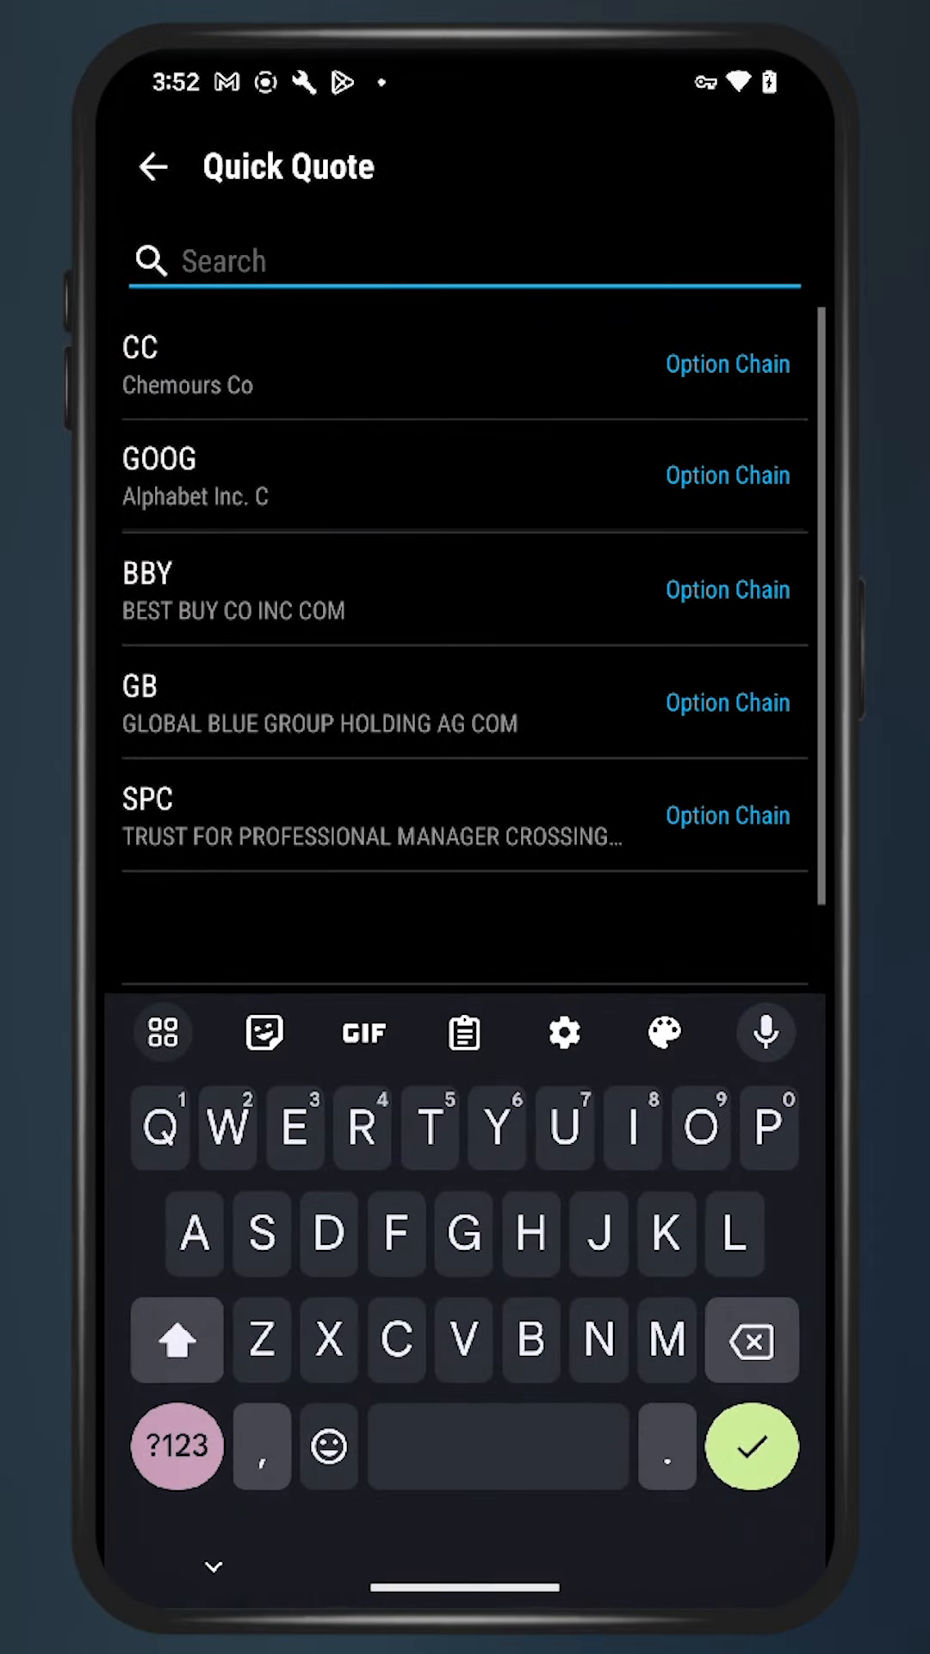
text(TSLA)
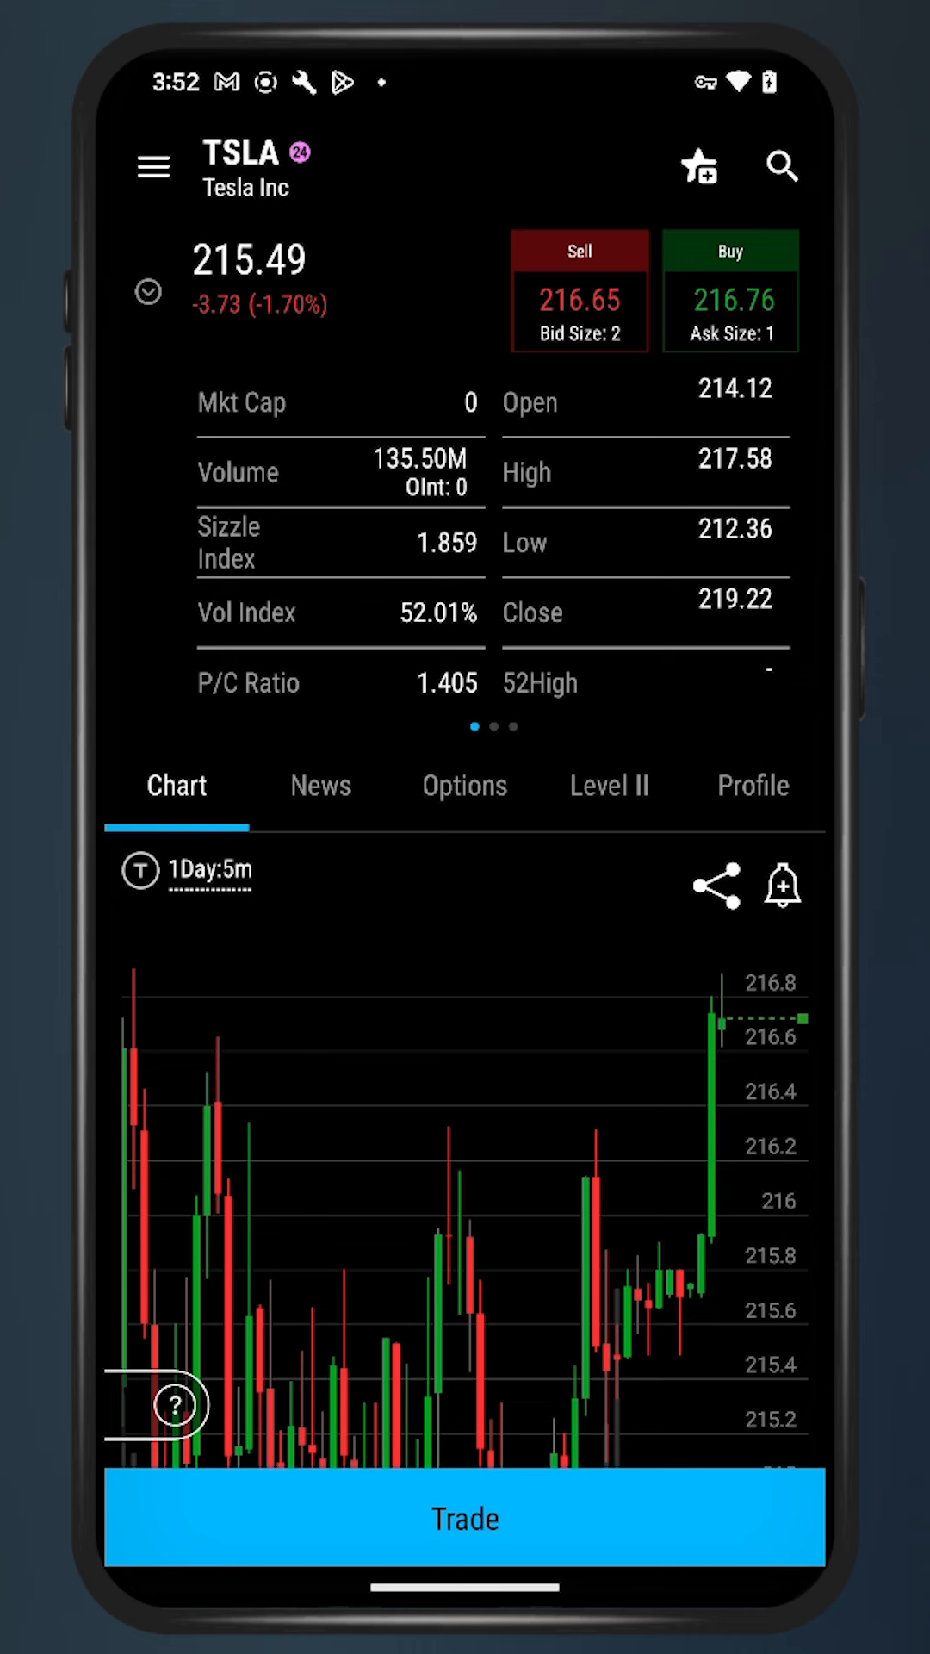
click(607, 784)
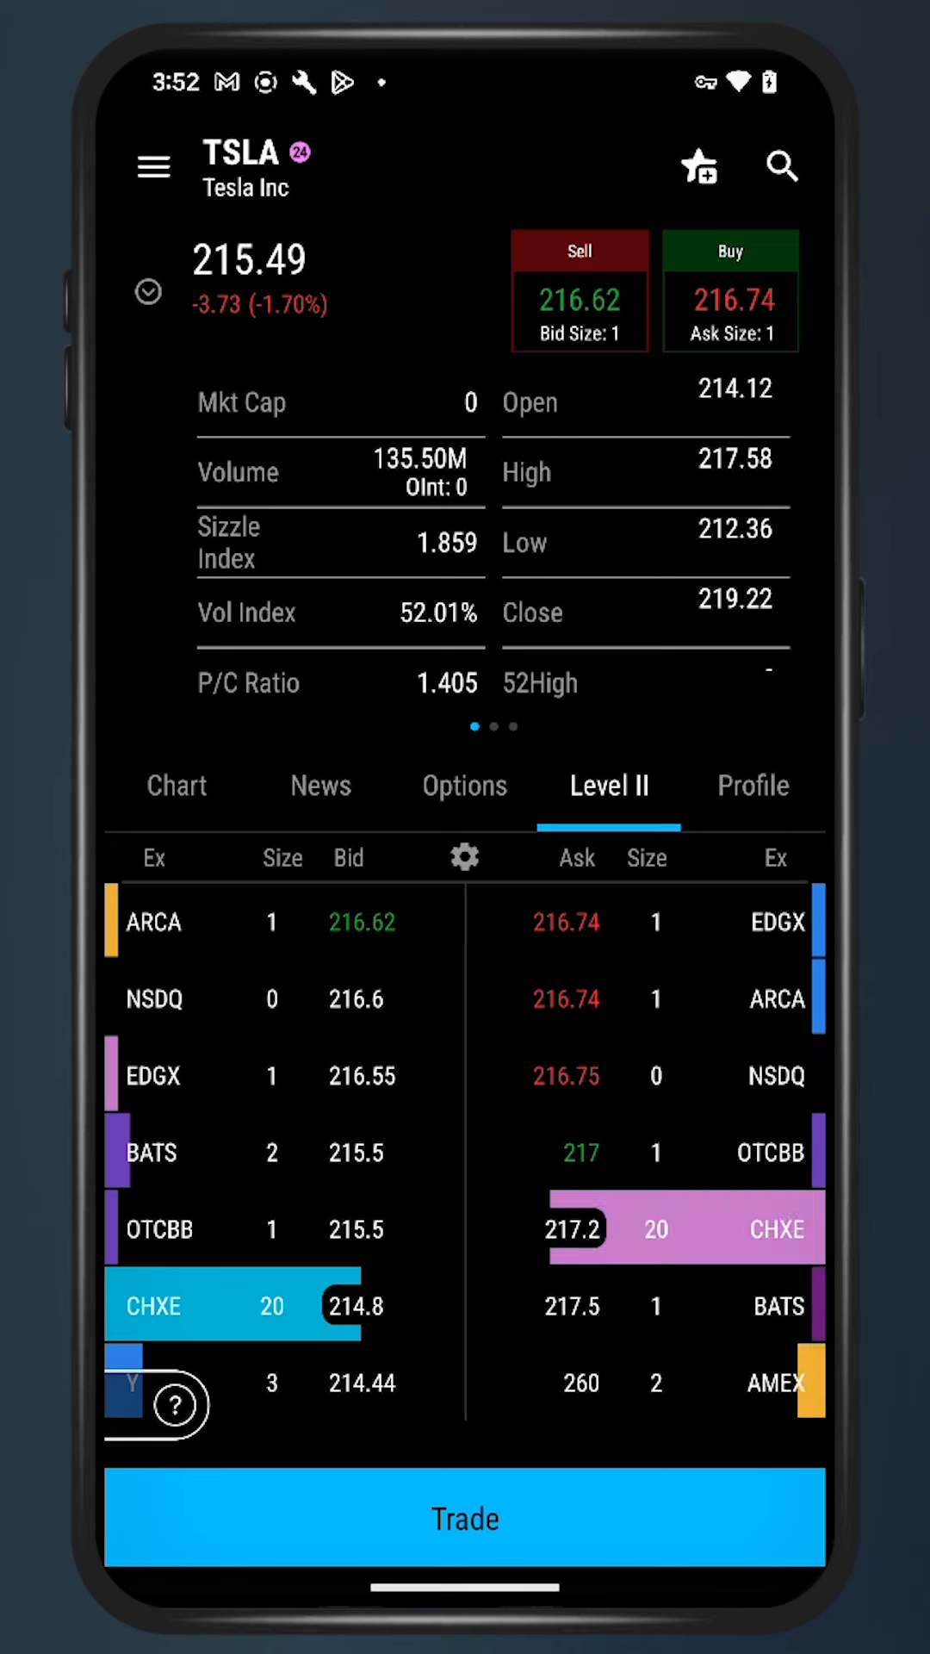
click(175, 785)
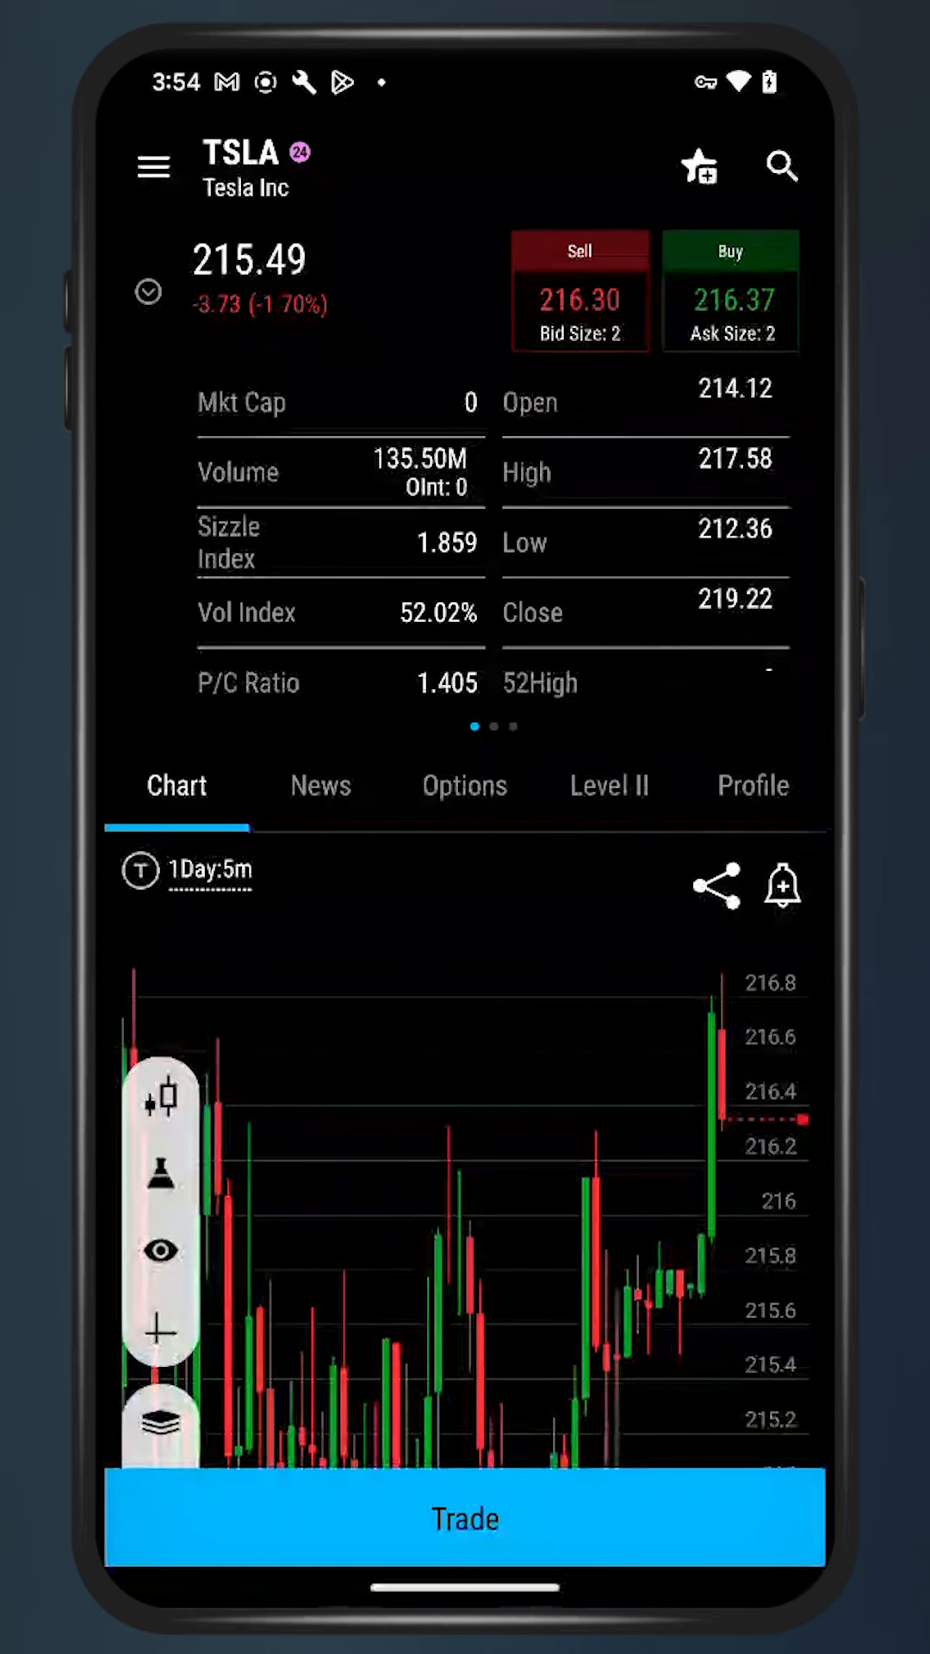
- Cycle the TSLA chart type through Line and Heikin Ashi back to Candle, keeping Daily 3 Months
click(161, 1097)
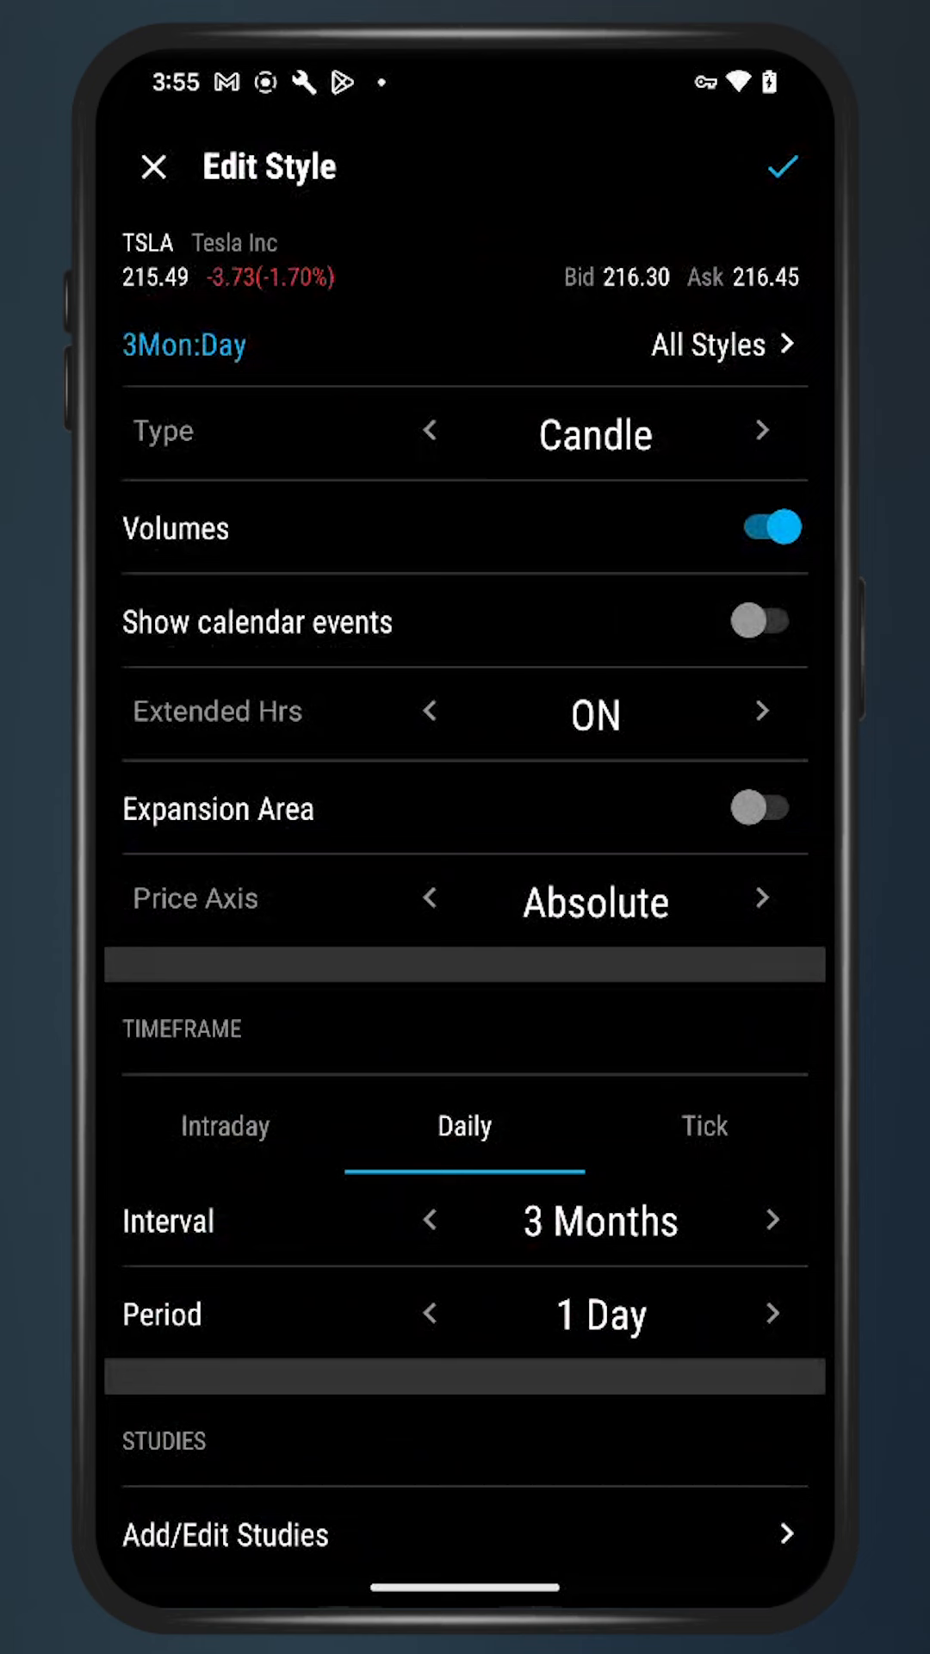
click(761, 433)
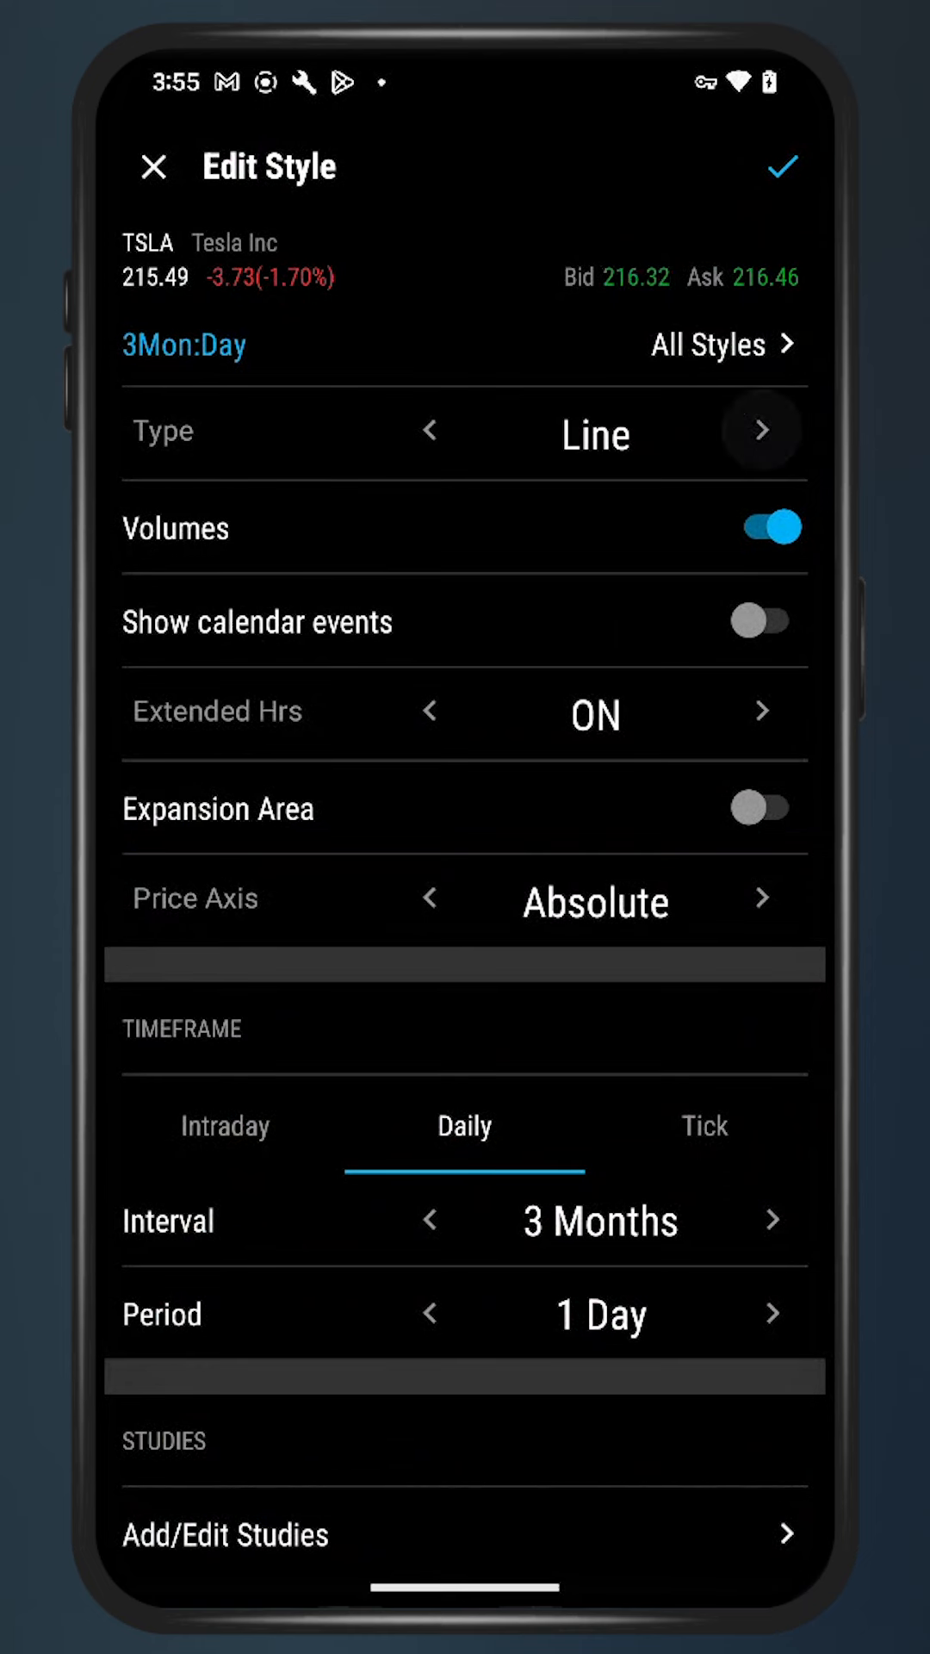
click(761, 431)
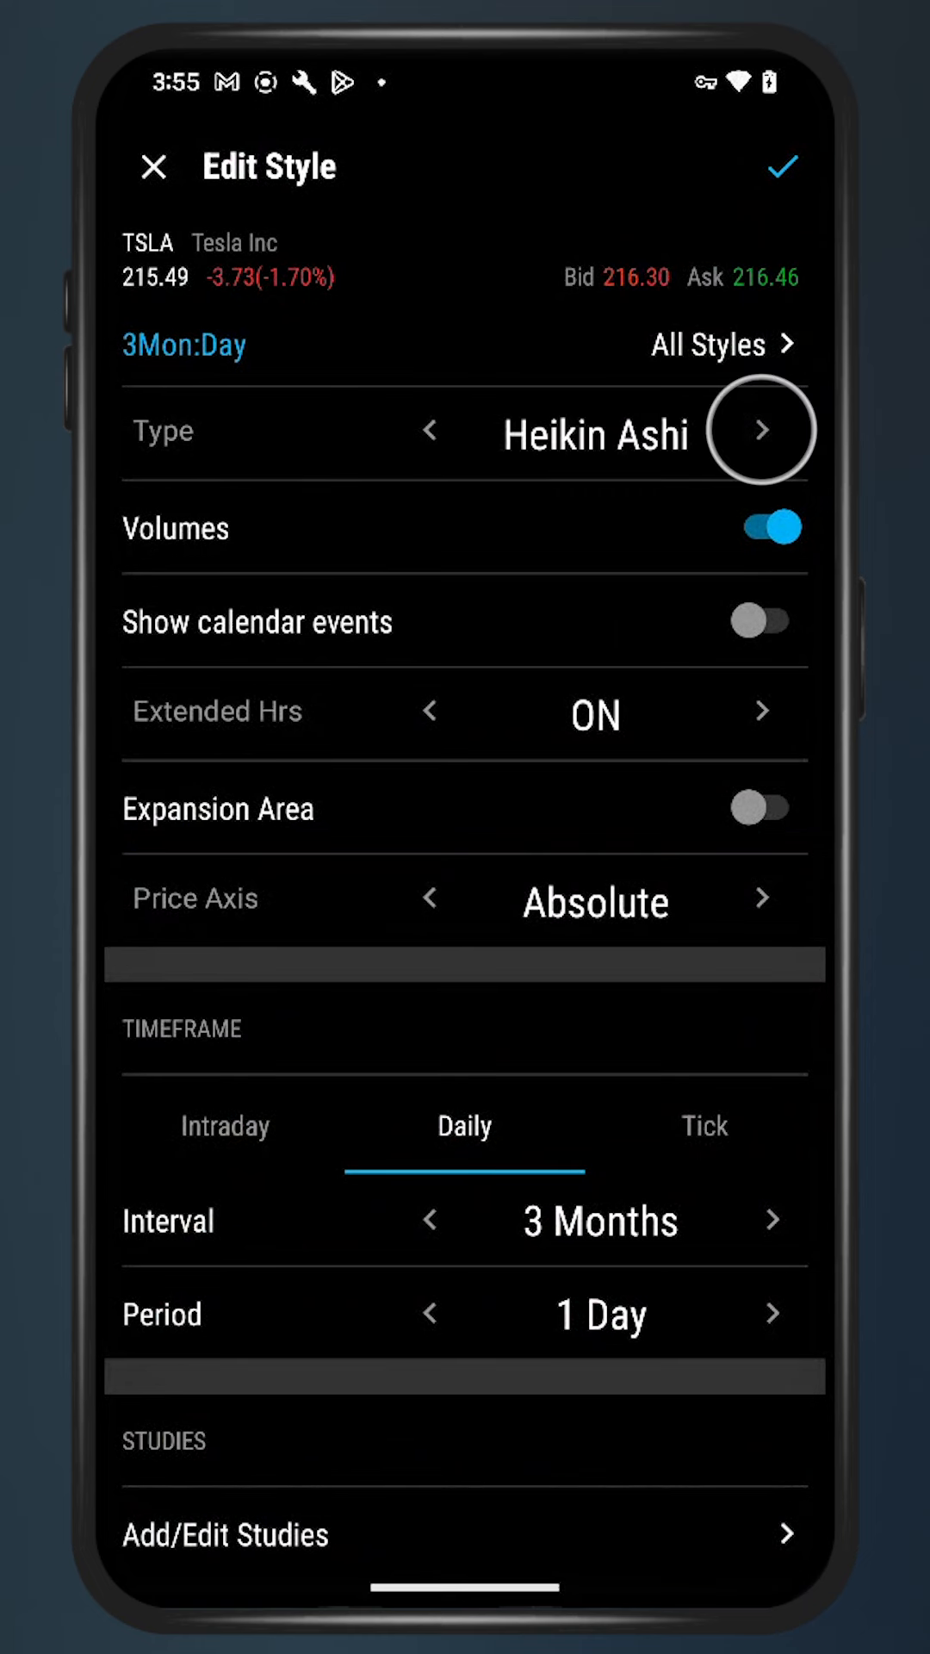
click(761, 430)
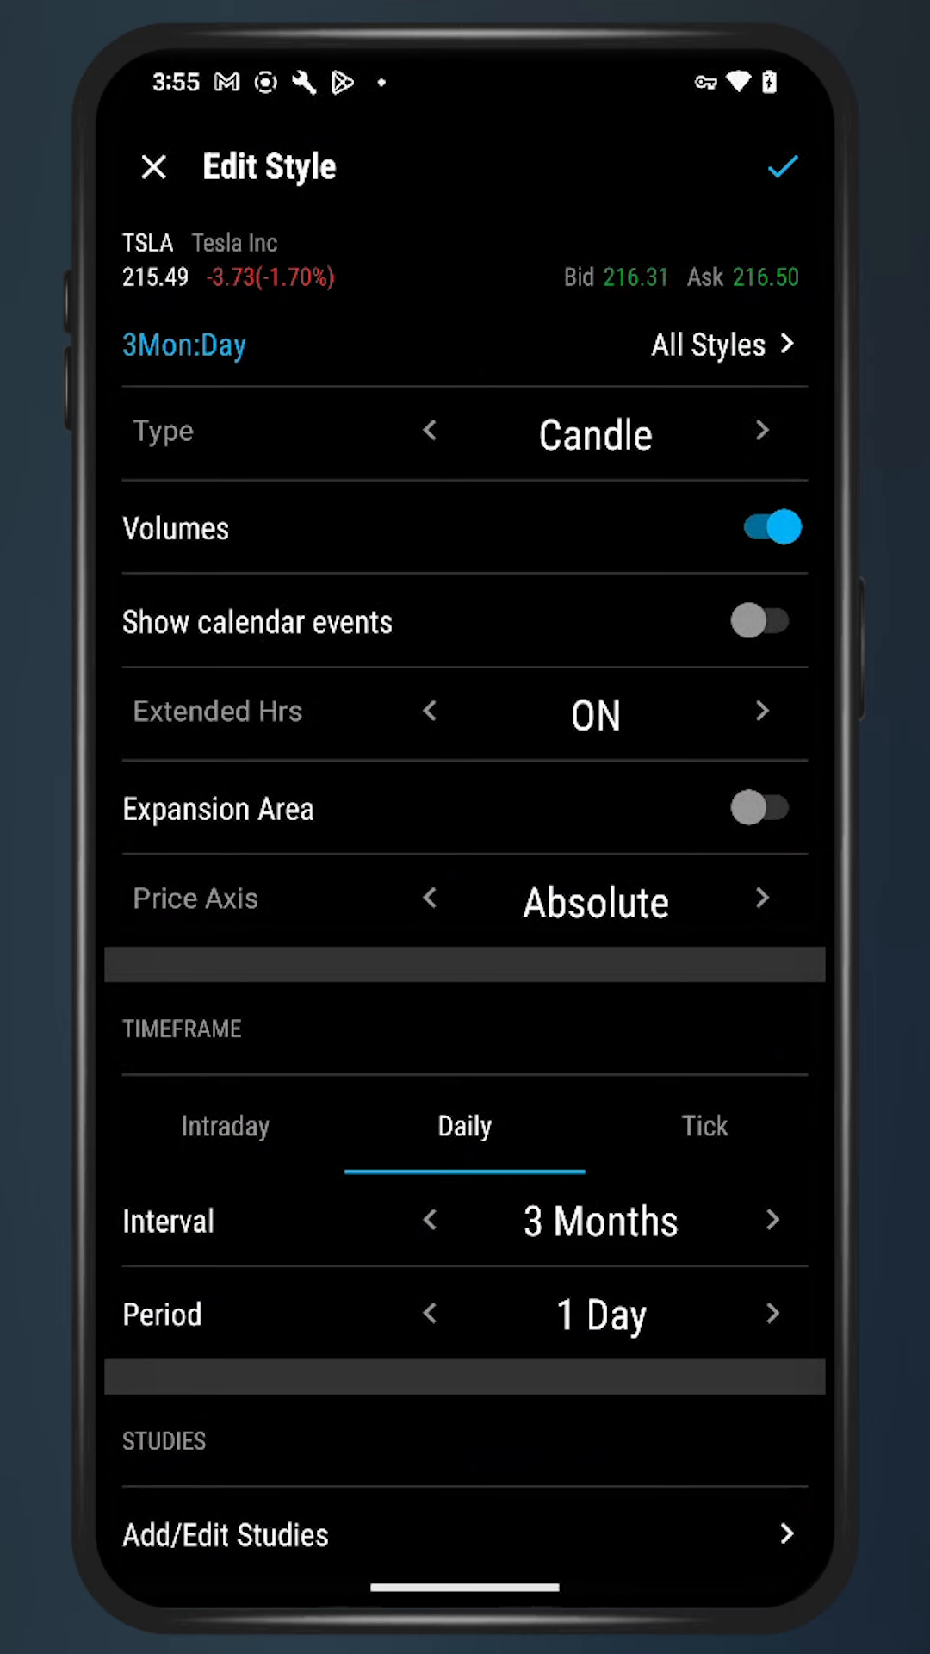
scroll(down, 3)
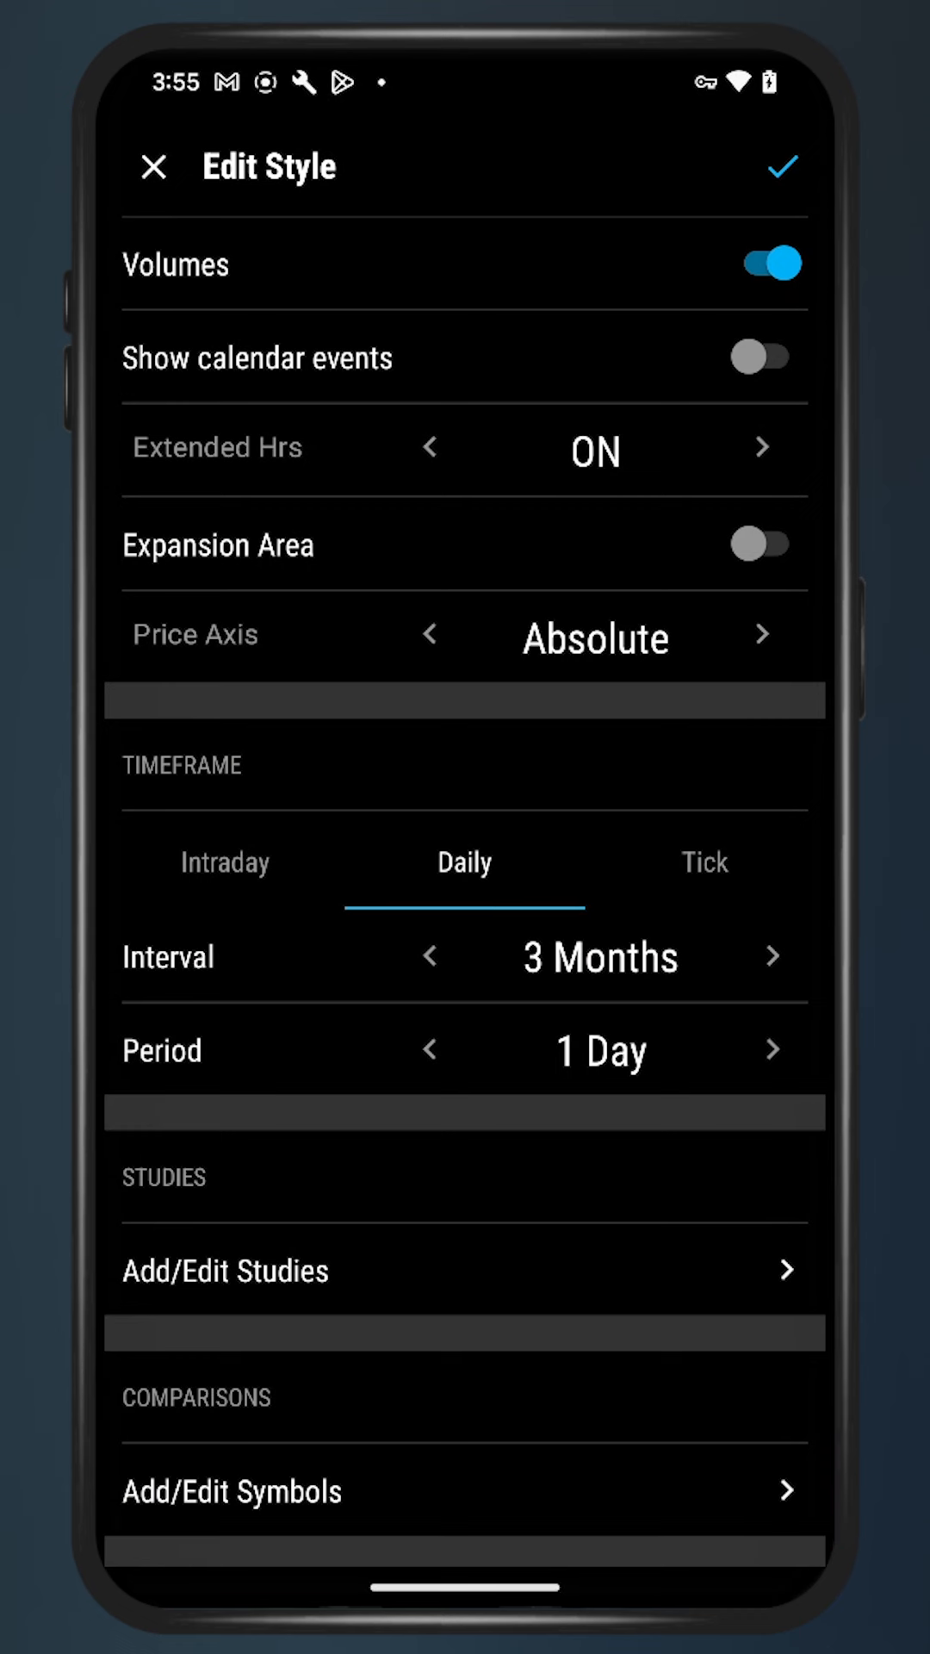
click(779, 166)
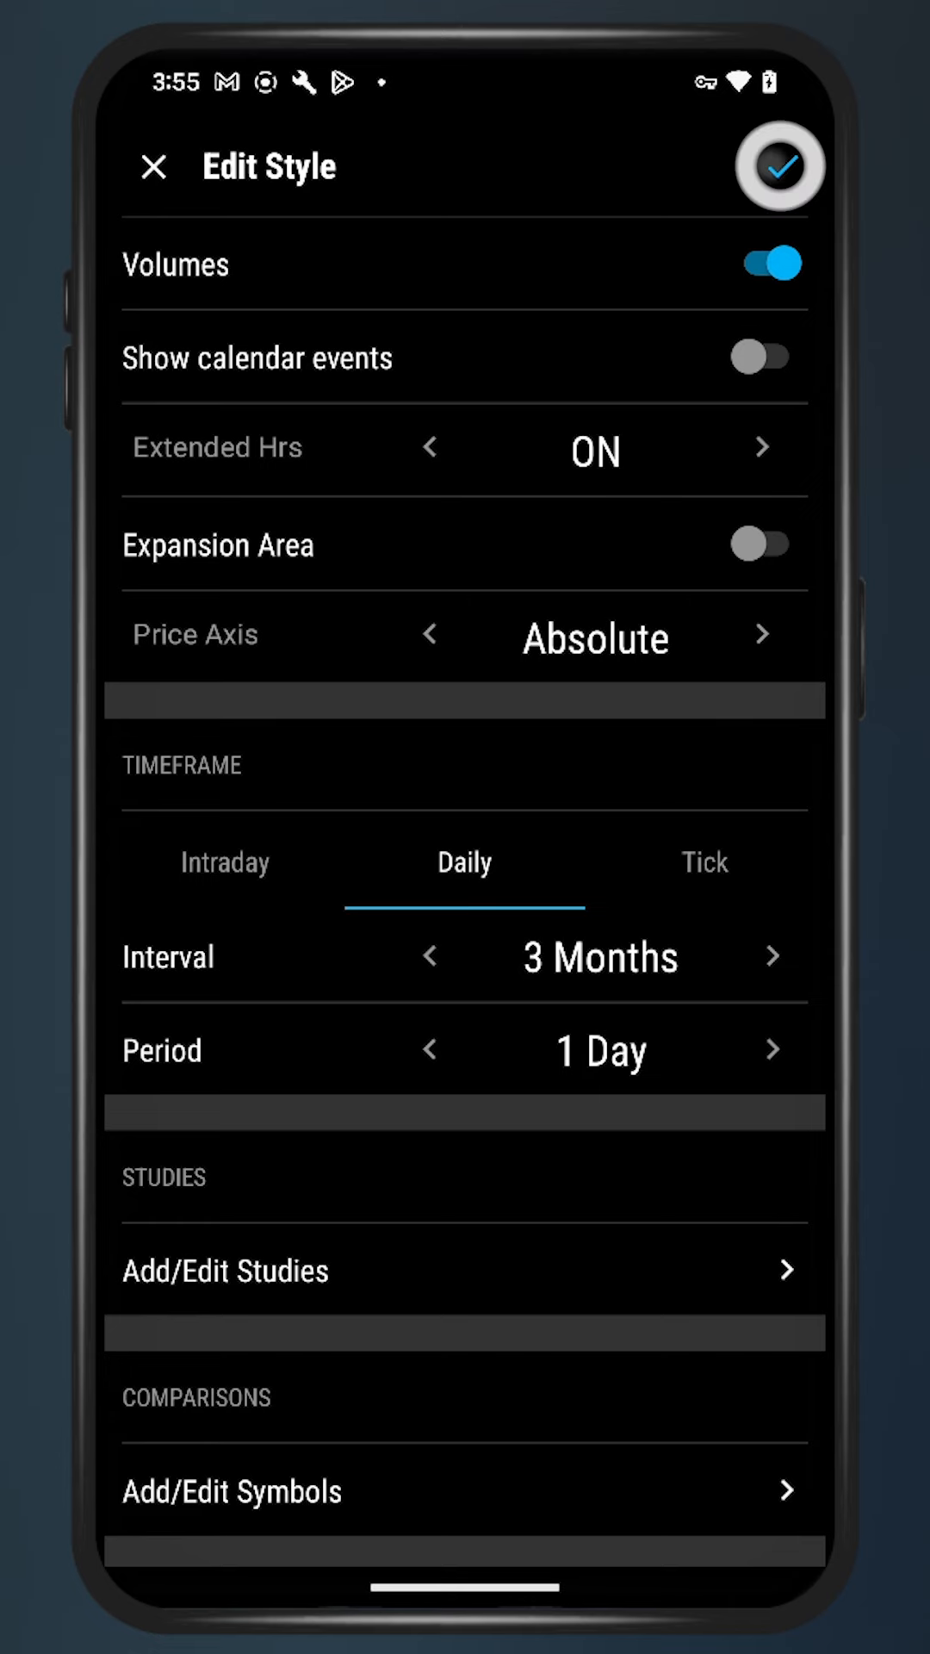
click(778, 165)
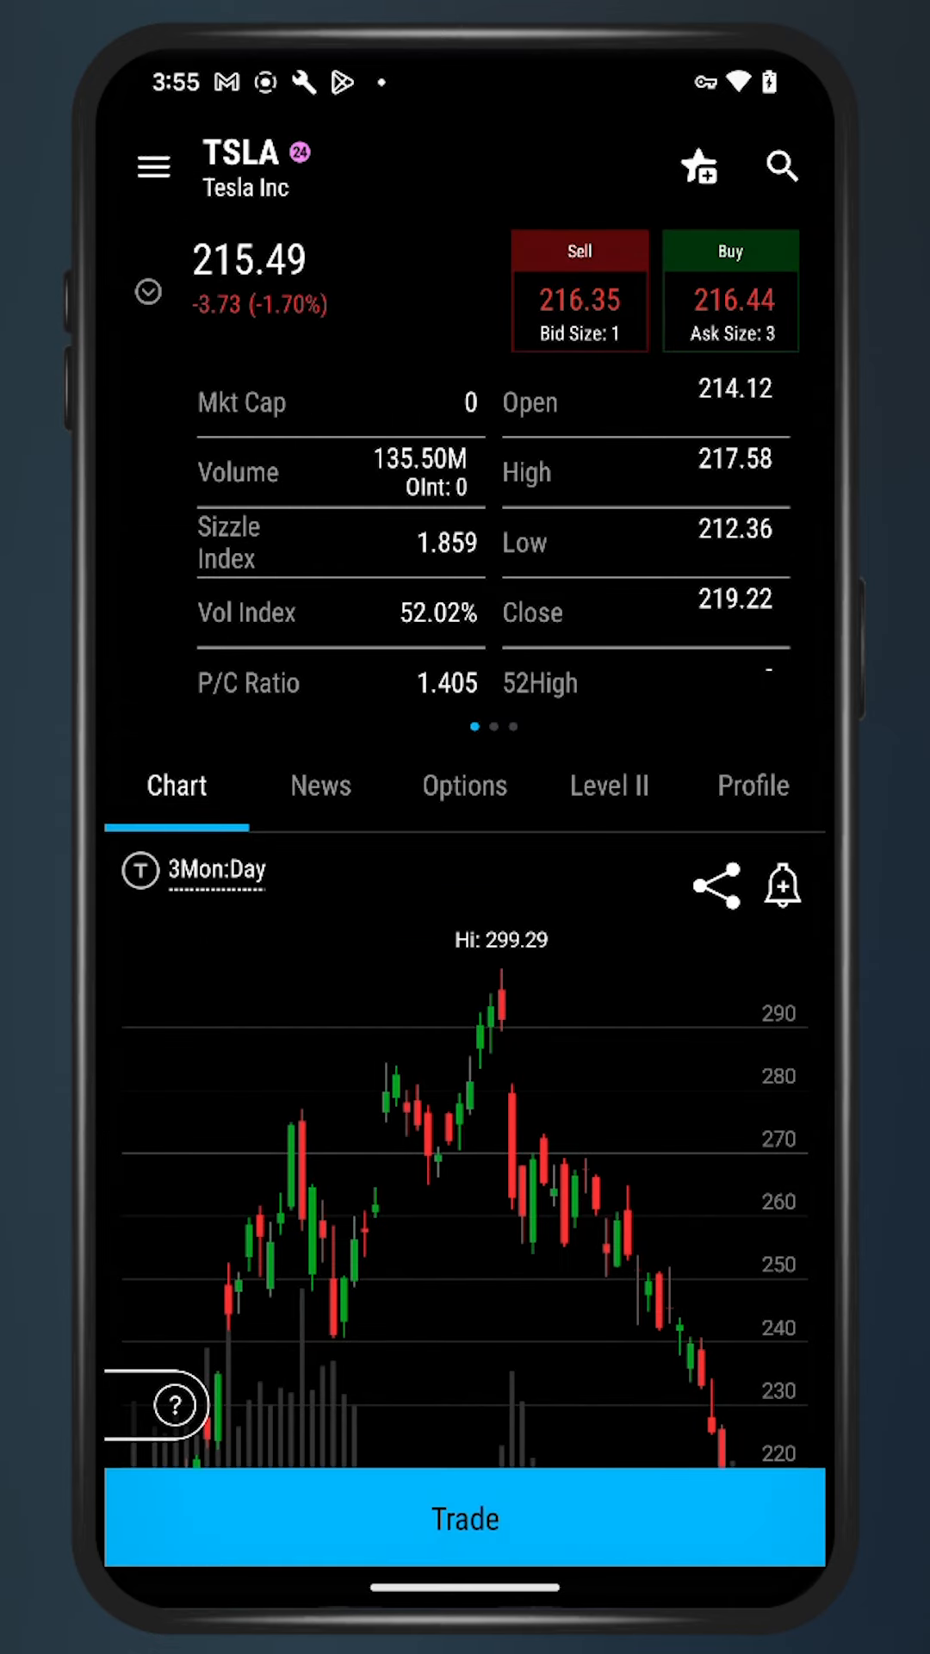
click(780, 887)
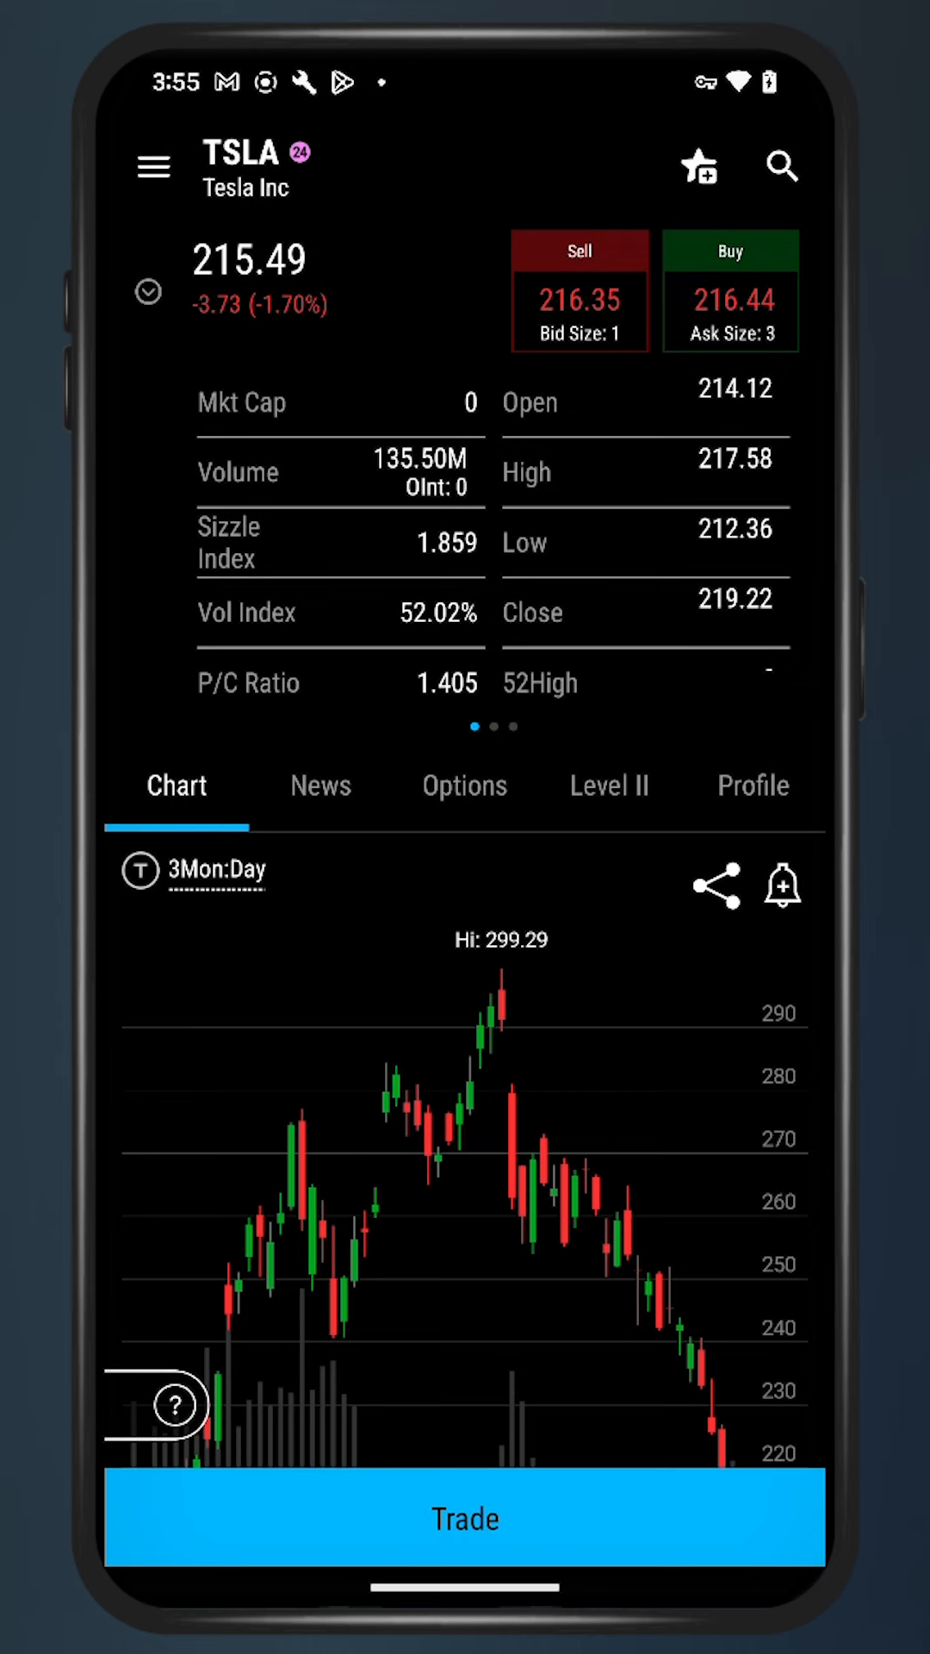
- Create a TSLA price alert with a last-price threshold of 280
click(781, 884)
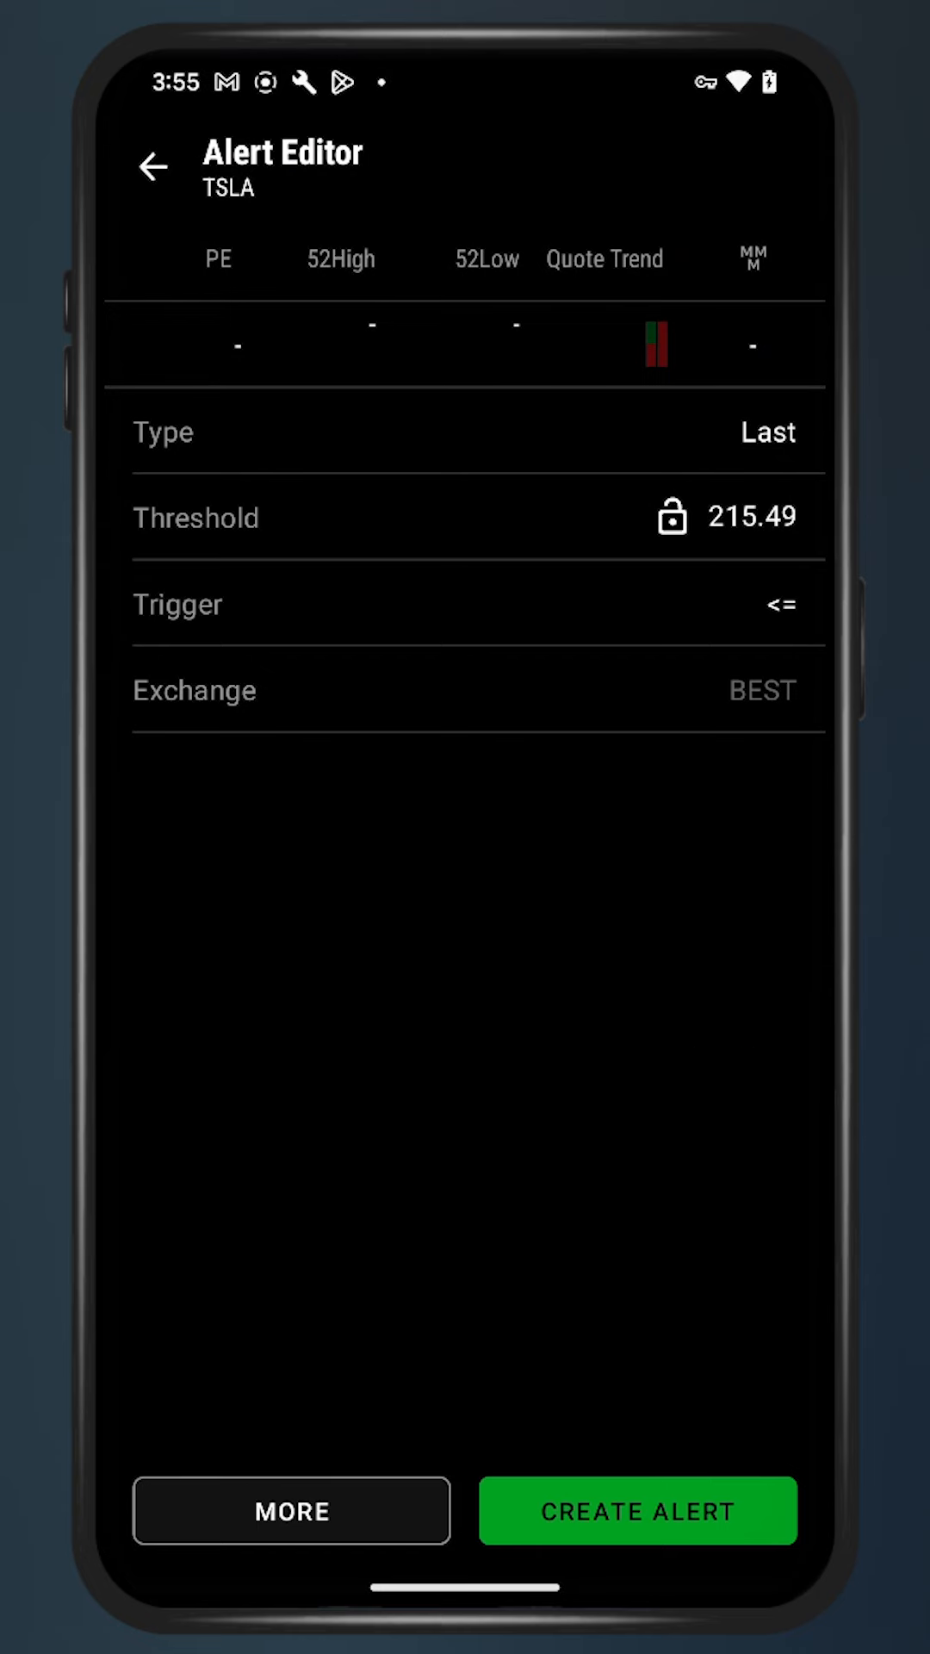
click(760, 605)
text(280)
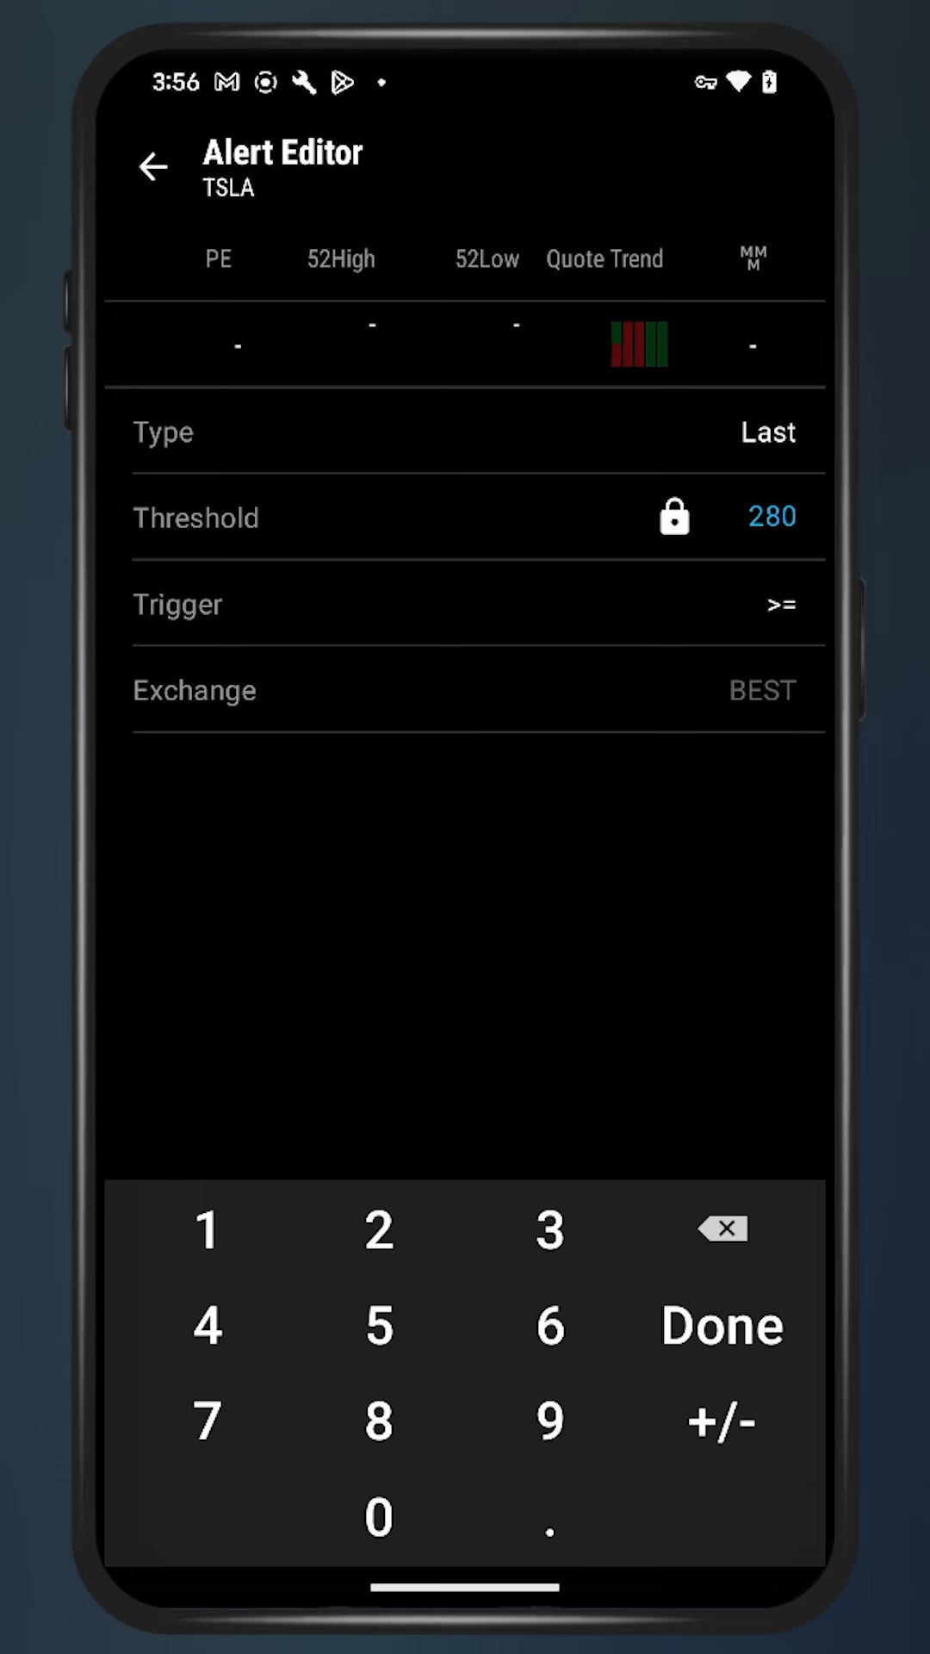
click(719, 1325)
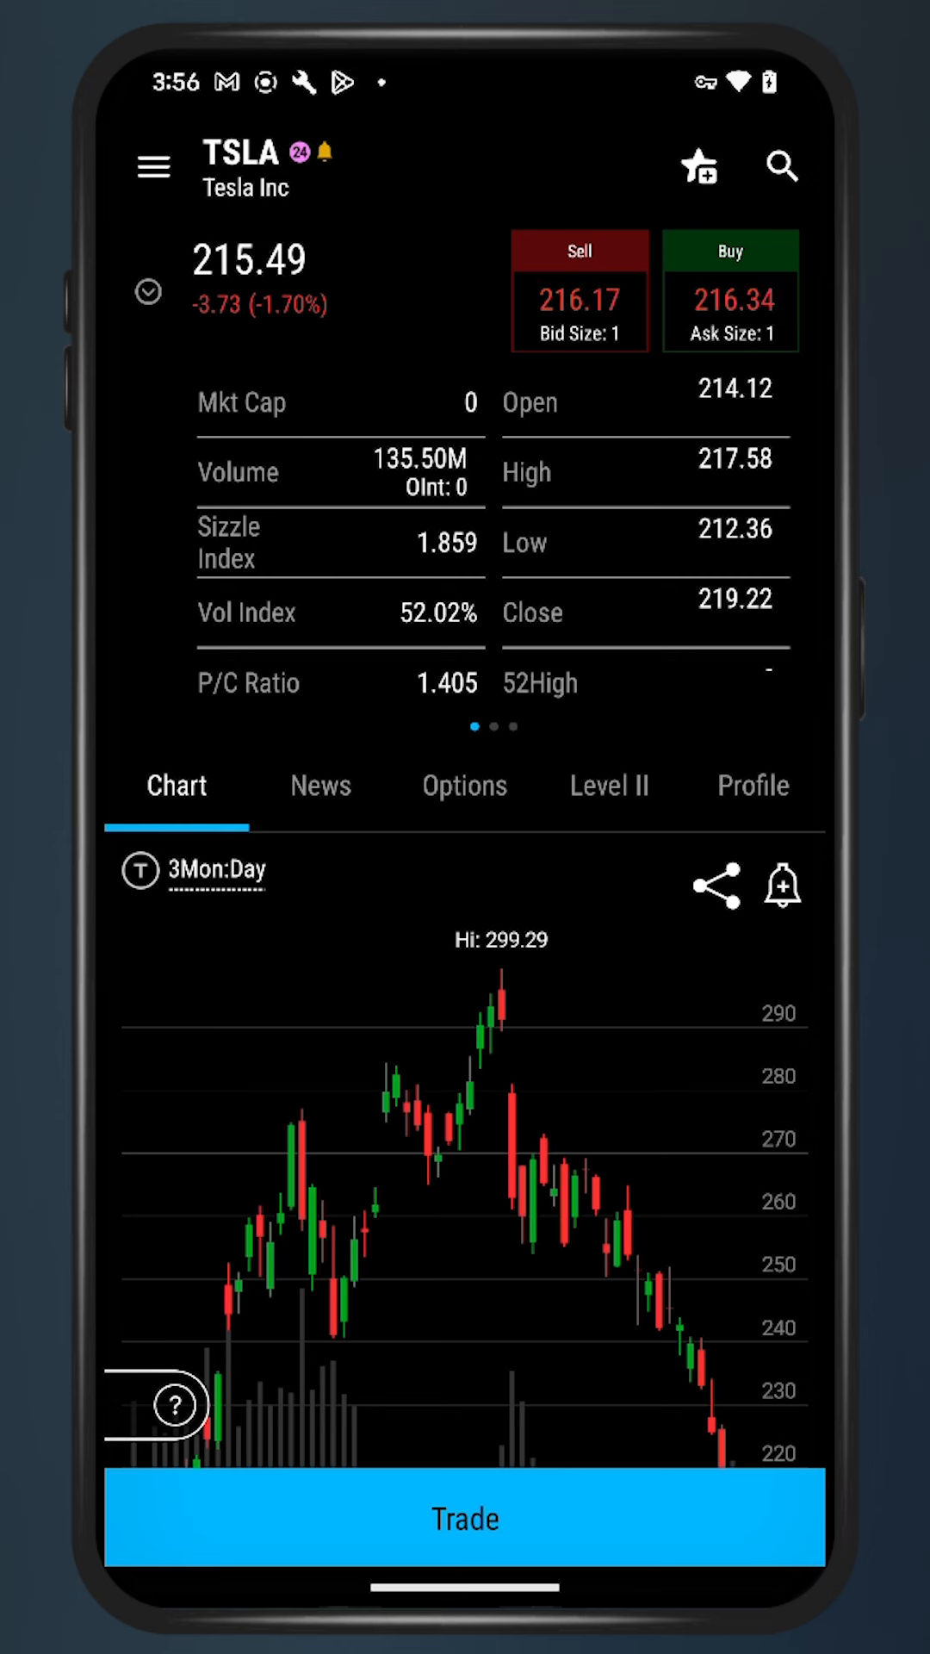
- Open TSLA's Profile tab and scroll through the Company Overview
click(751, 785)
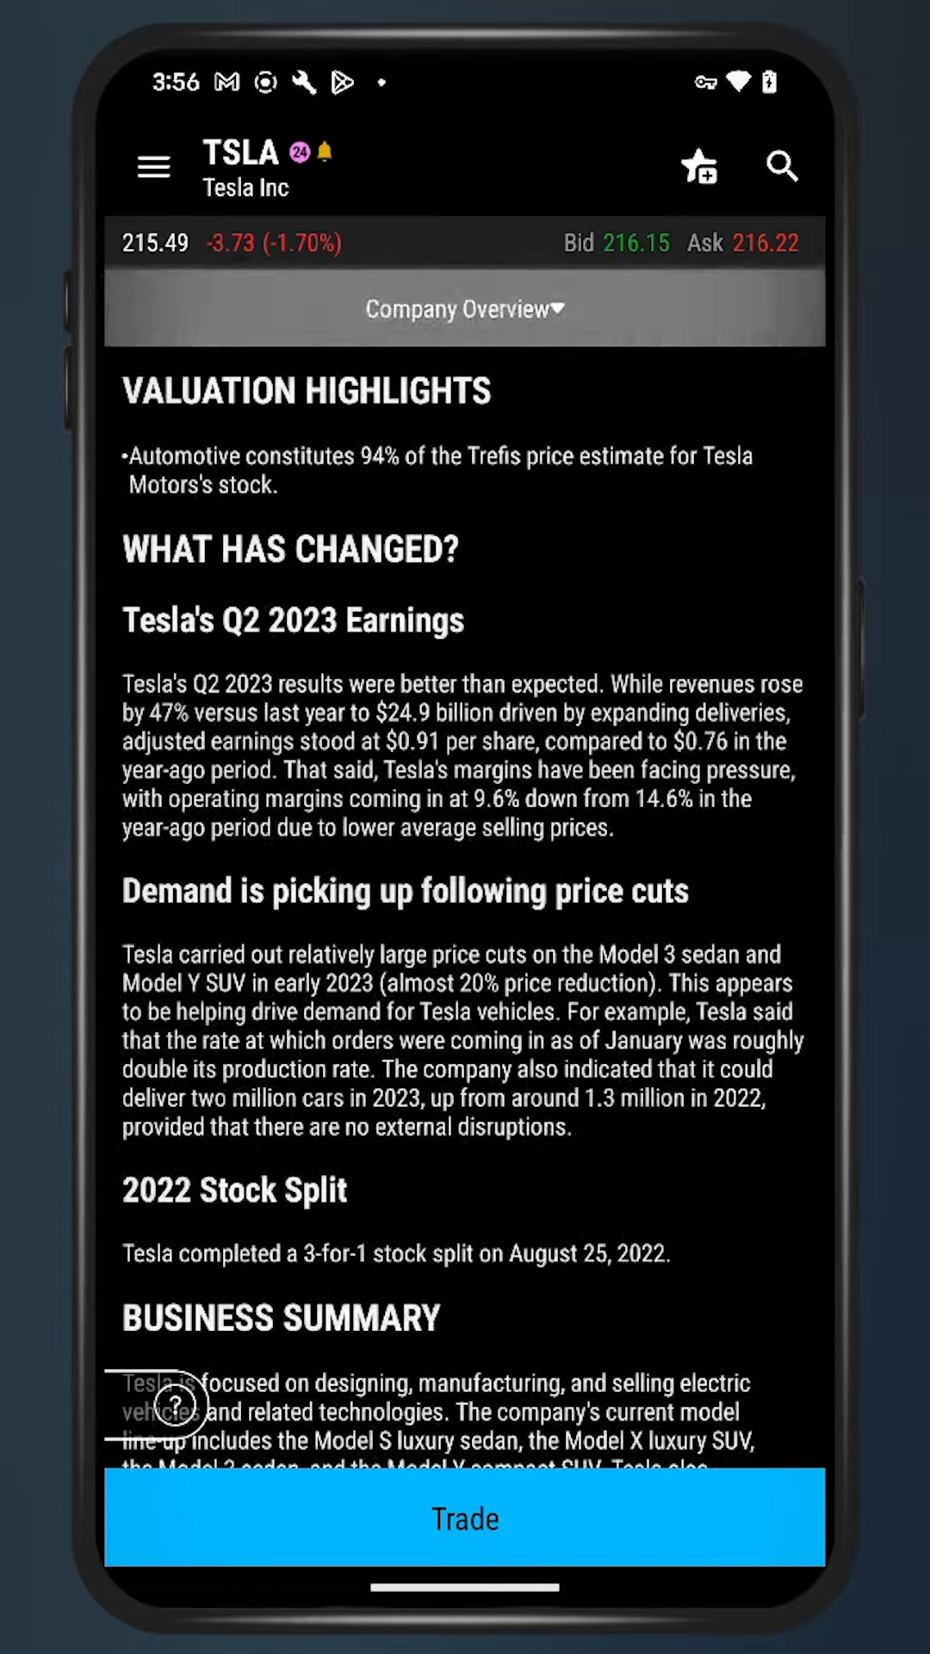
scroll(down, 3)
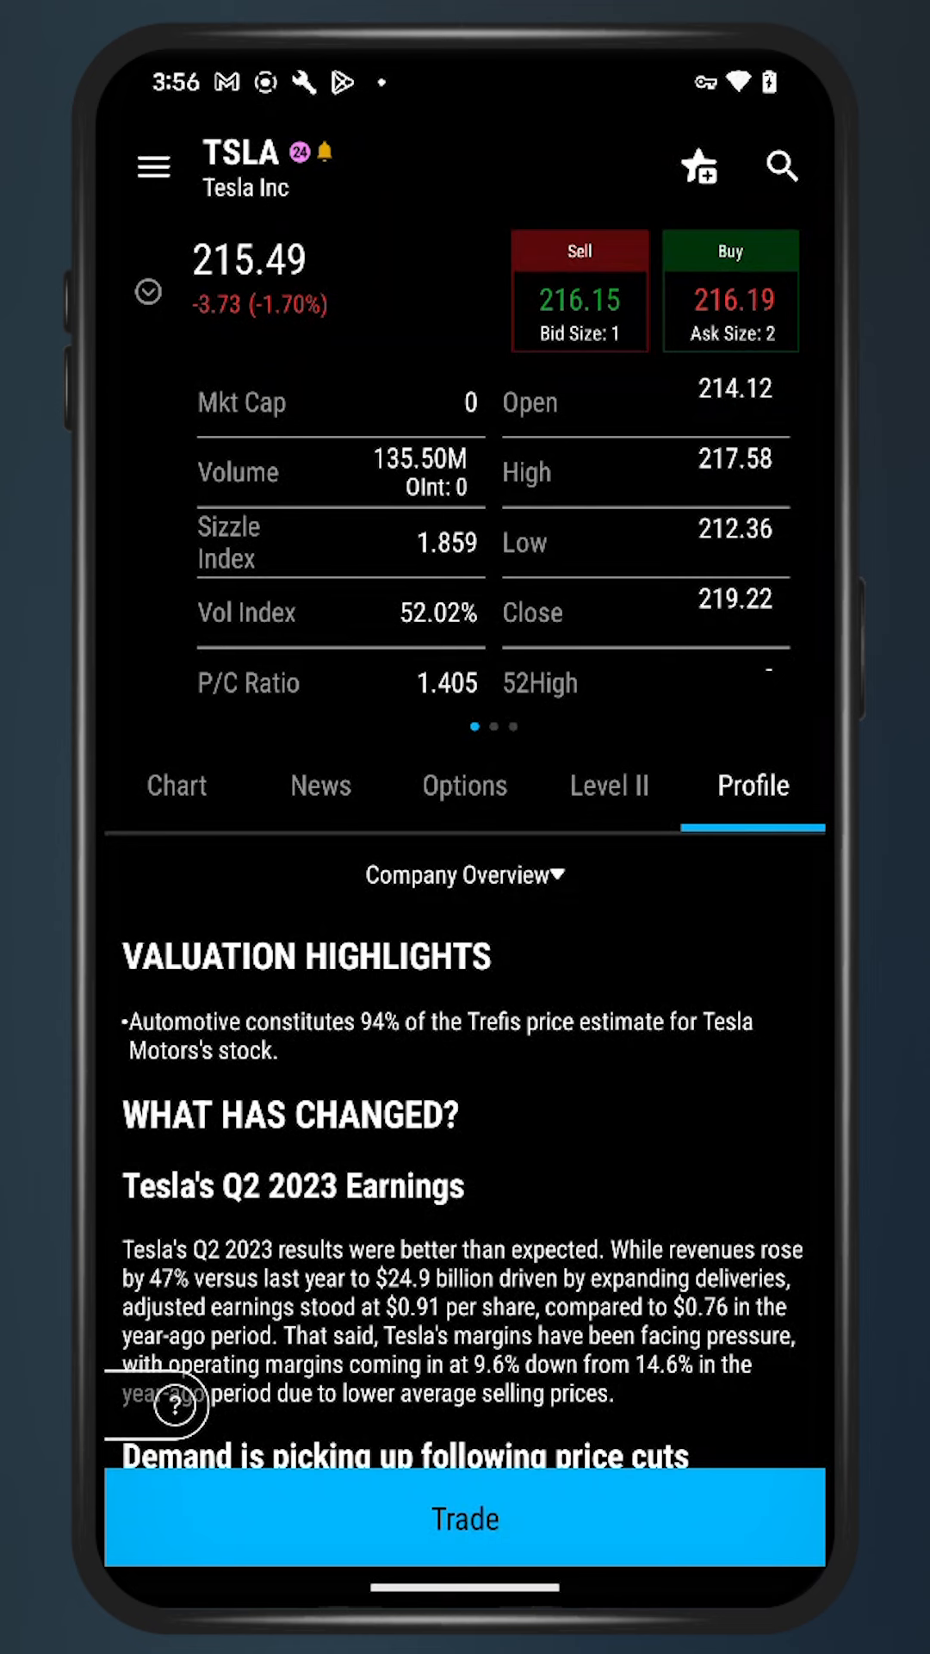
- Review and send a TSLA buy ticket for 1 share at a 216.15 day limit
click(731, 296)
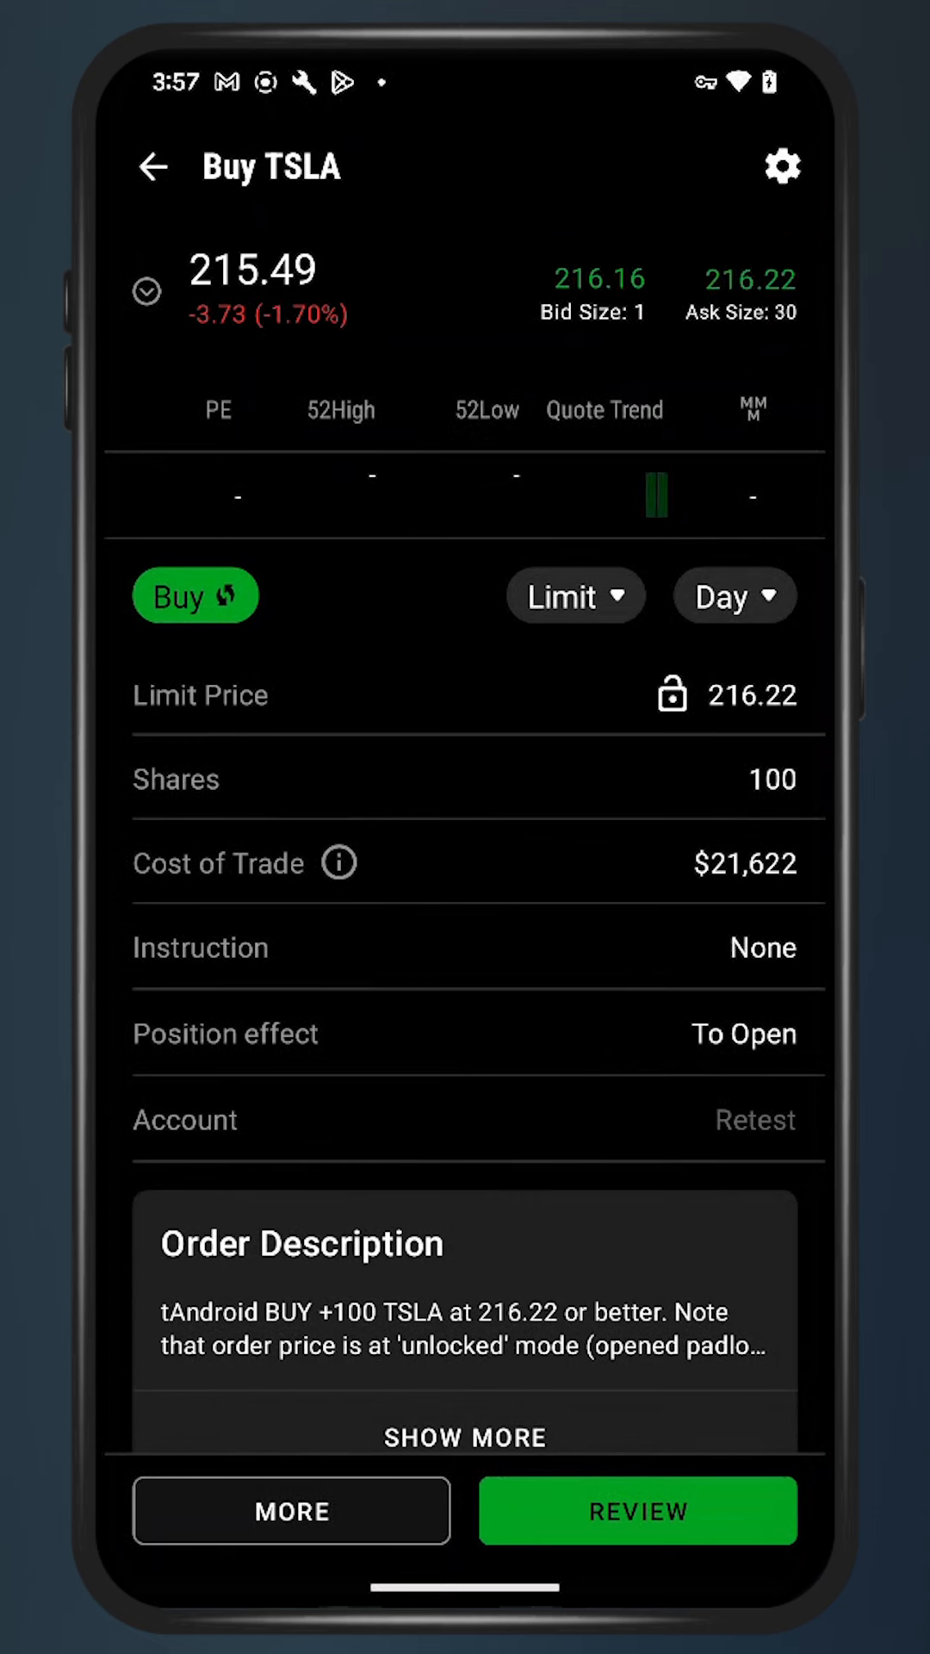
click(195, 595)
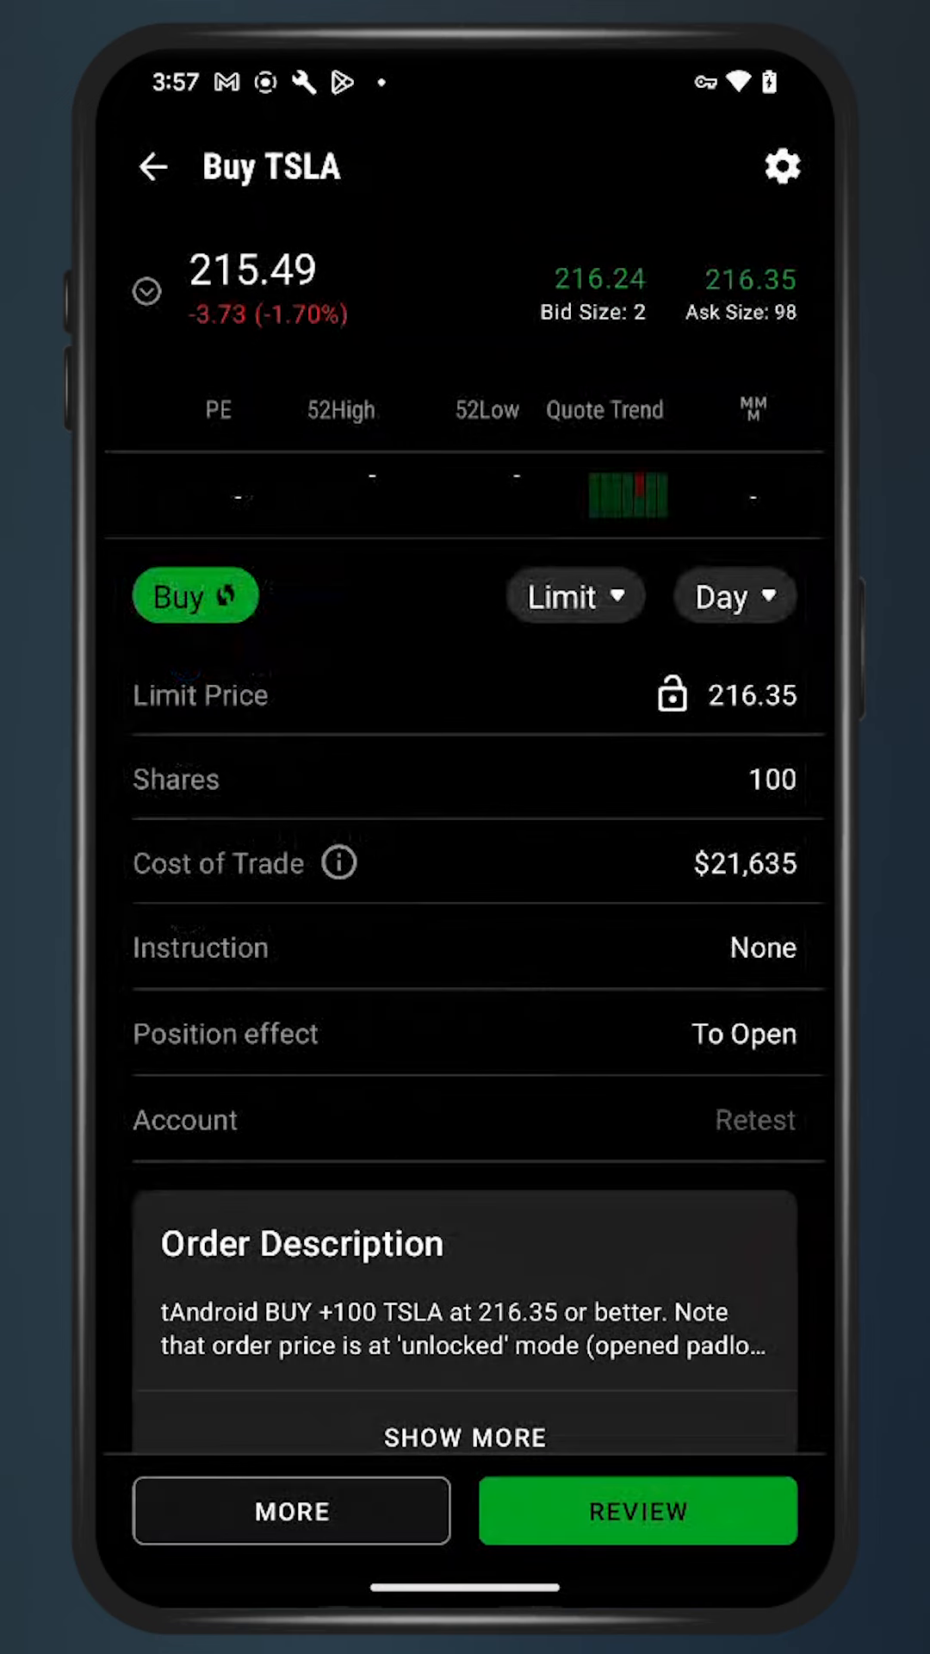
click(748, 695)
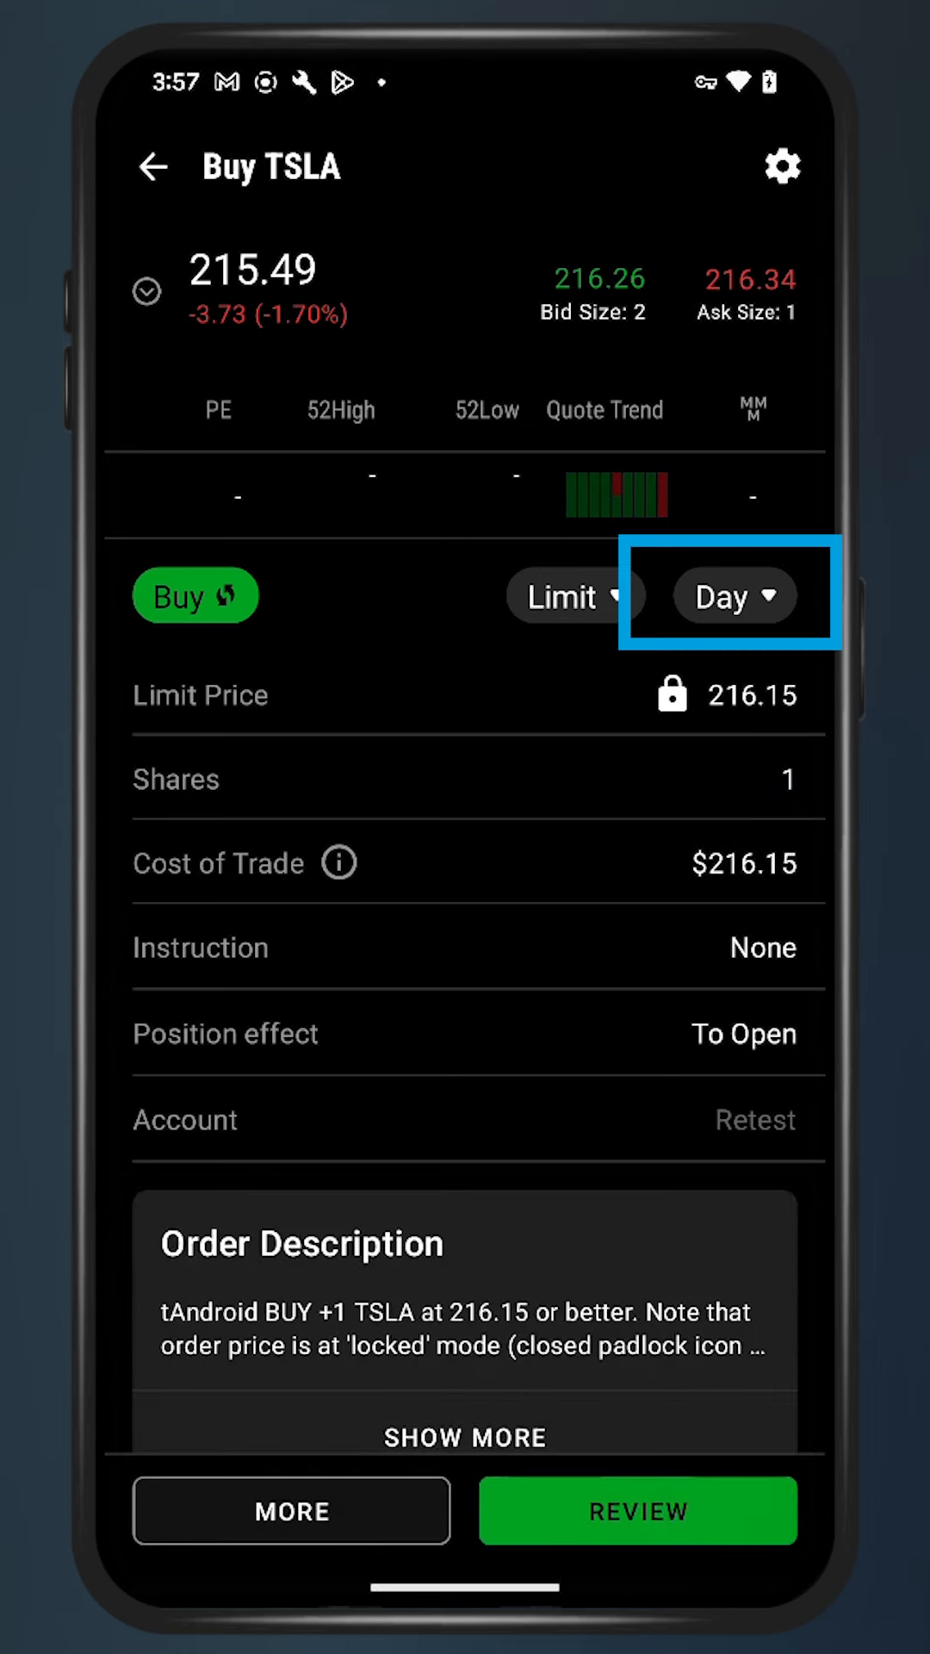
click(638, 1509)
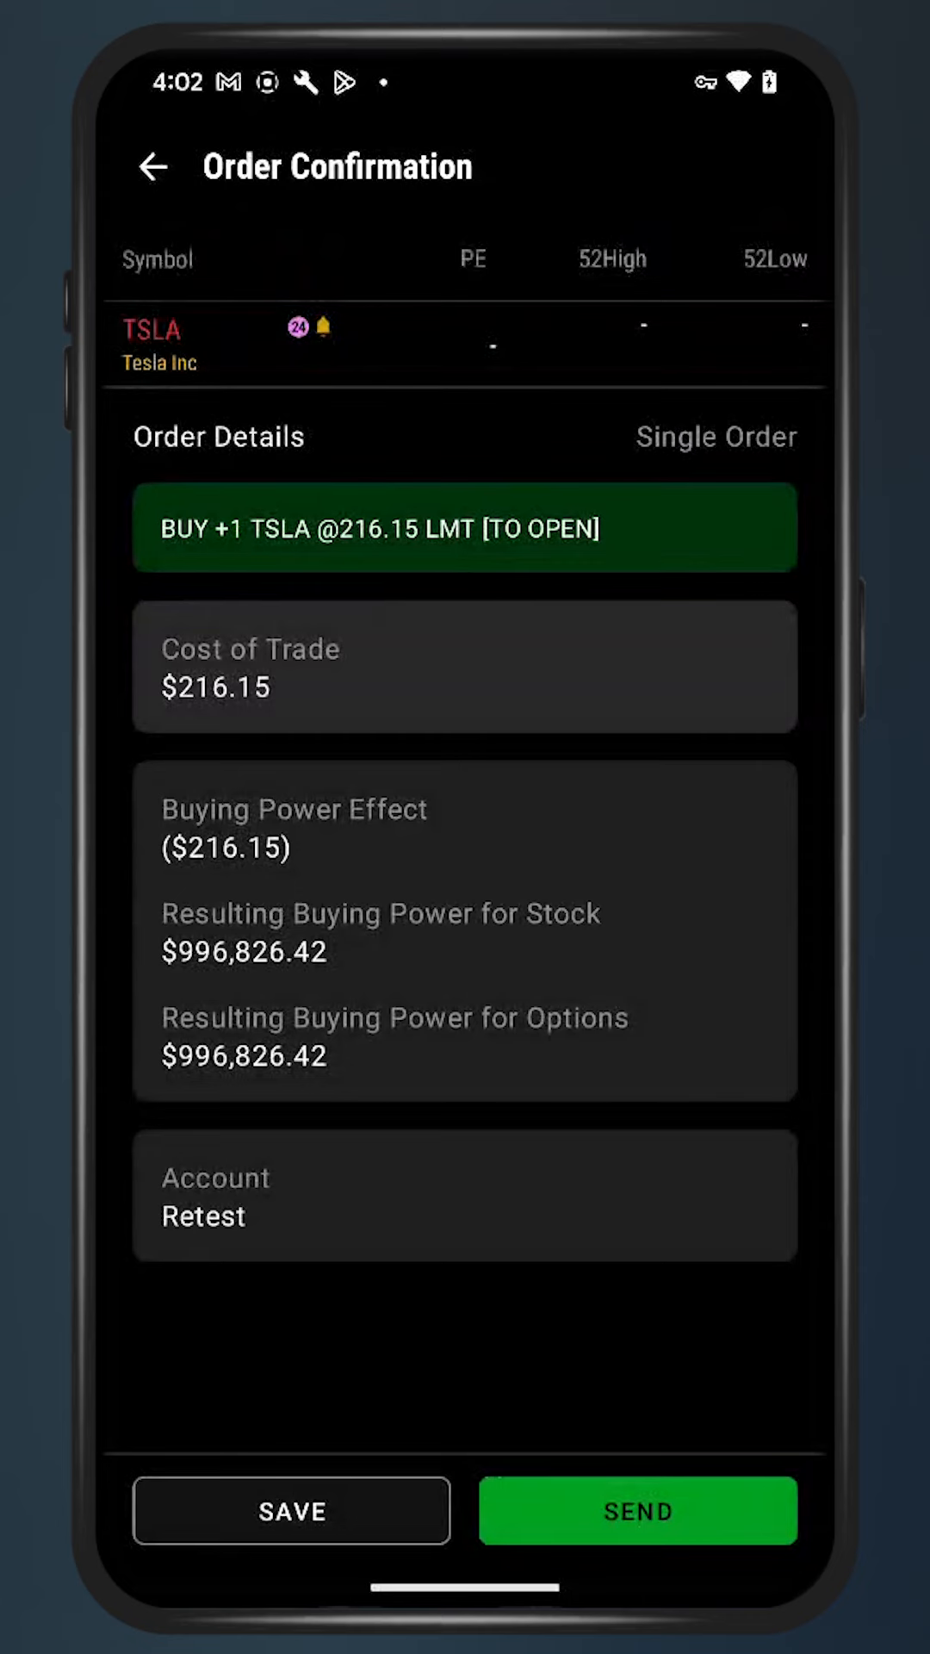
click(637, 1510)
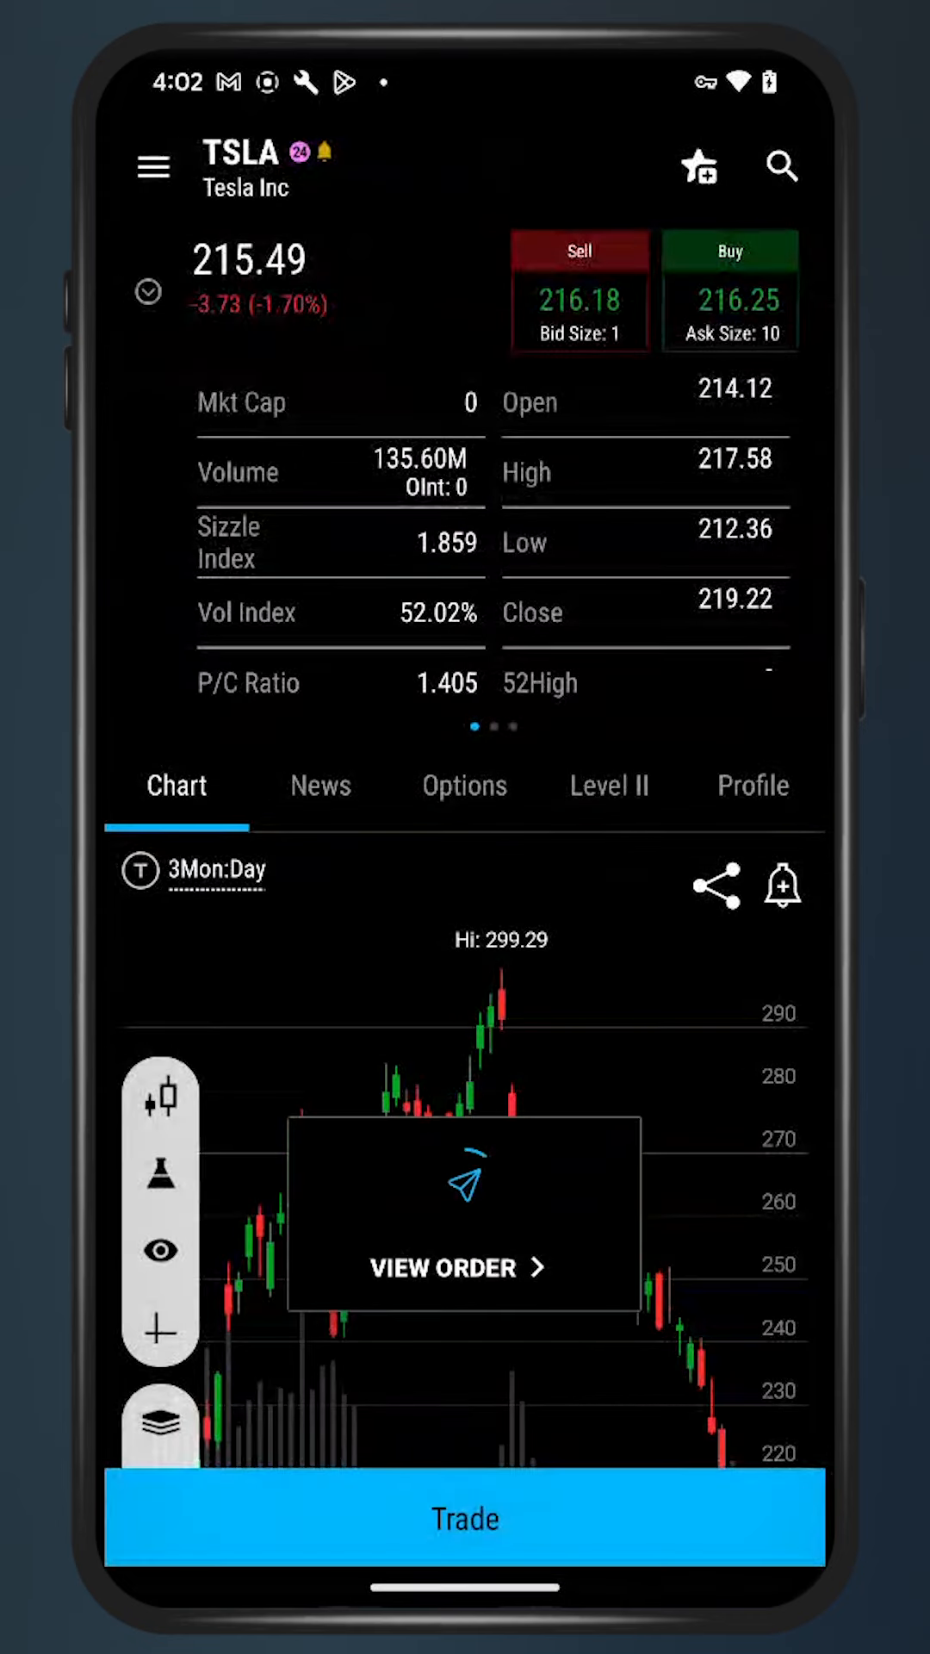
- Browse the working, Filled and Canceled order lists, then bring up the main menu
click(160, 1250)
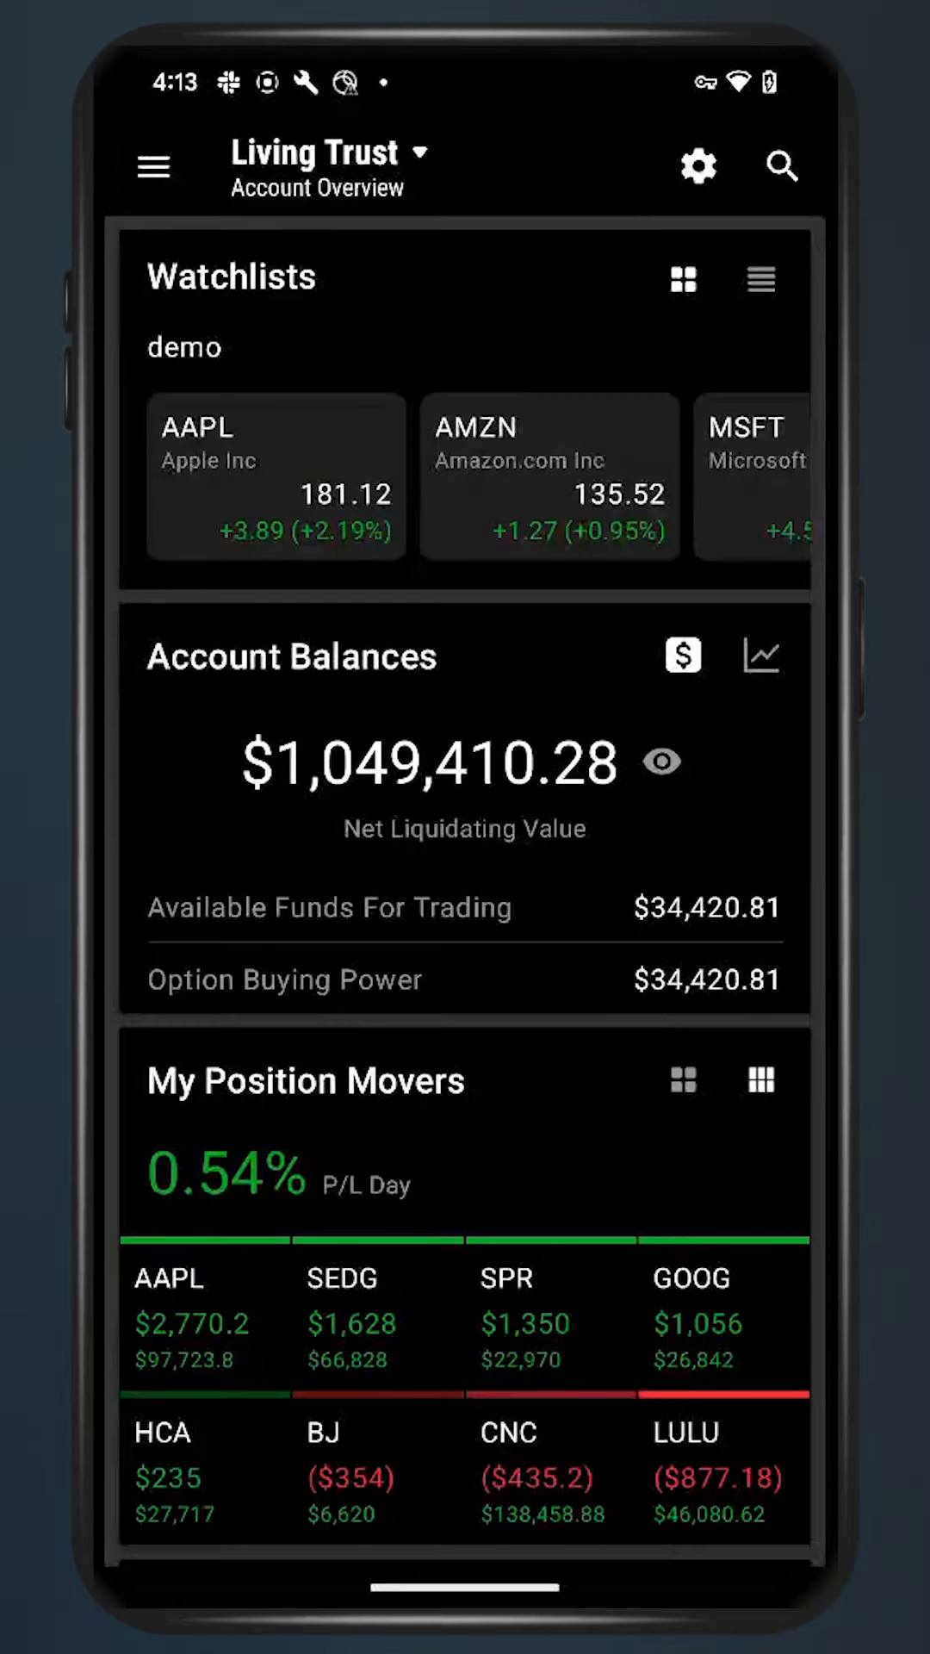
scroll(down, 3)
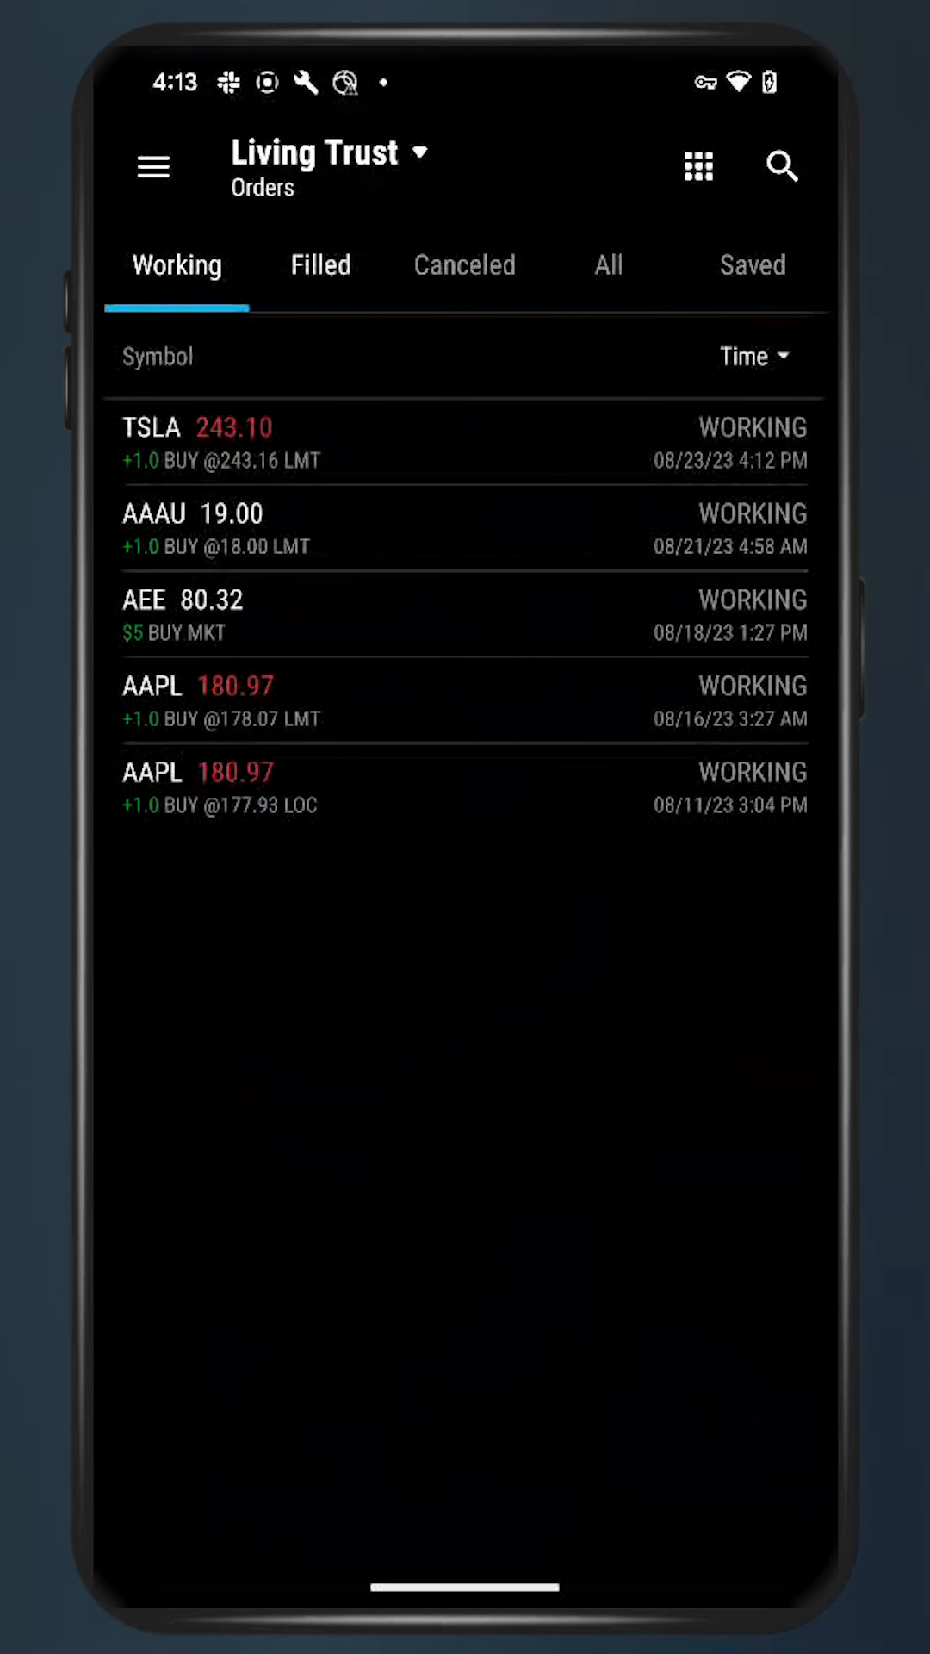
click(320, 264)
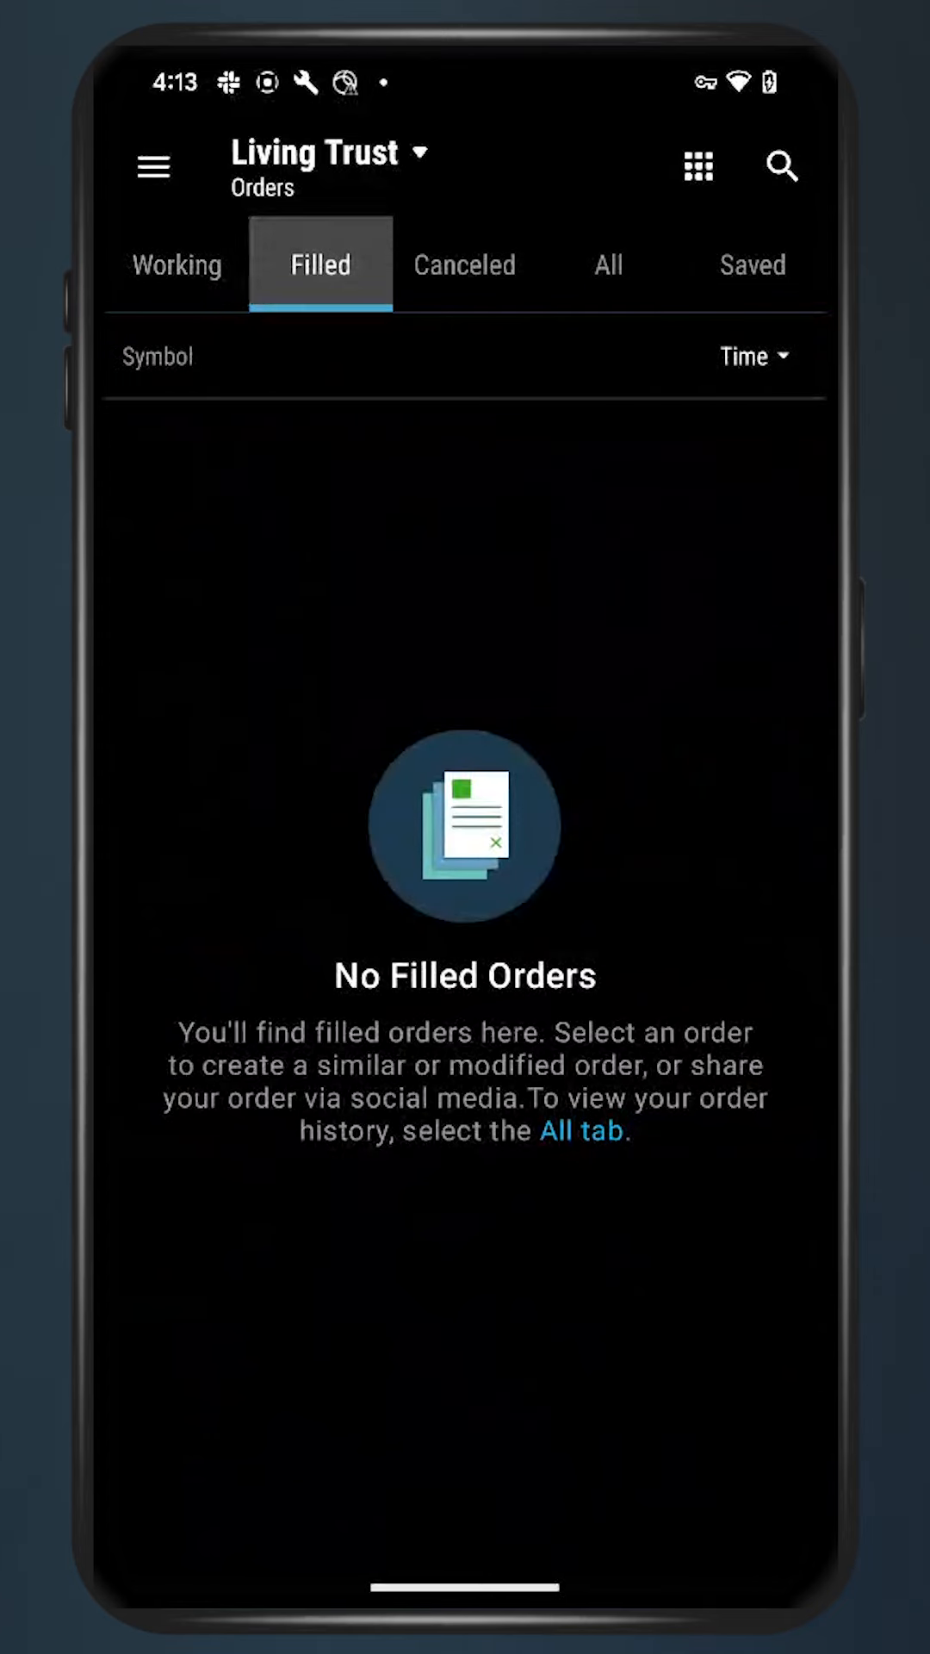
click(464, 265)
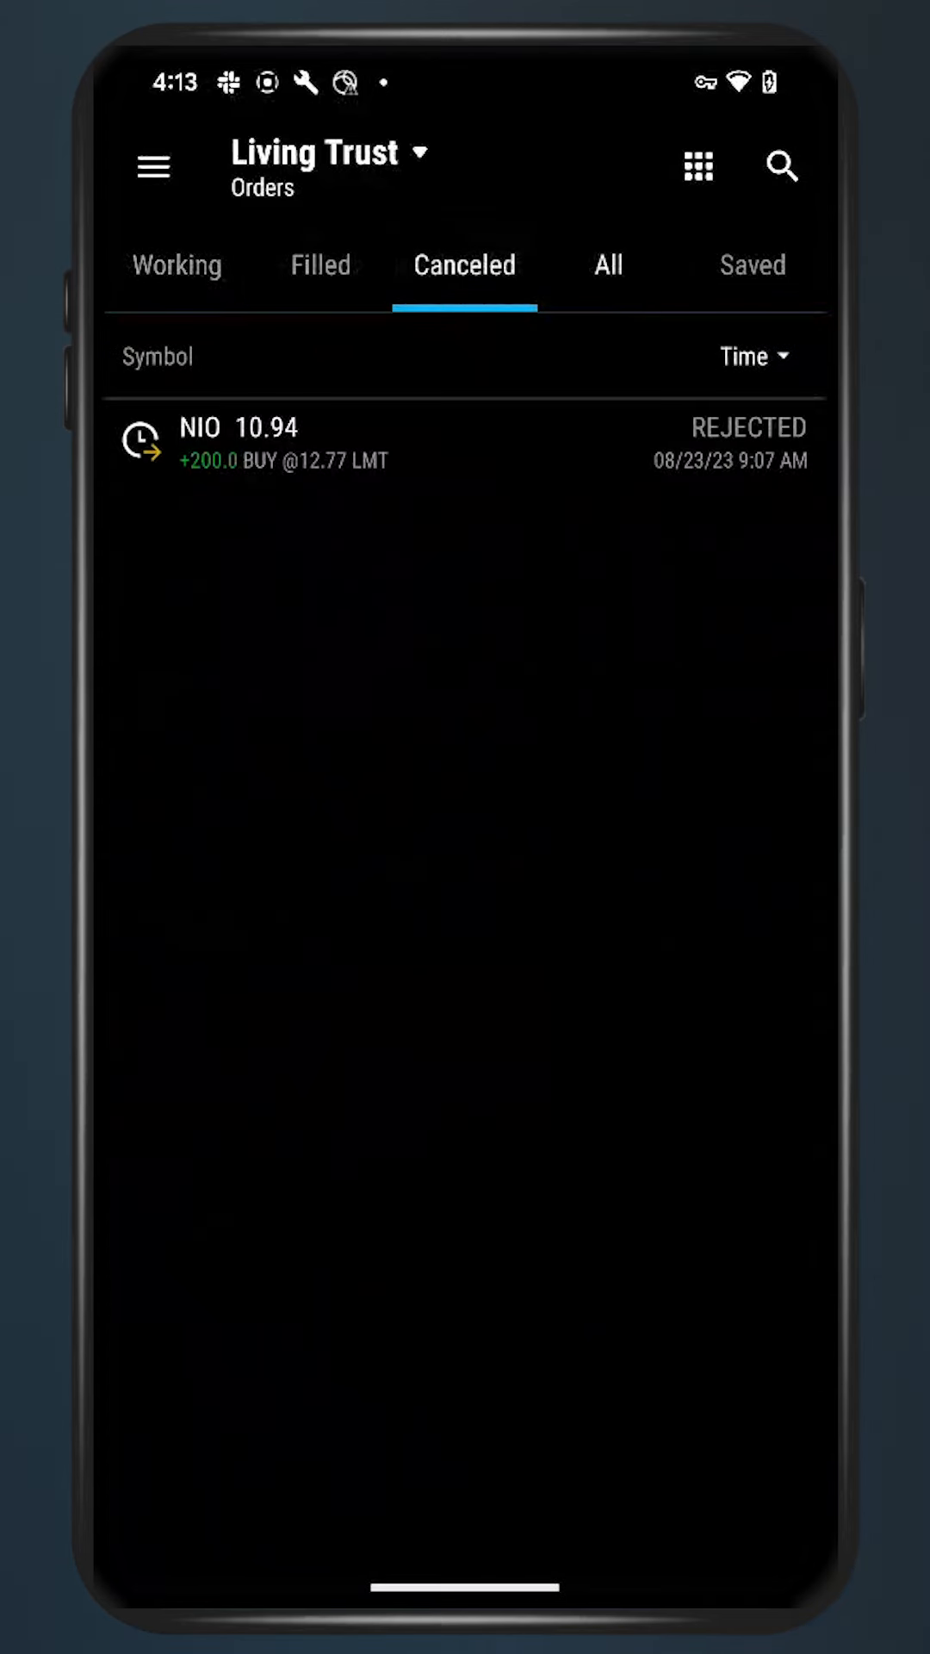
click(154, 166)
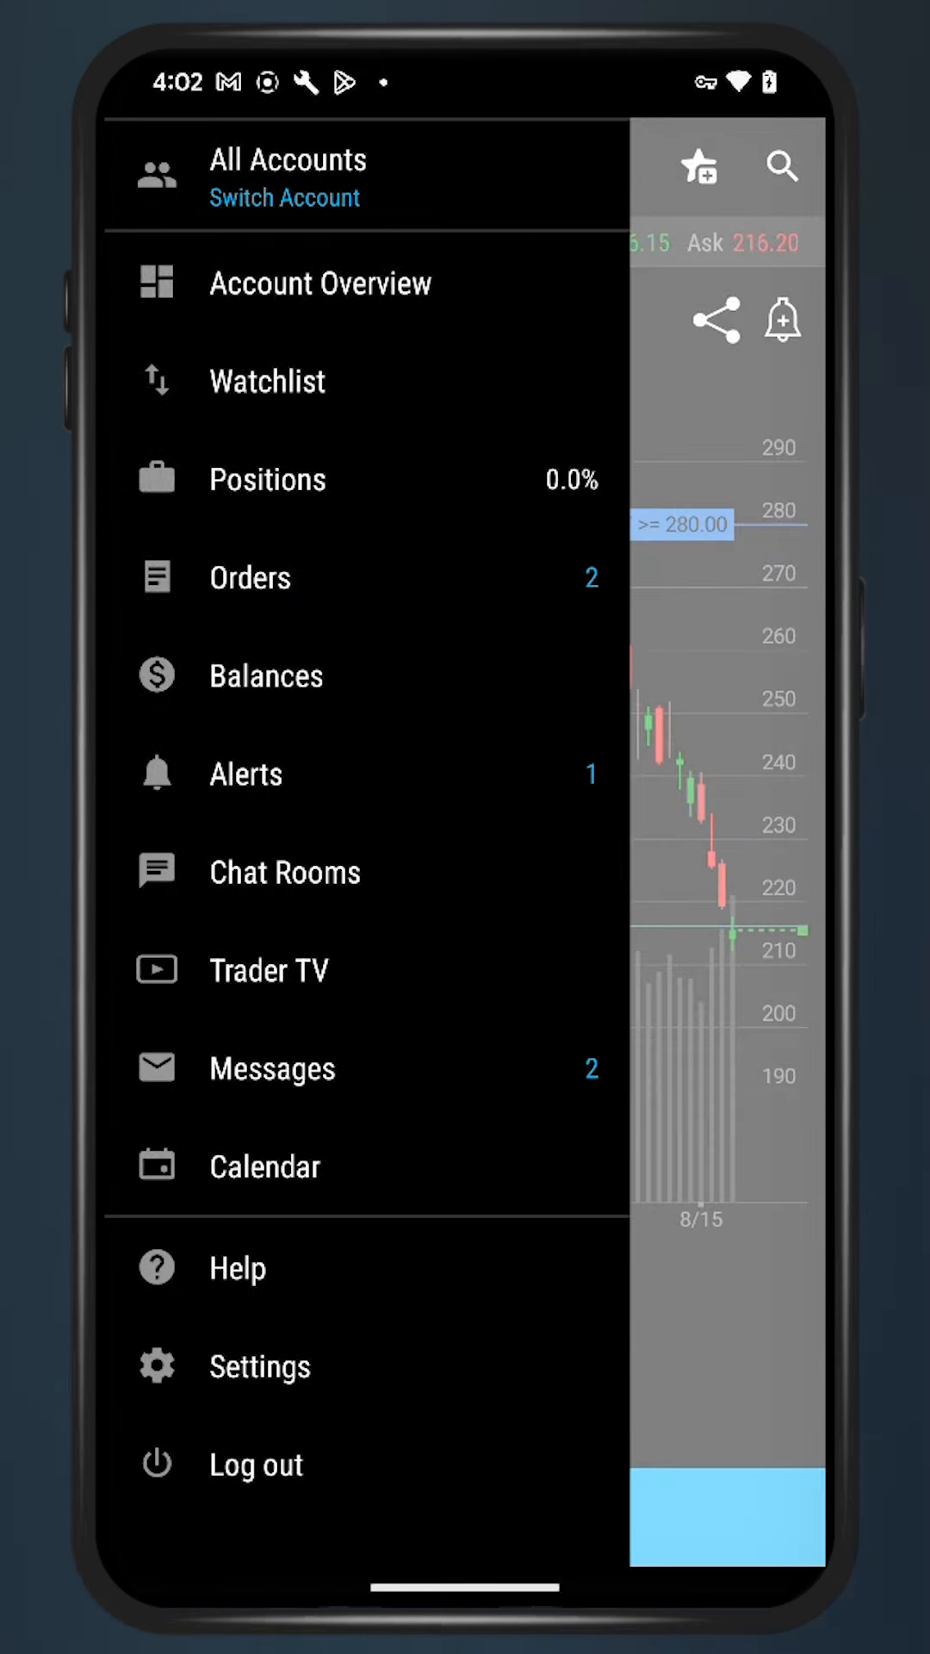
- From the watchlist, open MSFT's Options tab and expand the 15 SEP 23 expiration
click(267, 381)
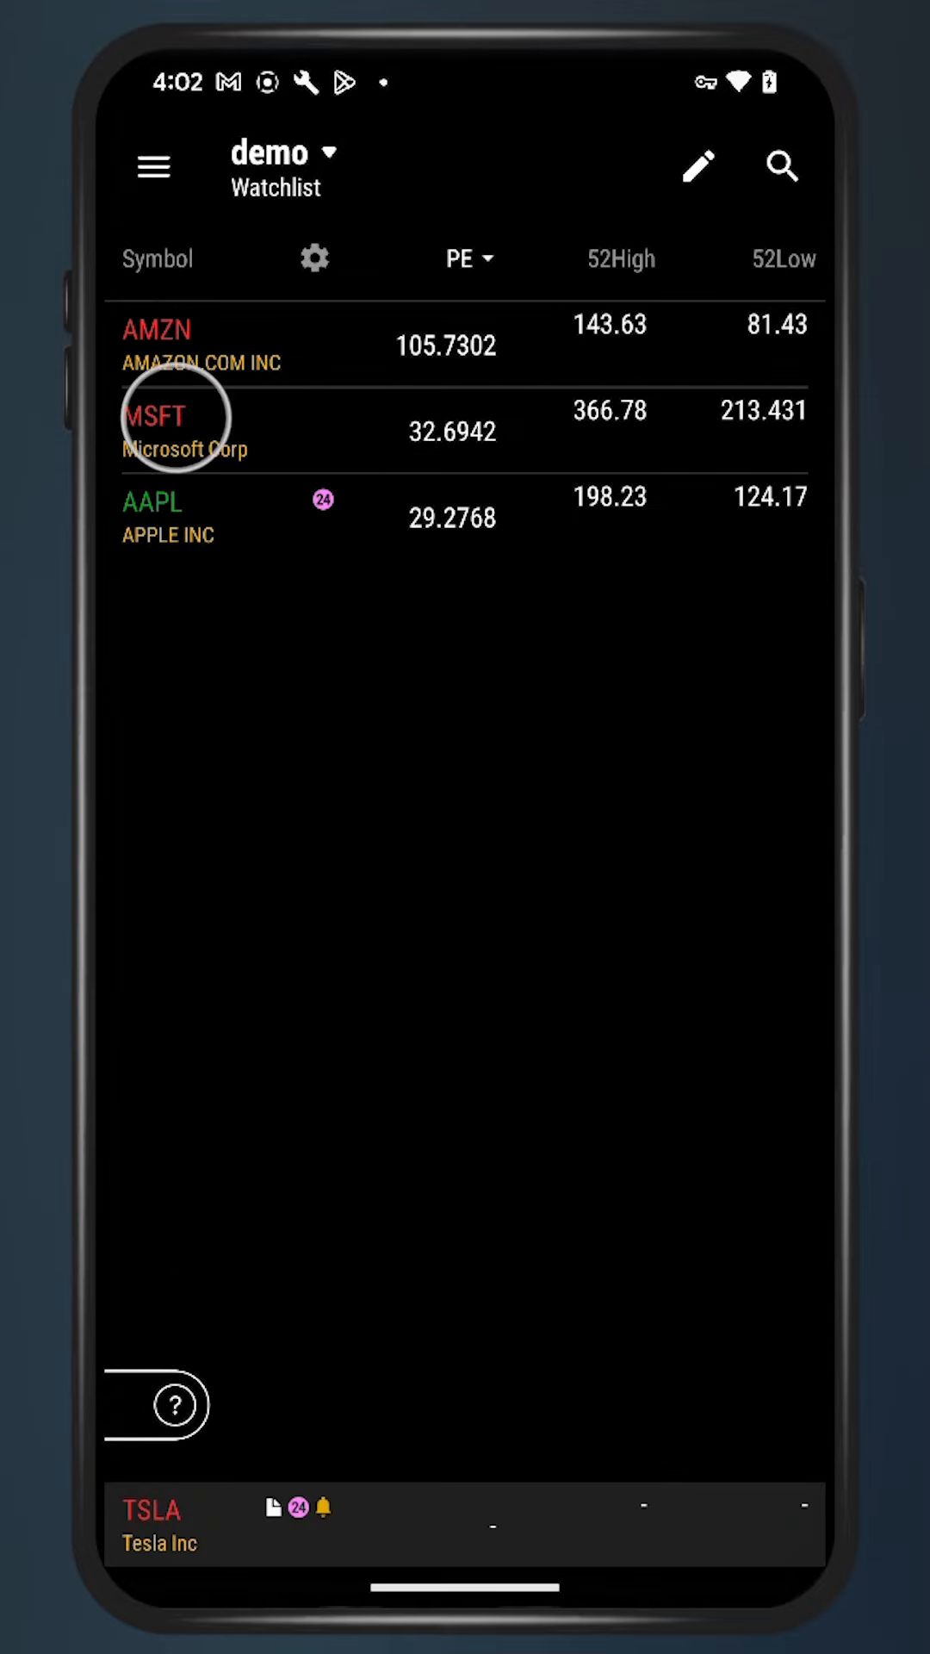
click(159, 414)
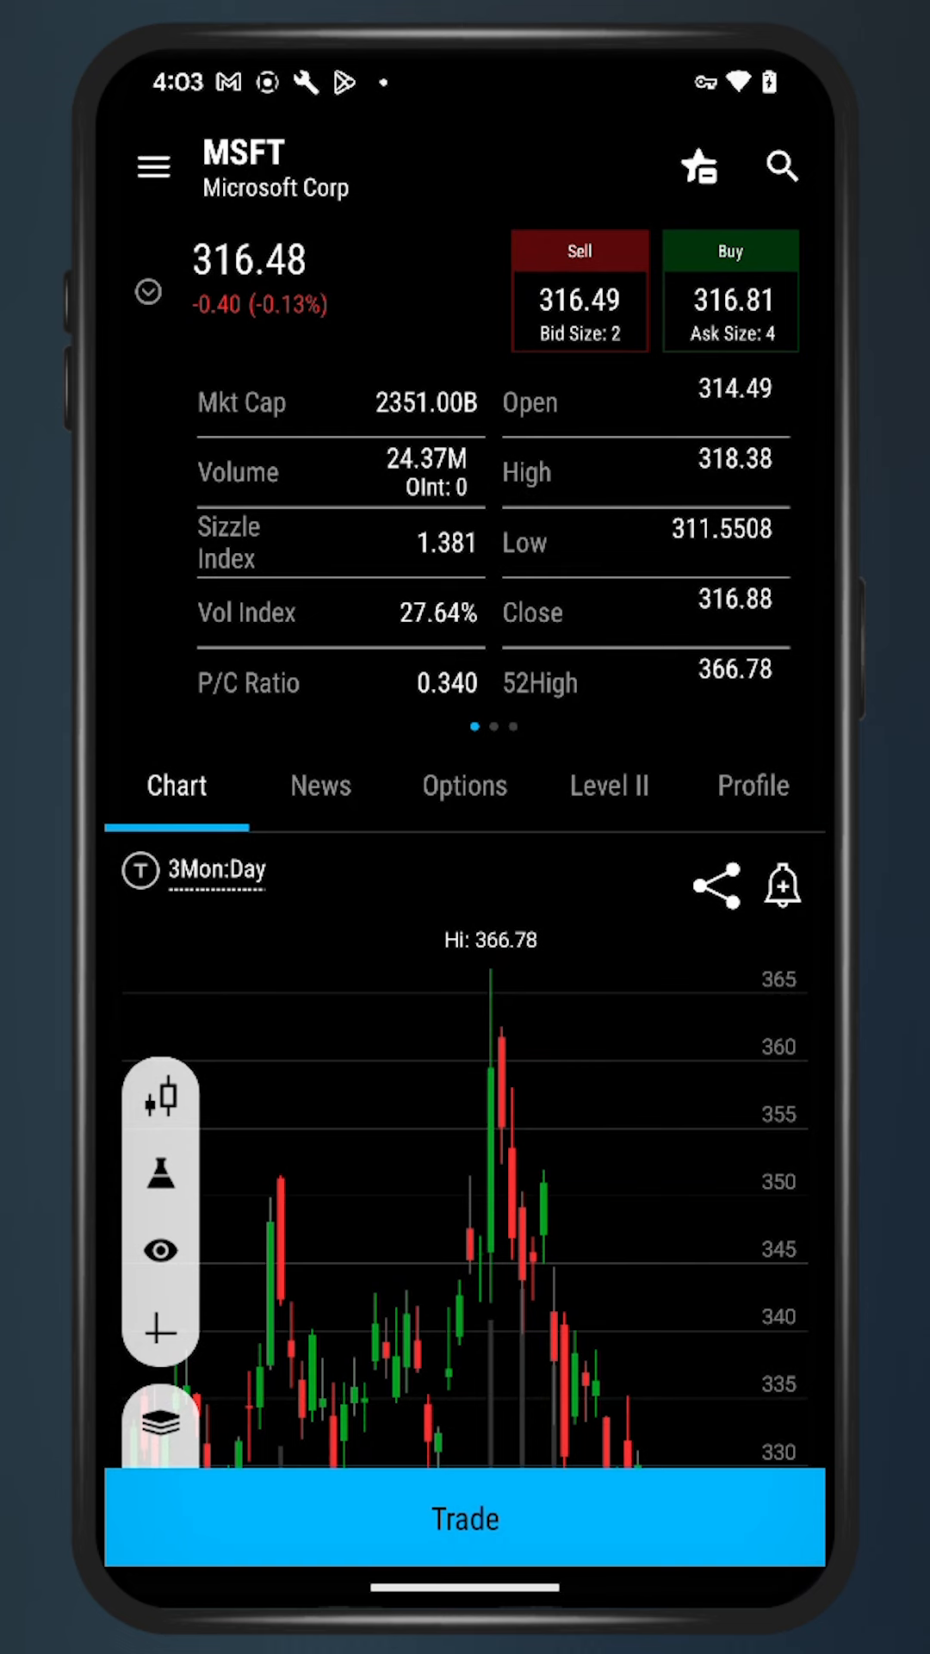
click(461, 785)
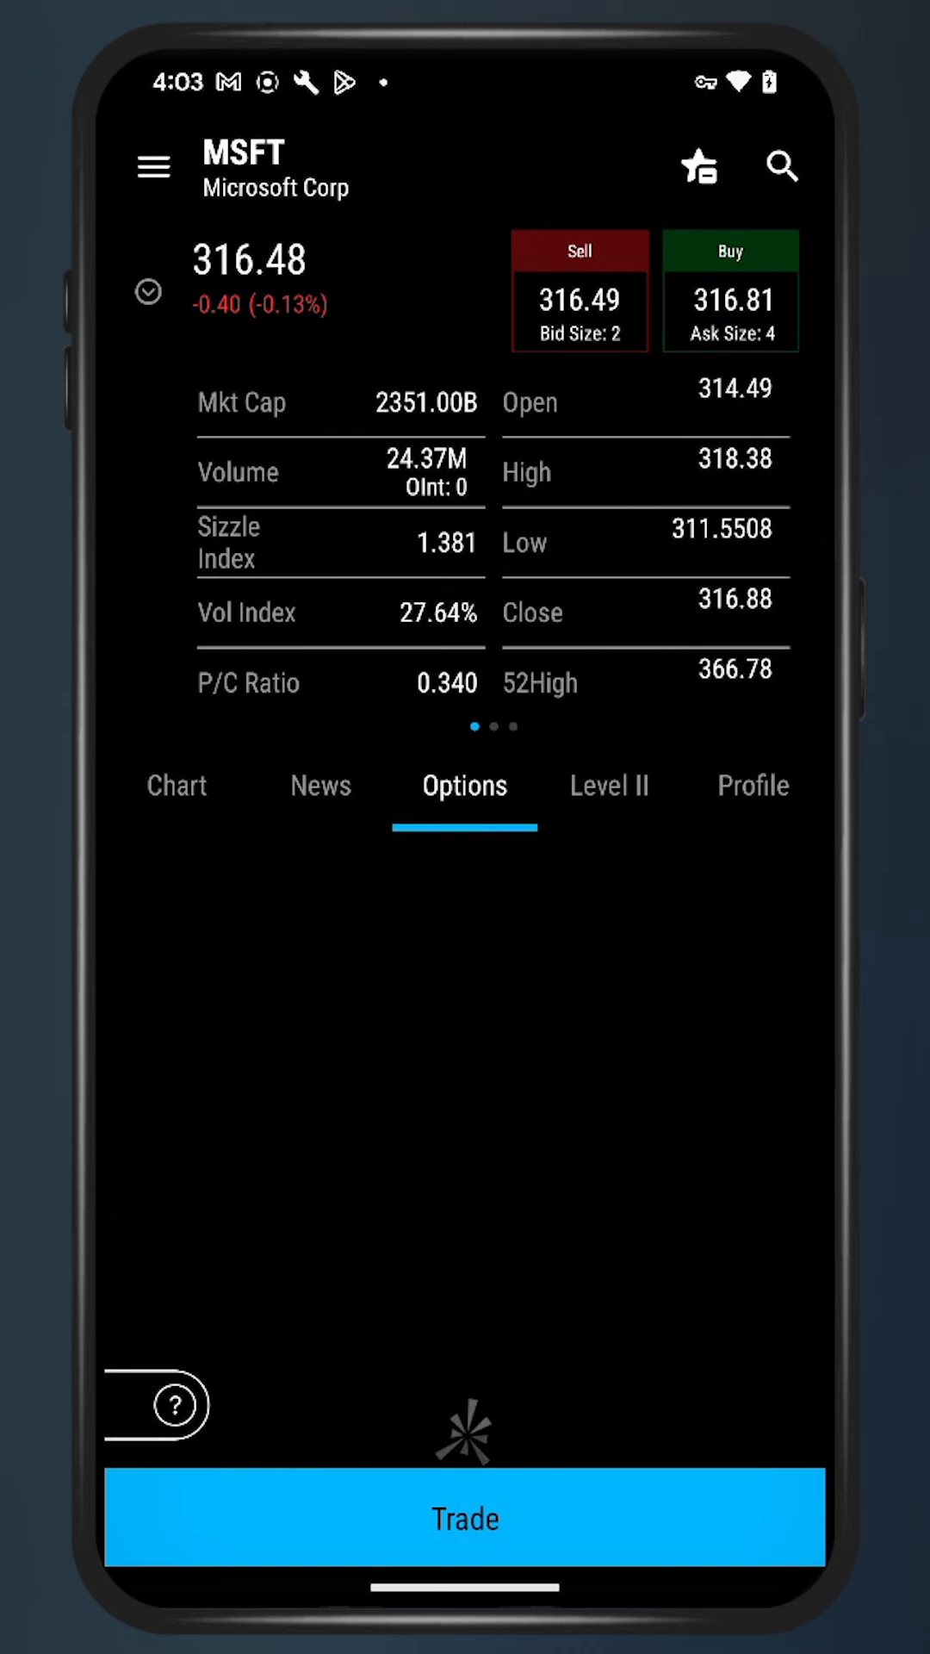
click(462, 786)
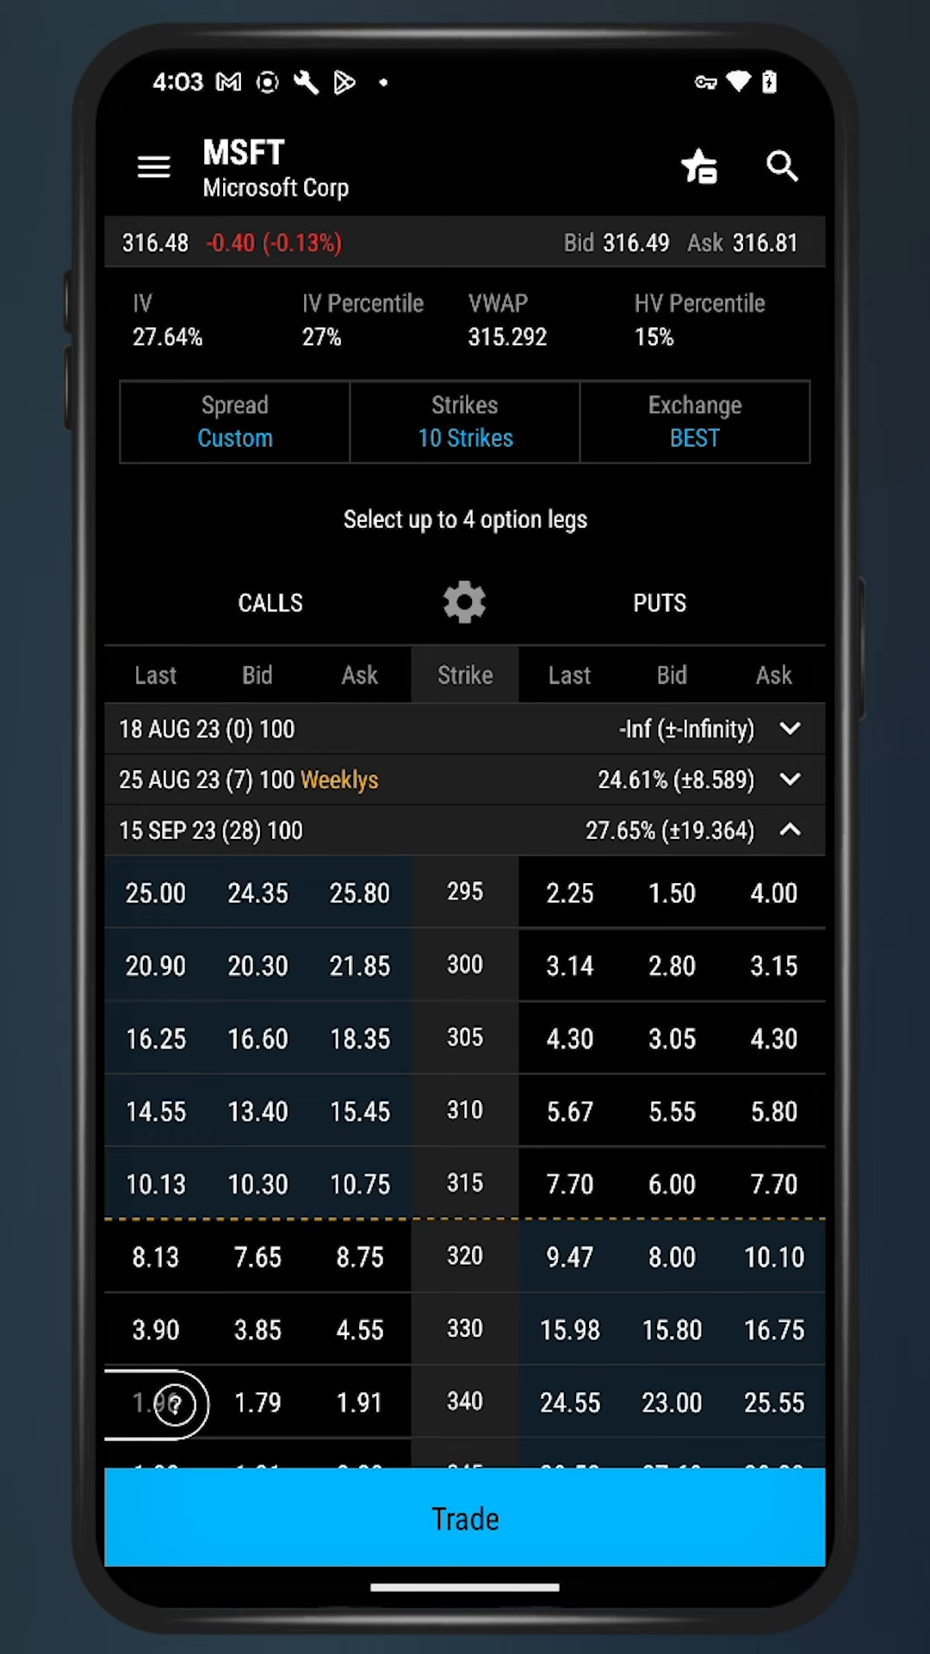
- Limit the MSFT chain to 8 strikes and switch Spread to Vertical, then back to Single
click(464, 422)
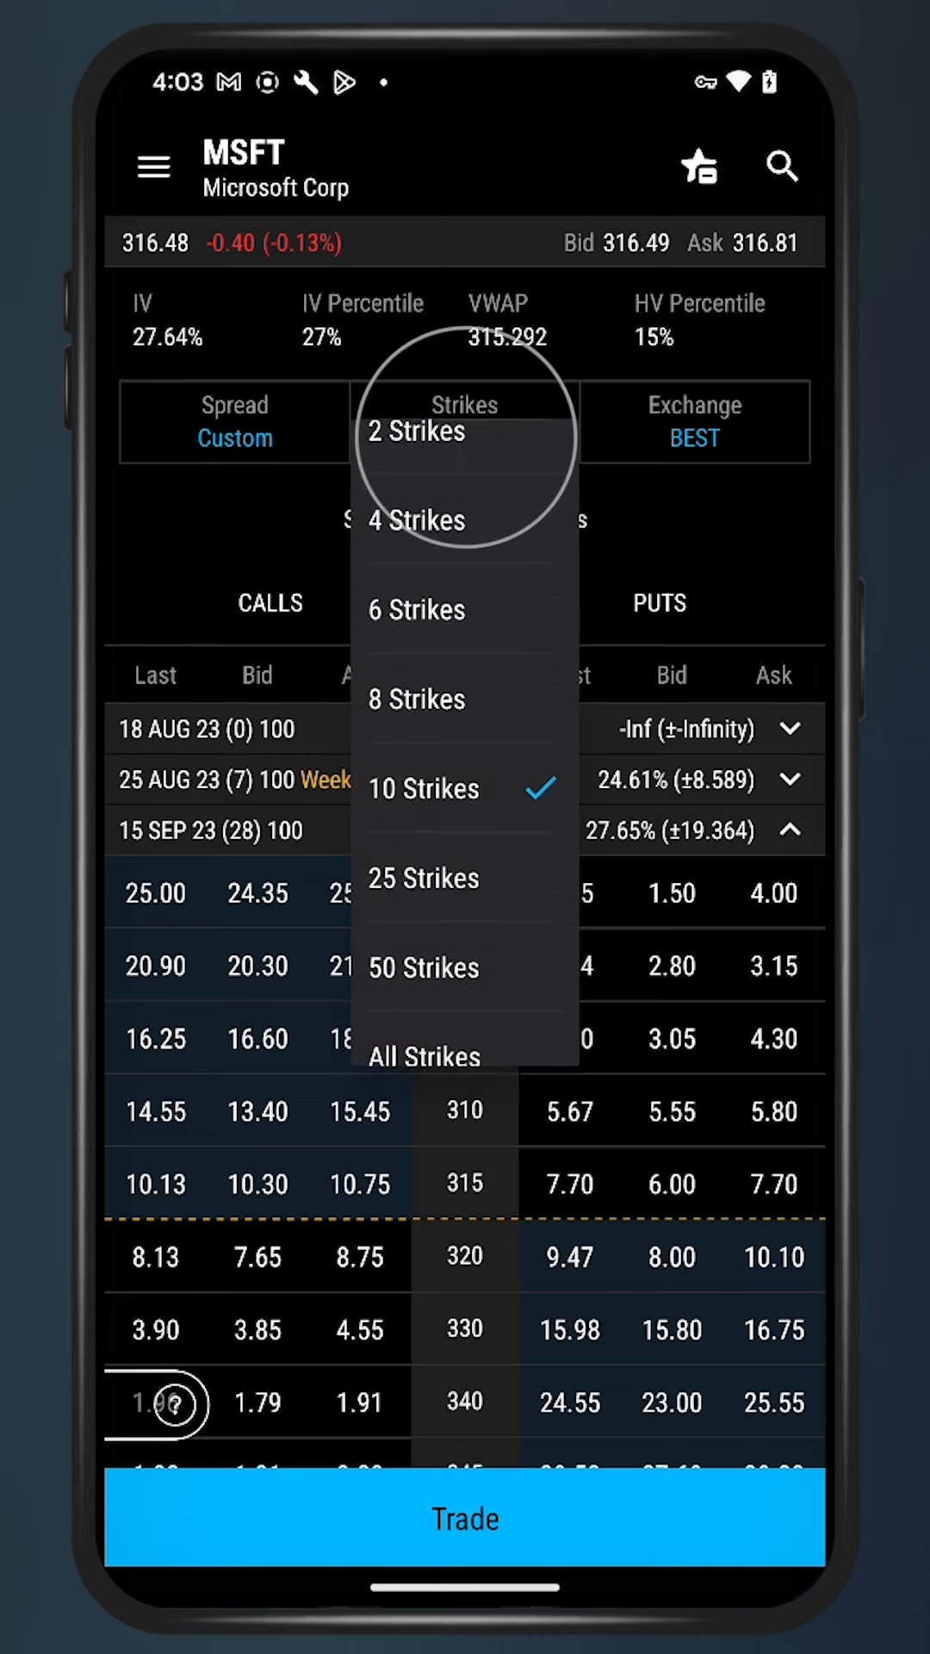
click(415, 699)
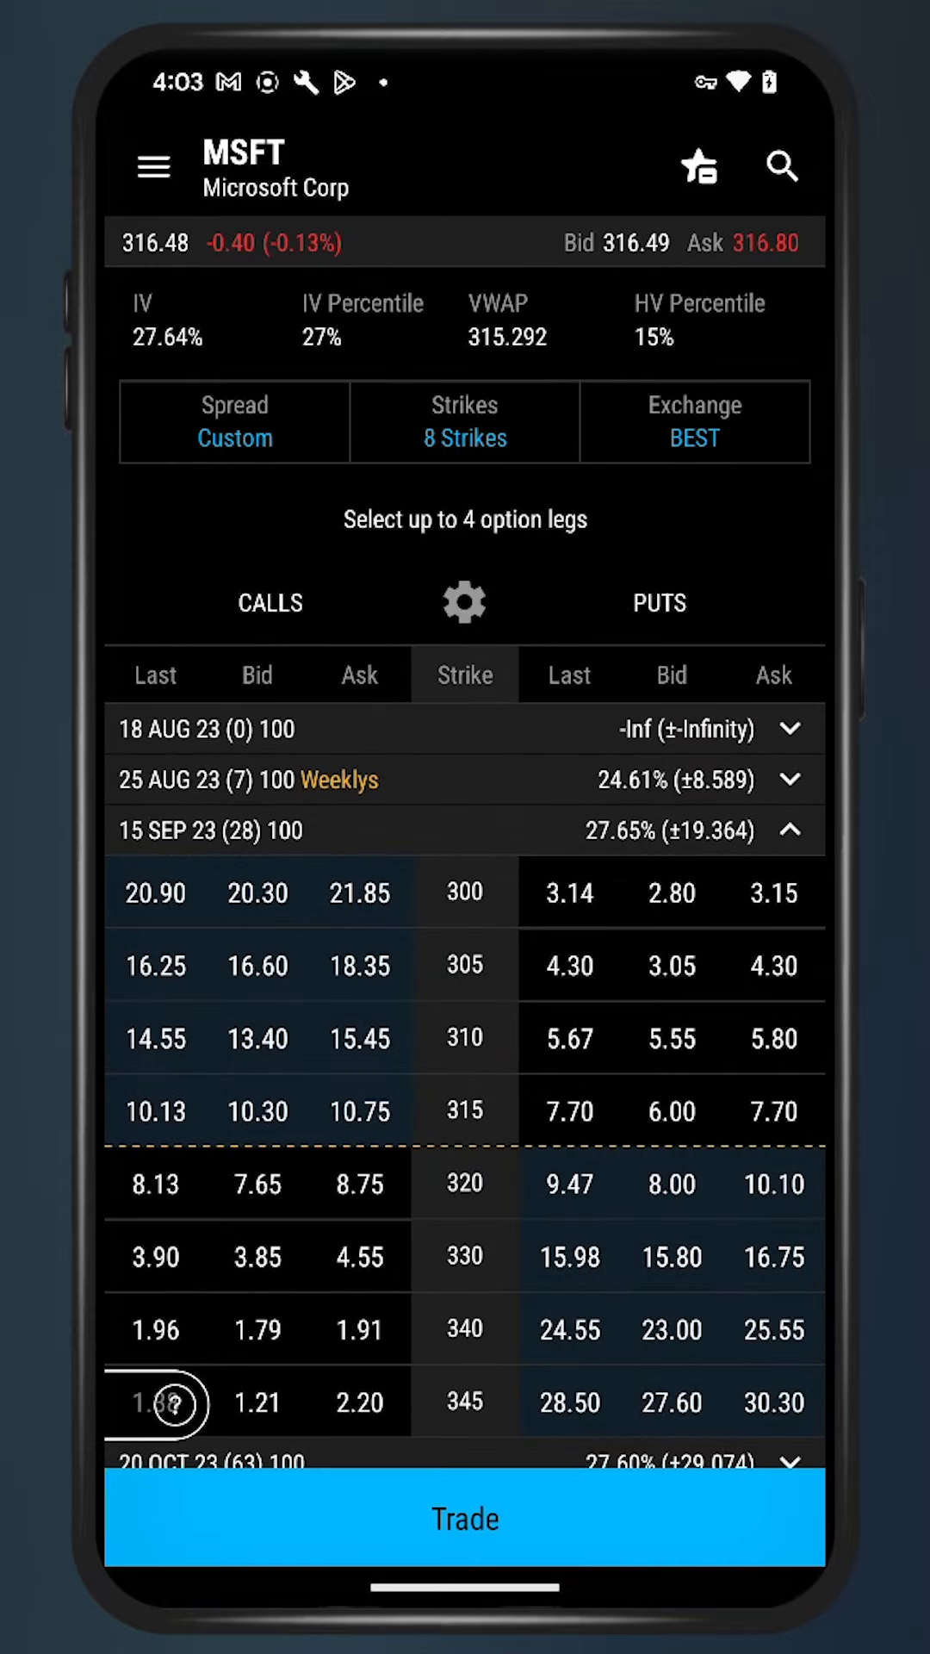
click(234, 422)
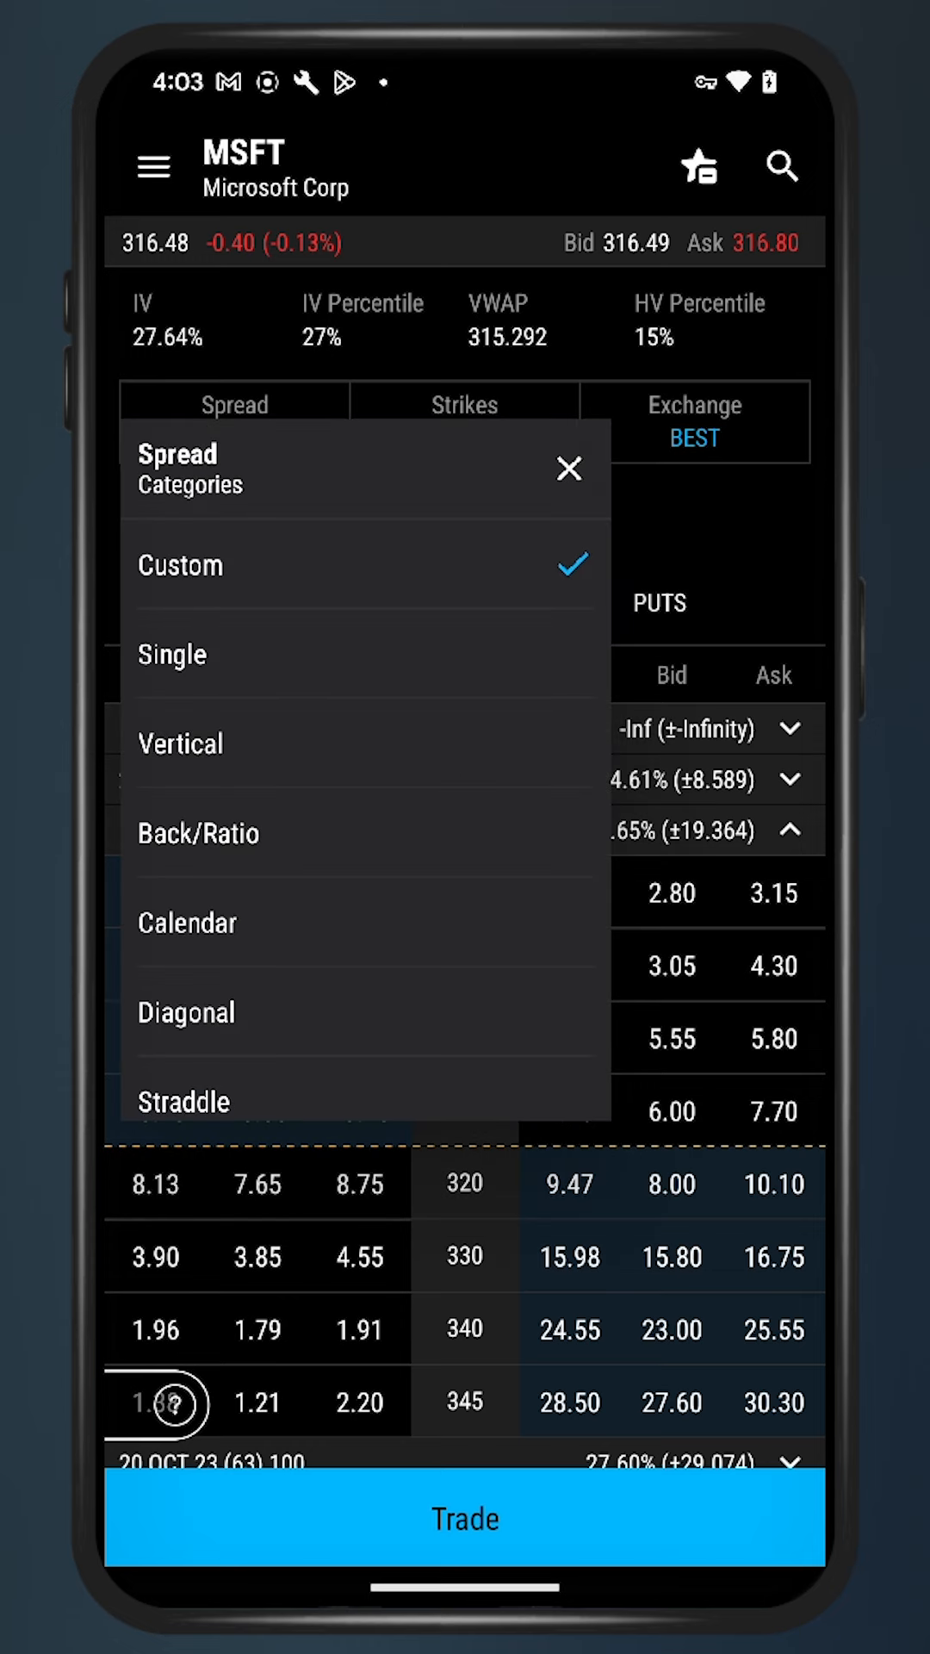
click(180, 742)
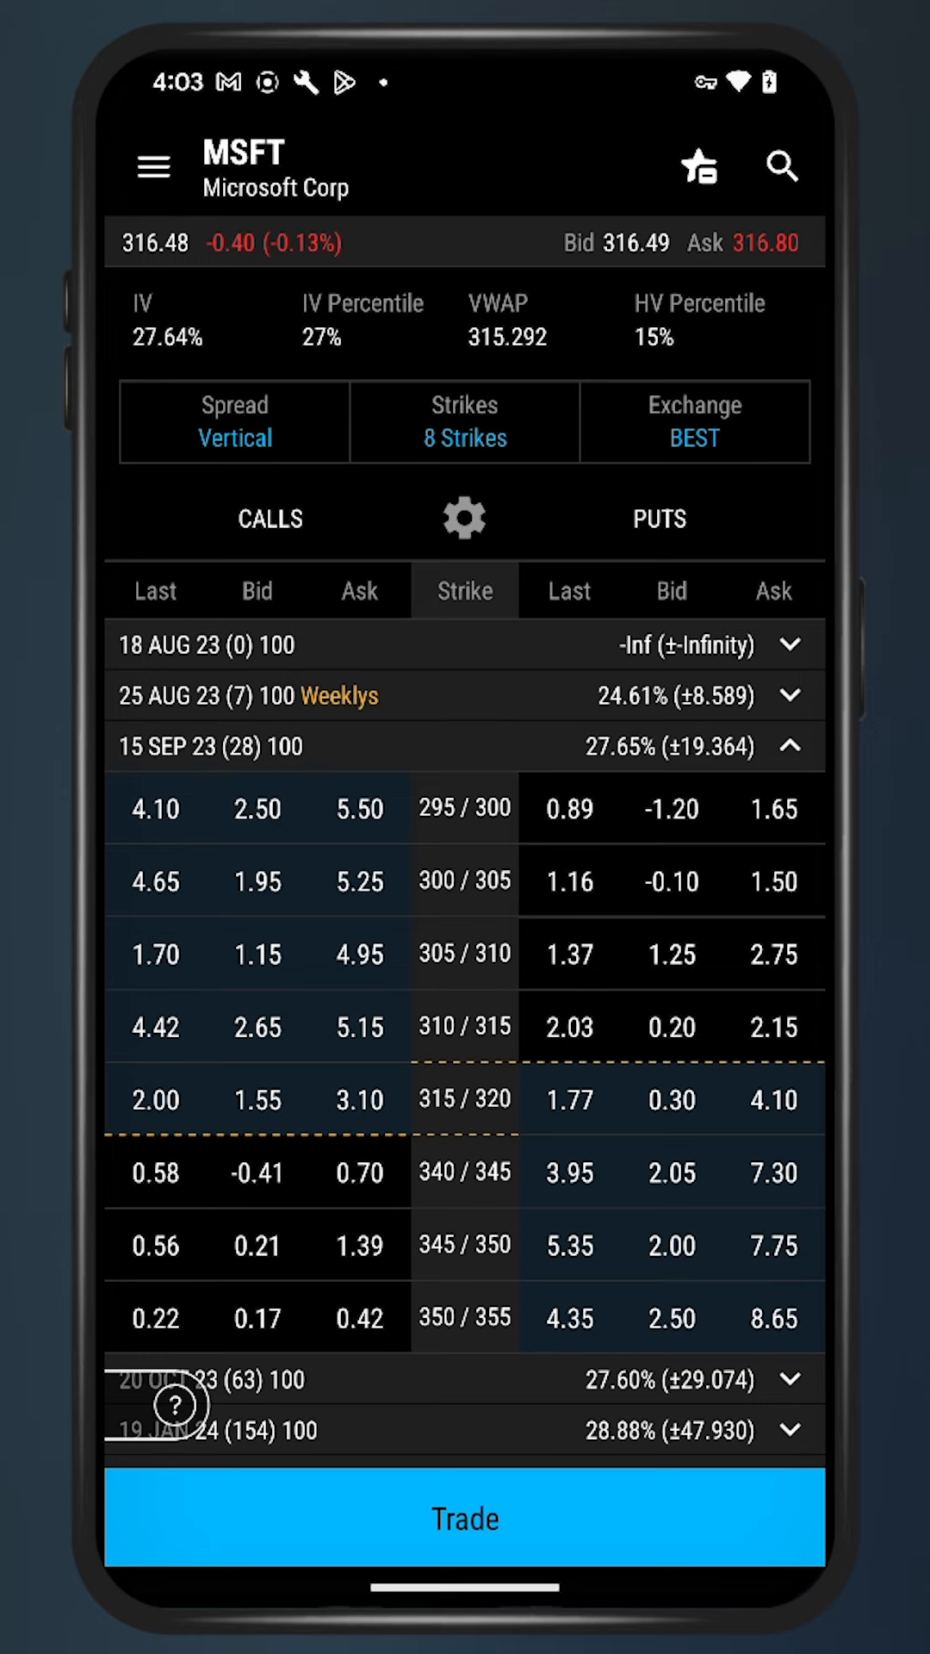
click(233, 422)
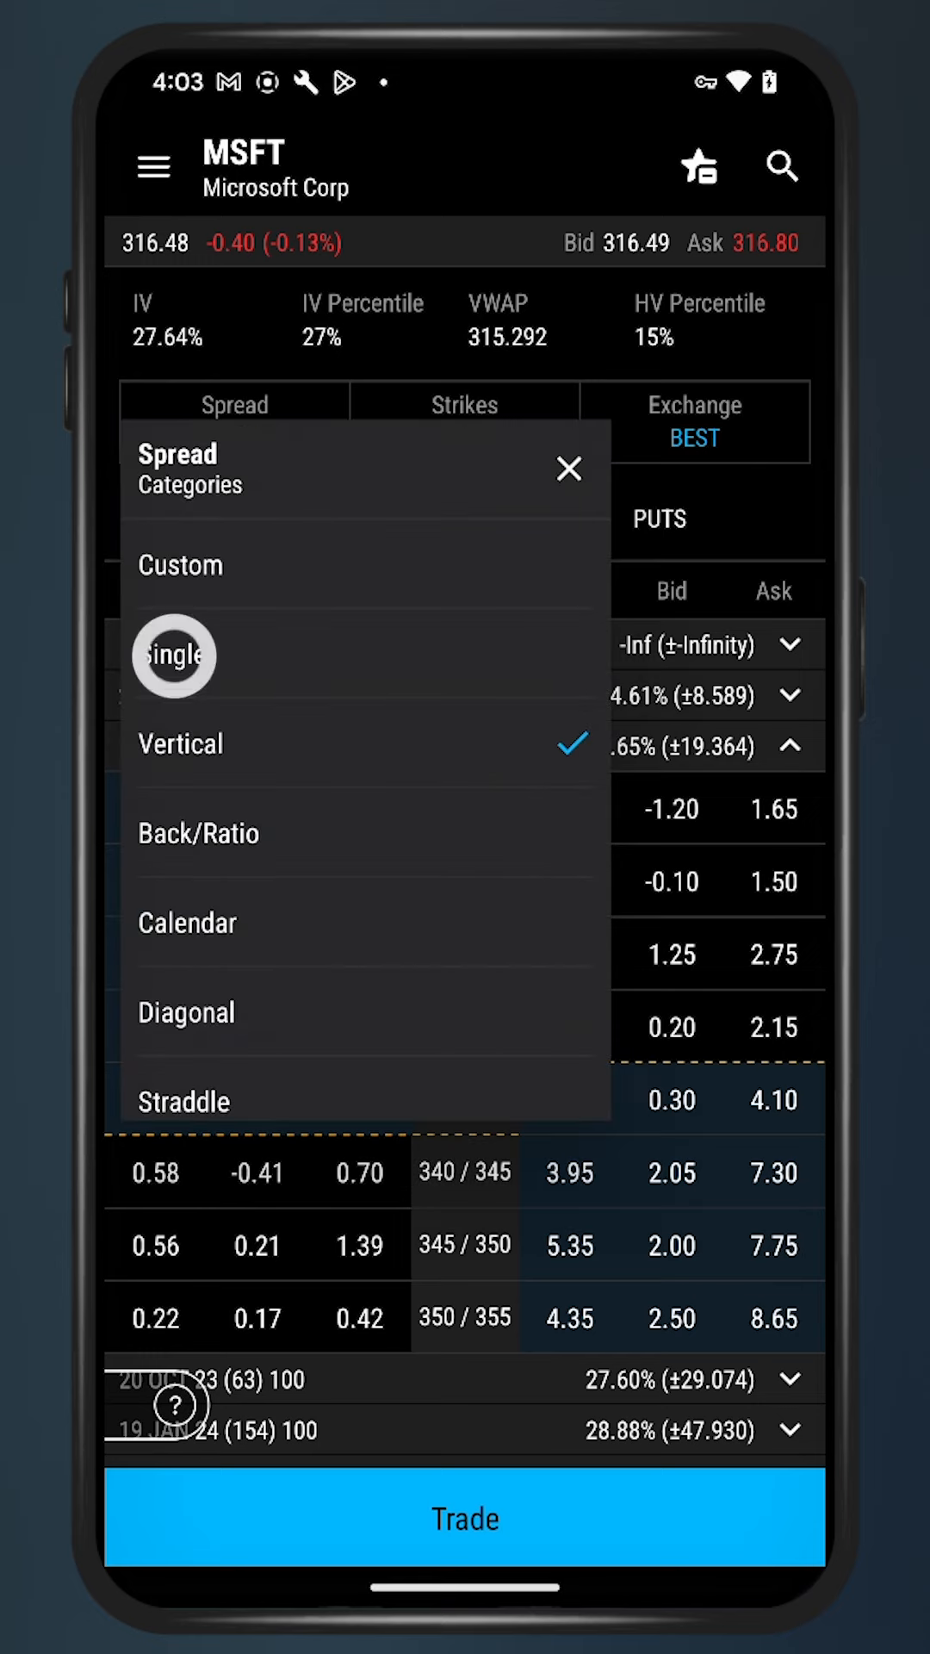
click(173, 654)
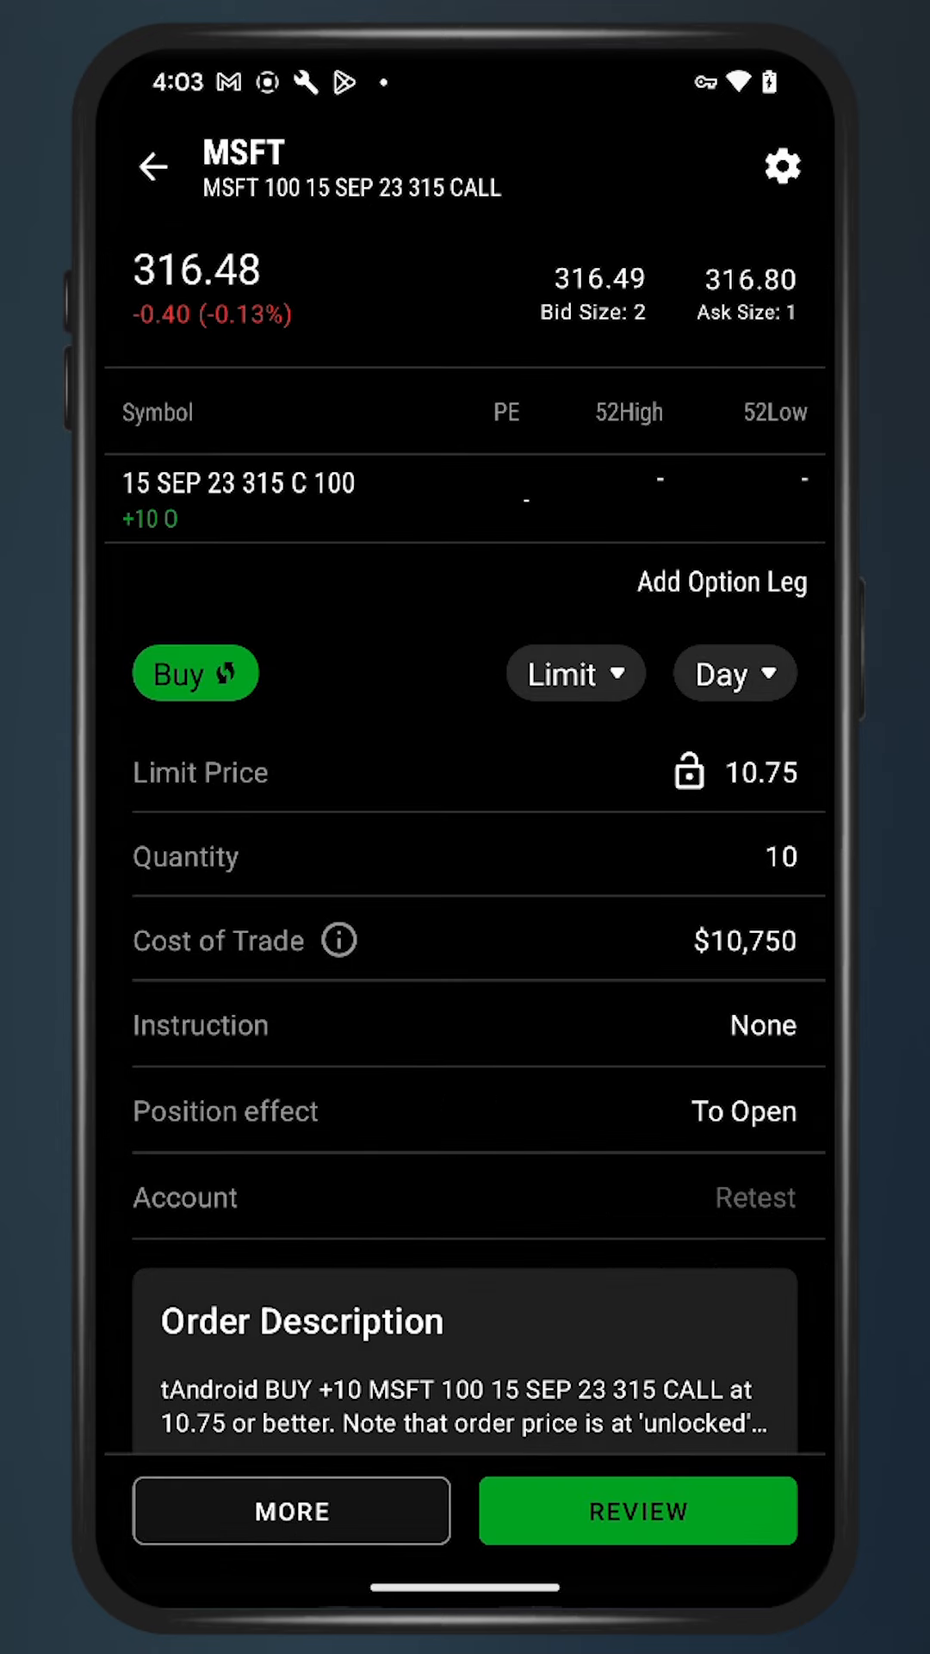
- Cut the MSFT 315 call order to 1 contract at 10.75, send it, and open the menu
click(780, 856)
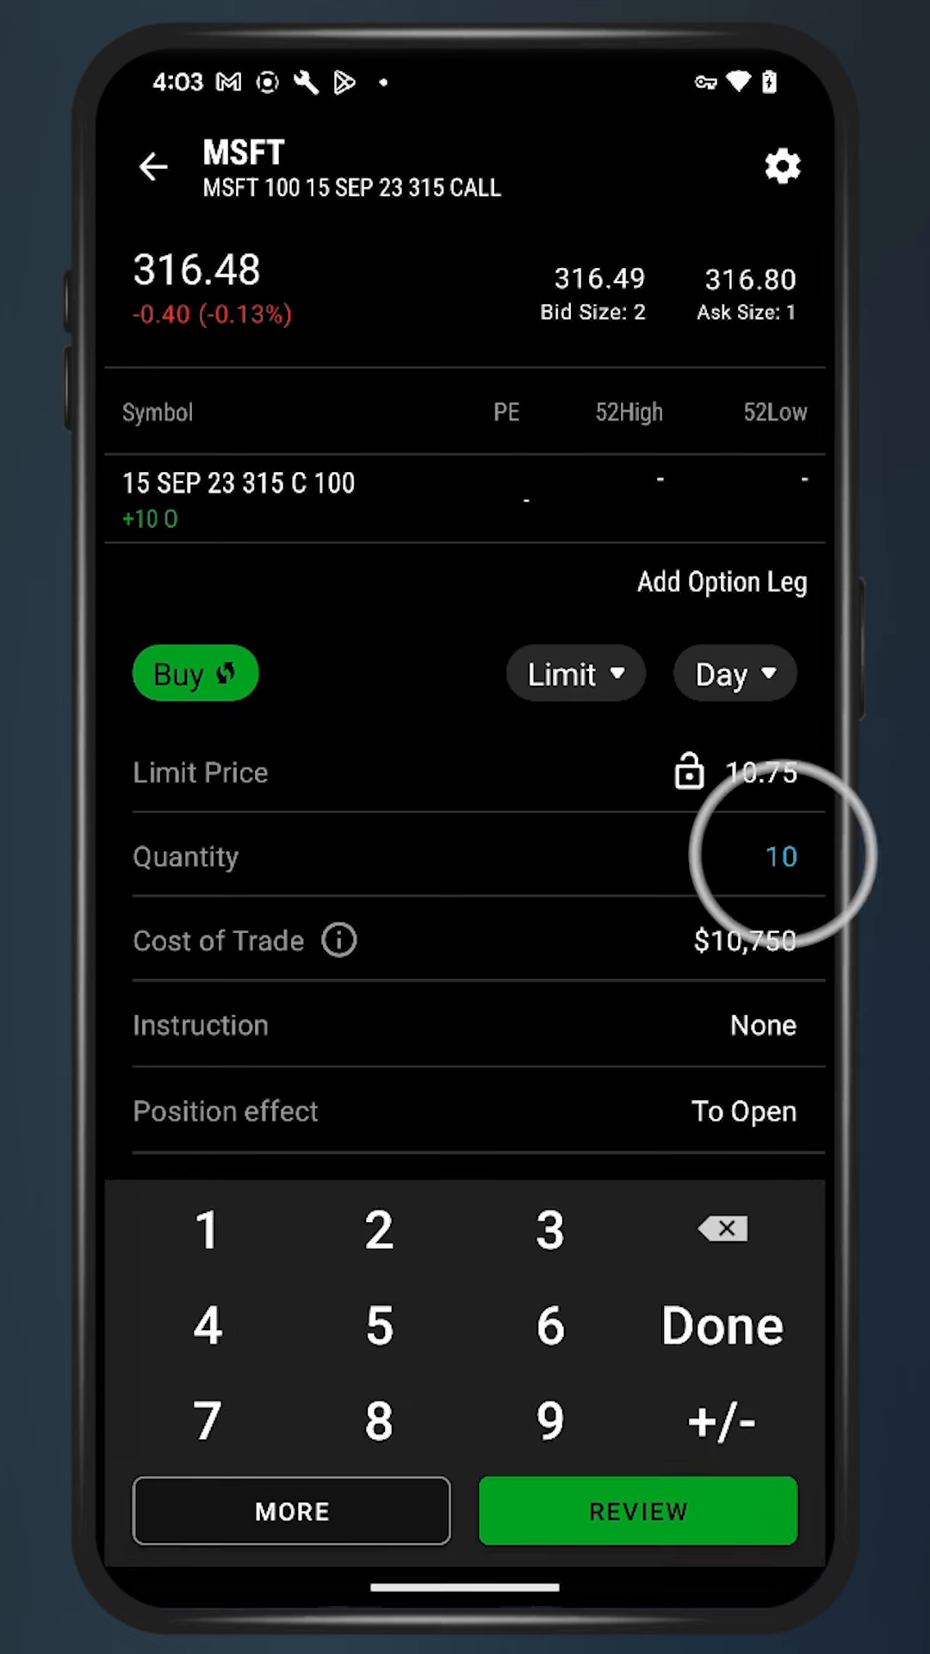
click(722, 1226)
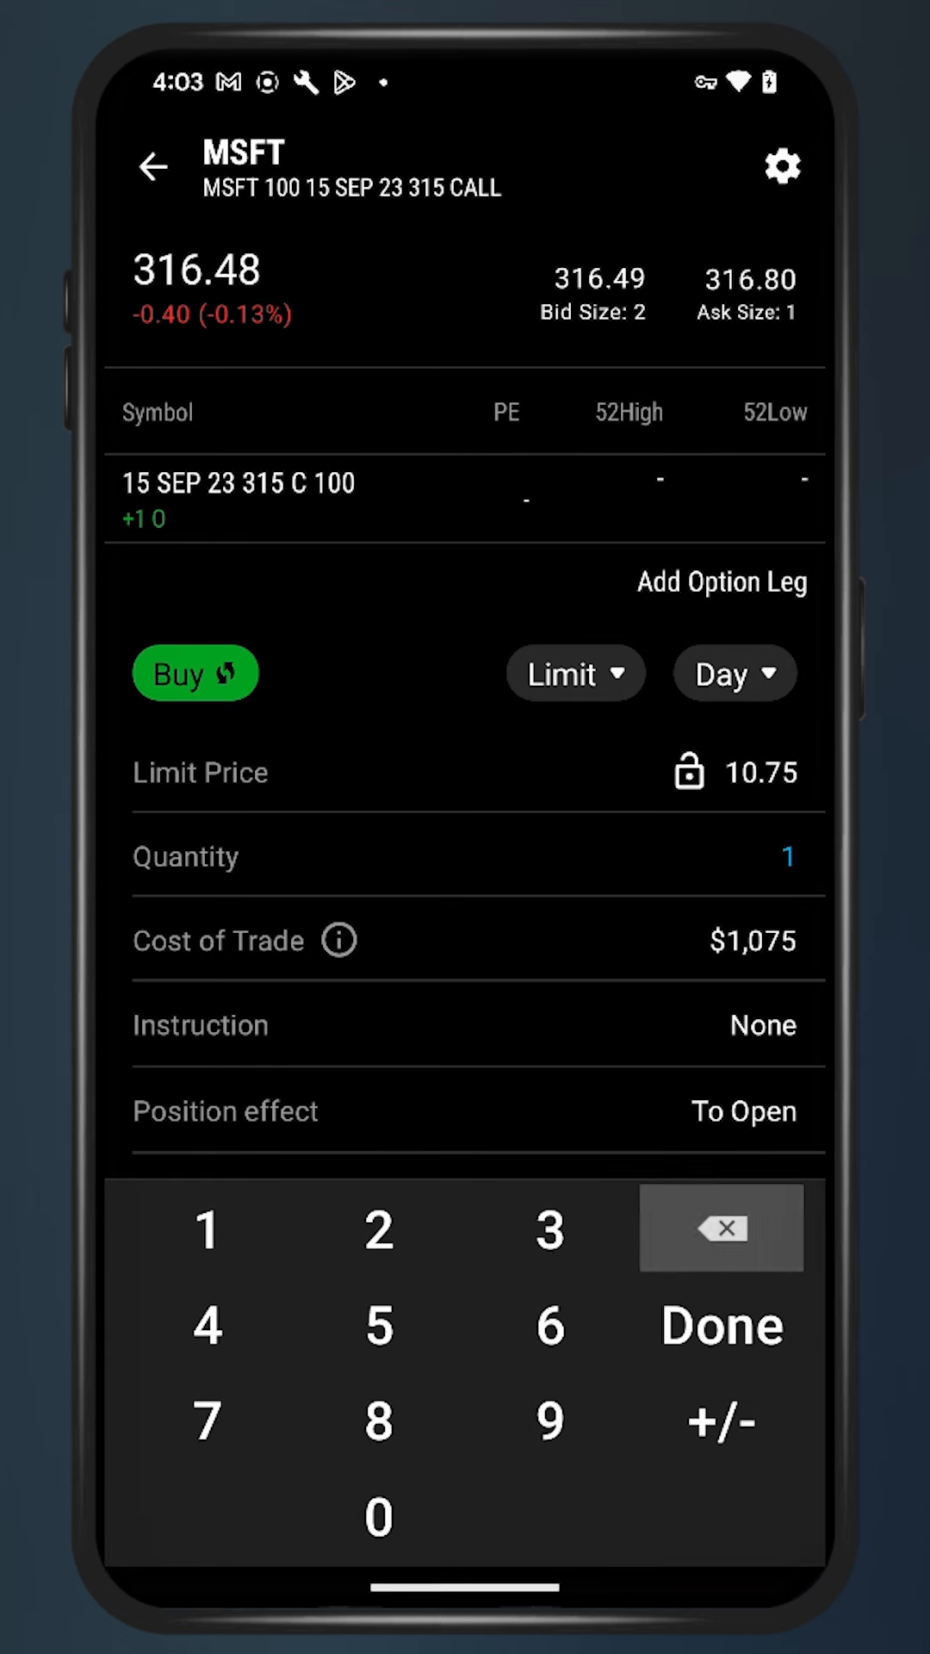
click(722, 1325)
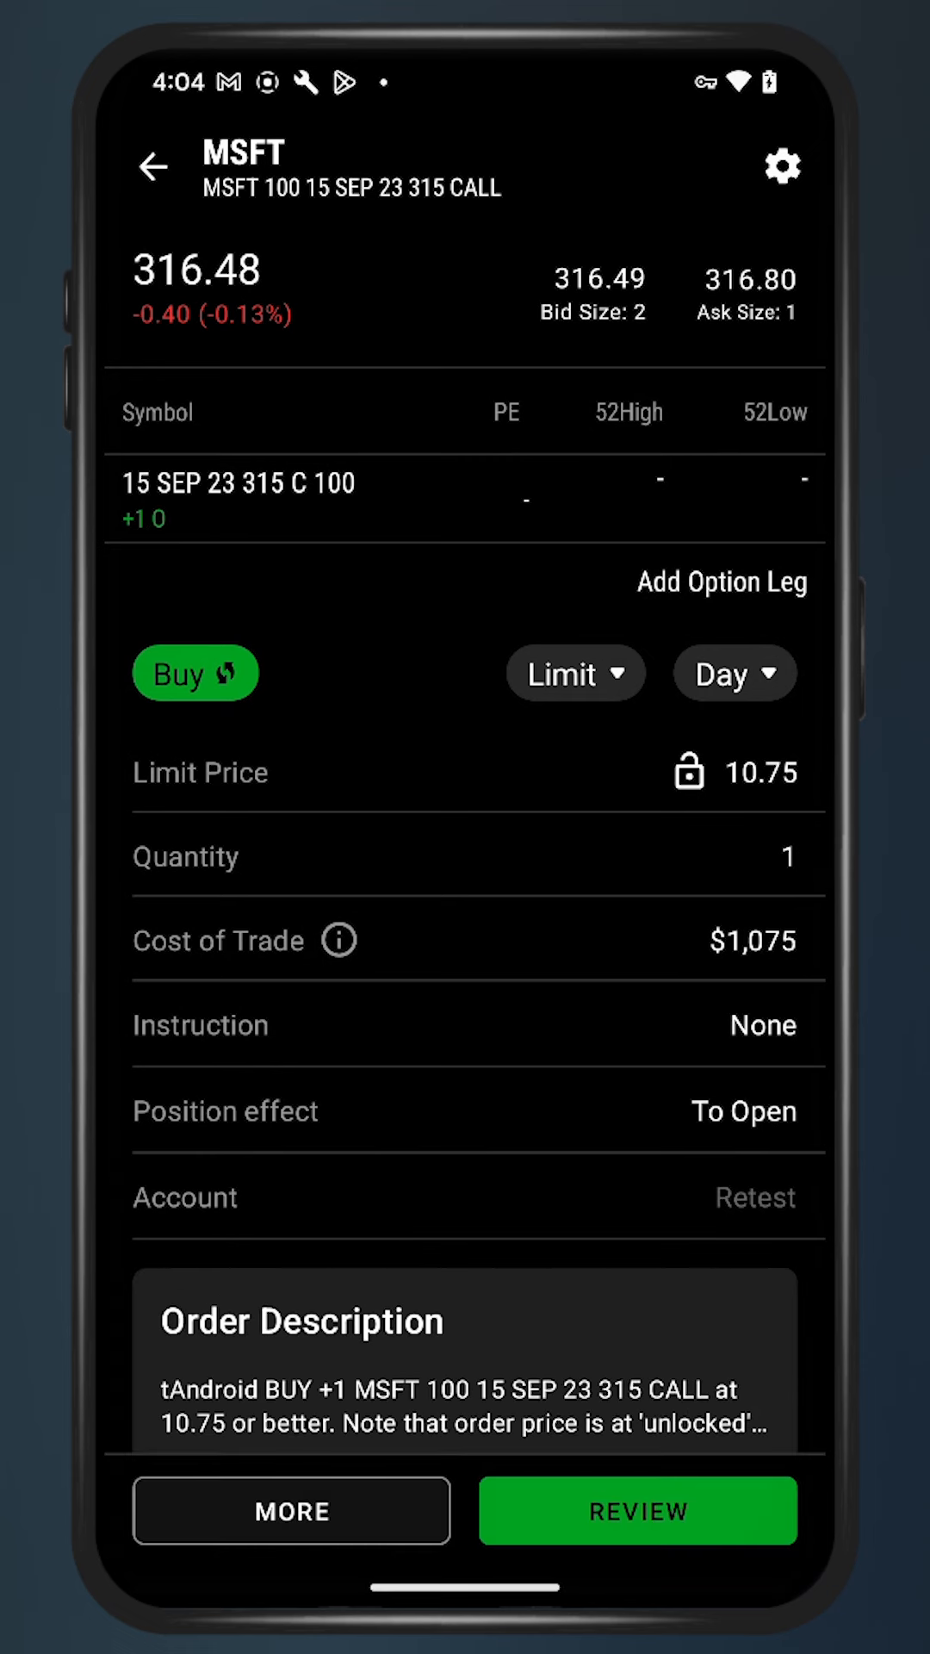
click(637, 1510)
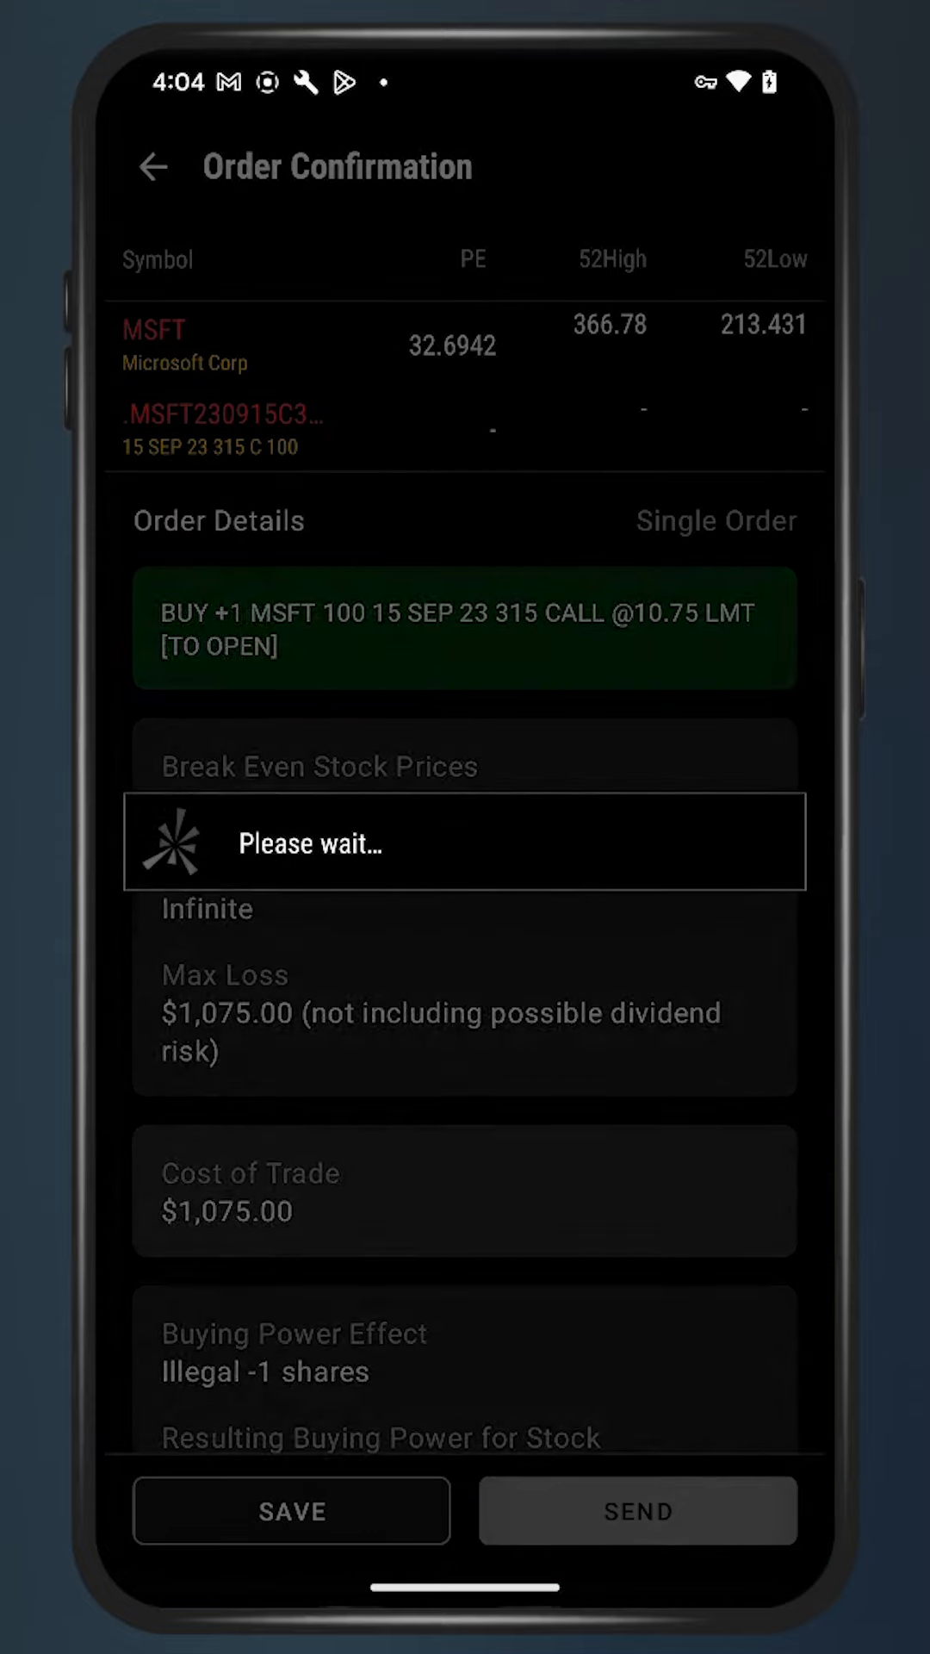
click(637, 1510)
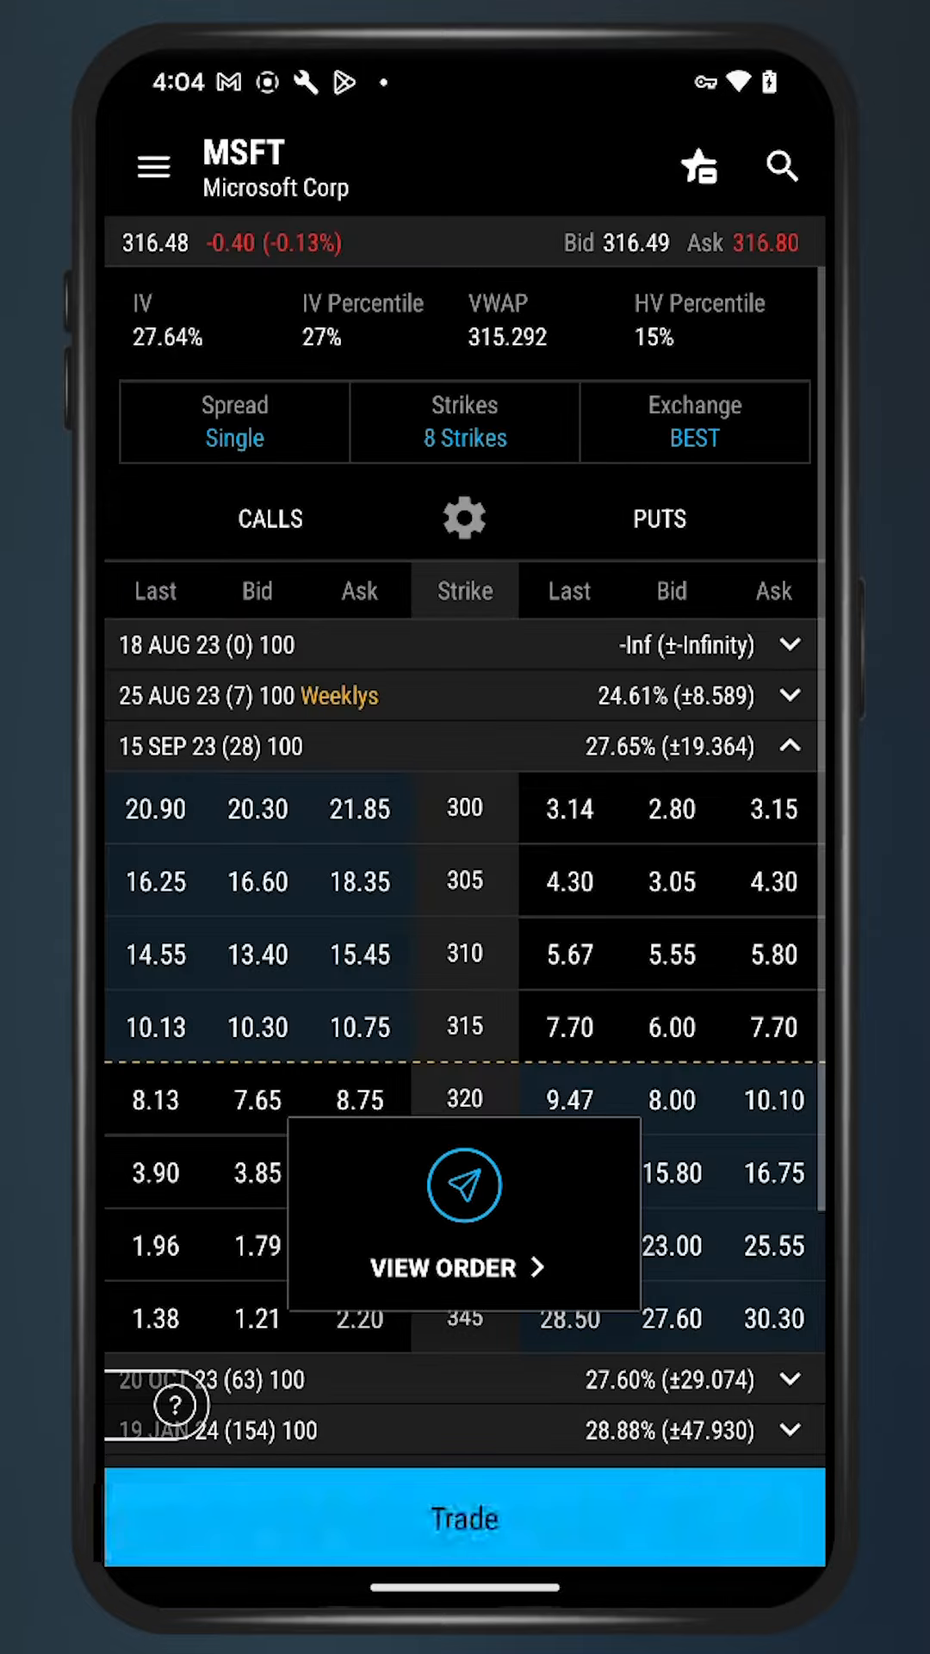
click(153, 166)
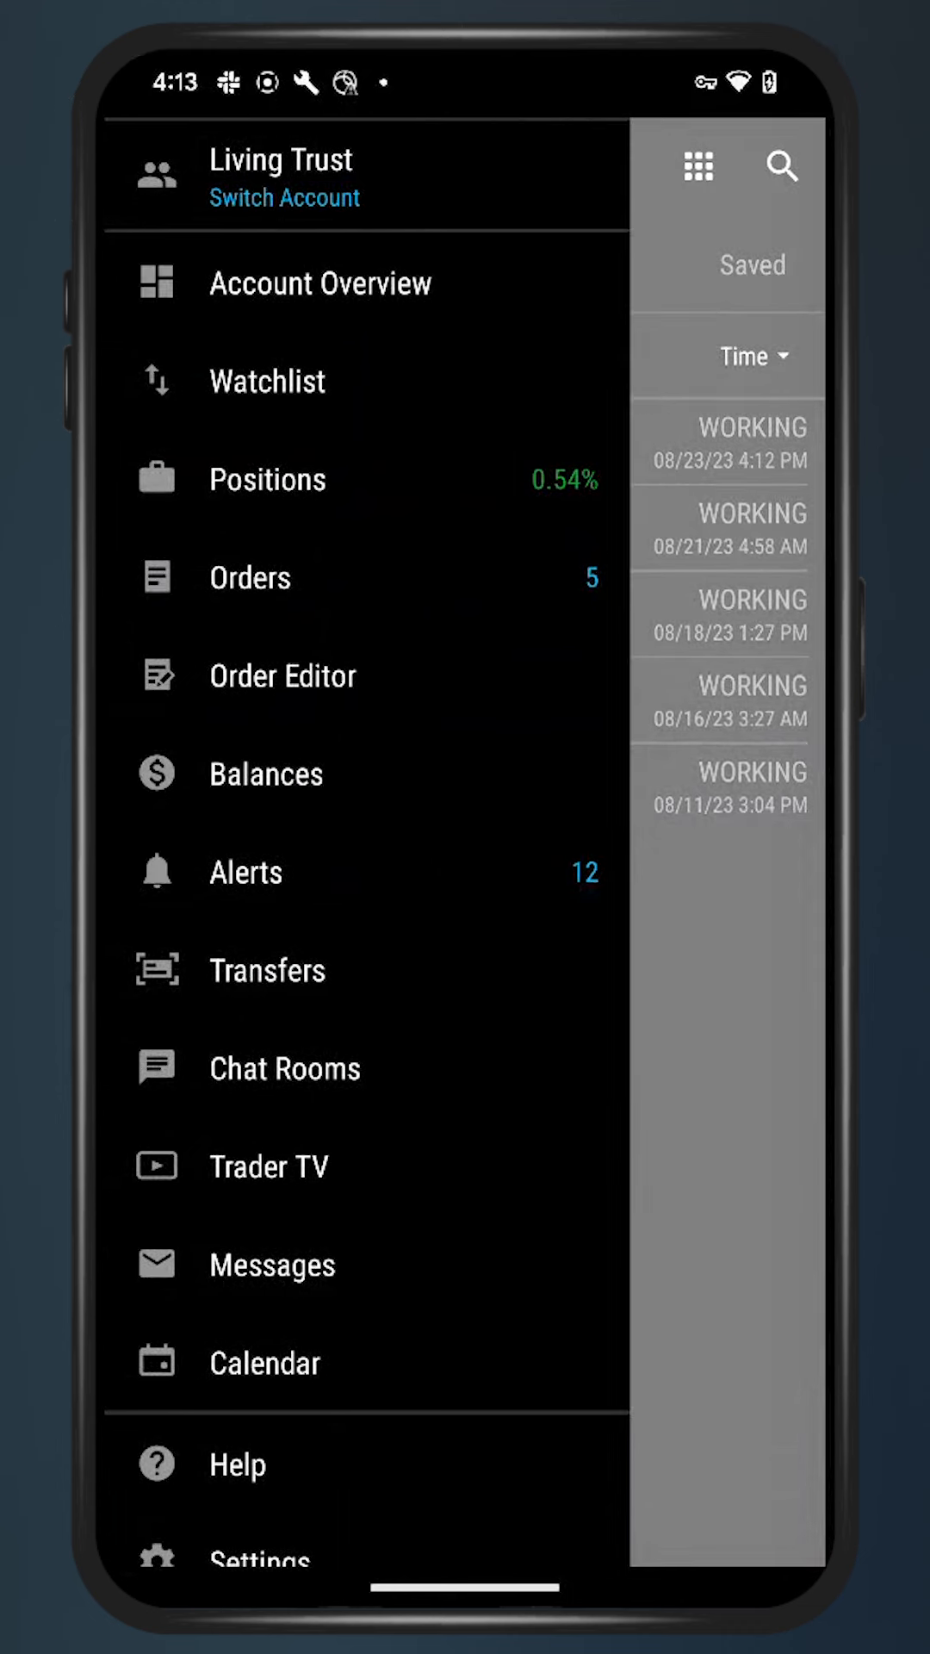
- Open Positions, re-sort by P/L %, and start a sell ticket for 122 LULU shares
click(268, 479)
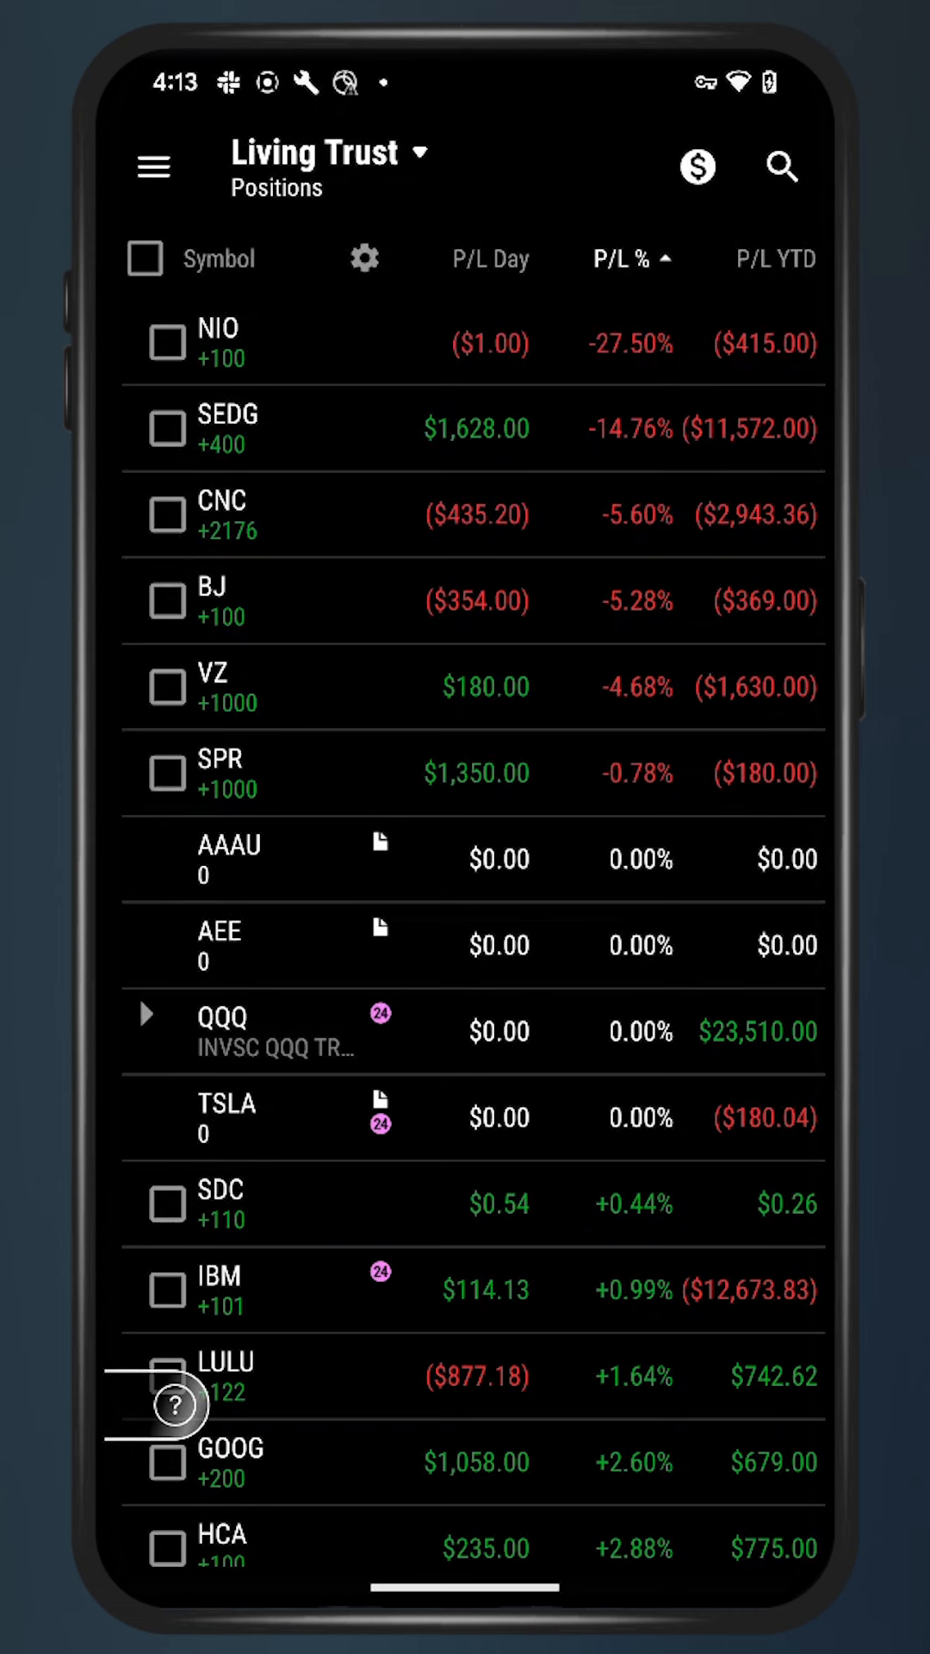
click(629, 259)
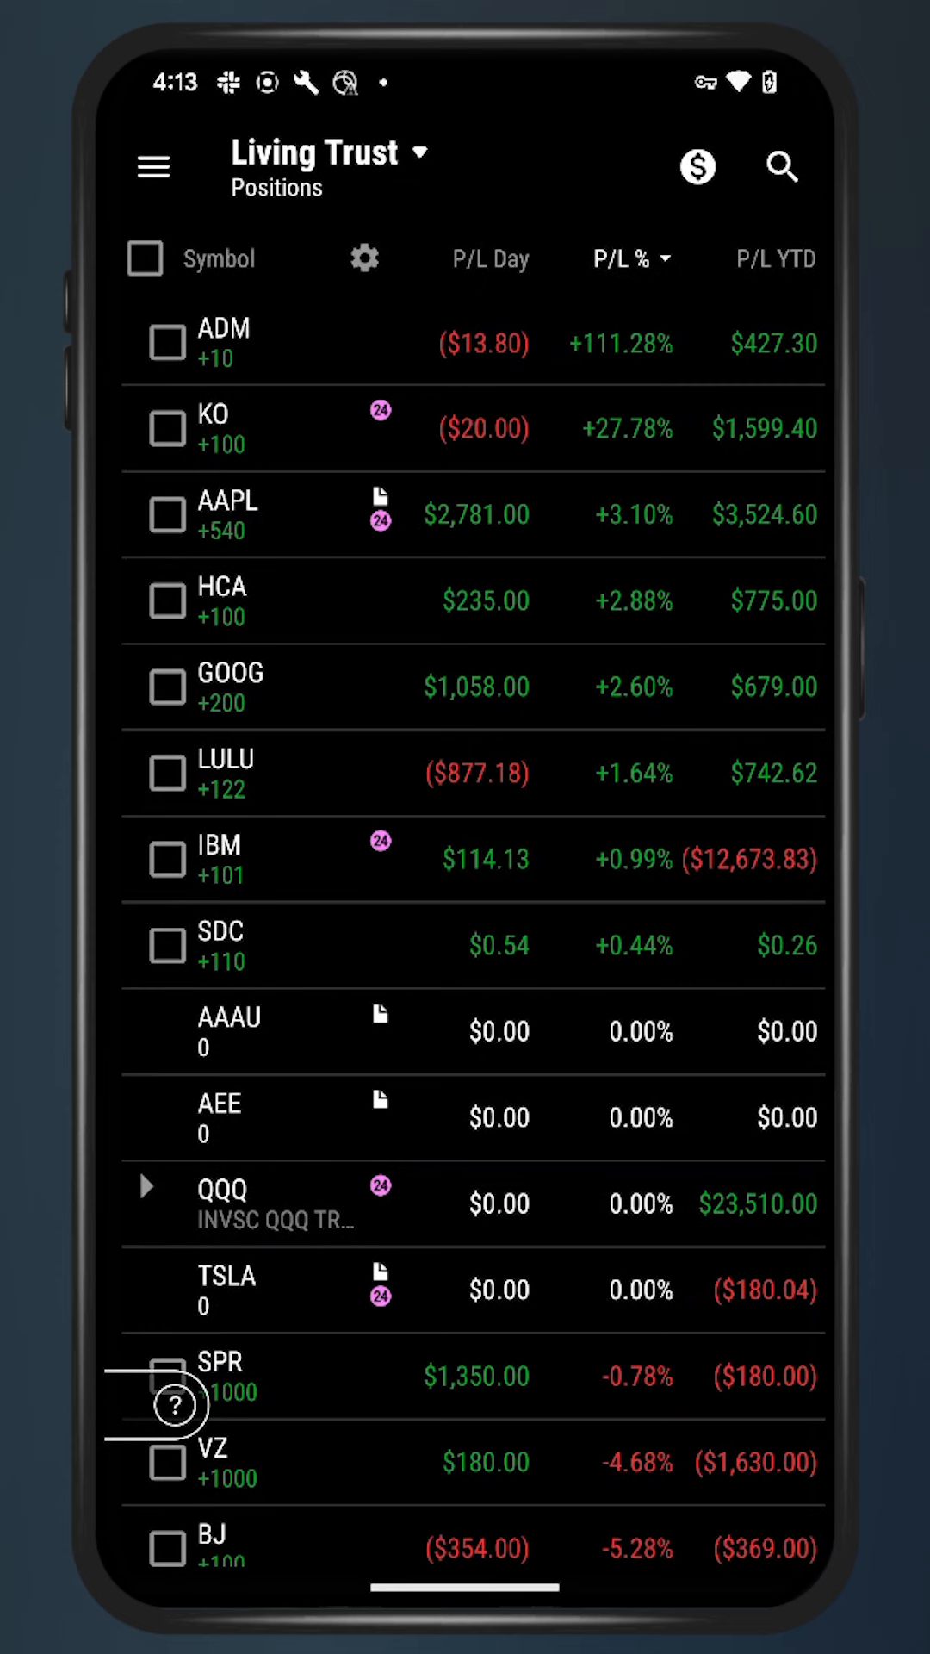
click(166, 773)
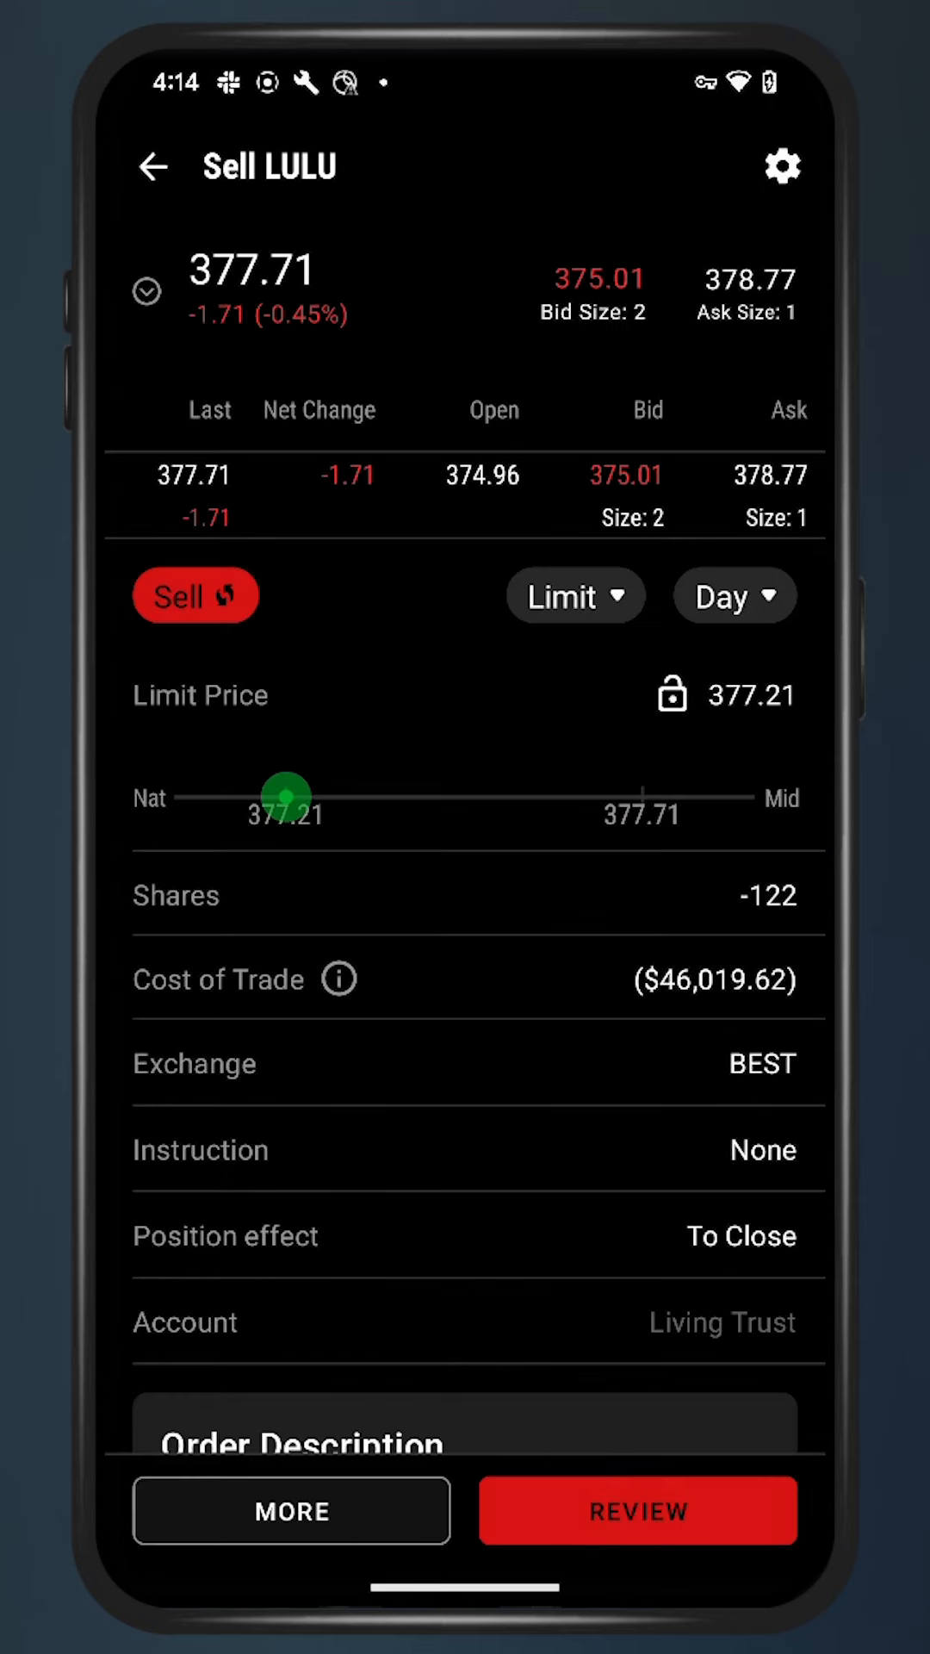
- Switch the LULU ticket to a Stop order at 373.01, send it, and return to Positions
click(577, 596)
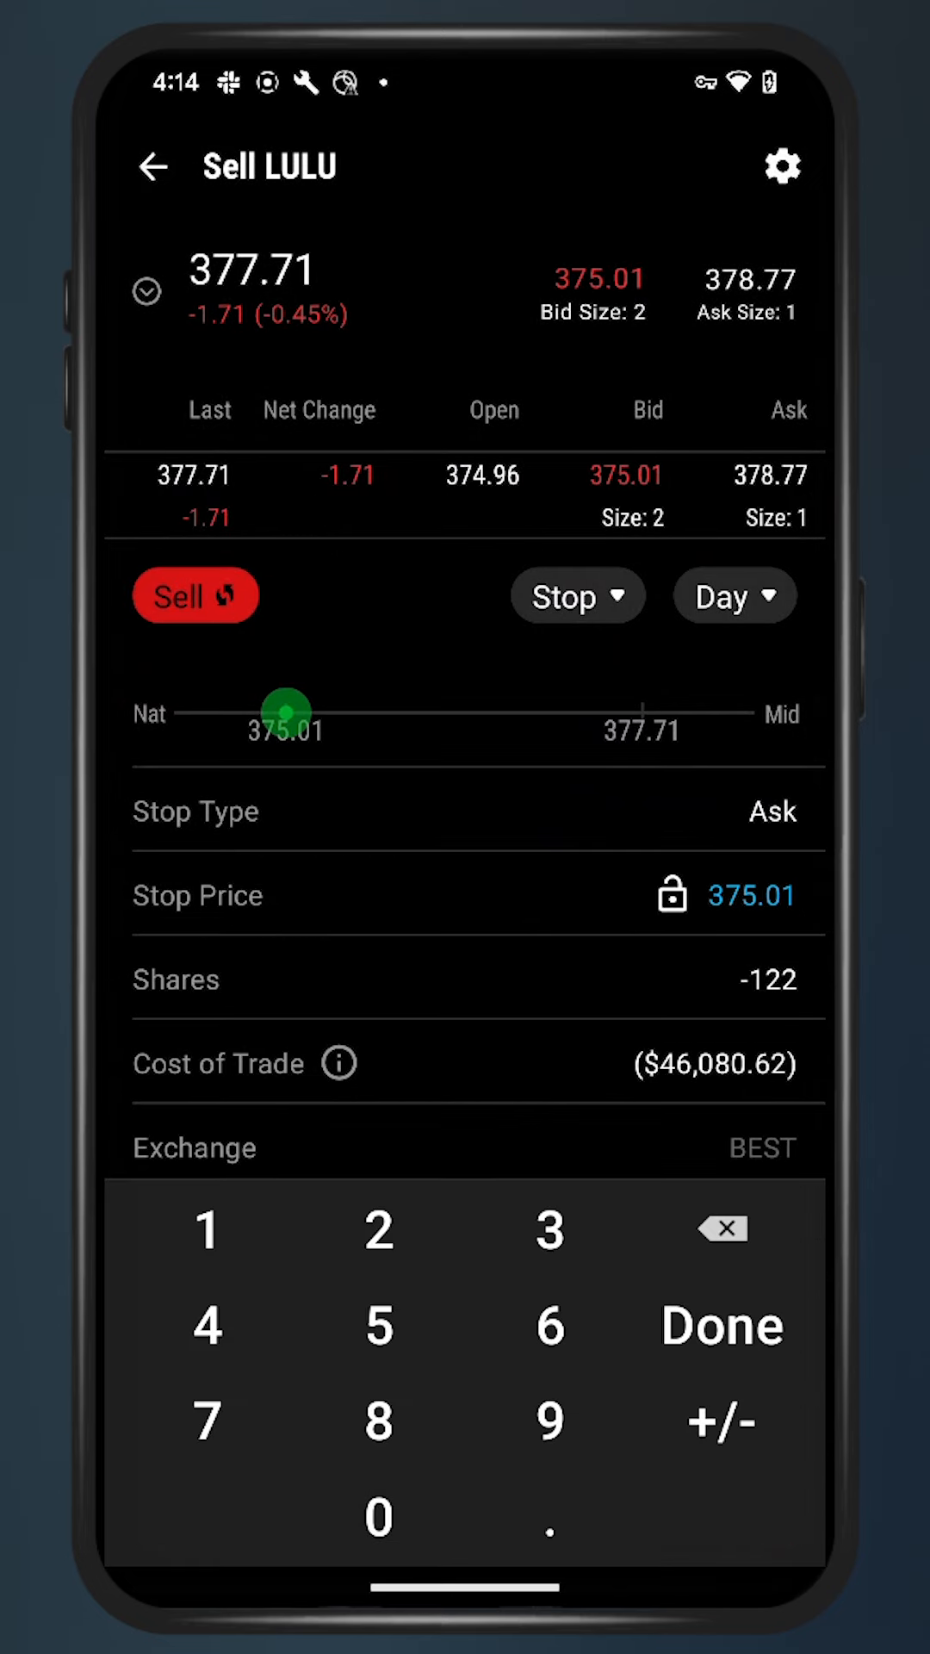
click(549, 1227)
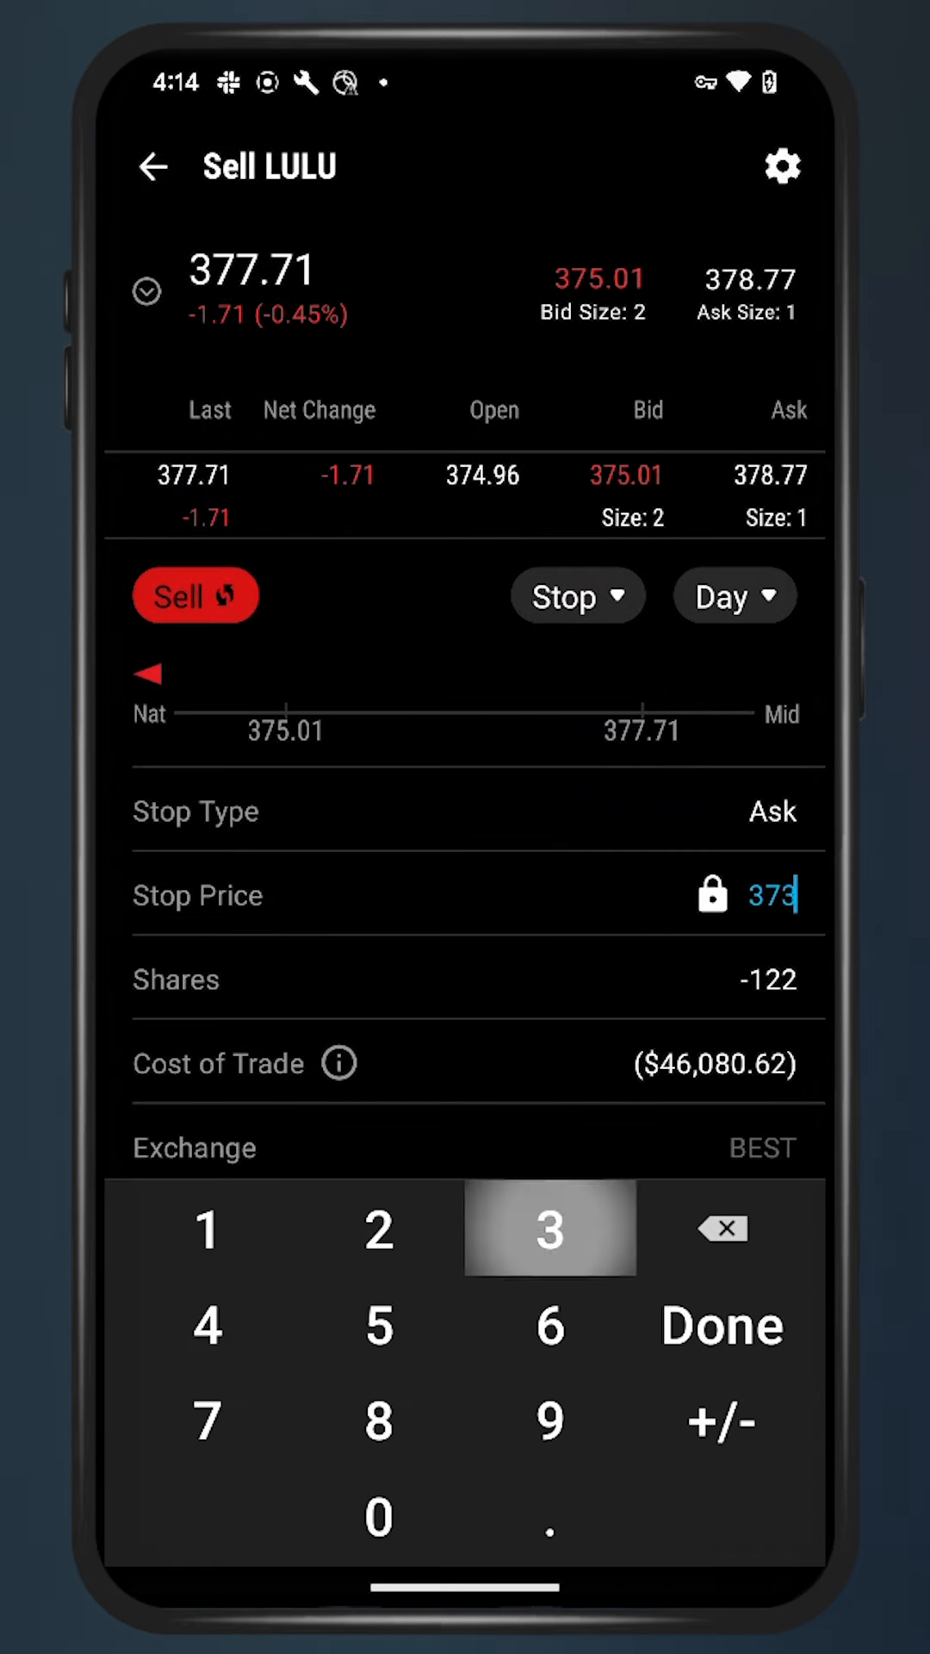
click(721, 1325)
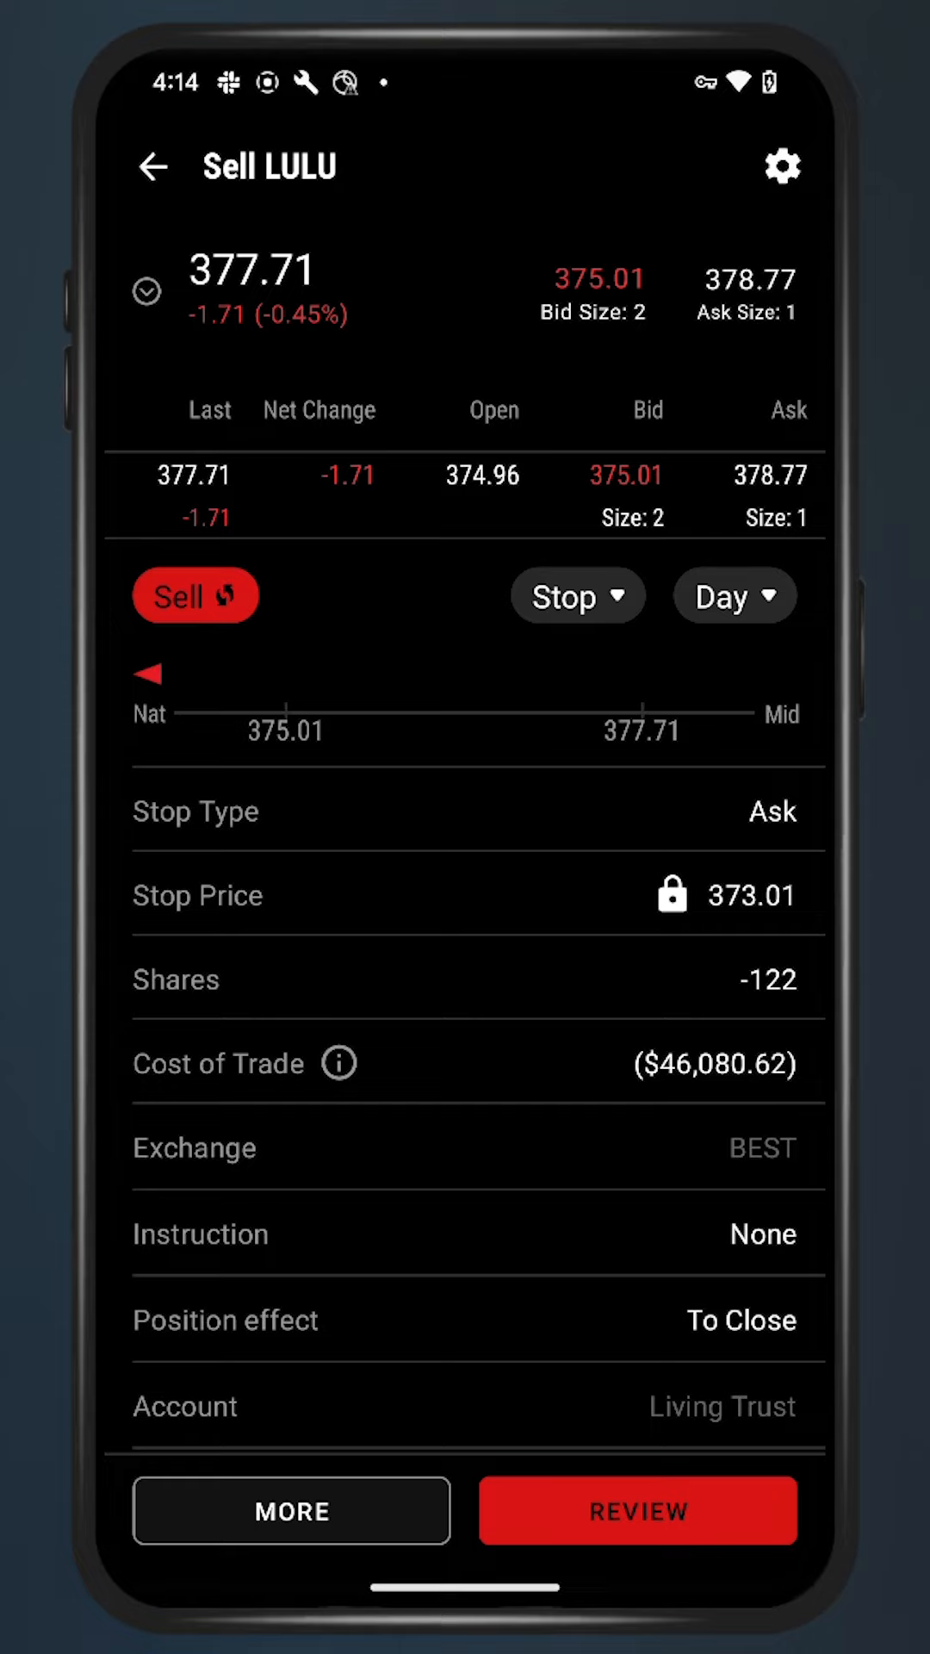
click(638, 1509)
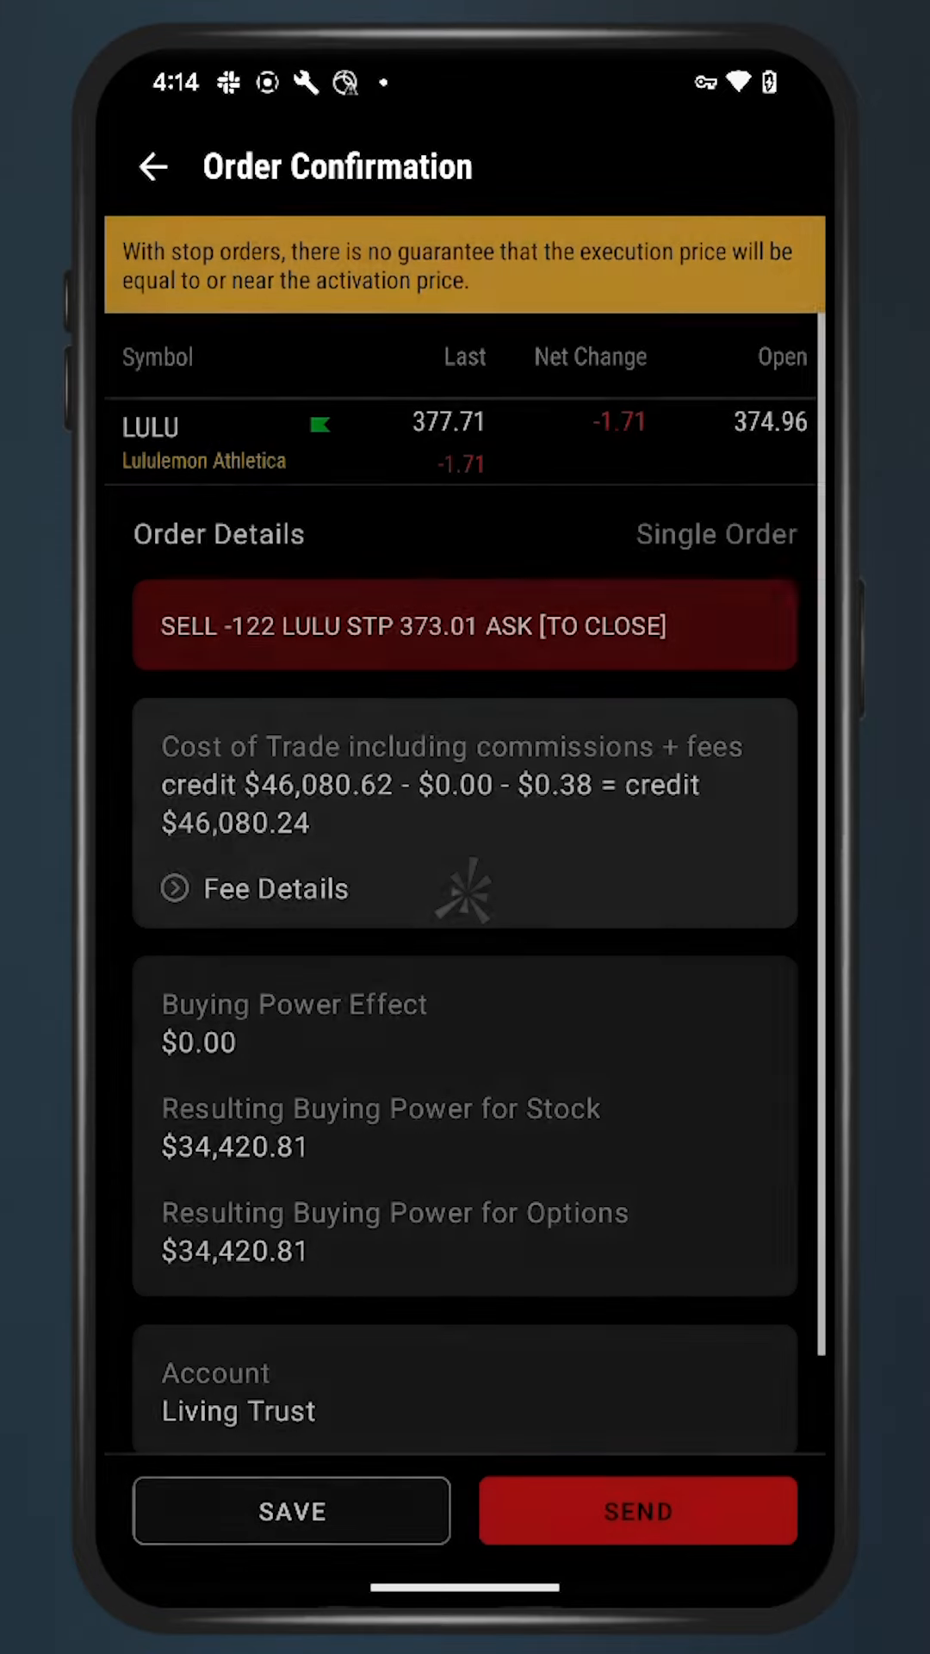
click(636, 1510)
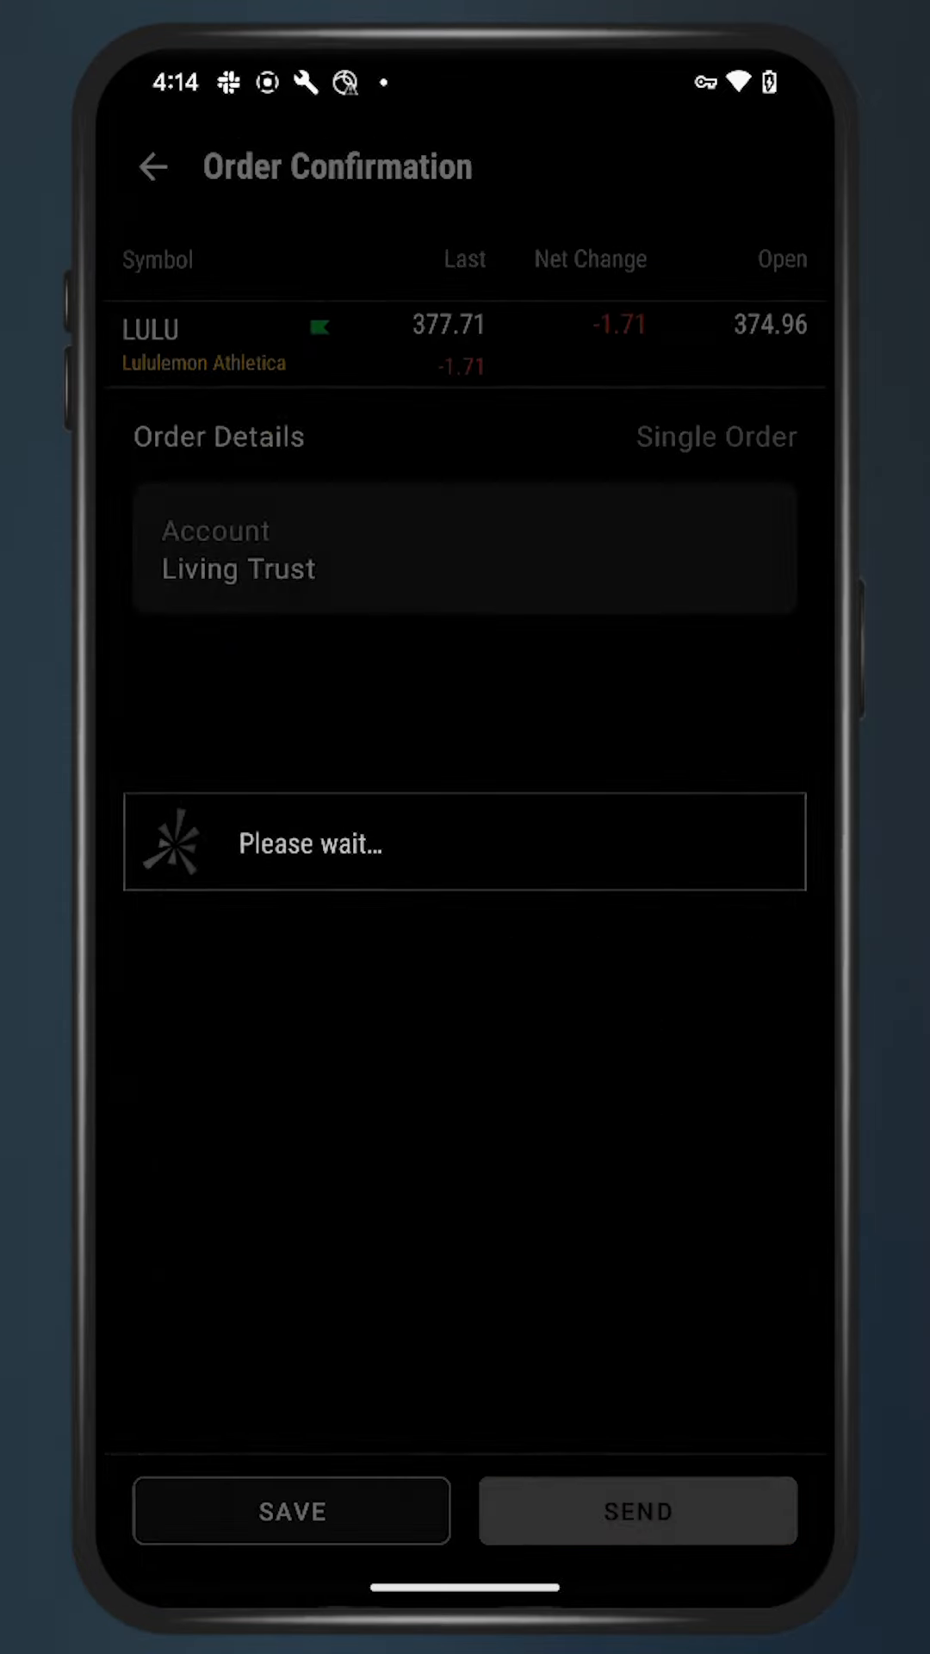
click(638, 1510)
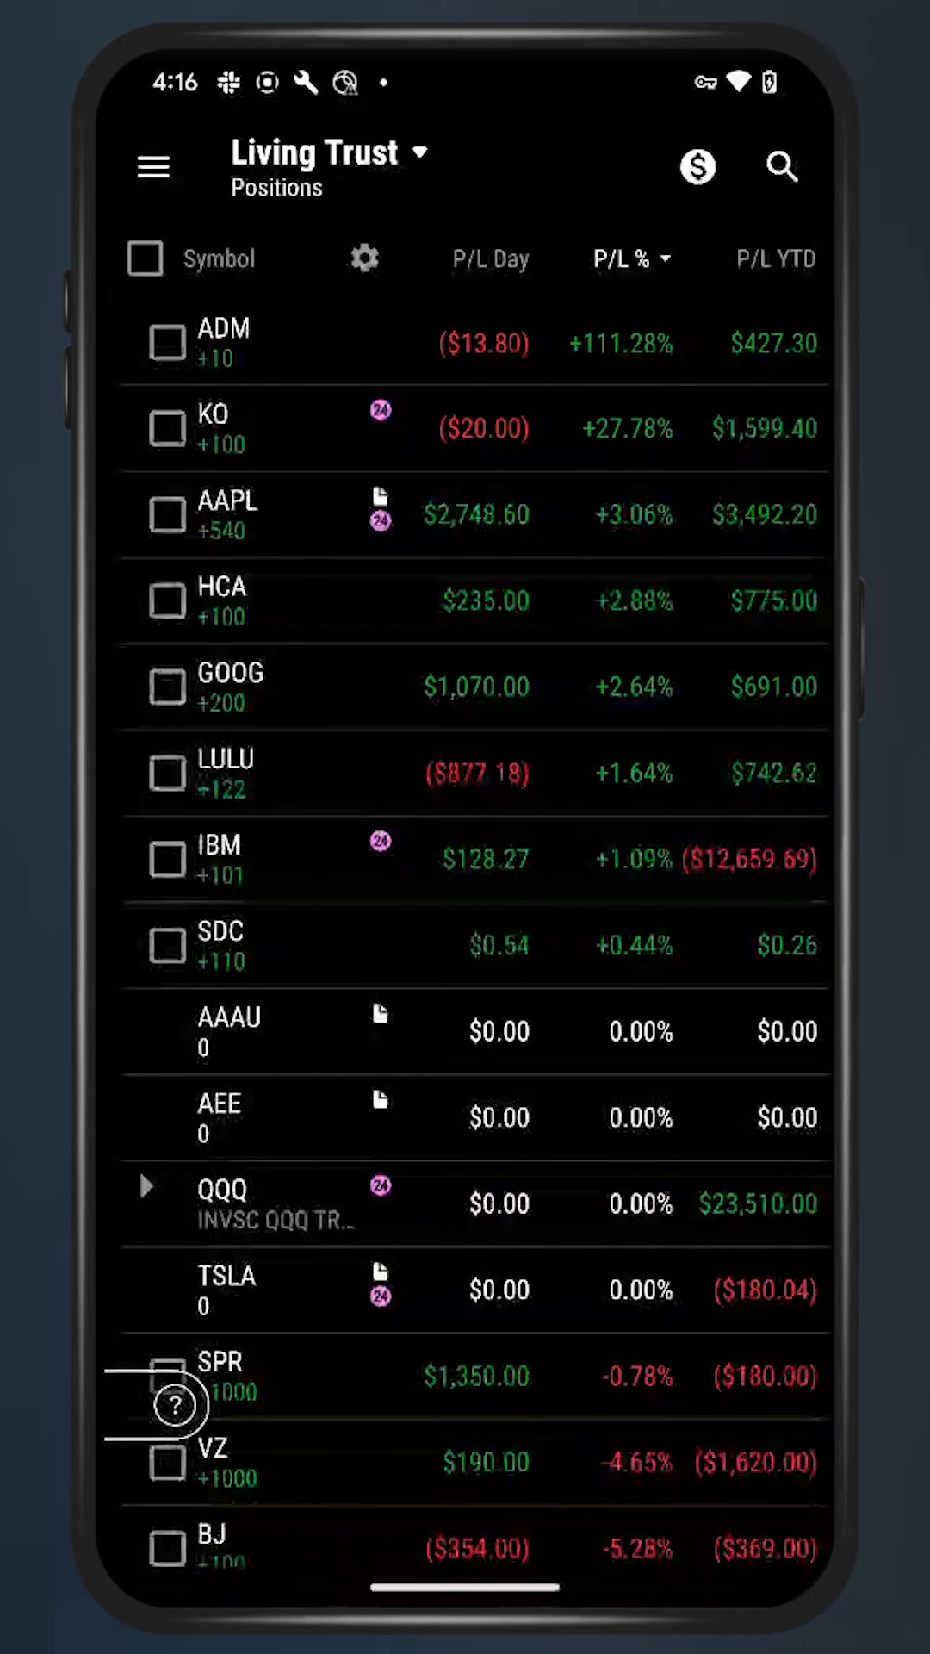
- Open Support Chat from the Help section of the main menu, showing no open chats
click(154, 166)
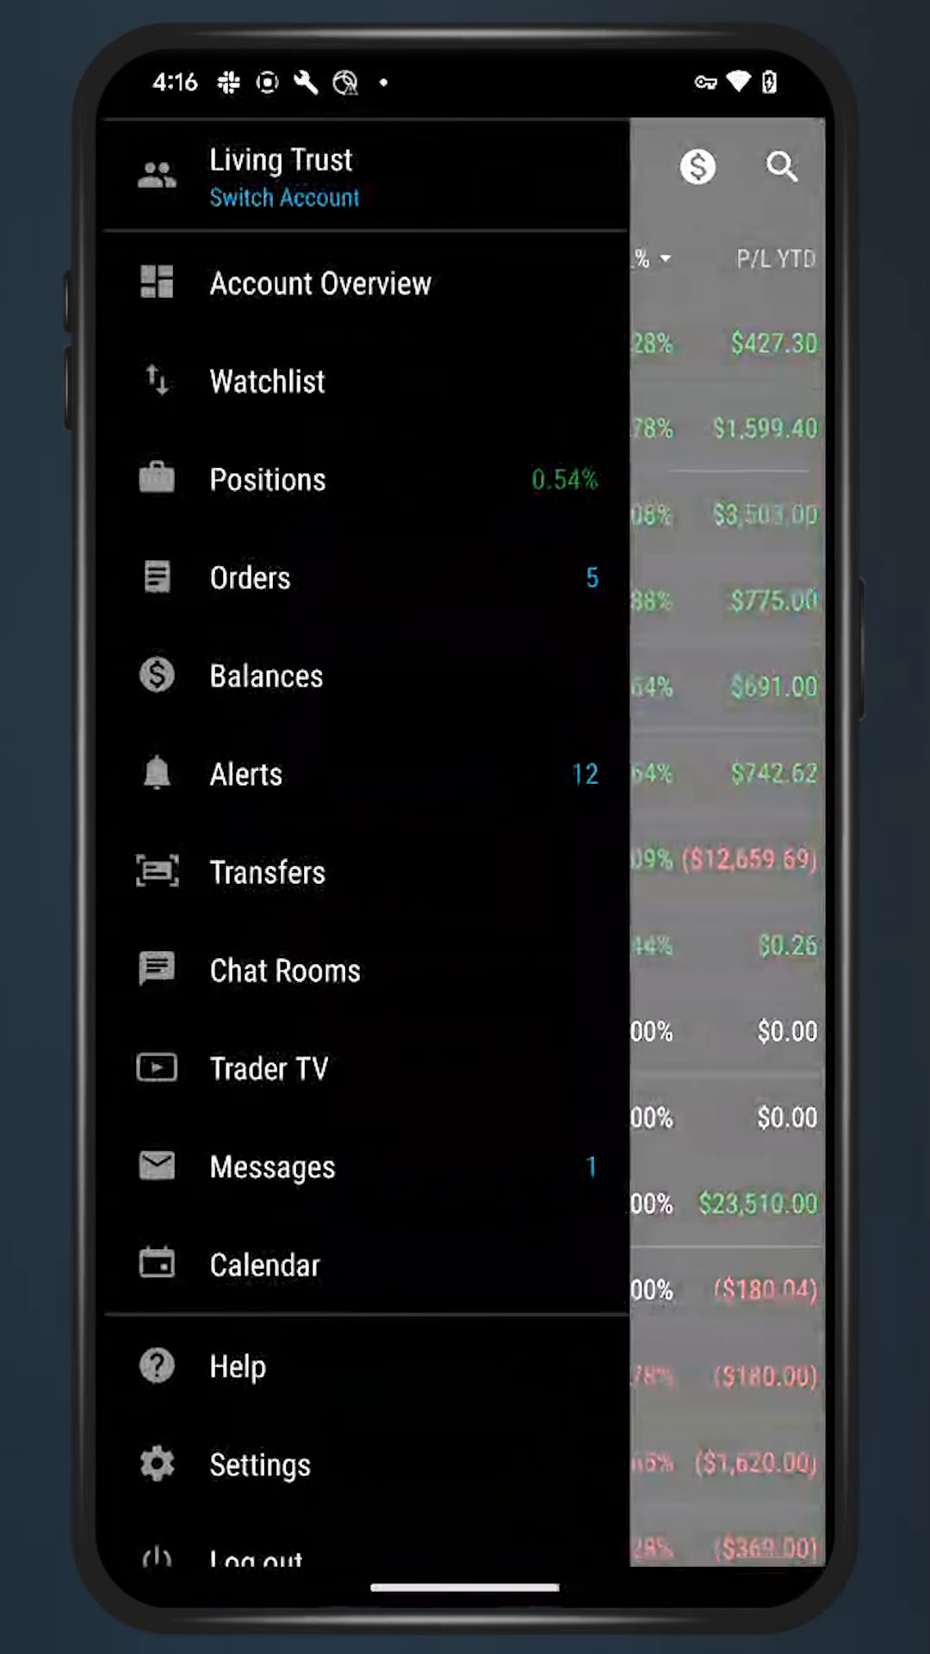
click(236, 1364)
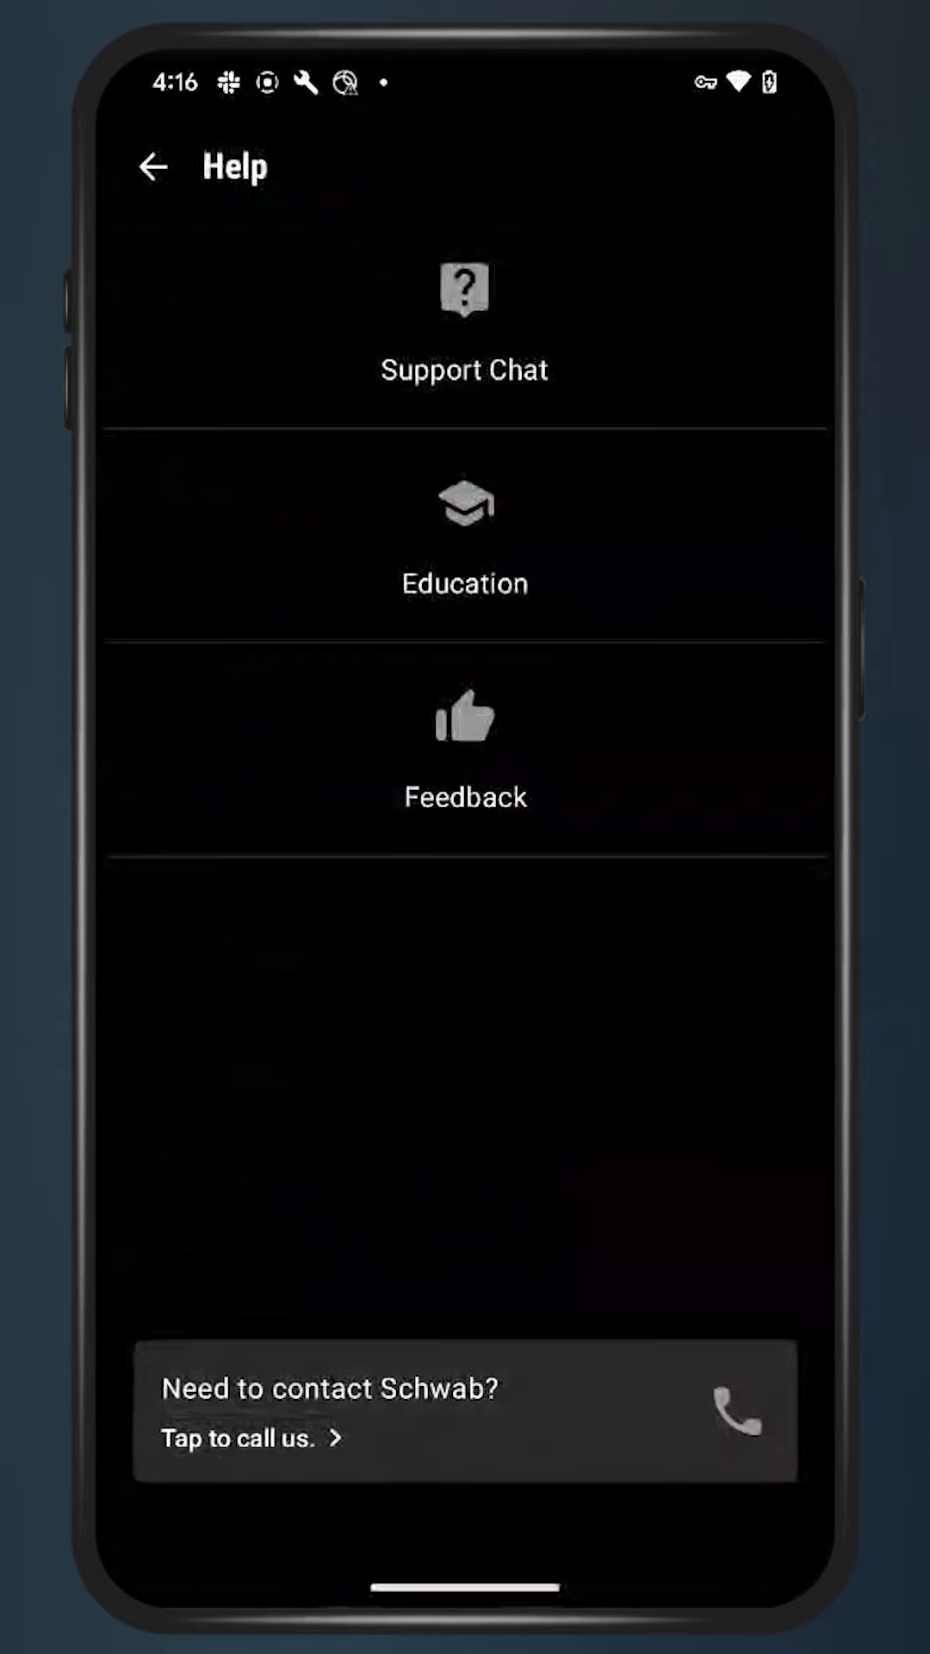
click(464, 316)
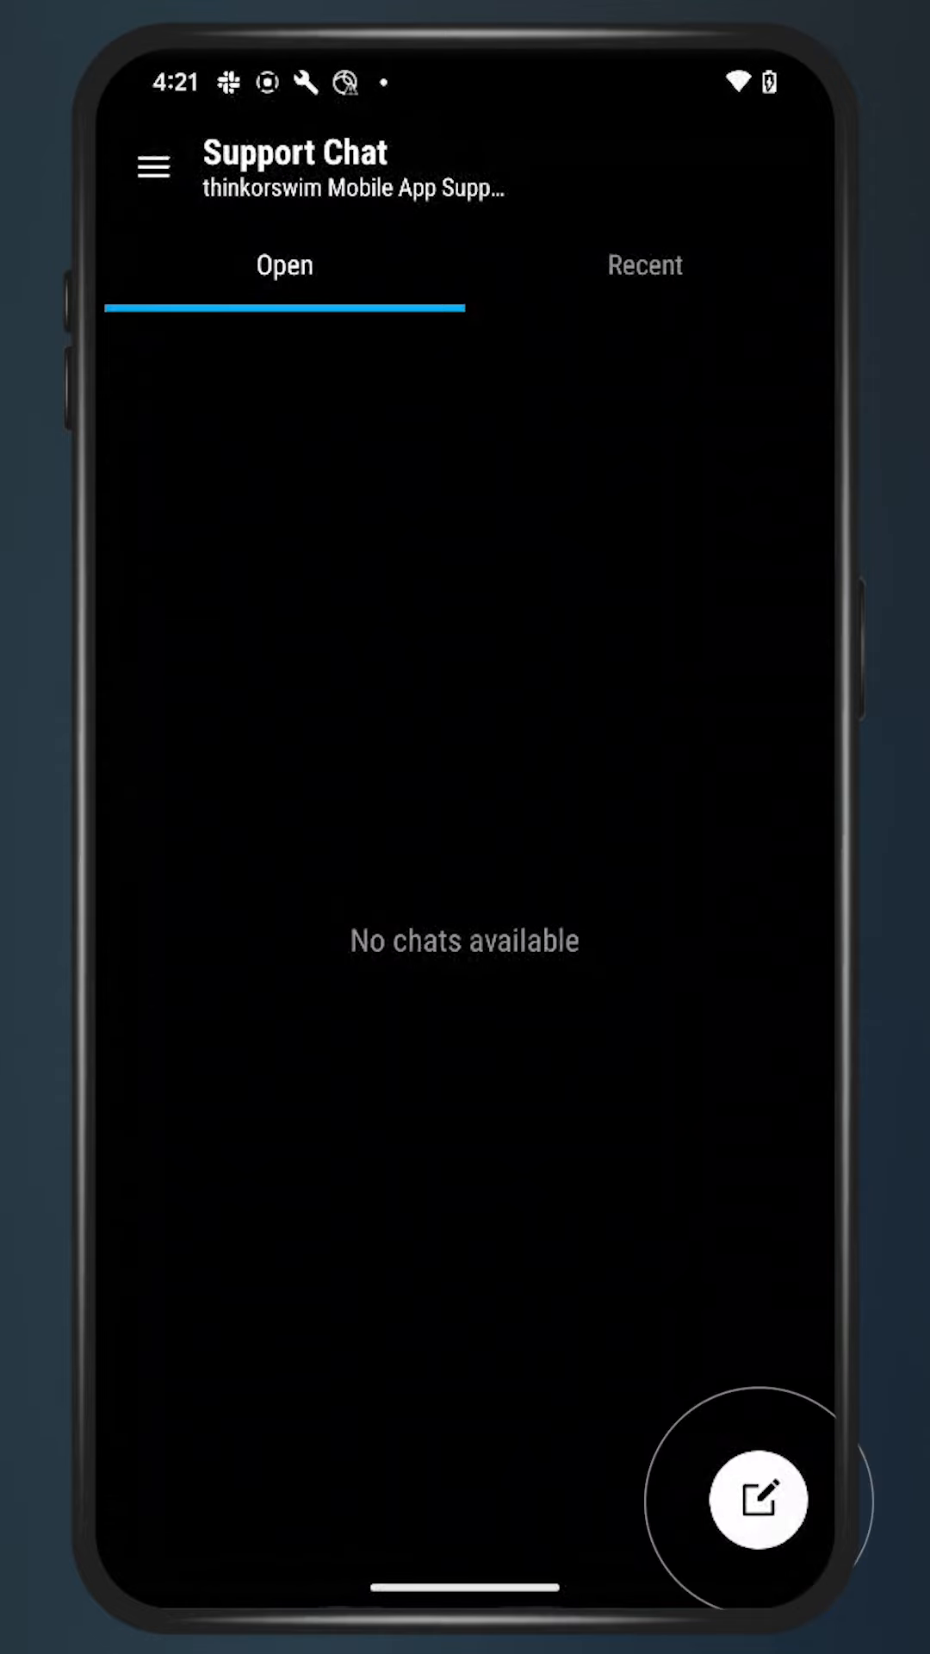